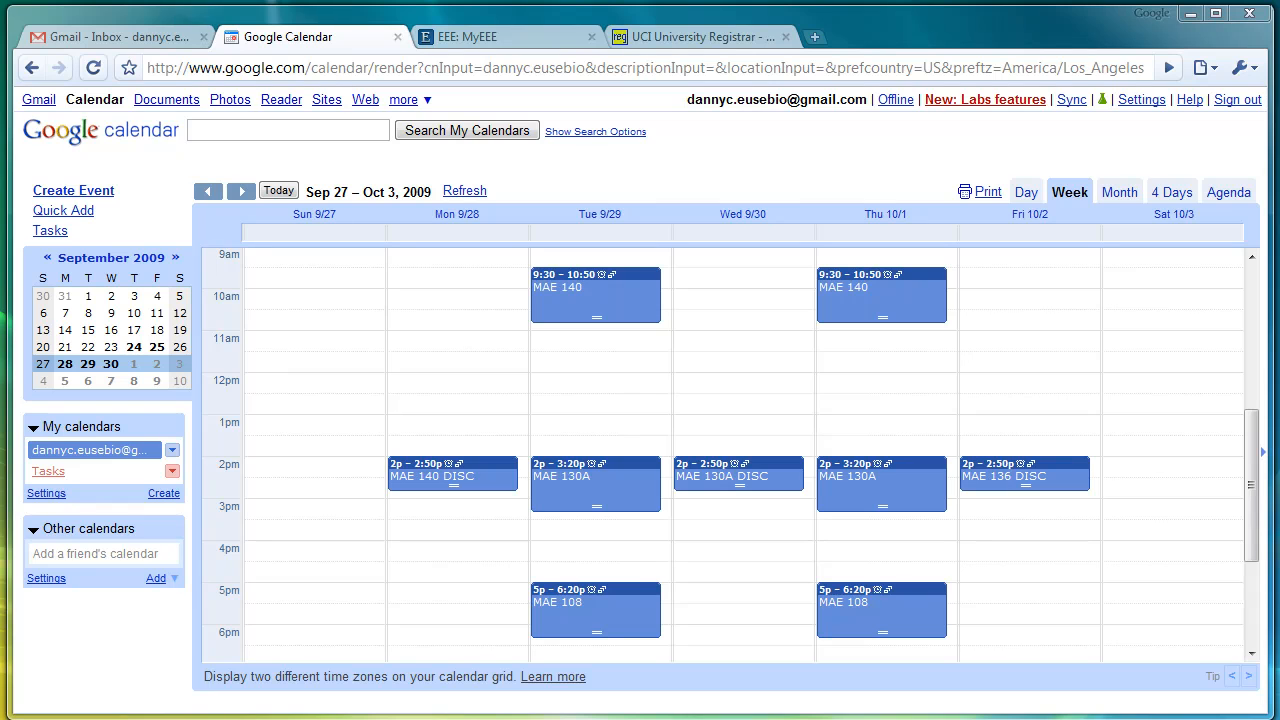
pyautogui.moveTo(425, 425)
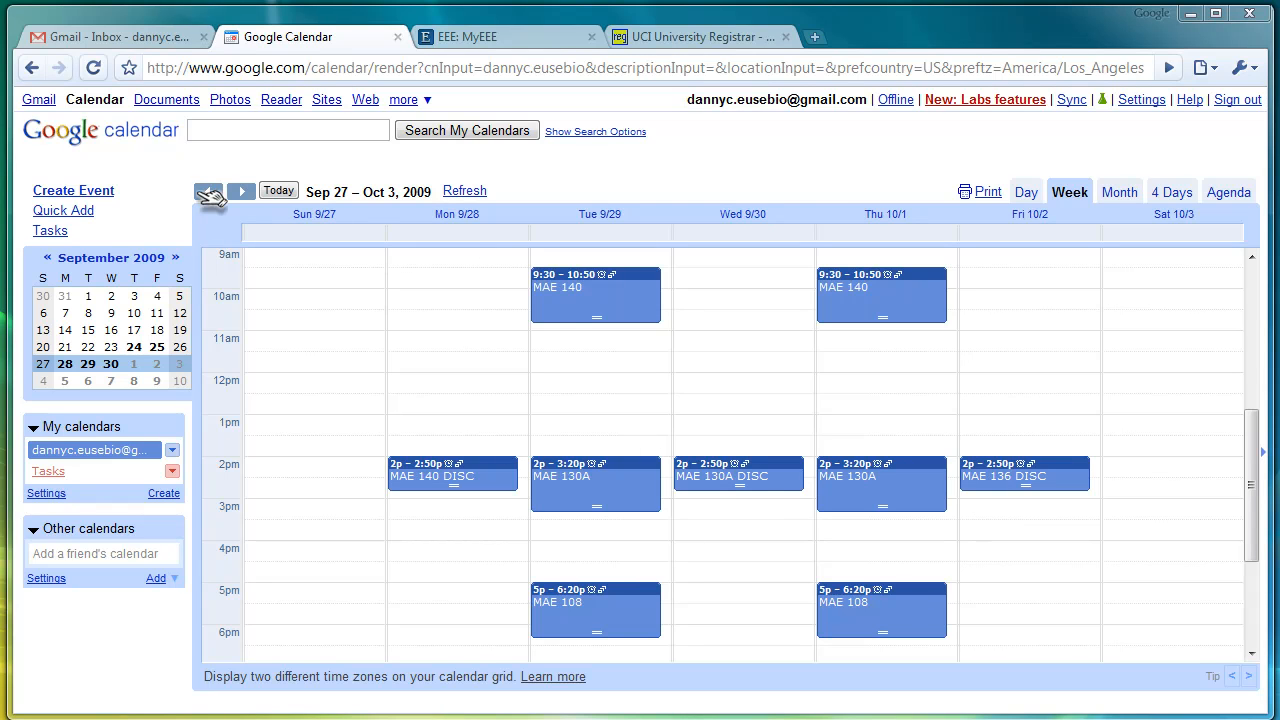
# Browse the weeks of late September and early October 2009, ending on Sep 20–26.
pyautogui.click(208, 191)
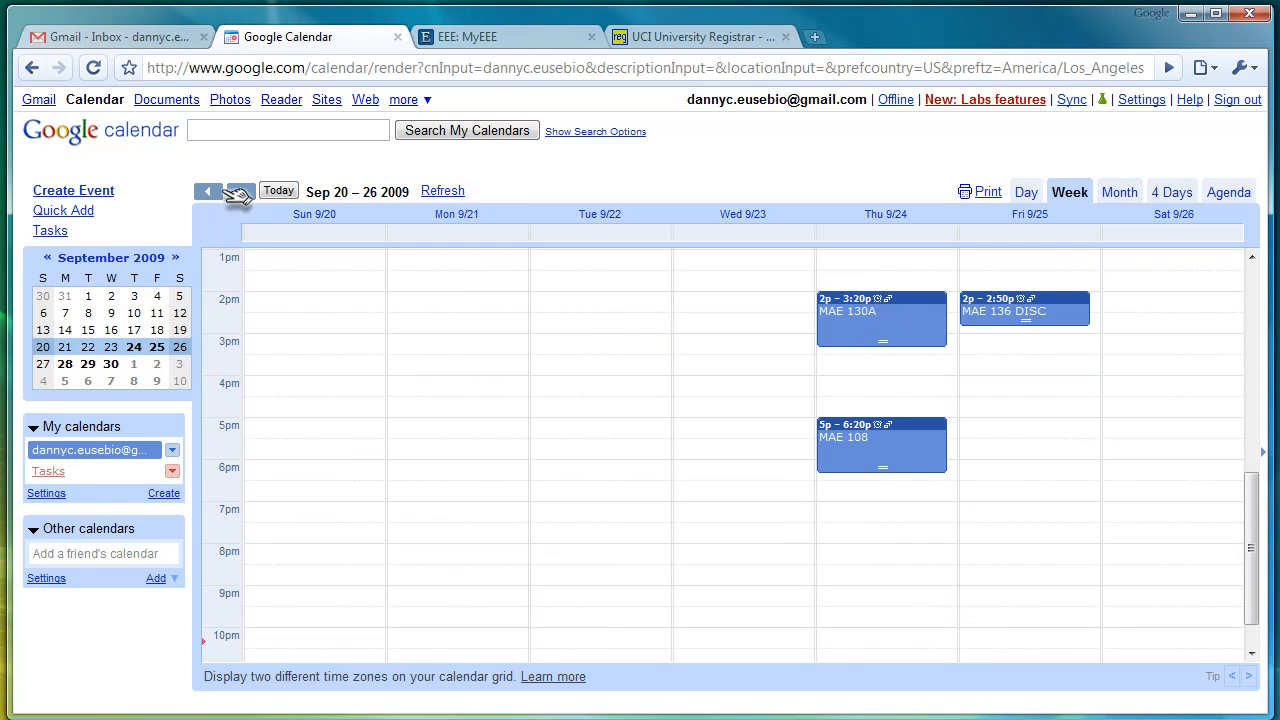
pyautogui.scroll(3)
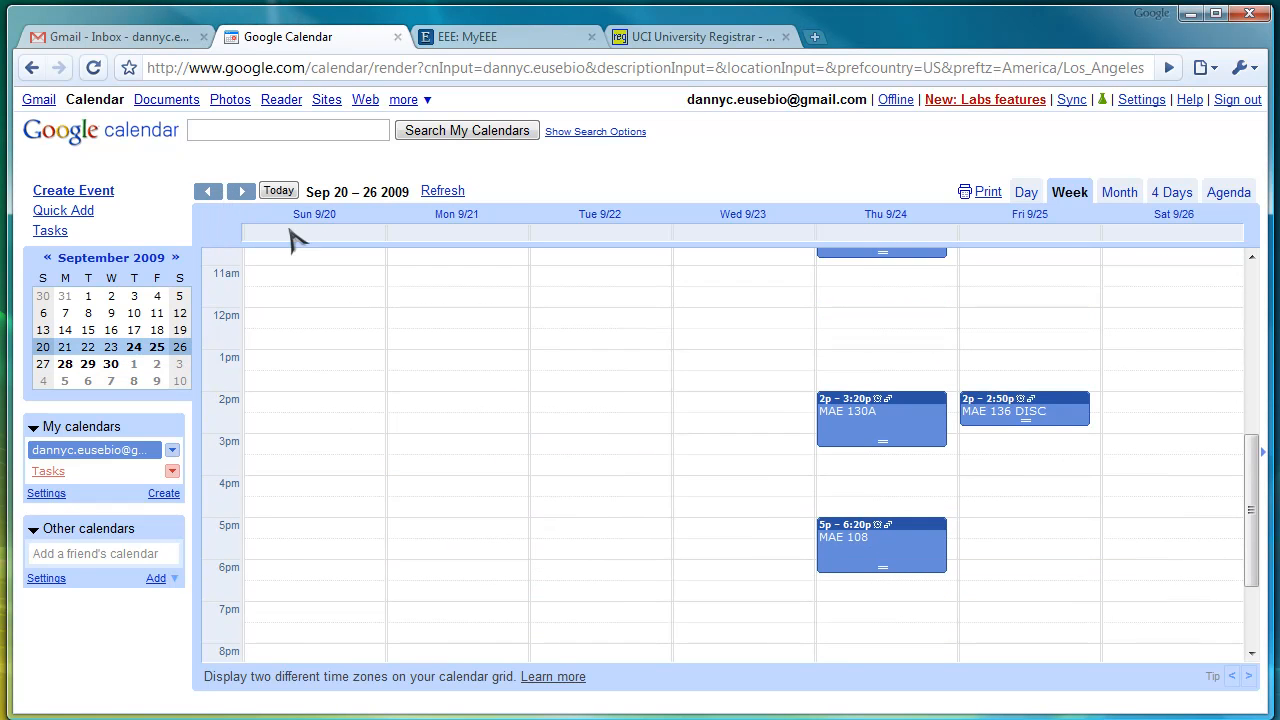
pyautogui.click(241, 191)
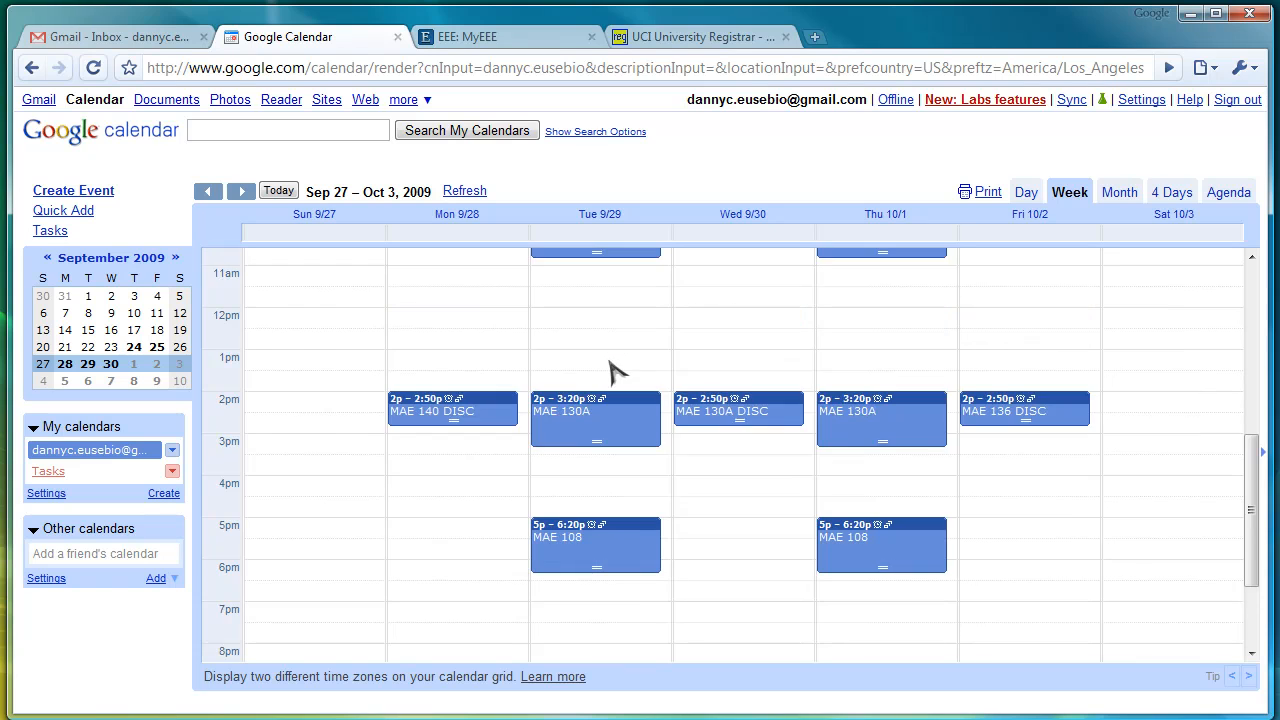
pyautogui.click(241, 191)
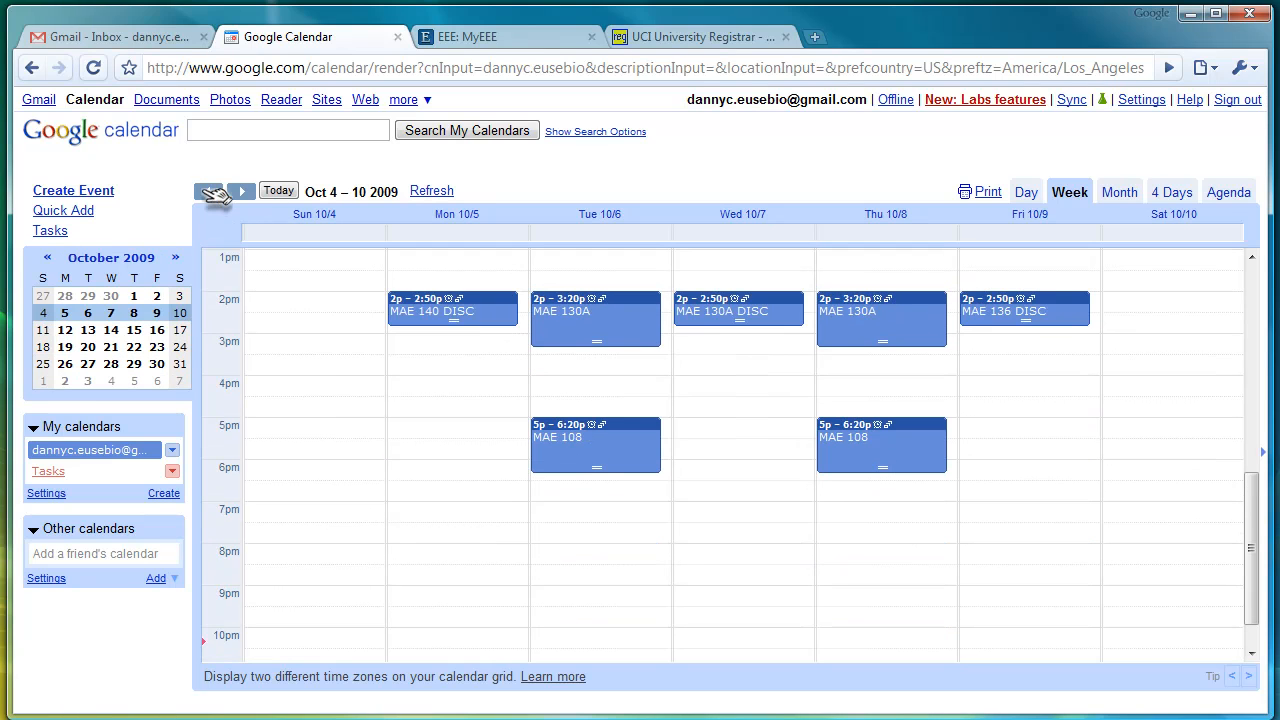
pyautogui.scroll(3)
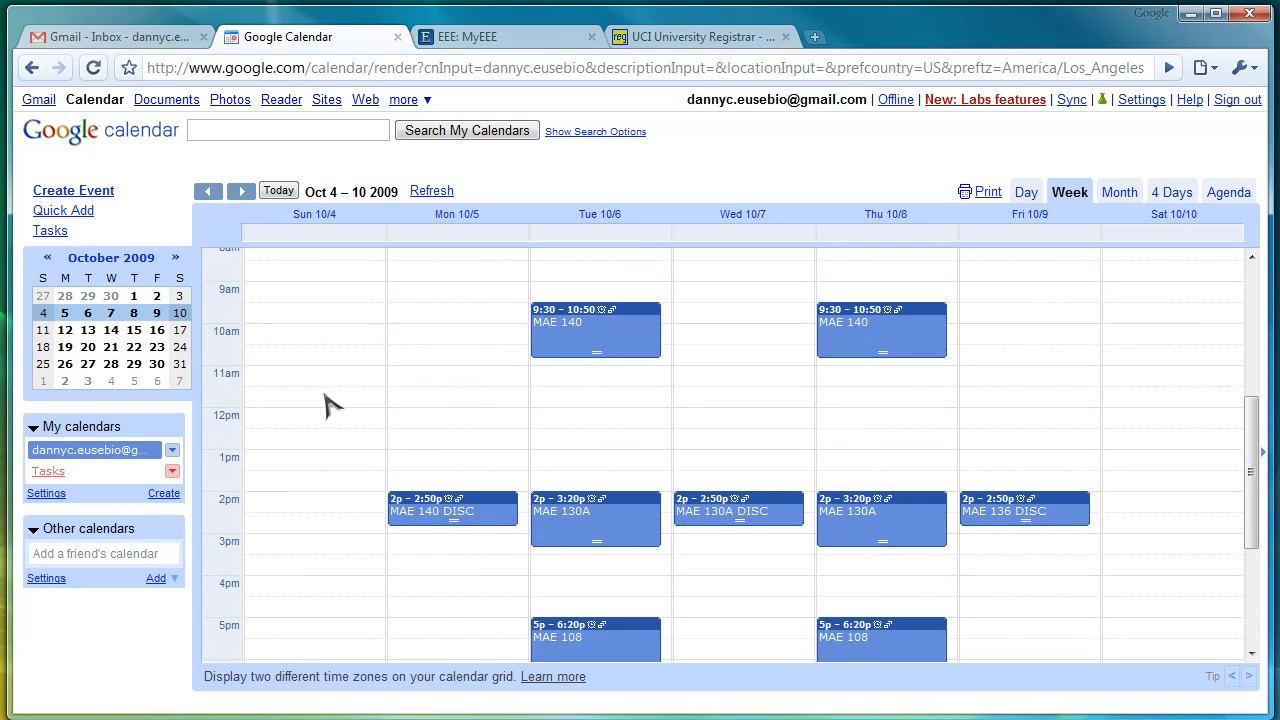
pyautogui.click(208, 191)
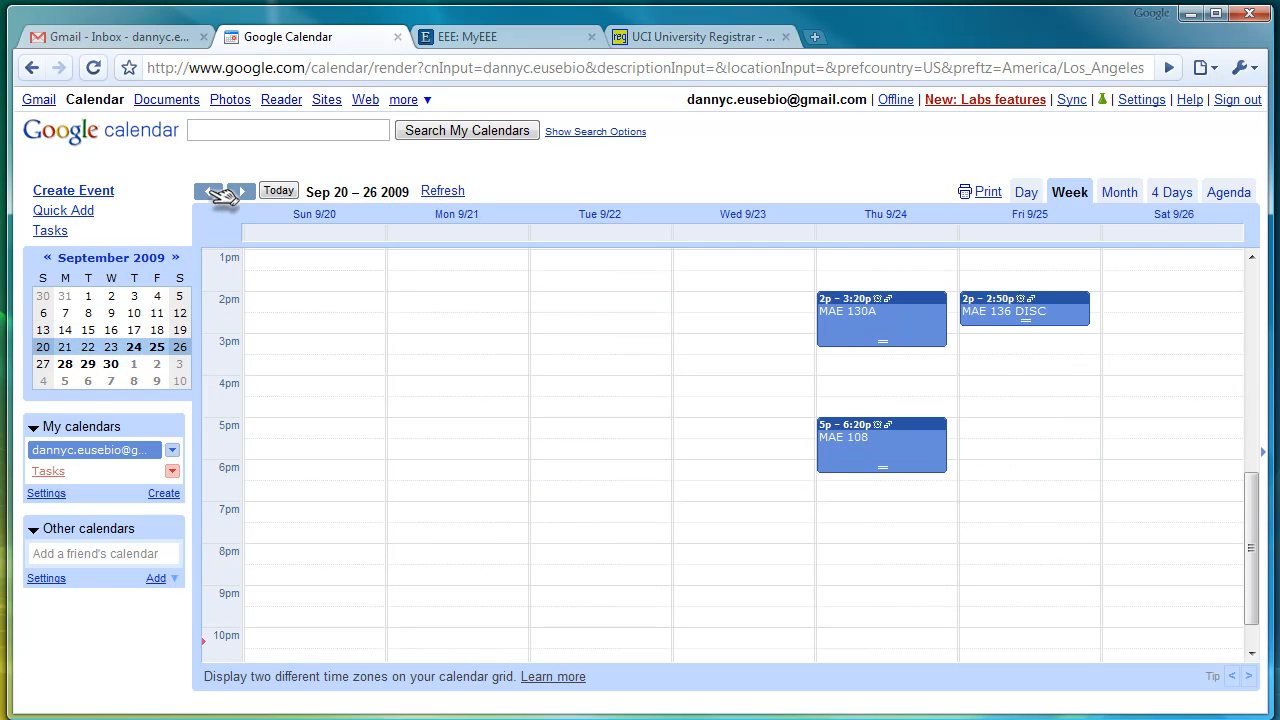
pyautogui.moveTo(258, 218)
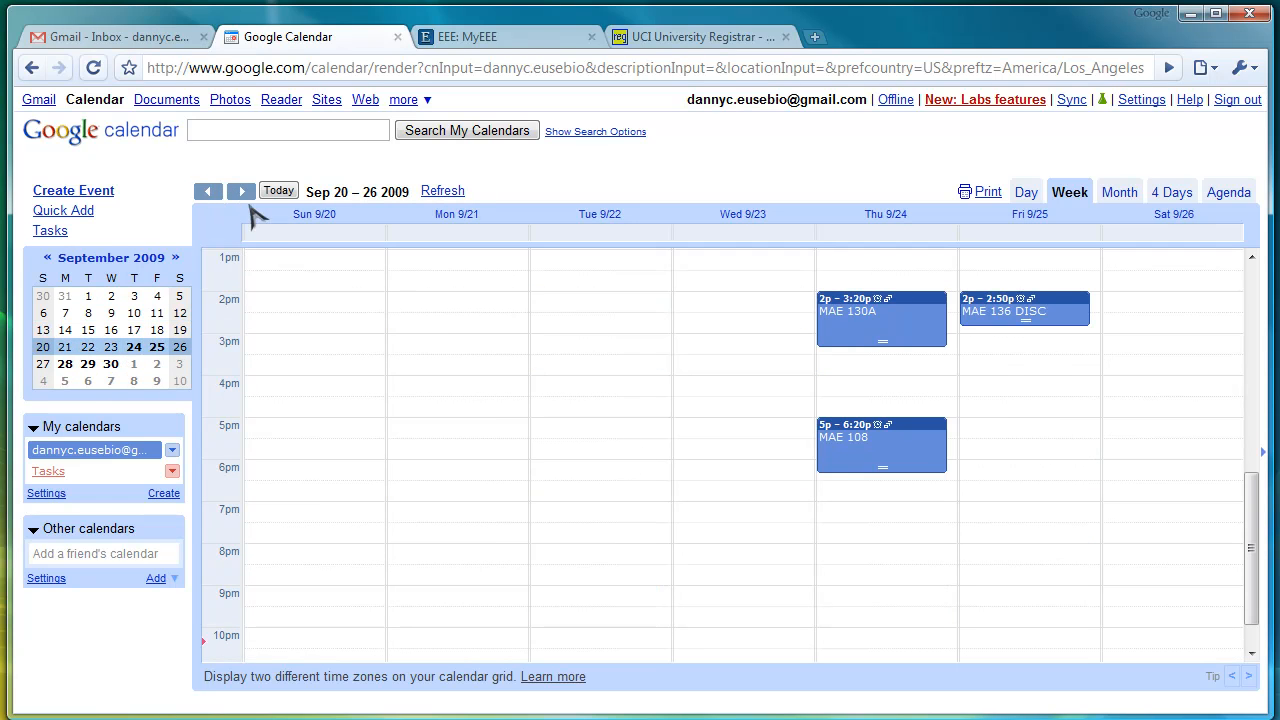
pyautogui.moveTo(515, 427)
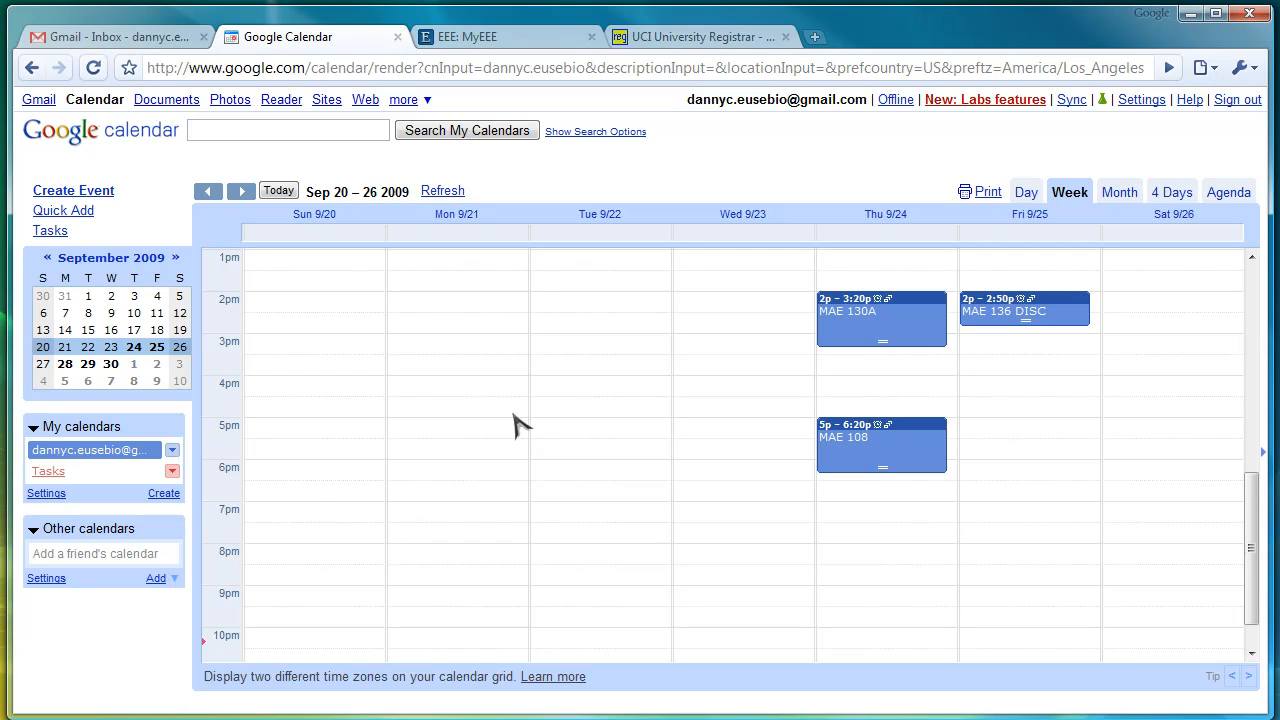
# Add a new calendar named 'UCI Event Details' under My calendars.
pyautogui.click(163, 493)
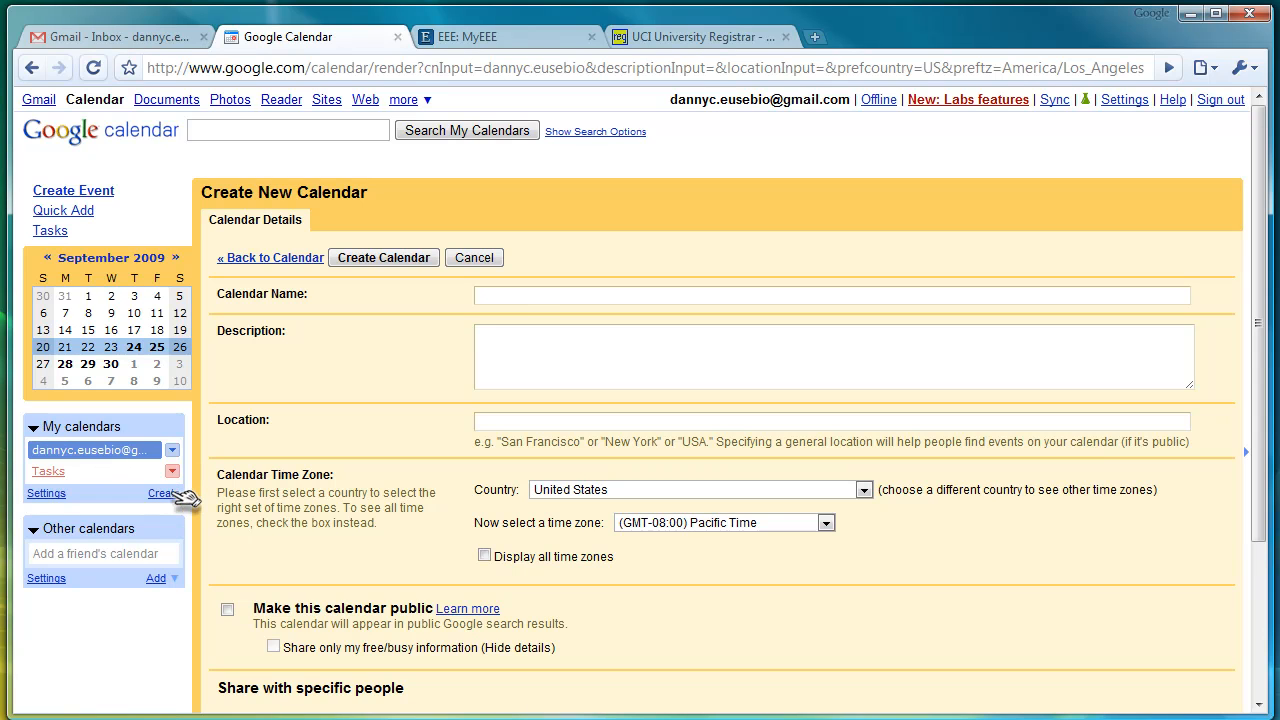
pyautogui.click(830, 295)
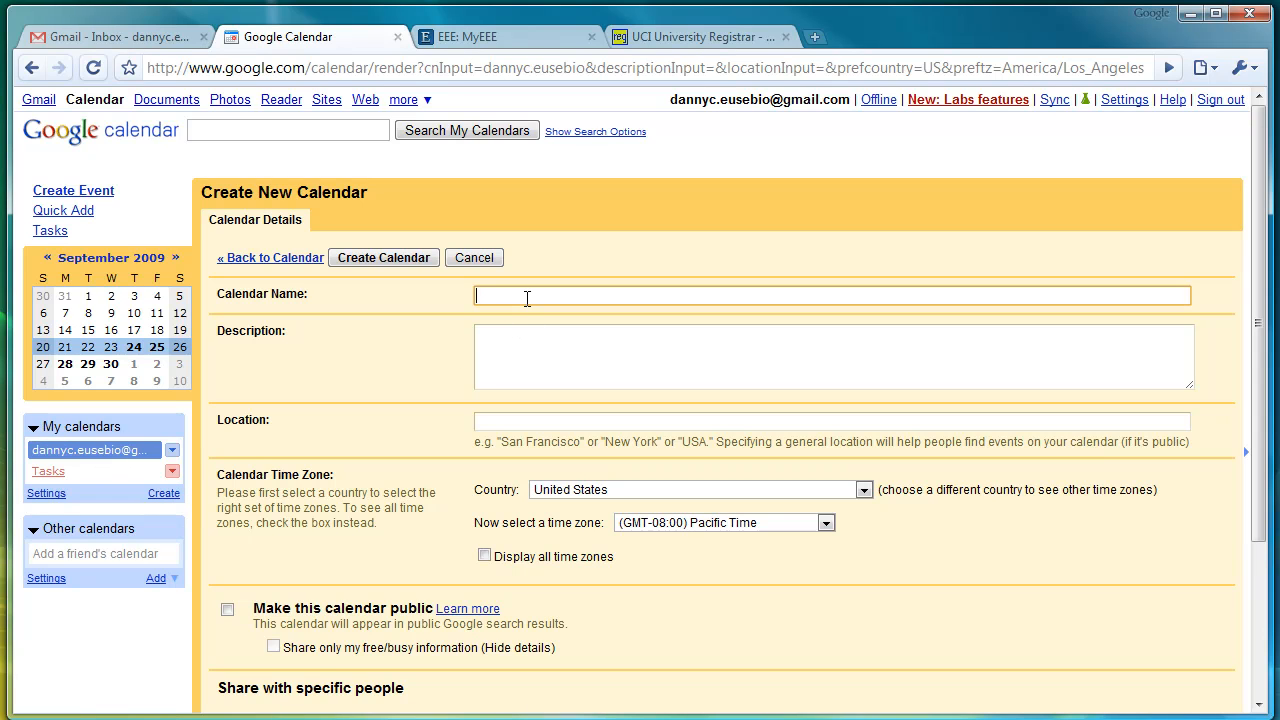
pyautogui.write('UCI')
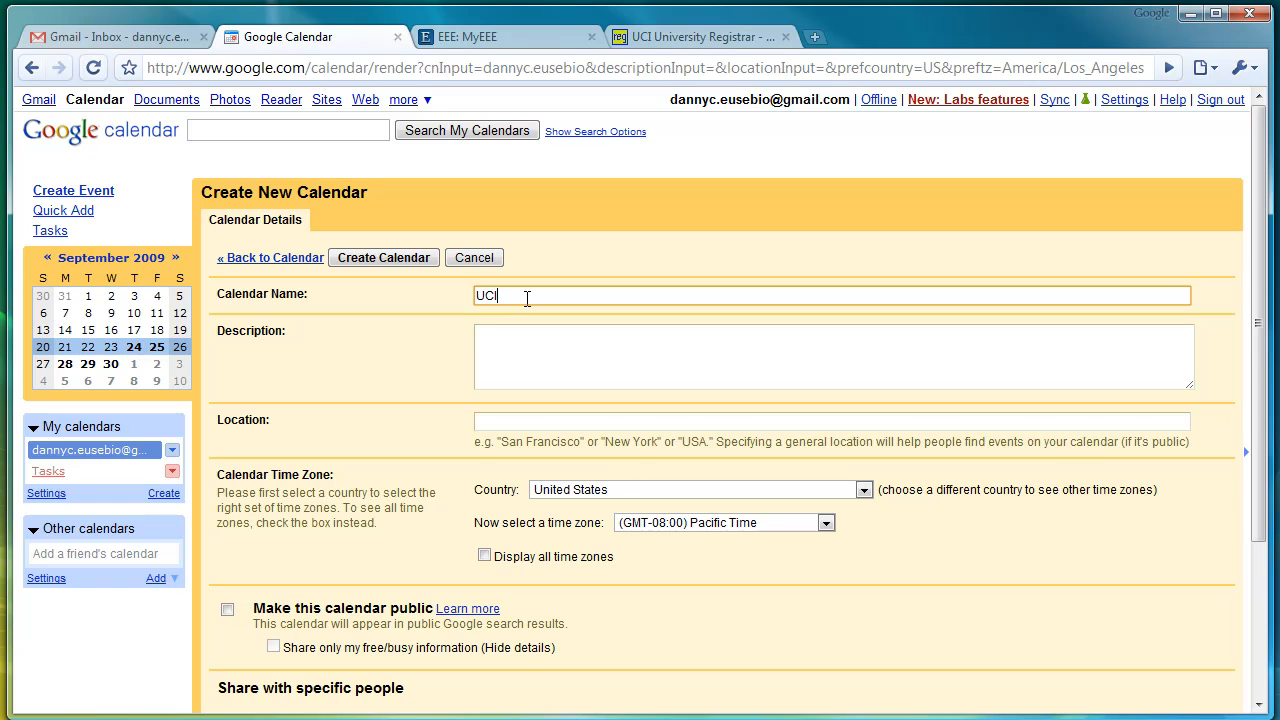
pyautogui.write('EVEN')
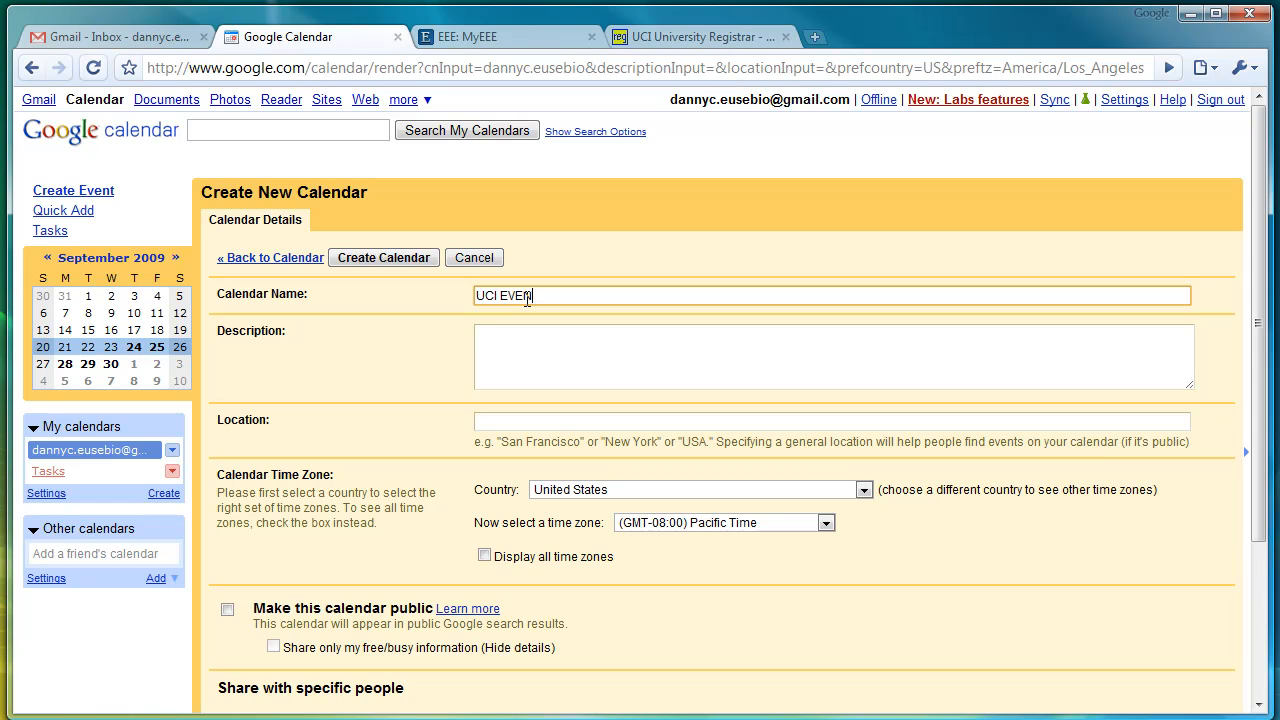
pyautogui.write('nt Details')
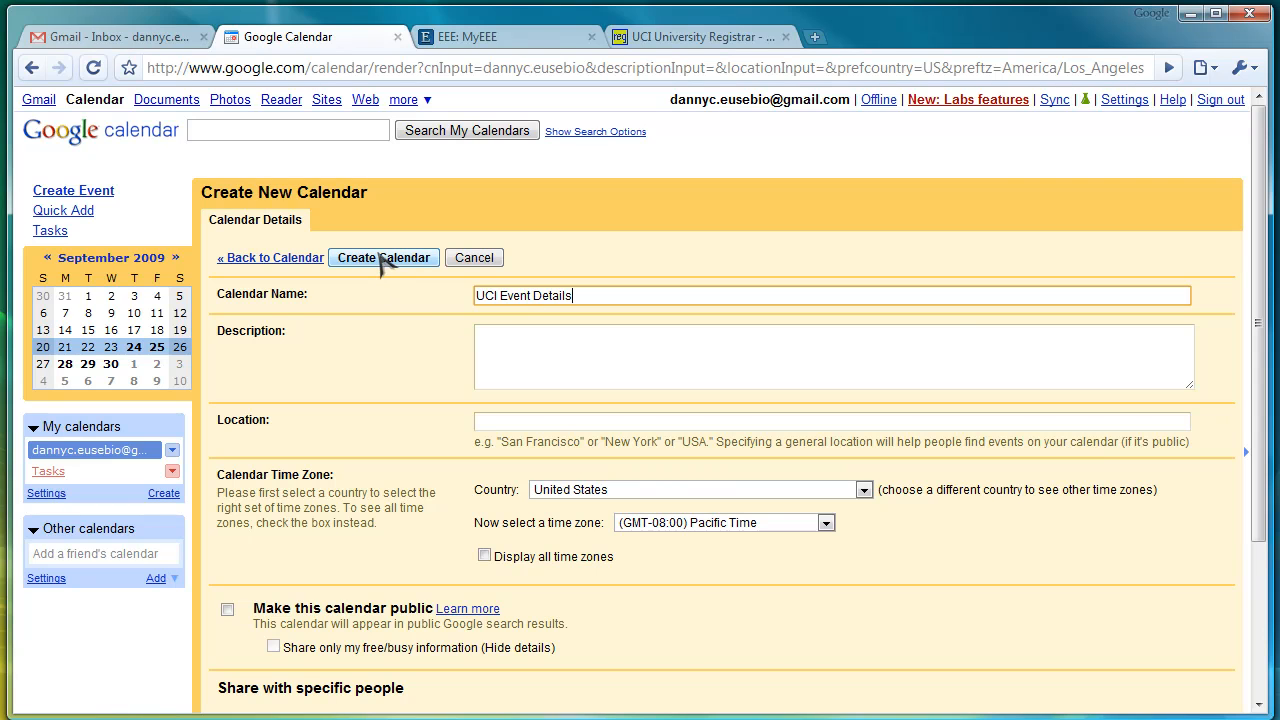
pyautogui.click(384, 257)
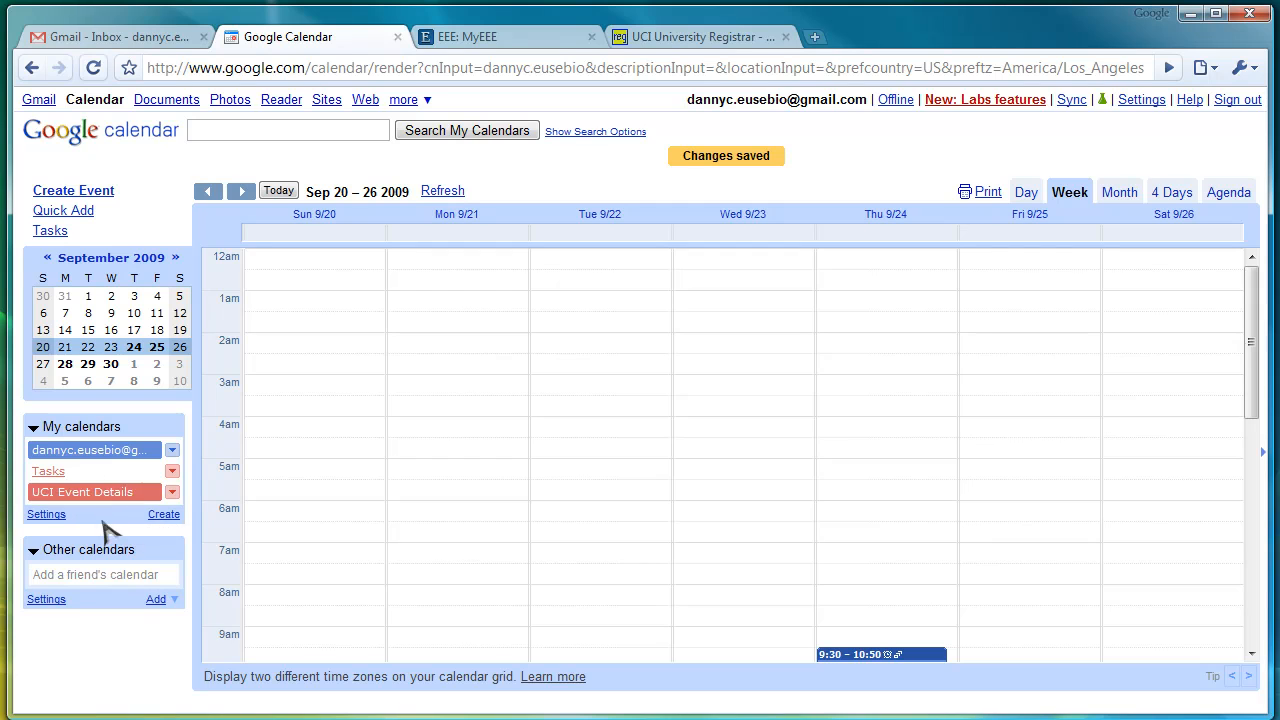
pyautogui.scroll(-3)
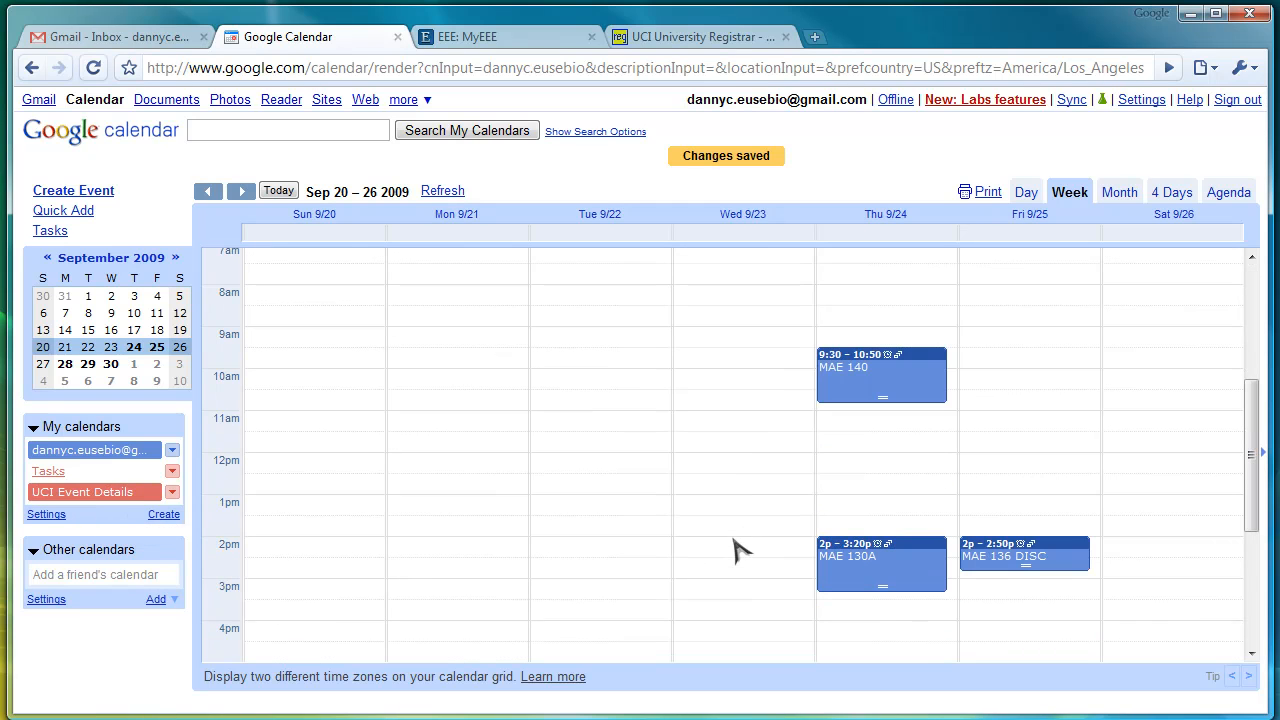
# Create an all-day 'Week 0' event from Sep 20 to Sep 26 in UCI Event Details.
pyautogui.click(314, 240)
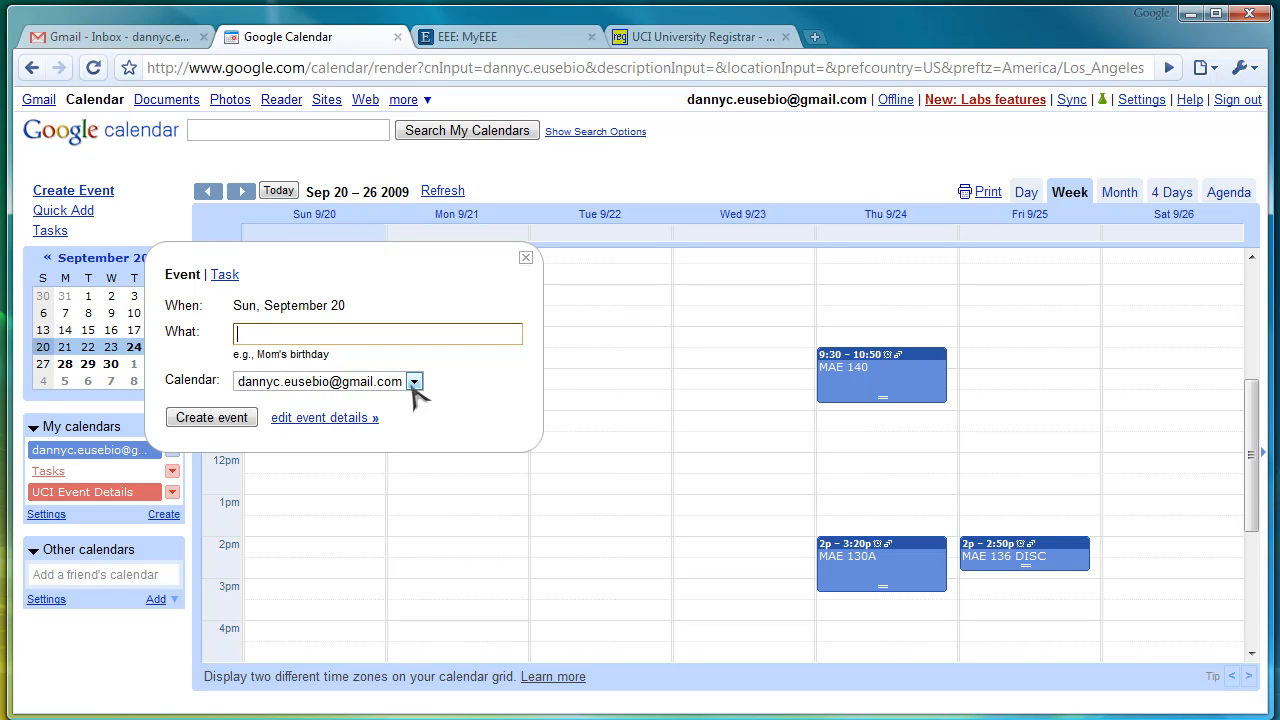
pyautogui.click(414, 381)
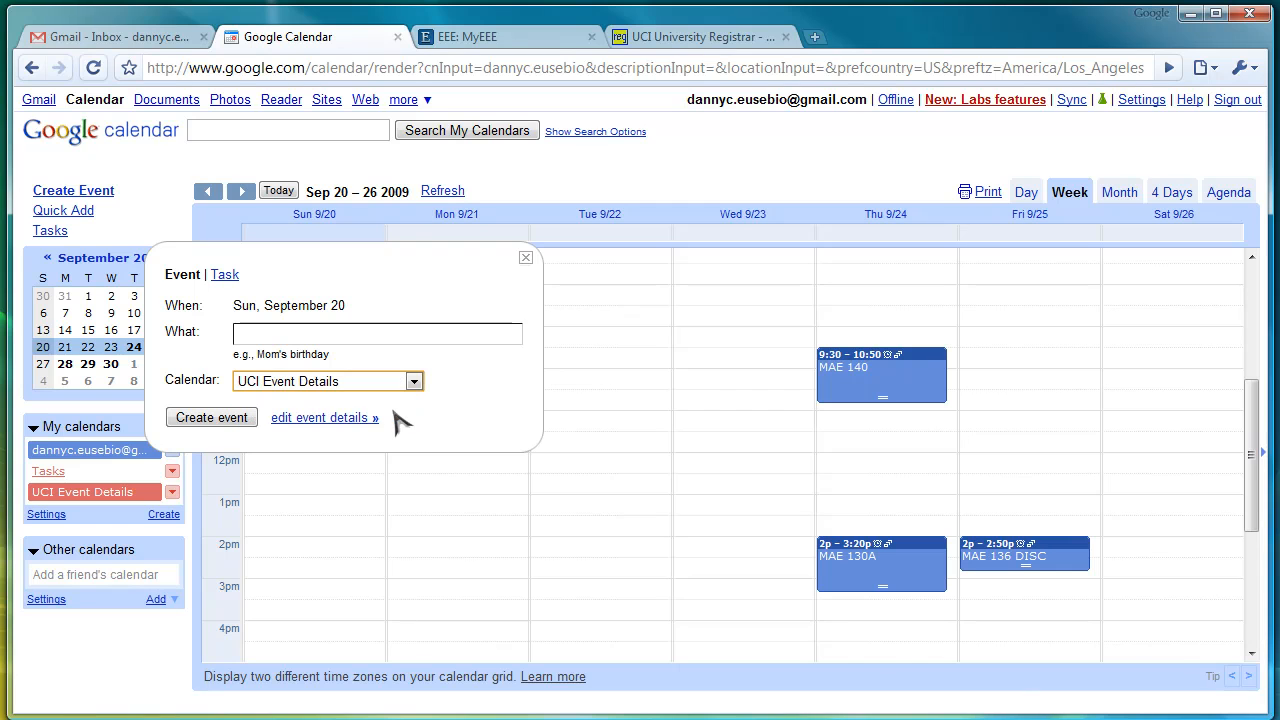
pyautogui.click(324, 417)
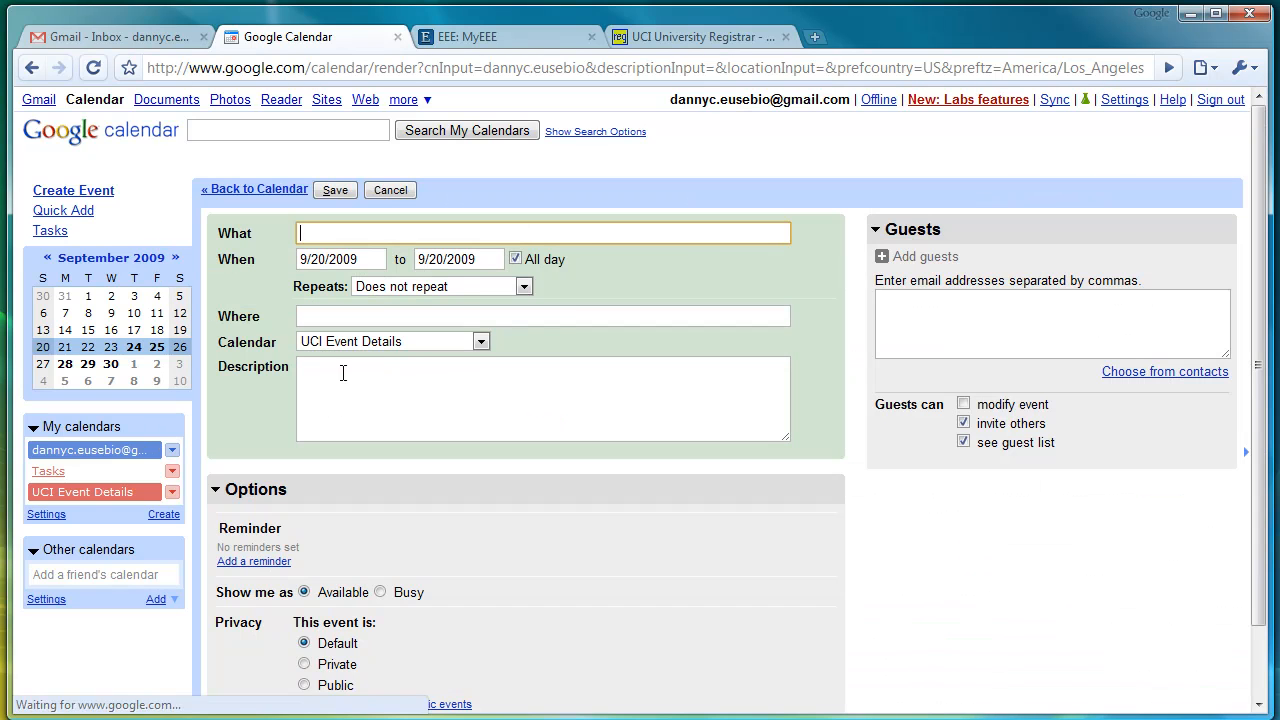
pyautogui.click(458, 259)
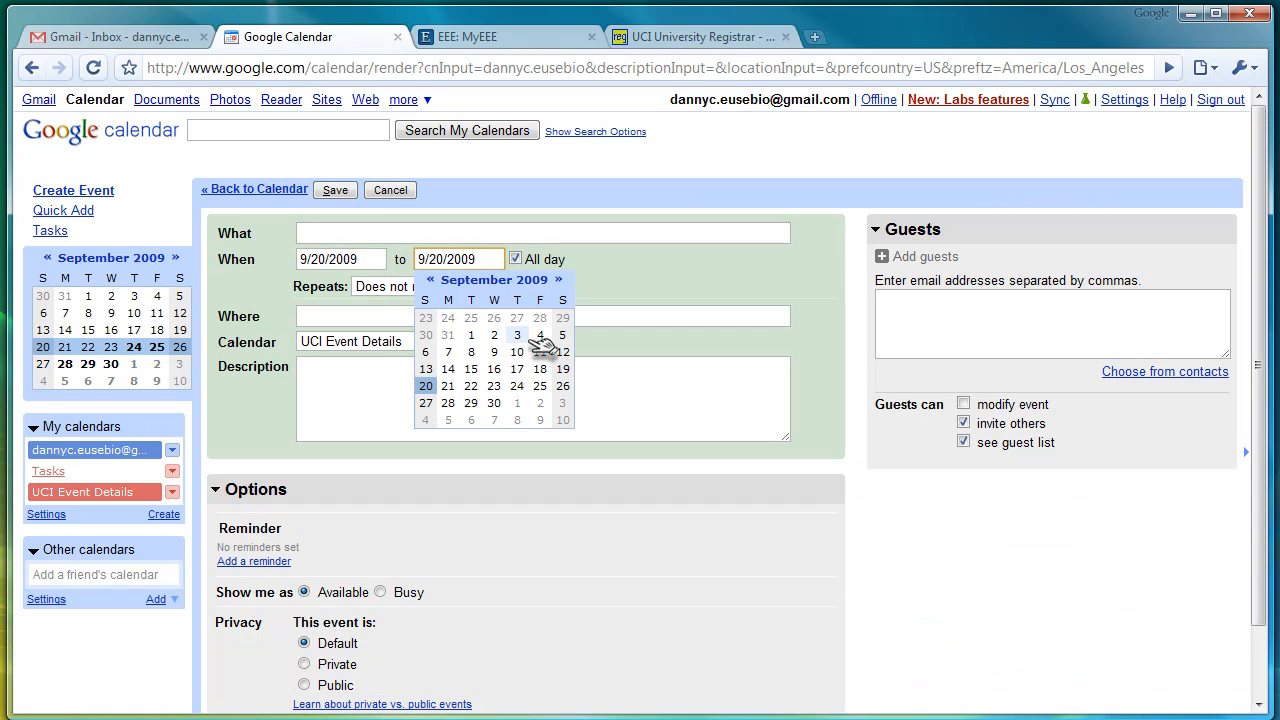
pyautogui.click(540, 385)
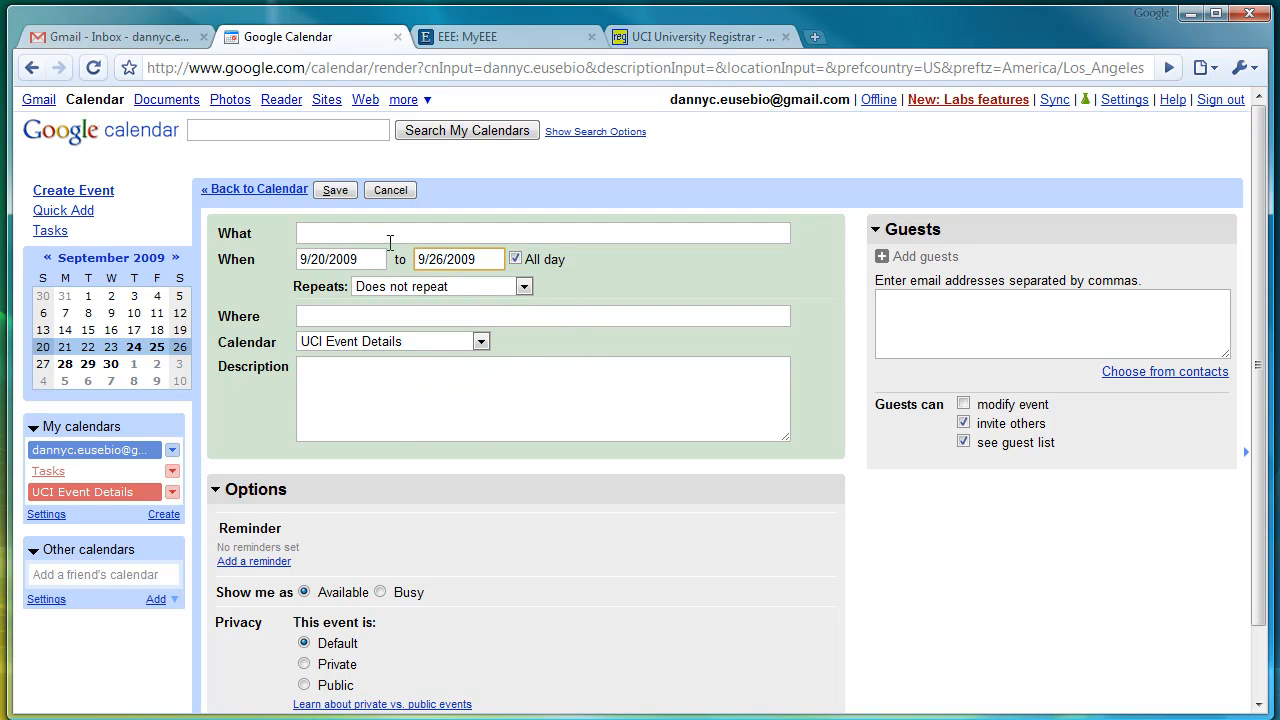
pyautogui.write('Week 0')
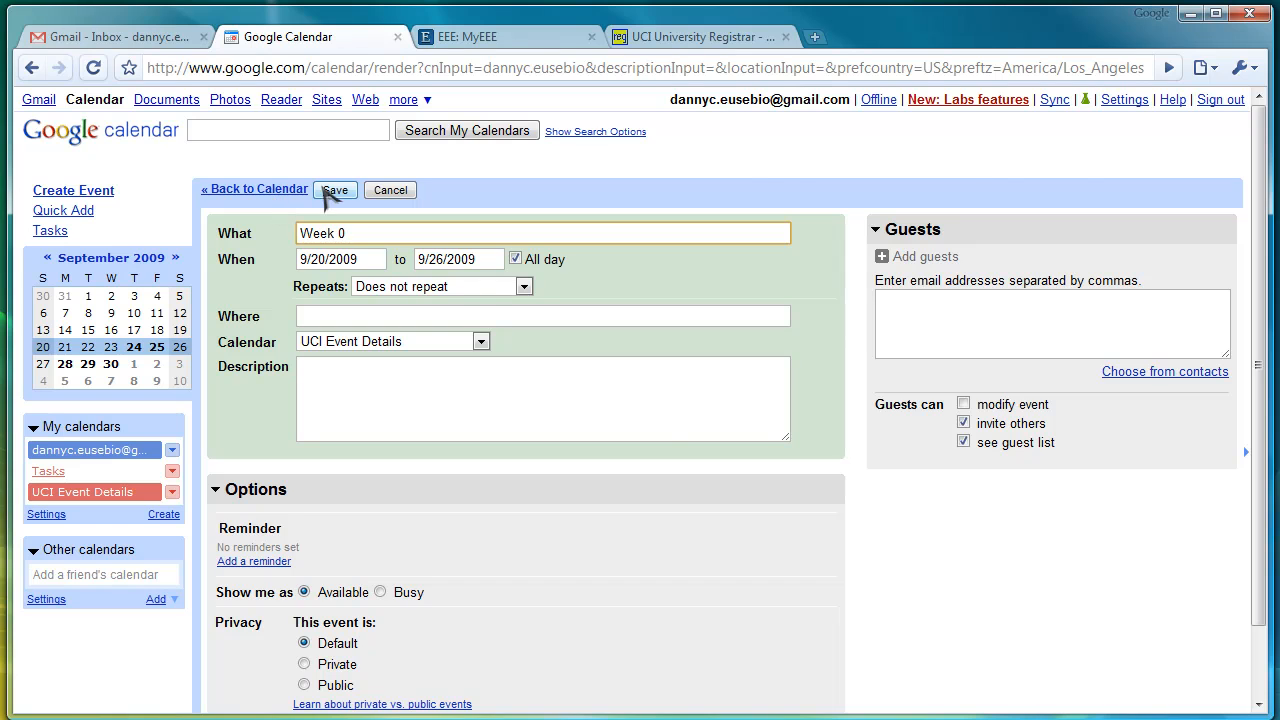
pyautogui.click(335, 190)
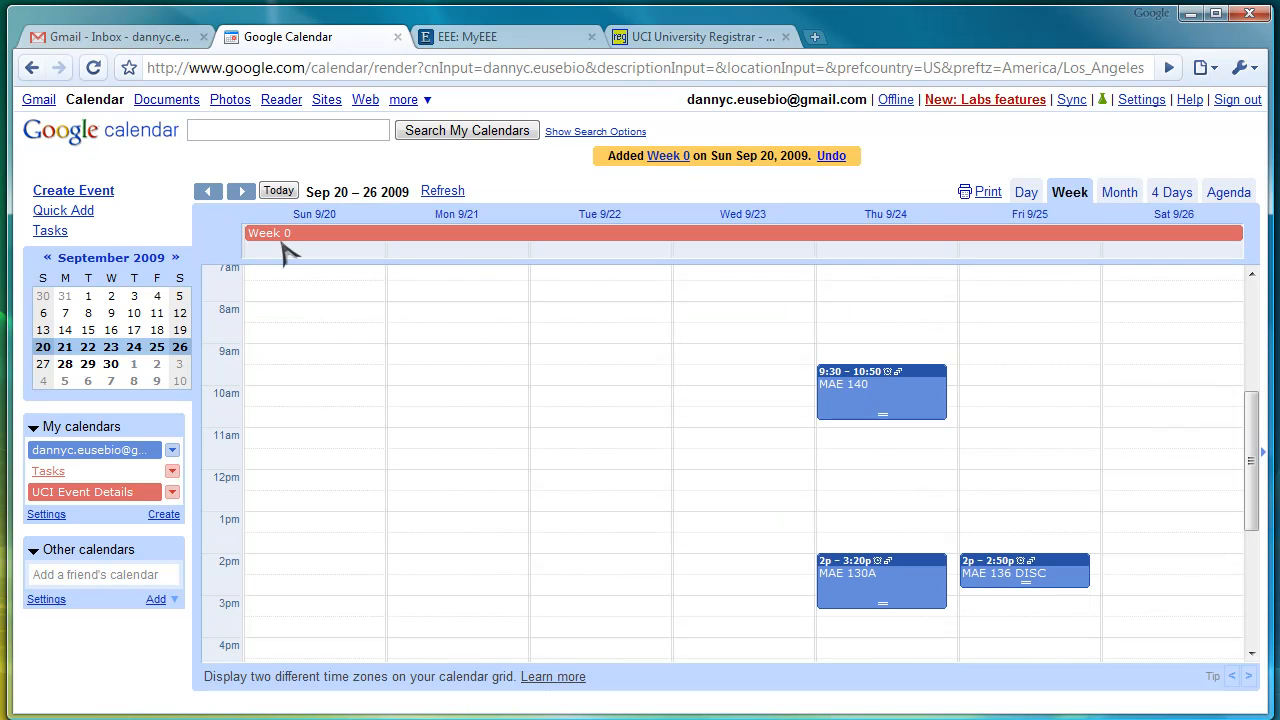
pyautogui.moveTo(218, 512)
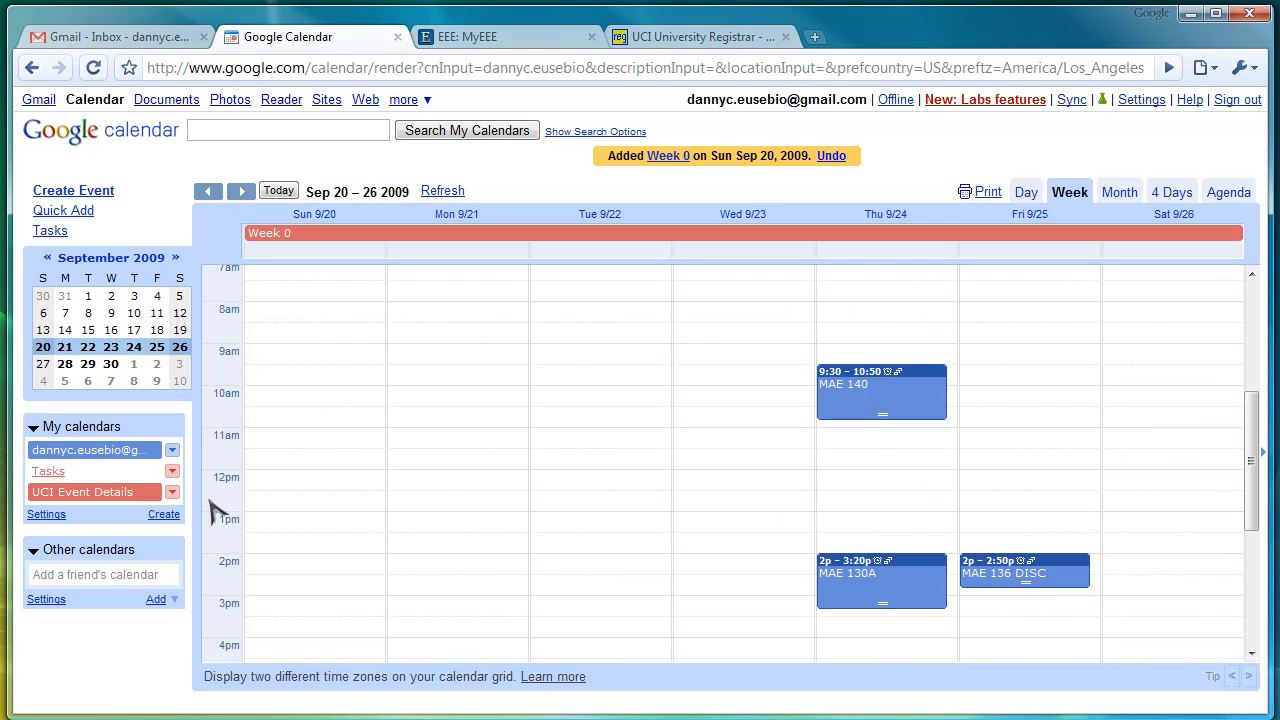
# Save an all-day 'Week 1' event spanning Sep 27 – Oct 3, 2009.
pyautogui.click(241, 191)
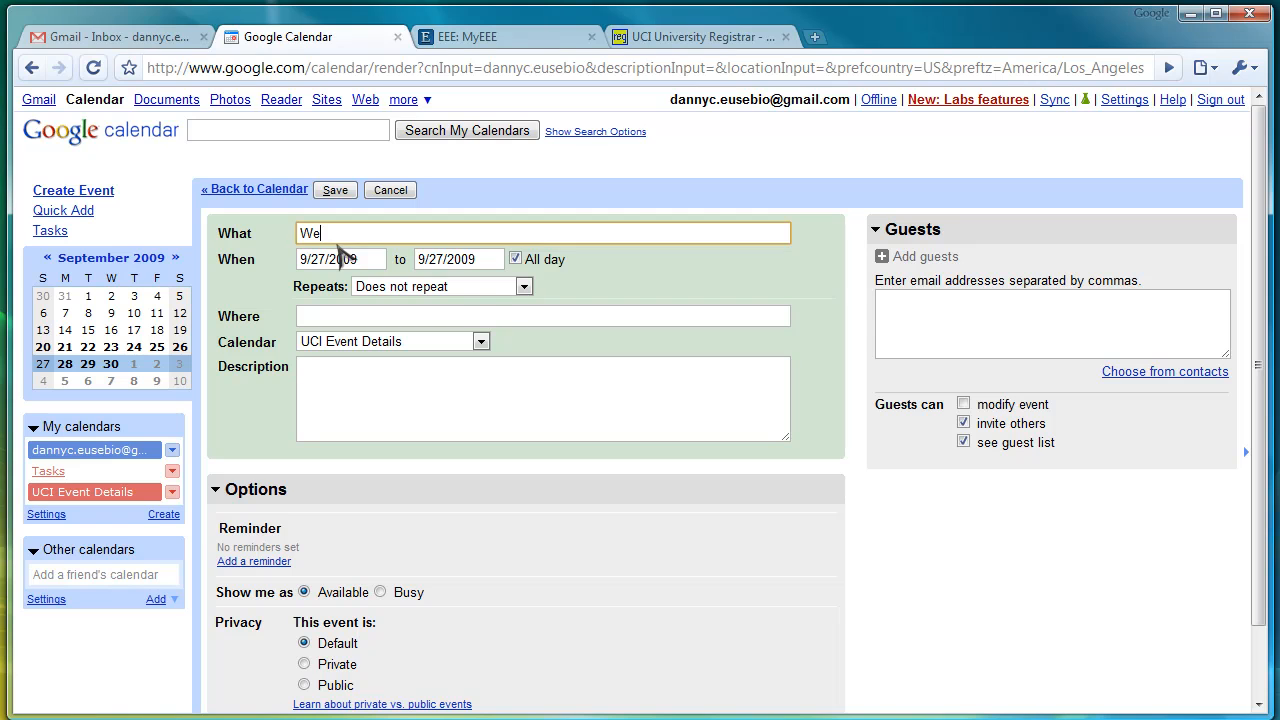
pyautogui.click(458, 259)
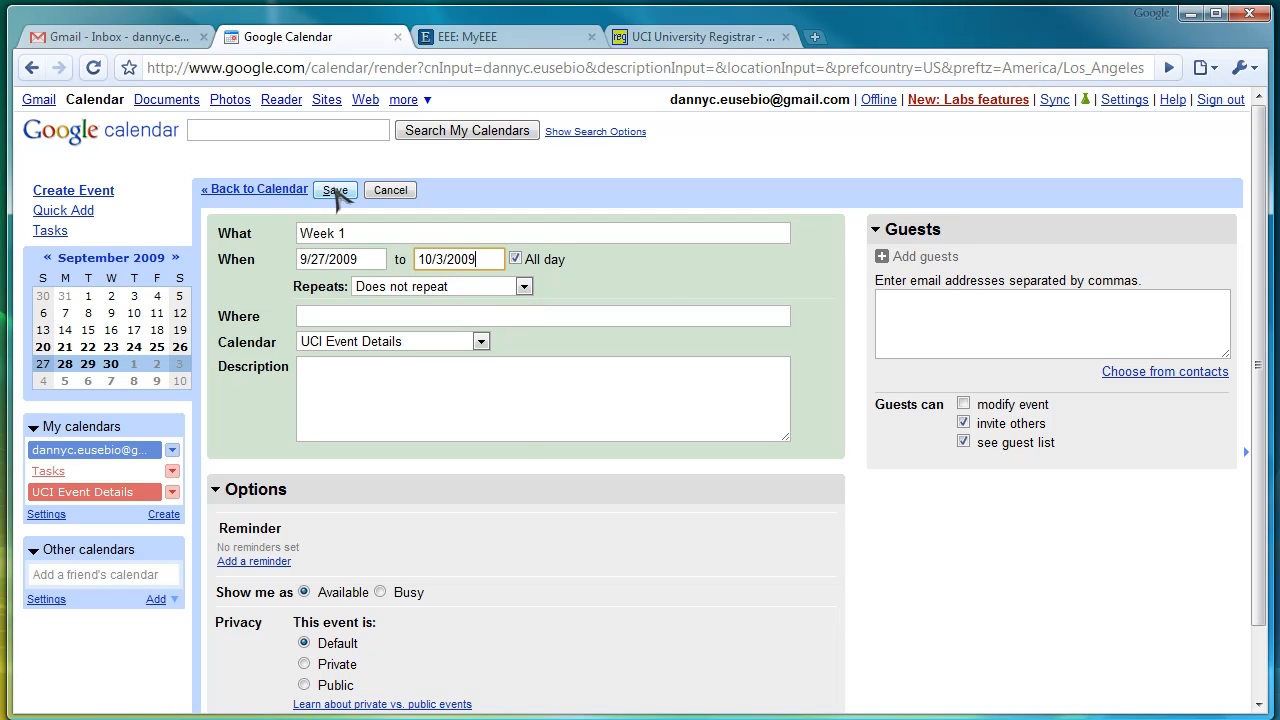
pyautogui.click(335, 190)
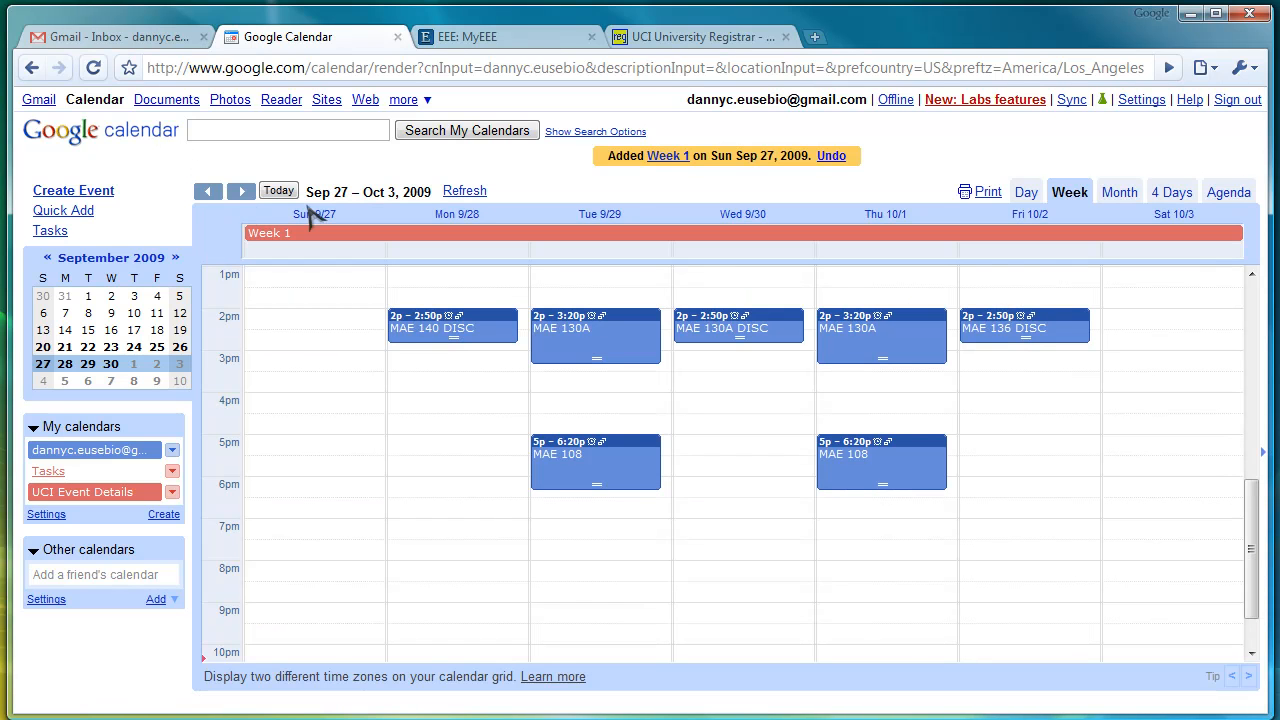
# Navigate between weeks back to the Sep 27 – Oct 3, 2009 week view.
pyautogui.click(208, 191)
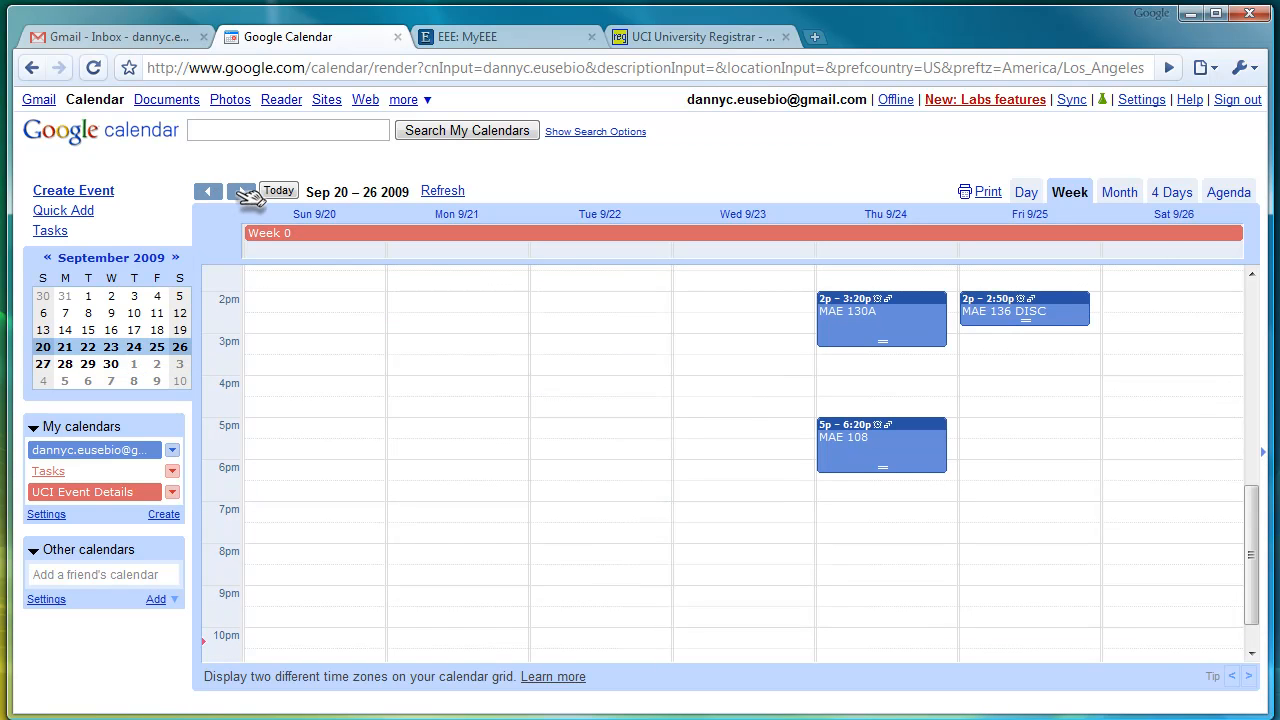
pyautogui.click(248, 191)
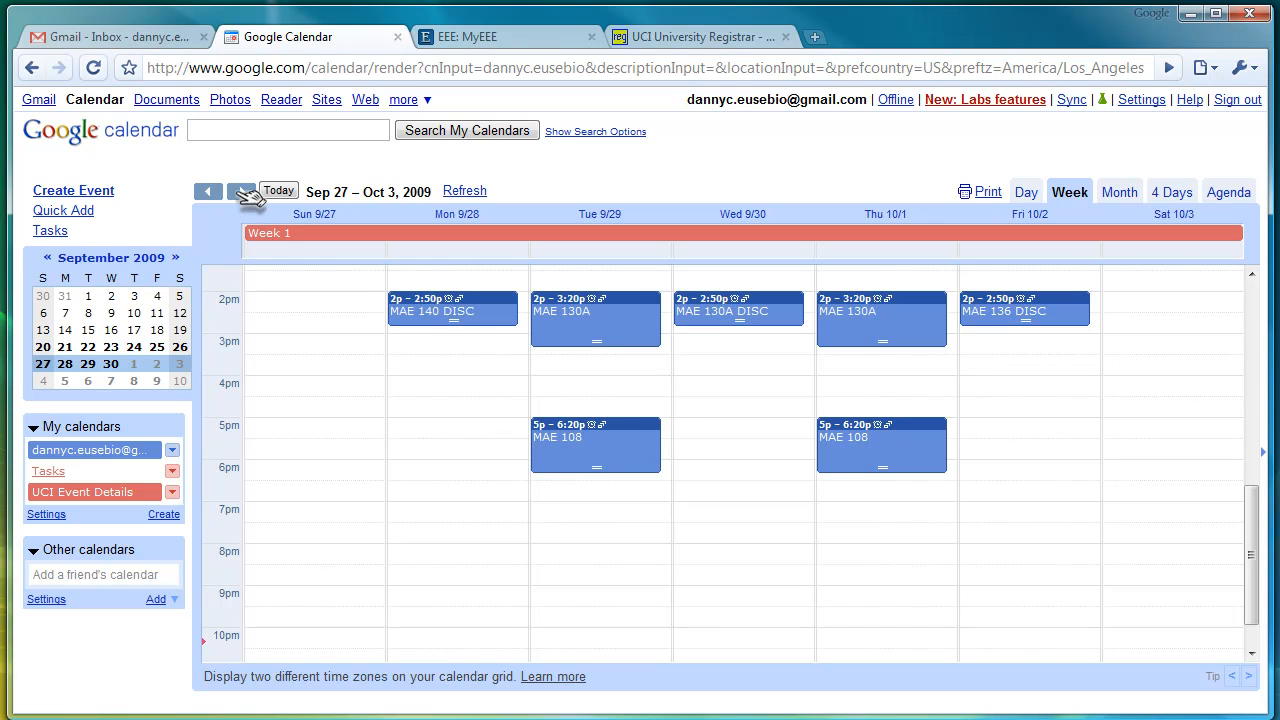
pyautogui.click(240, 191)
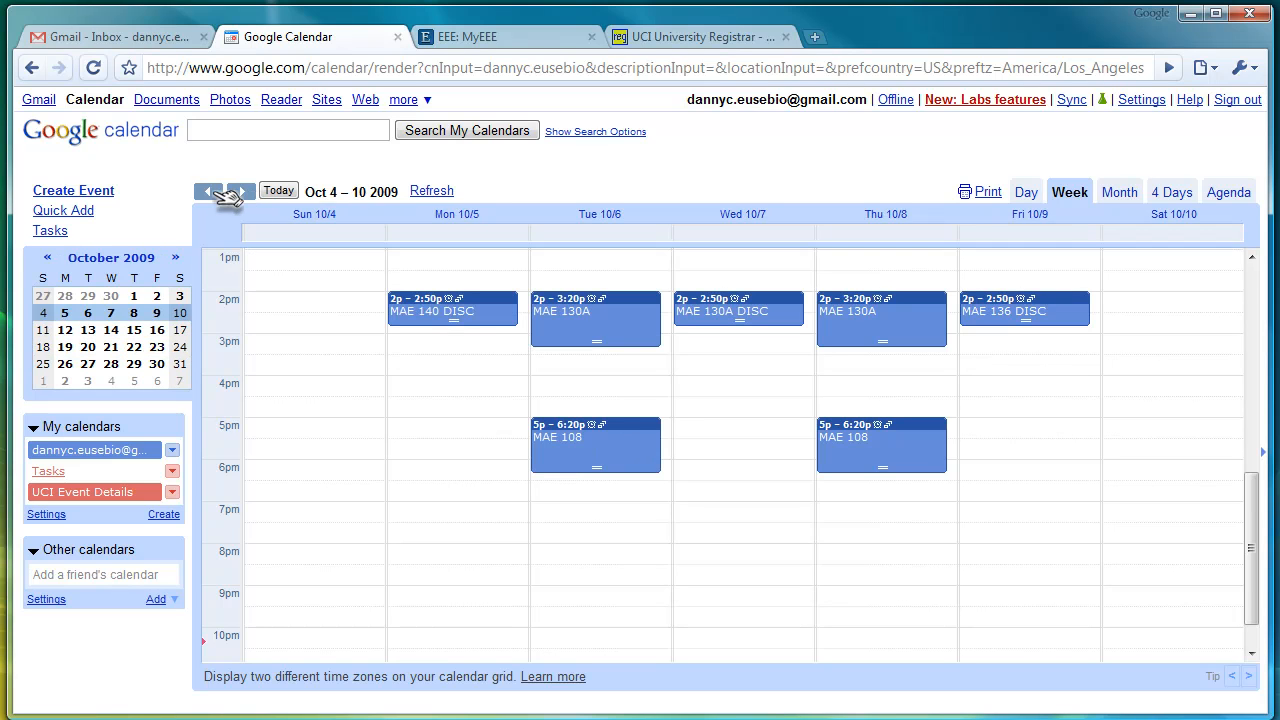
pyautogui.click(208, 191)
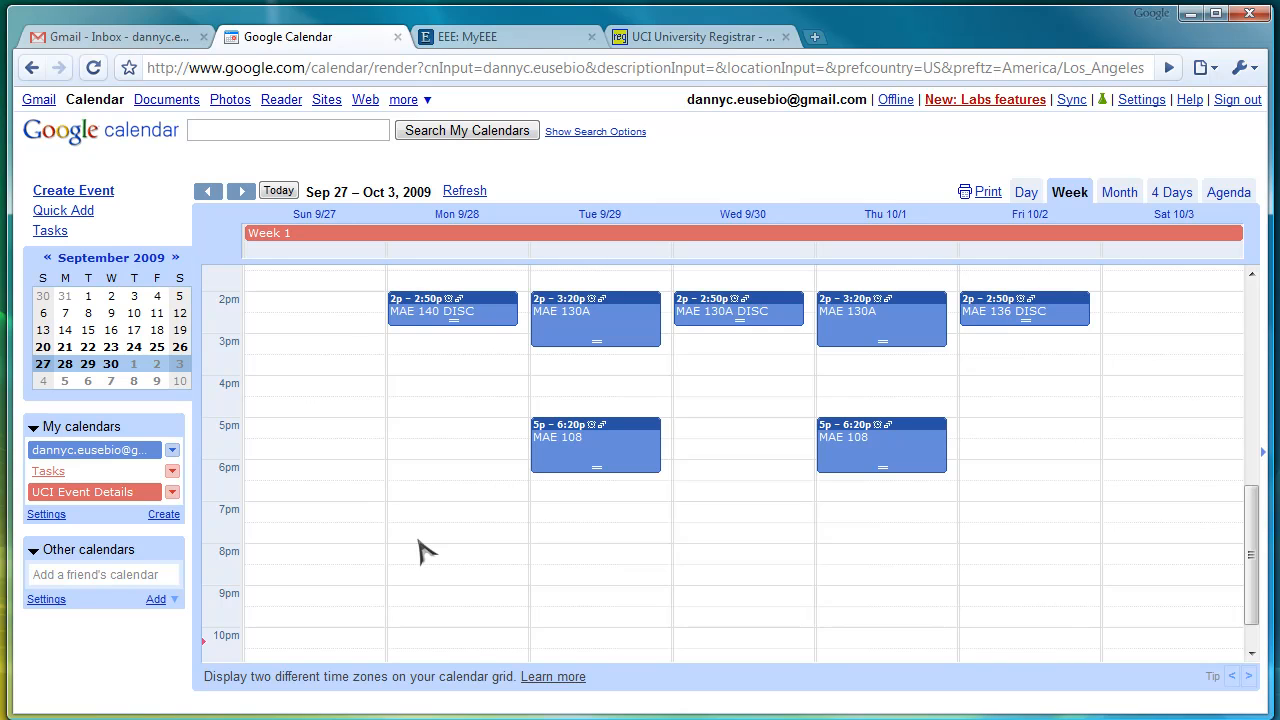
pyautogui.moveTo(432, 528)
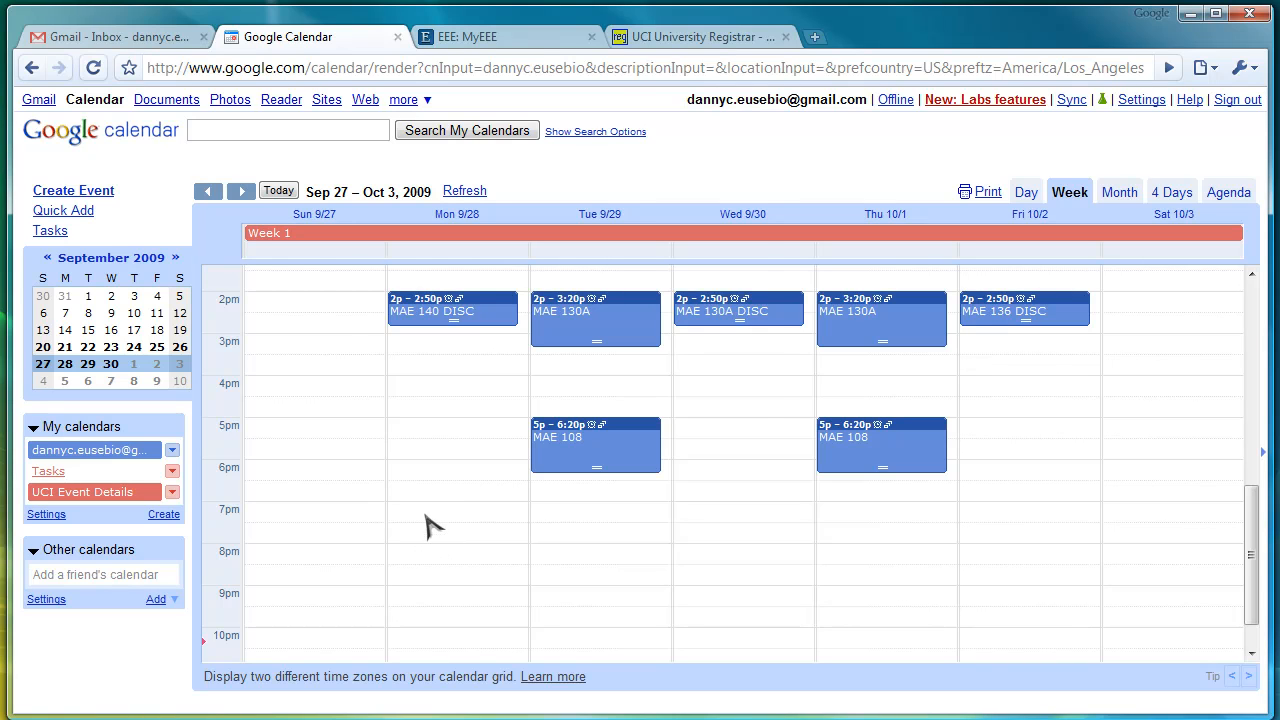
# Add all-day 'Presidents Holiday' on Sep 28 in UCI Event Details, described 'No Class'.
pyautogui.write('Presid')
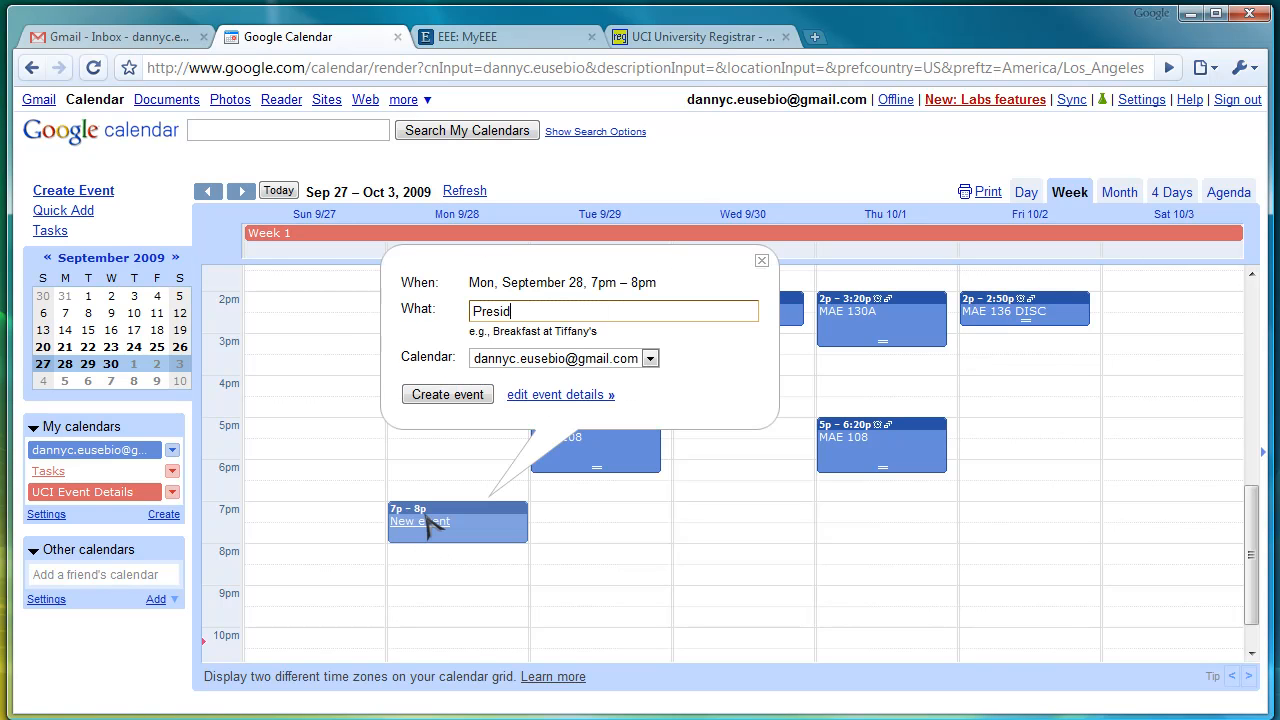
pyautogui.write('ents')
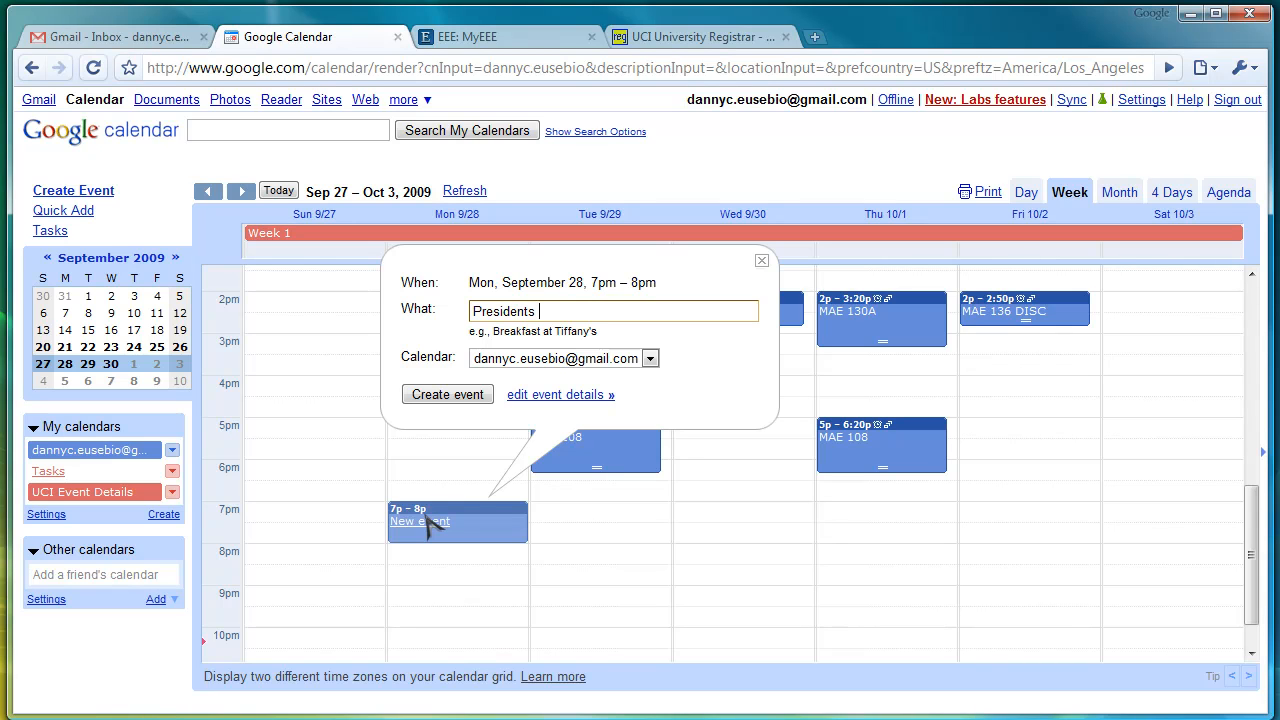
pyautogui.write('Holiday')
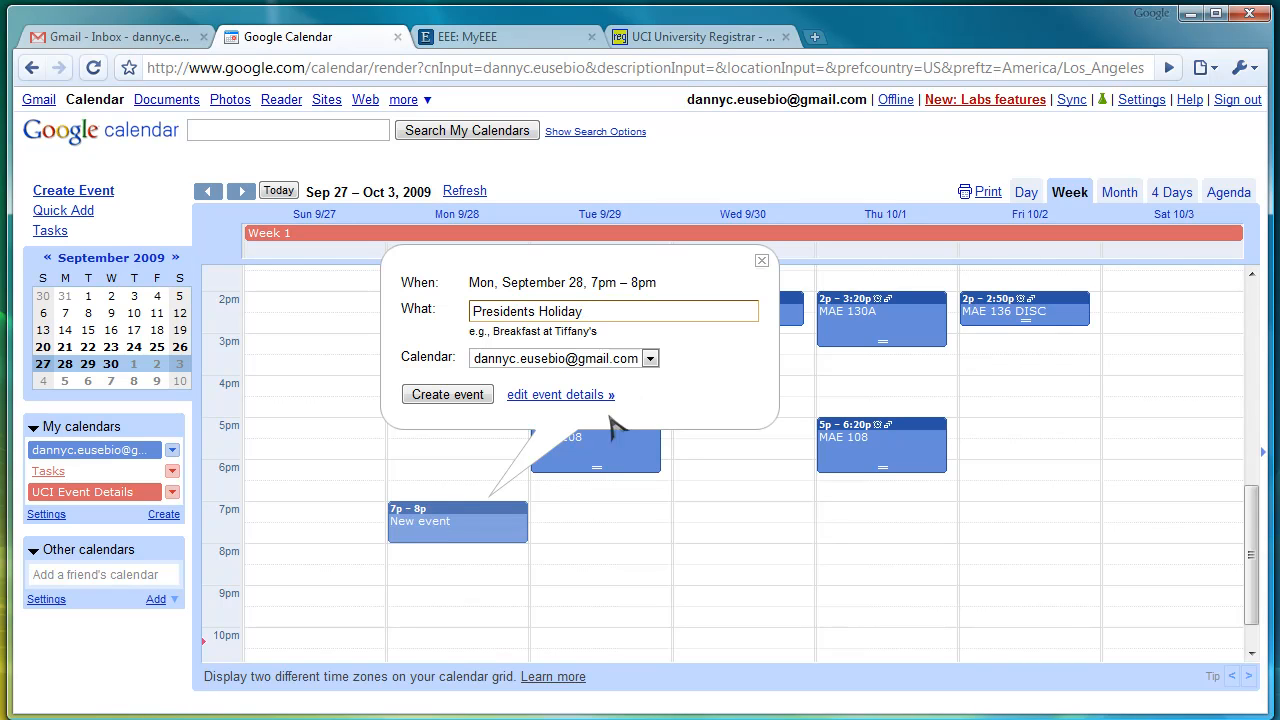
pyautogui.click(650, 358)
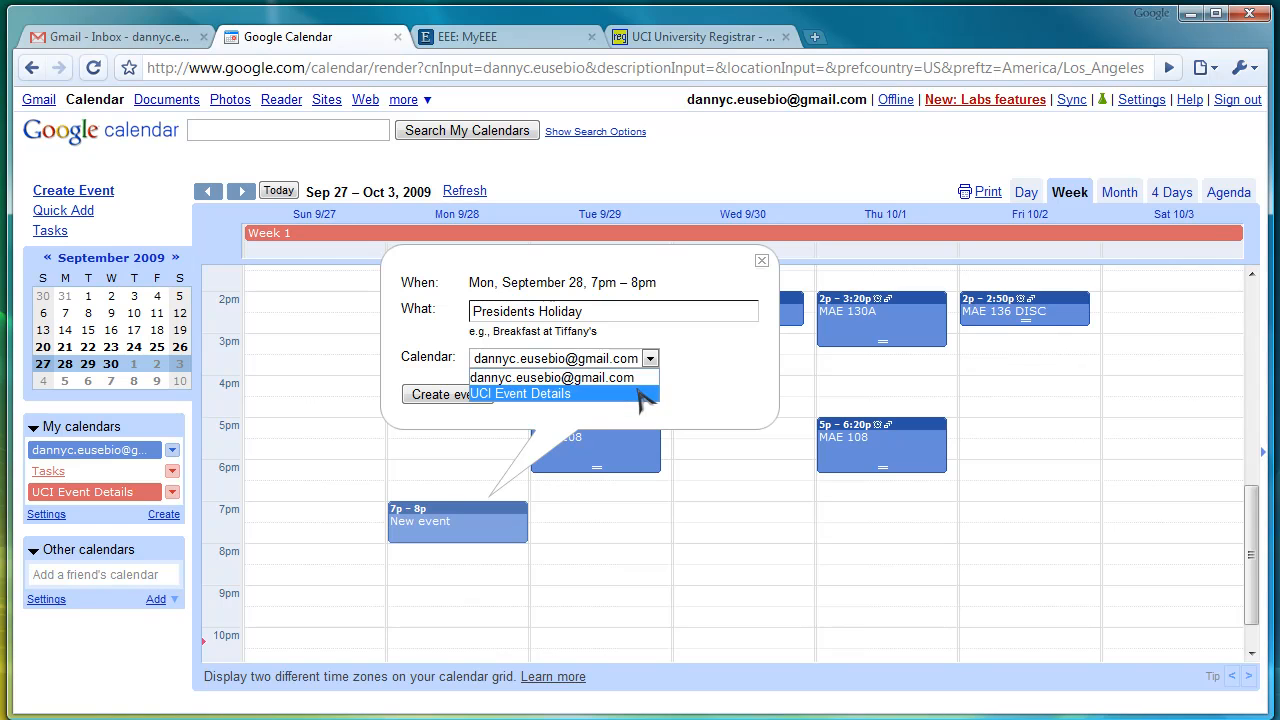
pyautogui.click(762, 260)
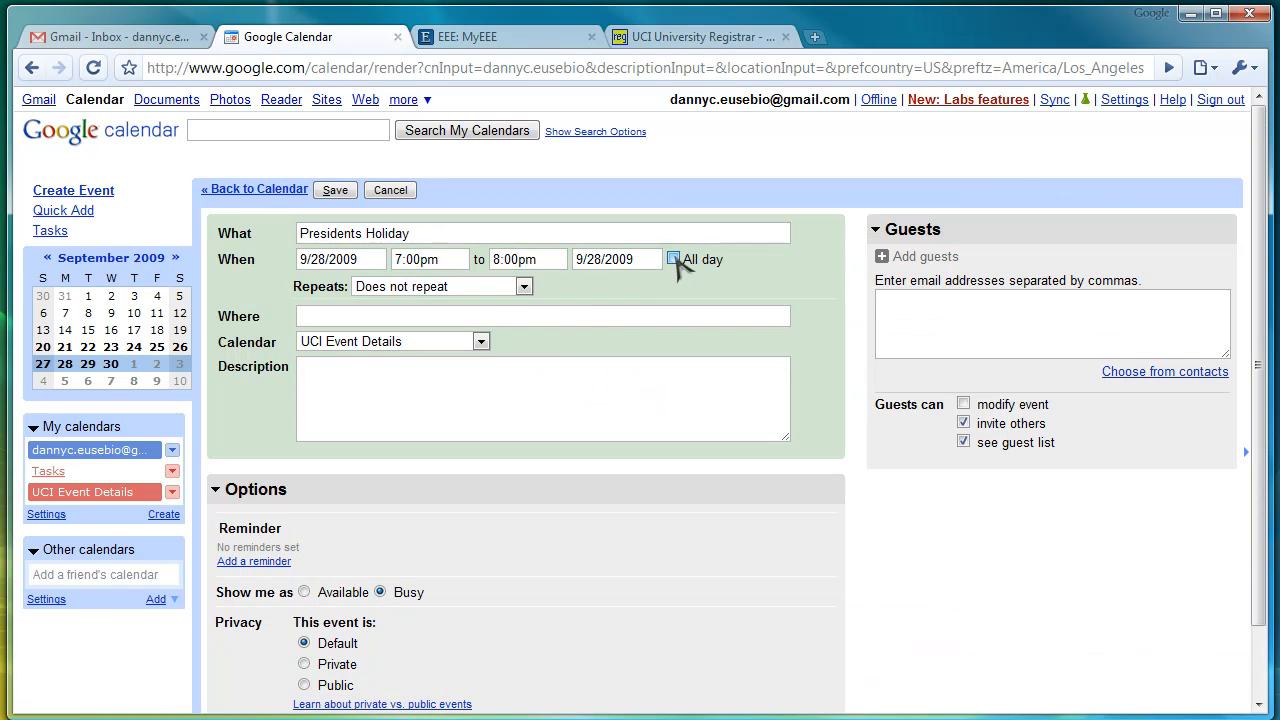
pyautogui.click(673, 259)
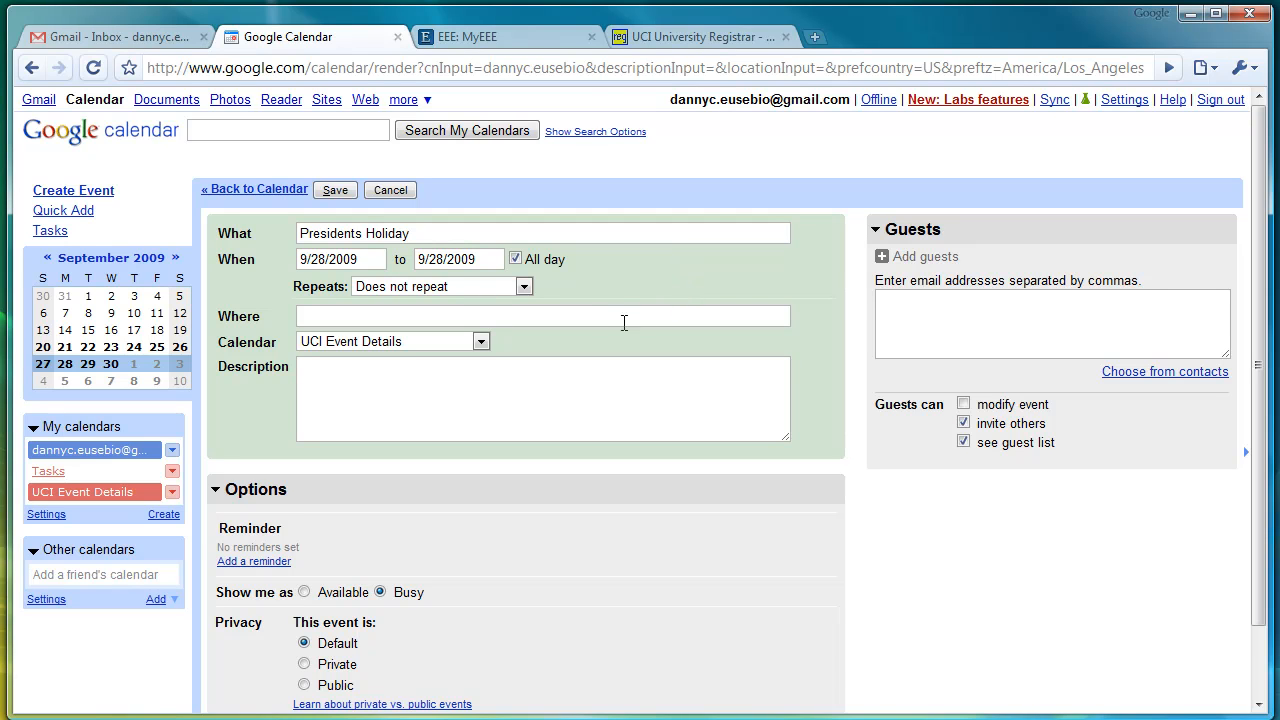
pyautogui.moveTo(528, 372)
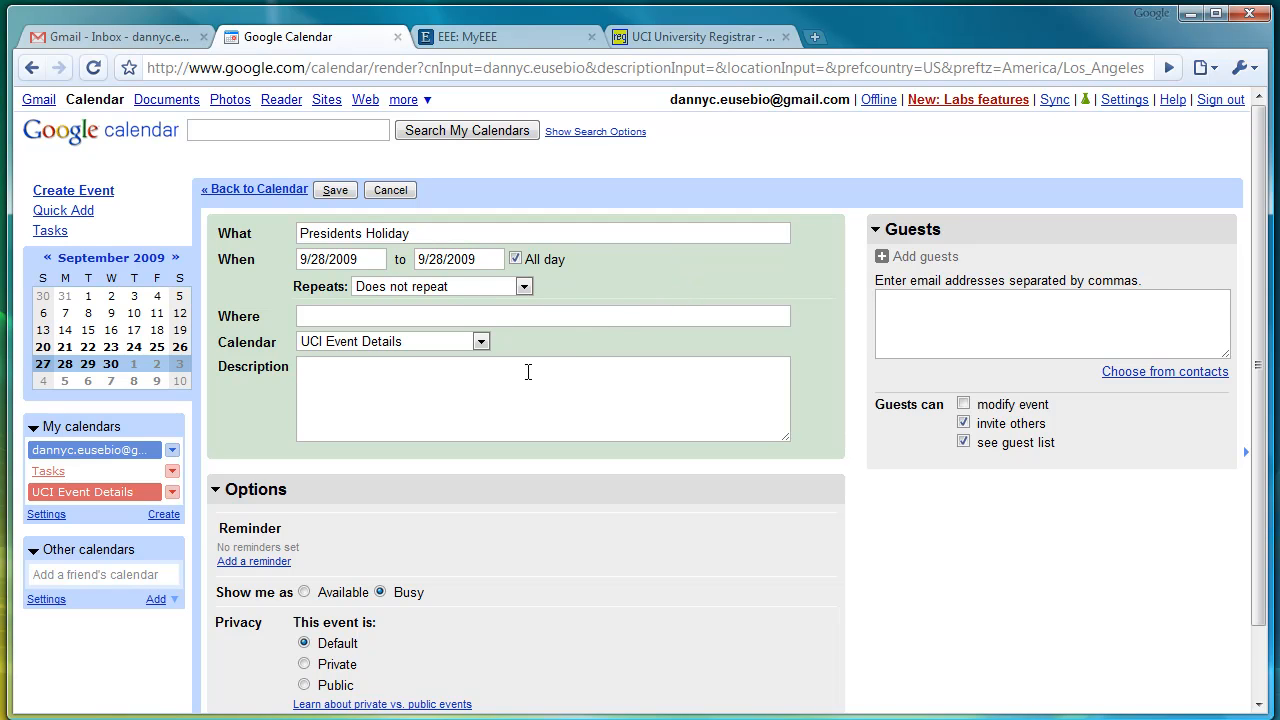
pyautogui.write('No Class')
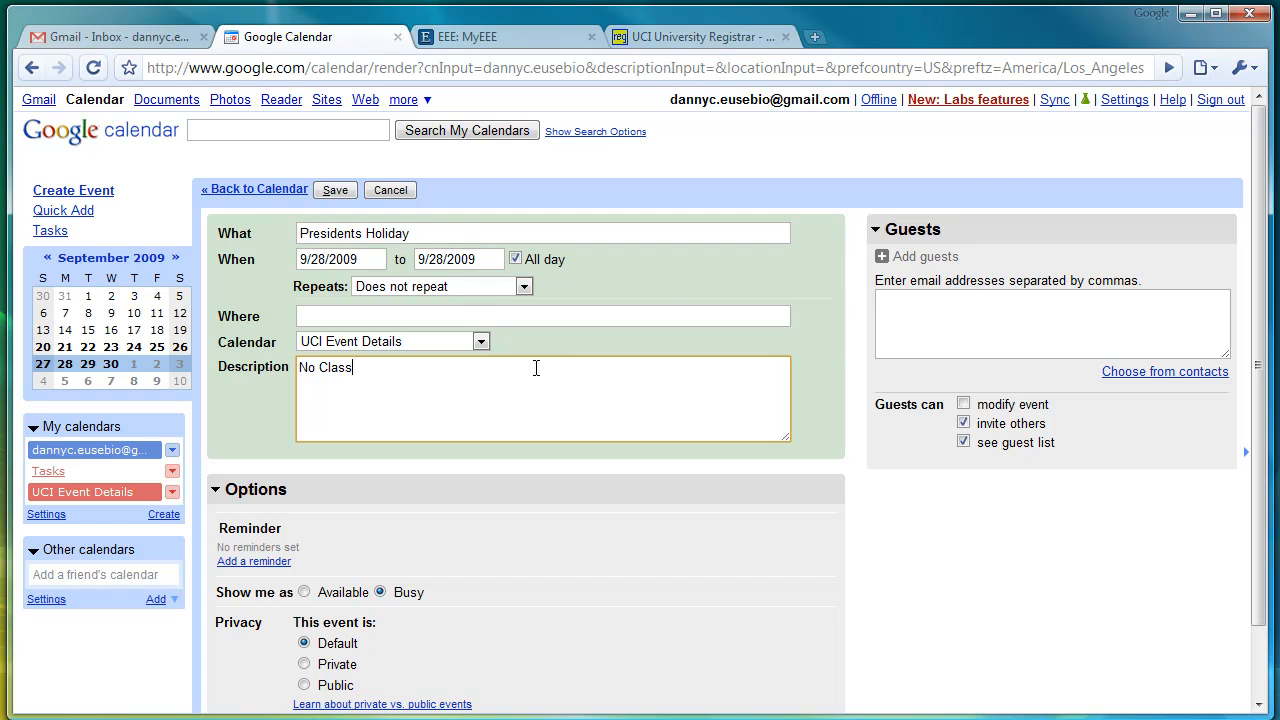
pyautogui.click(335, 190)
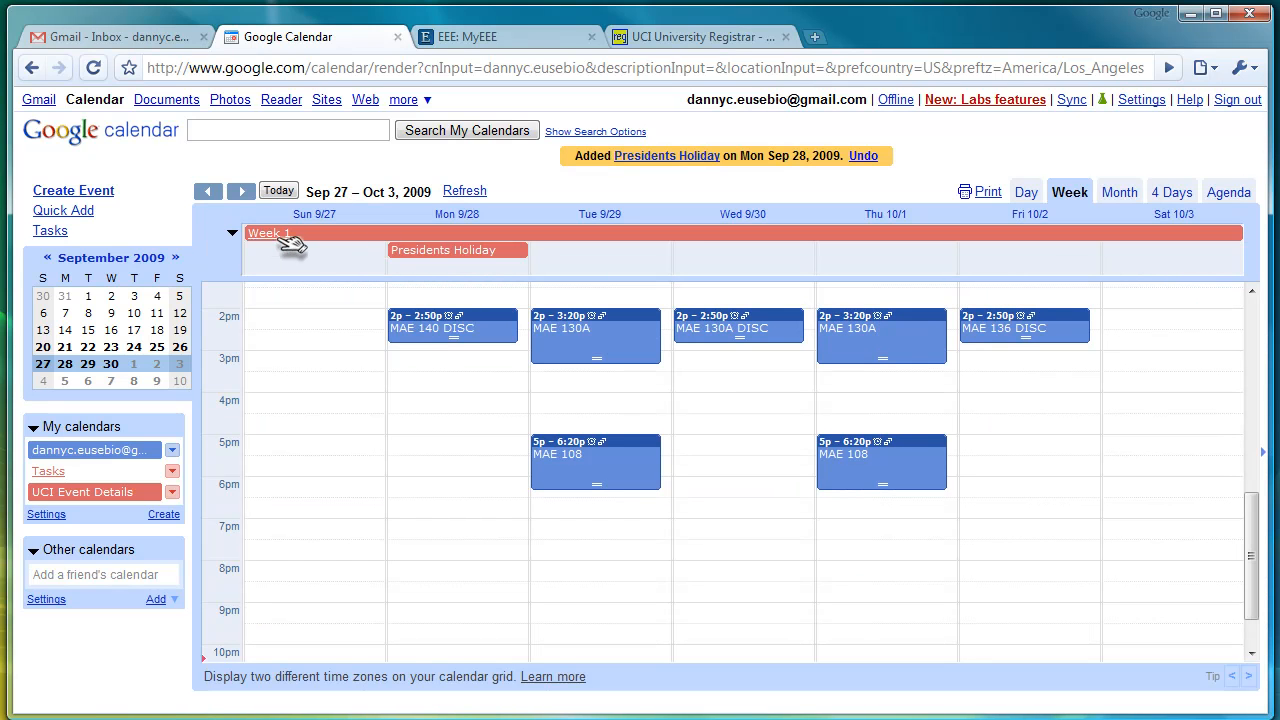
pyautogui.moveTo(985, 262)
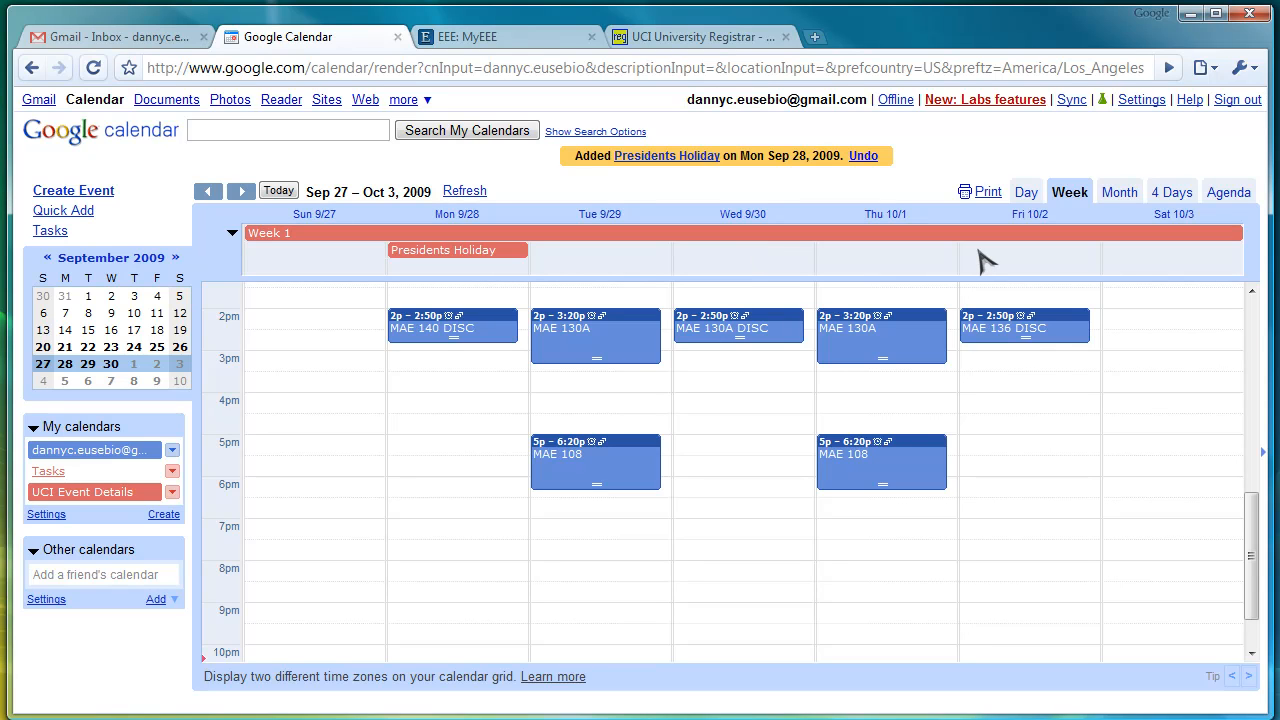
pyautogui.scroll(-3)
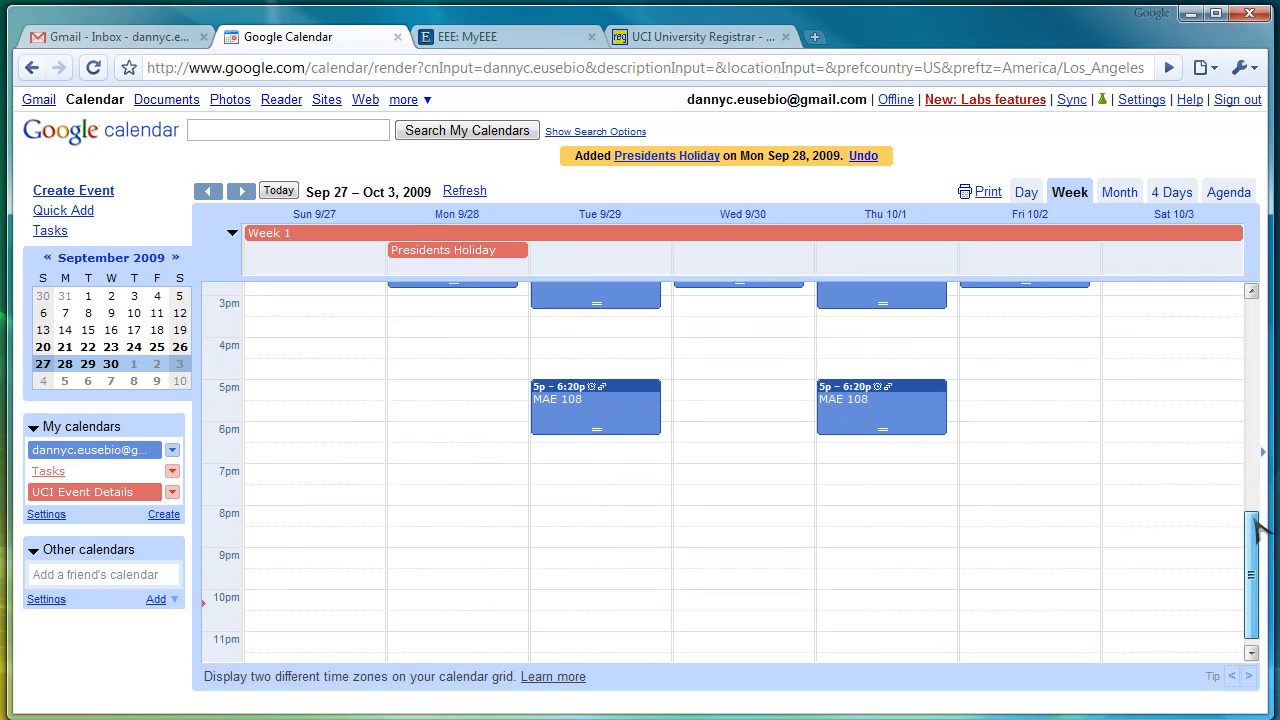
# Scroll the UCI Registrar page to the holidays table listing Veteran's Day and Thanksgiving.
pyautogui.scroll(3)
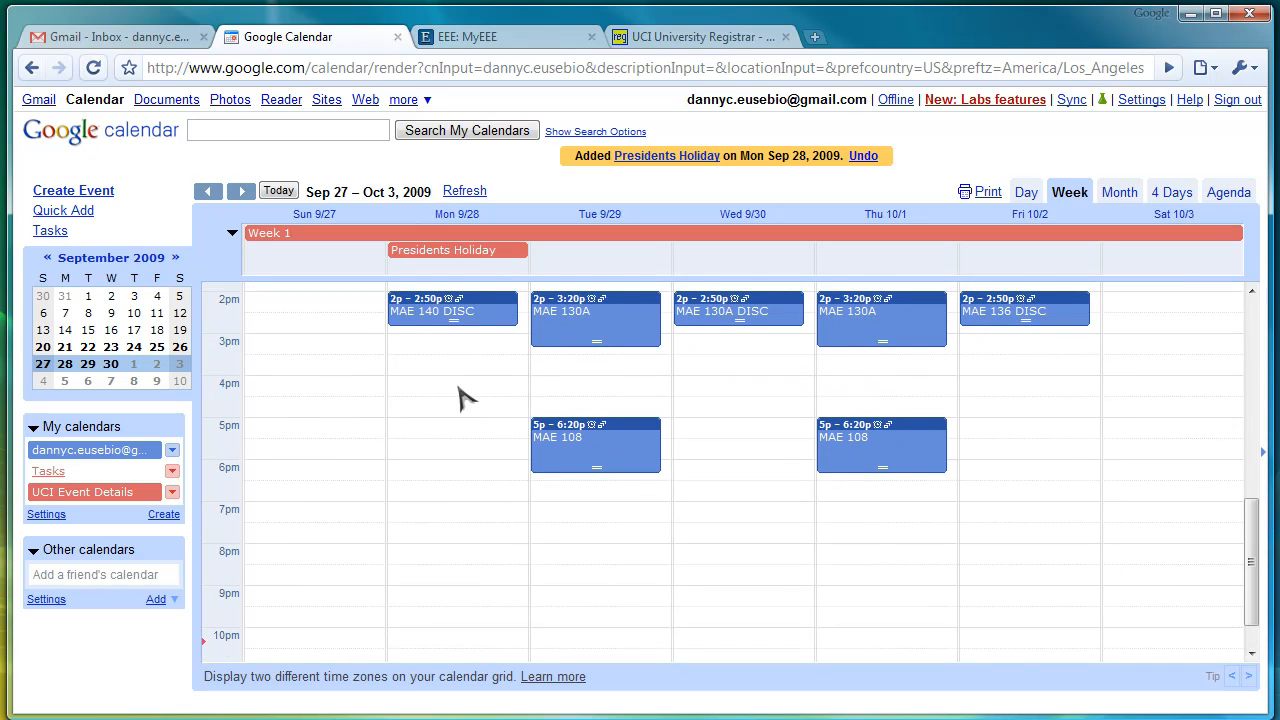
pyautogui.moveTo(461, 216)
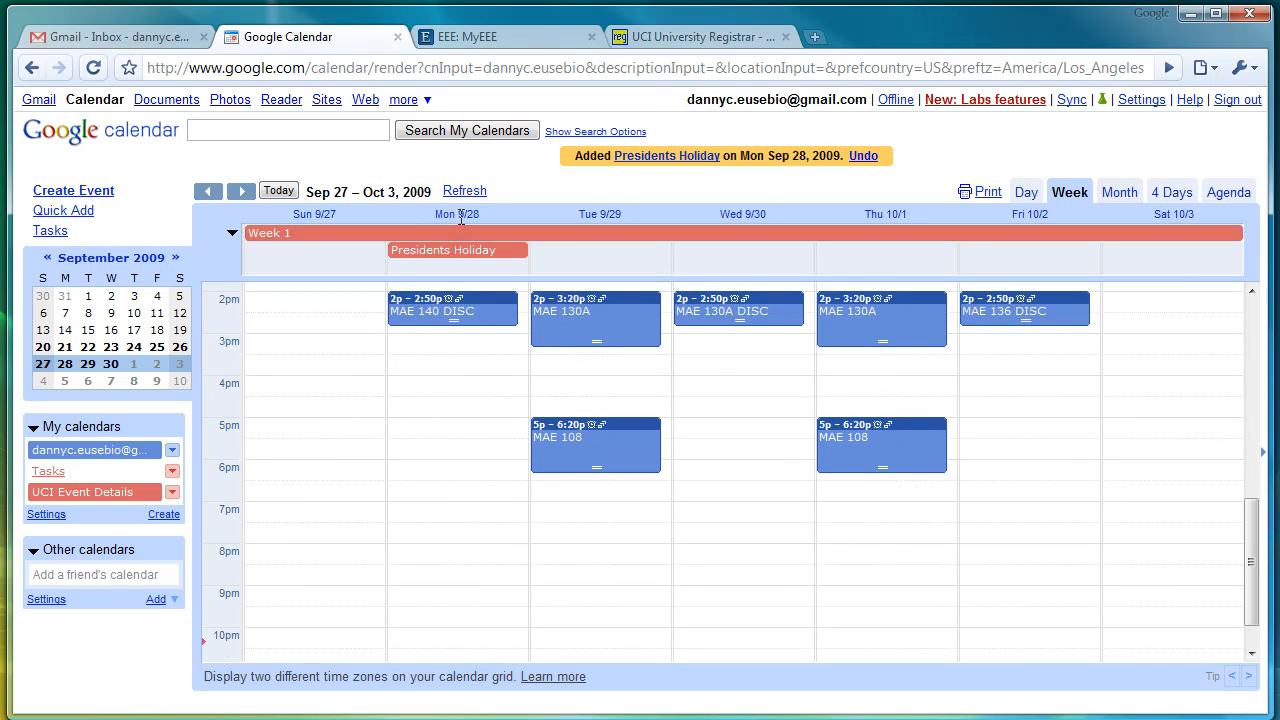
pyautogui.click(700, 37)
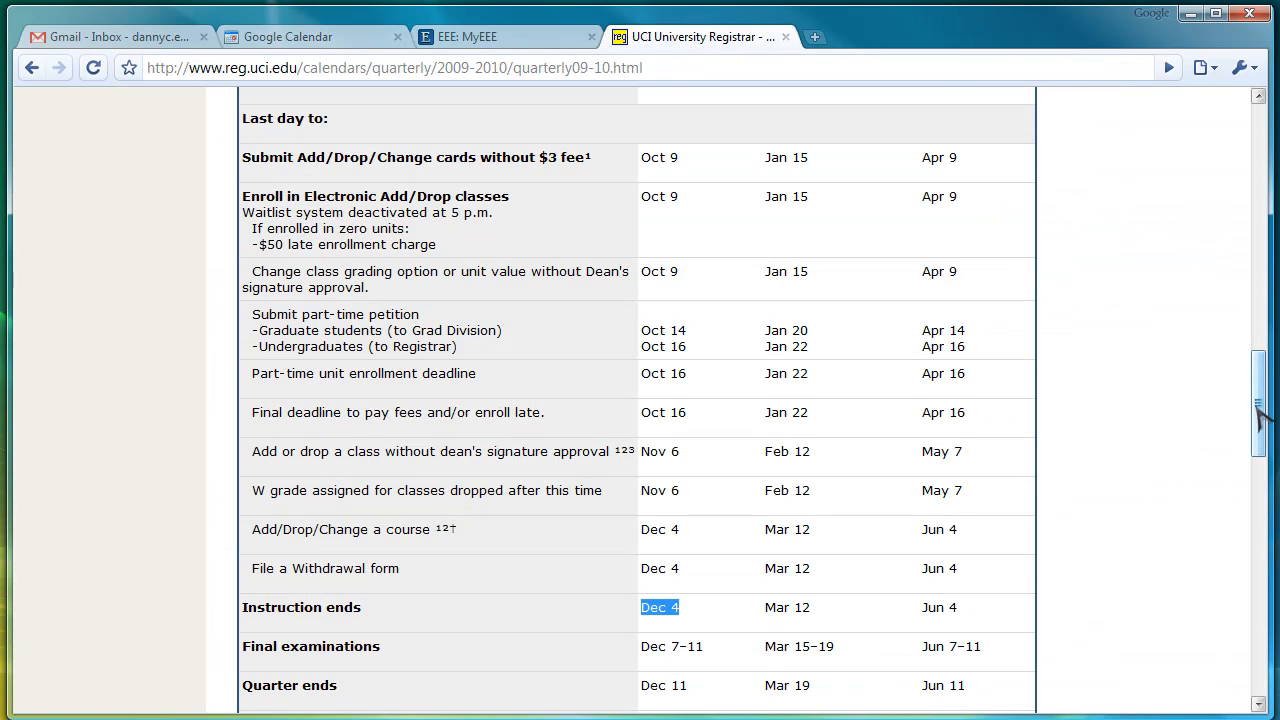
pyautogui.scroll(-3)
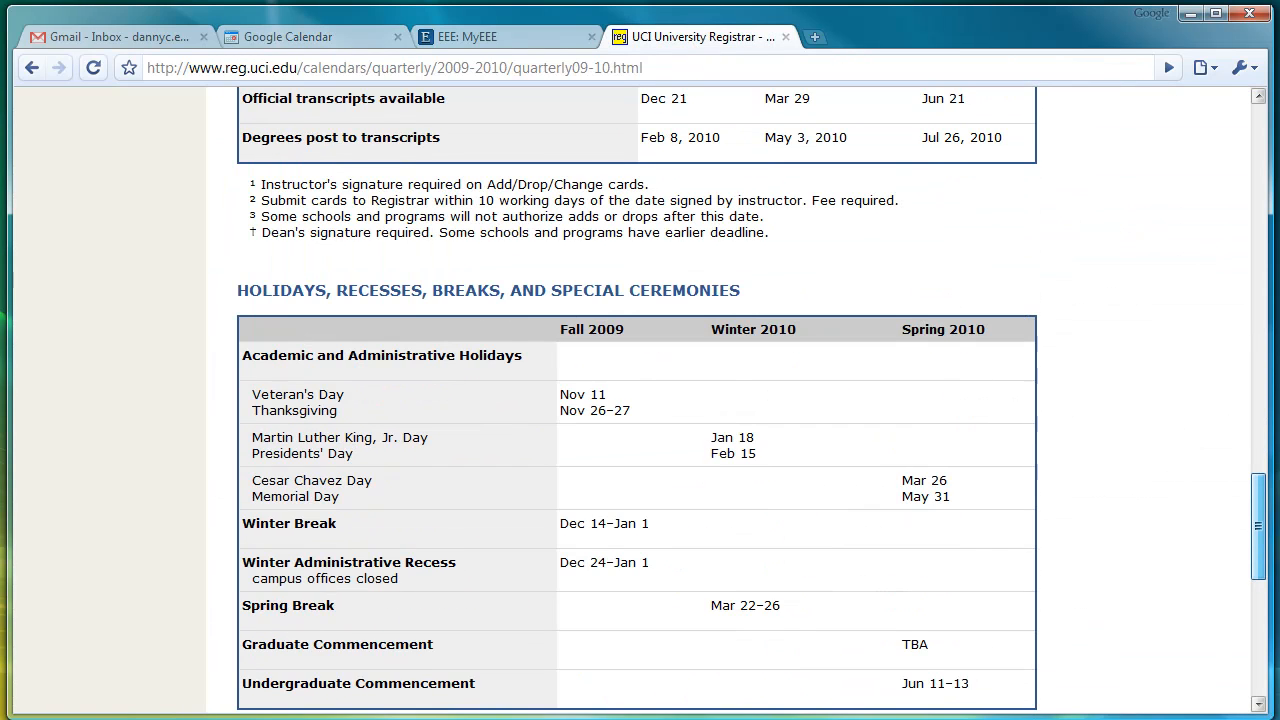
pyautogui.scroll(-3)
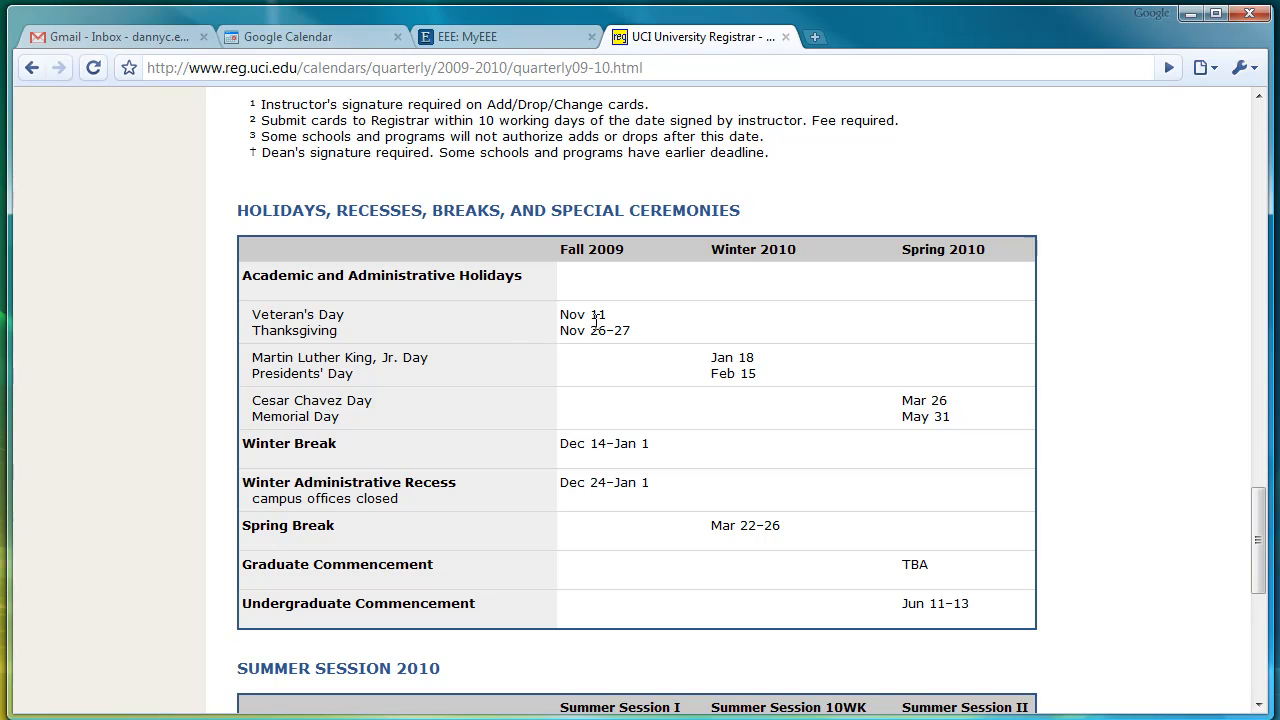
pyautogui.moveTo(350, 44)
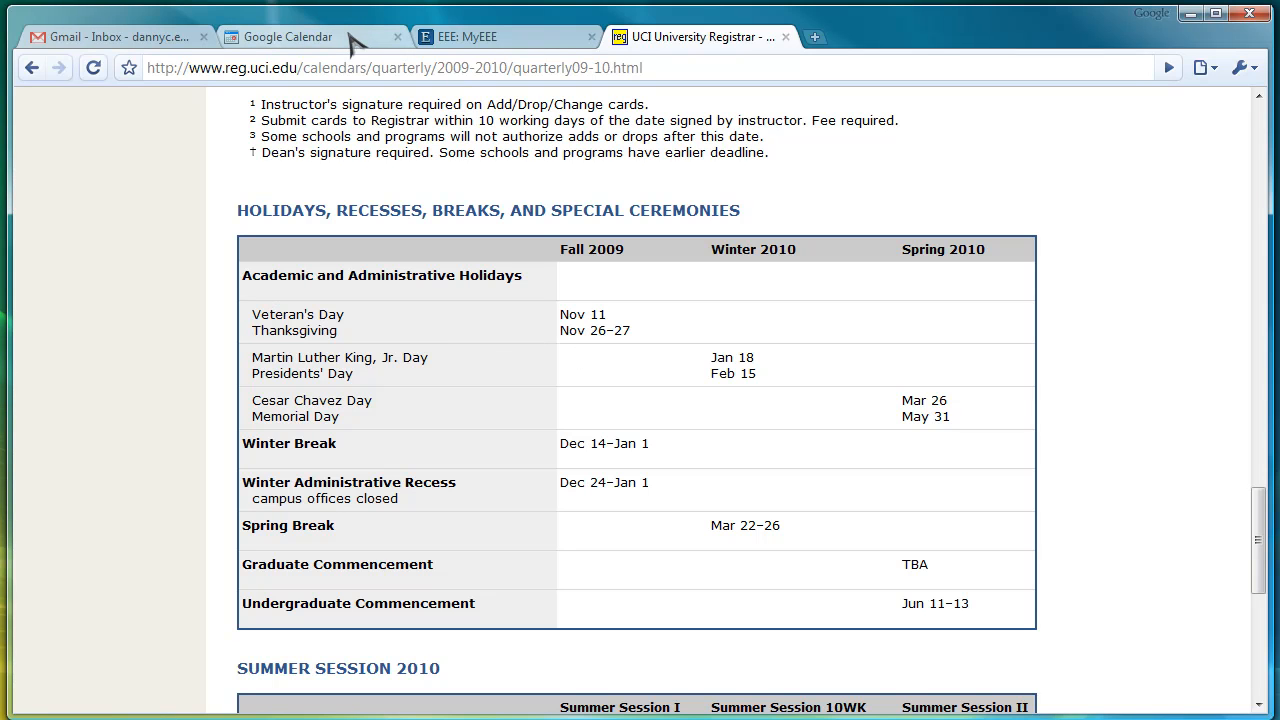
# Return to the calendar and advance the week view toward November 2009.
pyautogui.click(290, 37)
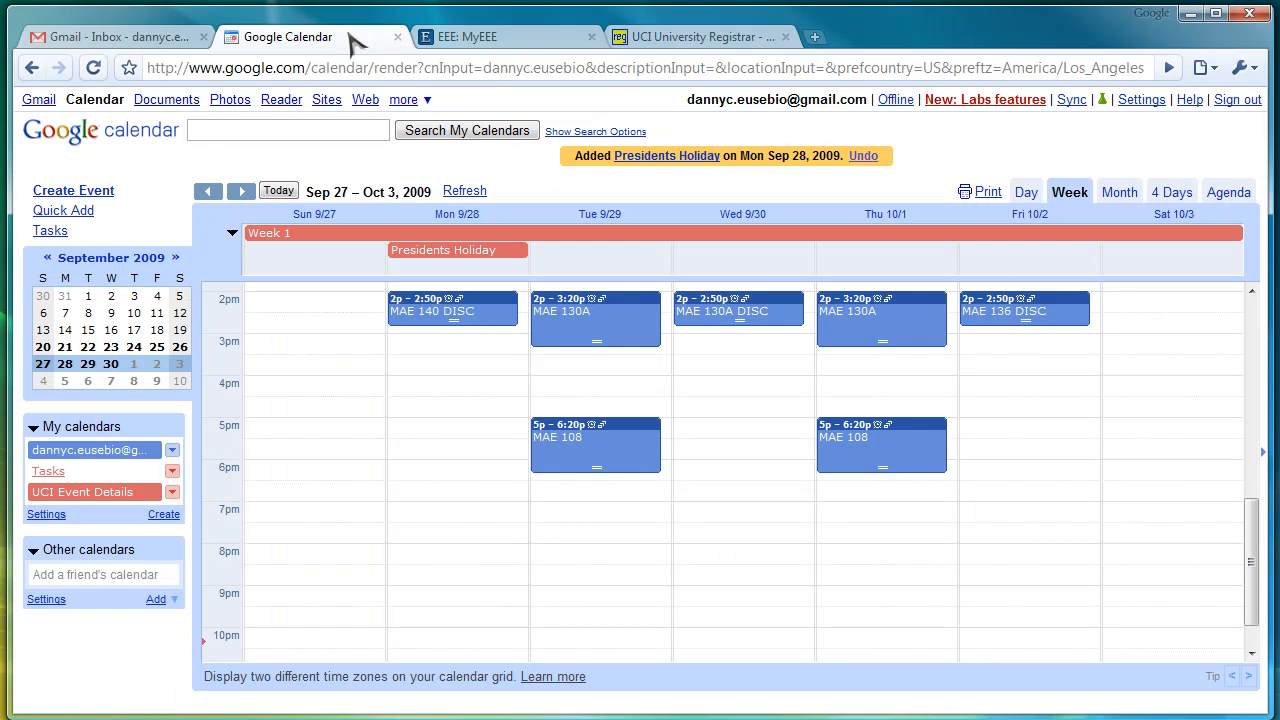
pyautogui.click(242, 191)
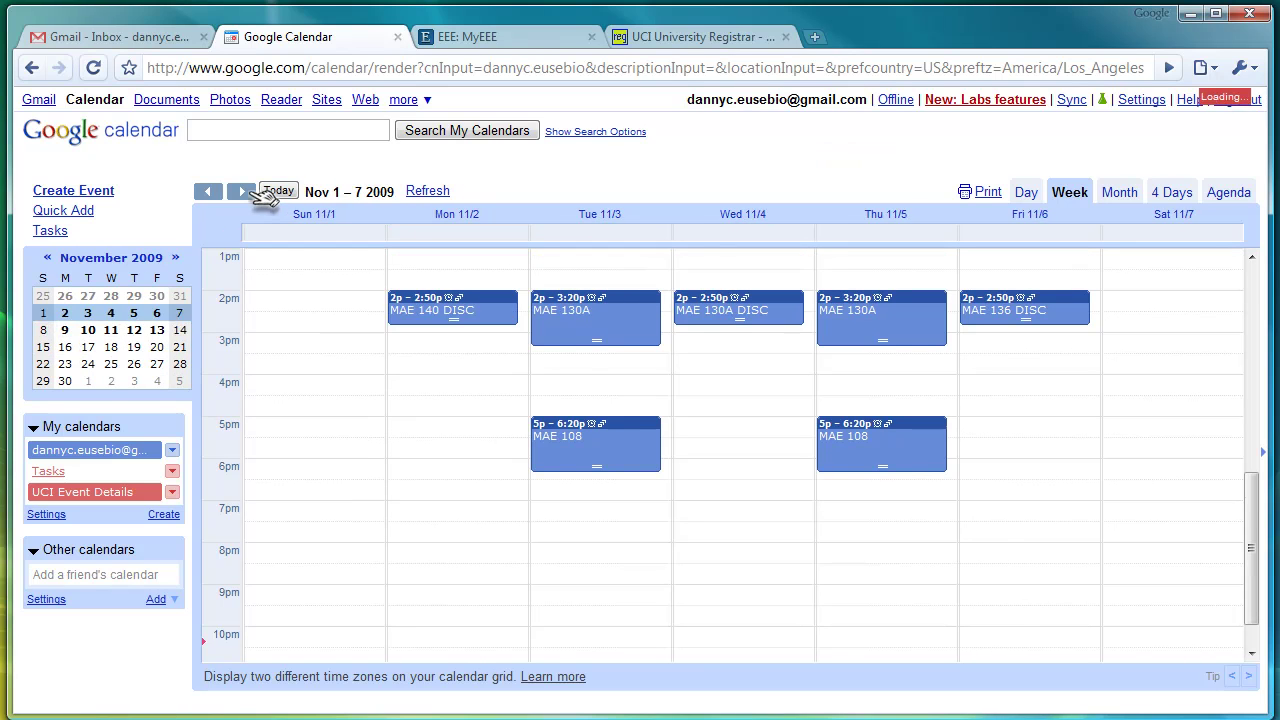
pyautogui.click(242, 191)
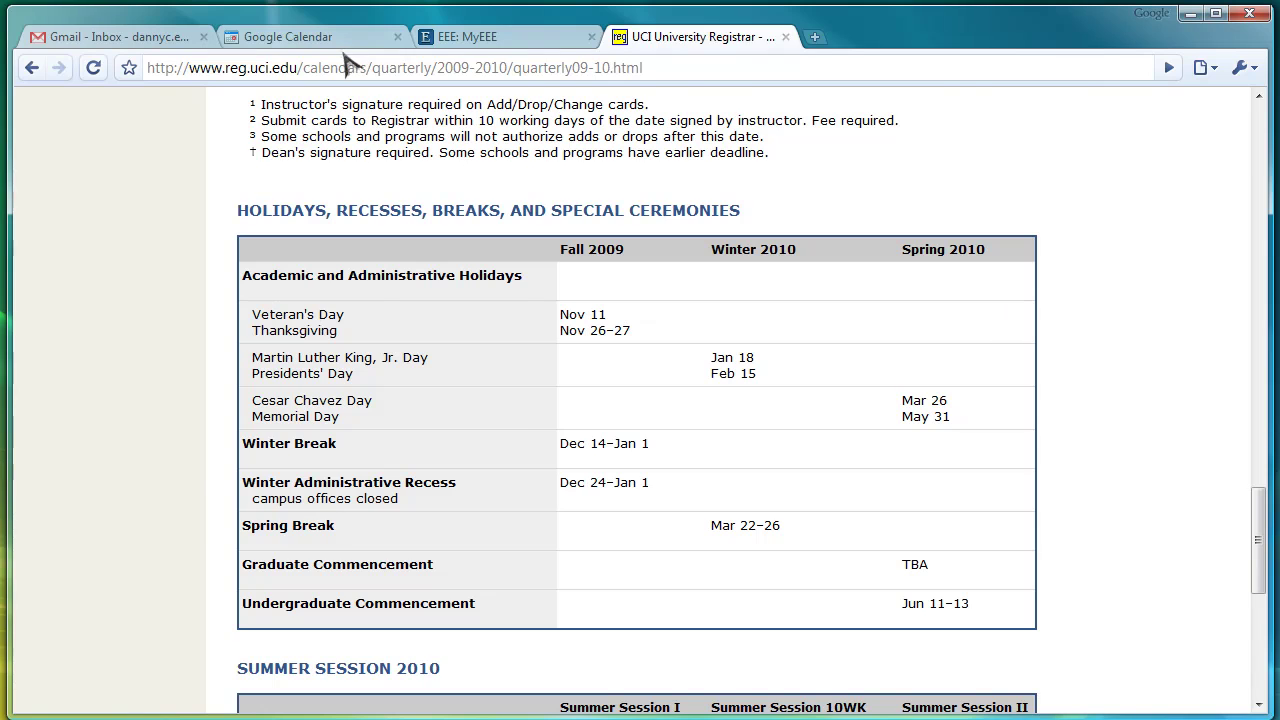
# Create an all-day 'Thanksgiving' event for Nov 26–27, 2009 in UCI Event Details.
pyautogui.click(310, 37)
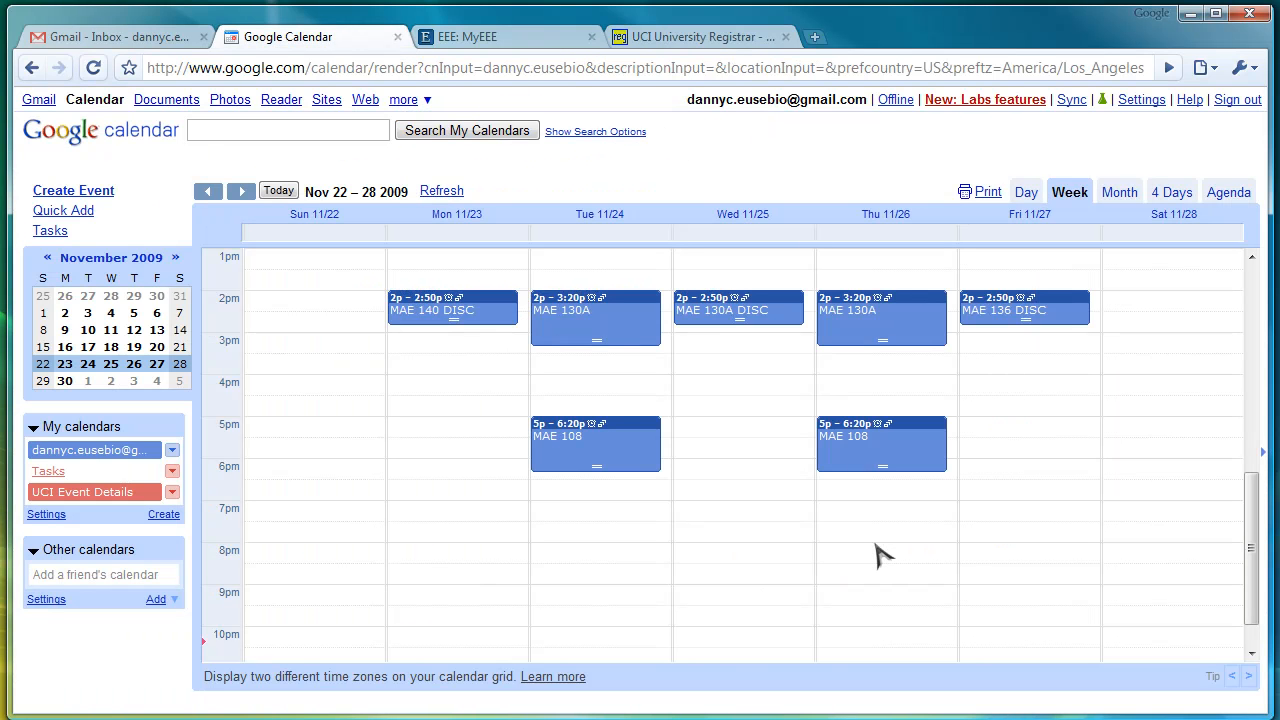
pyautogui.click(885, 240)
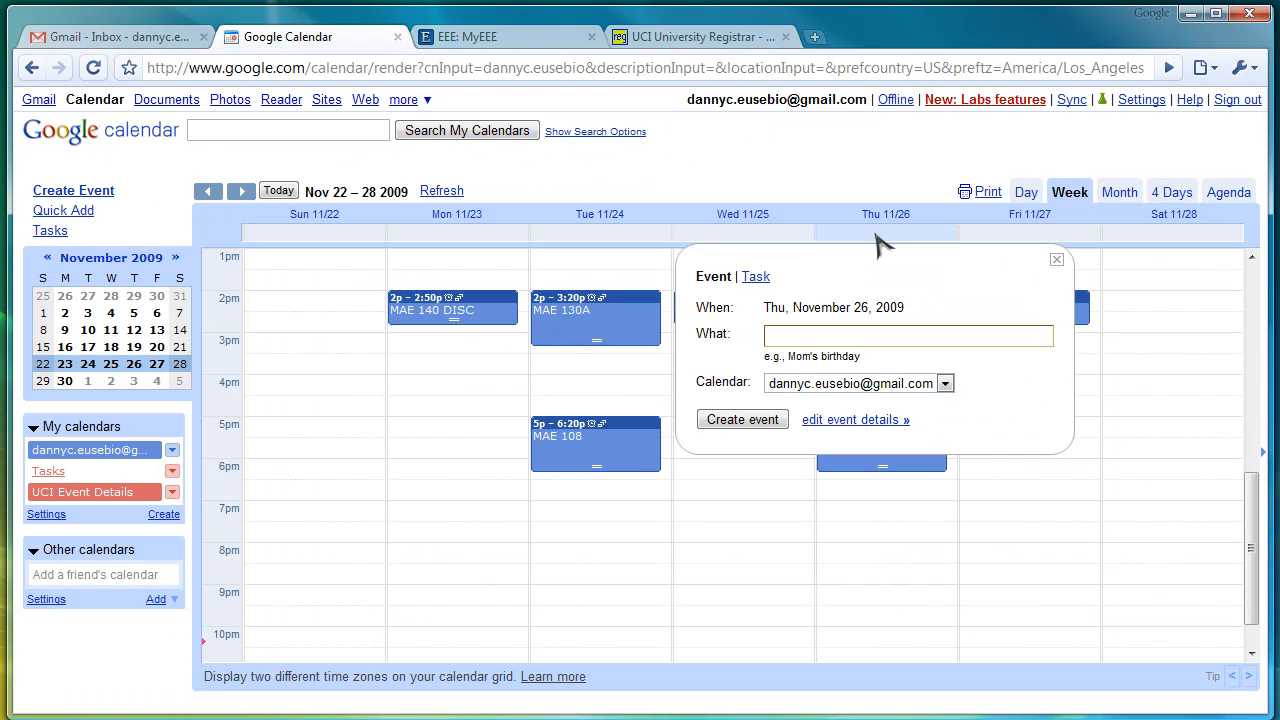
pyautogui.write('Thanksgiving')
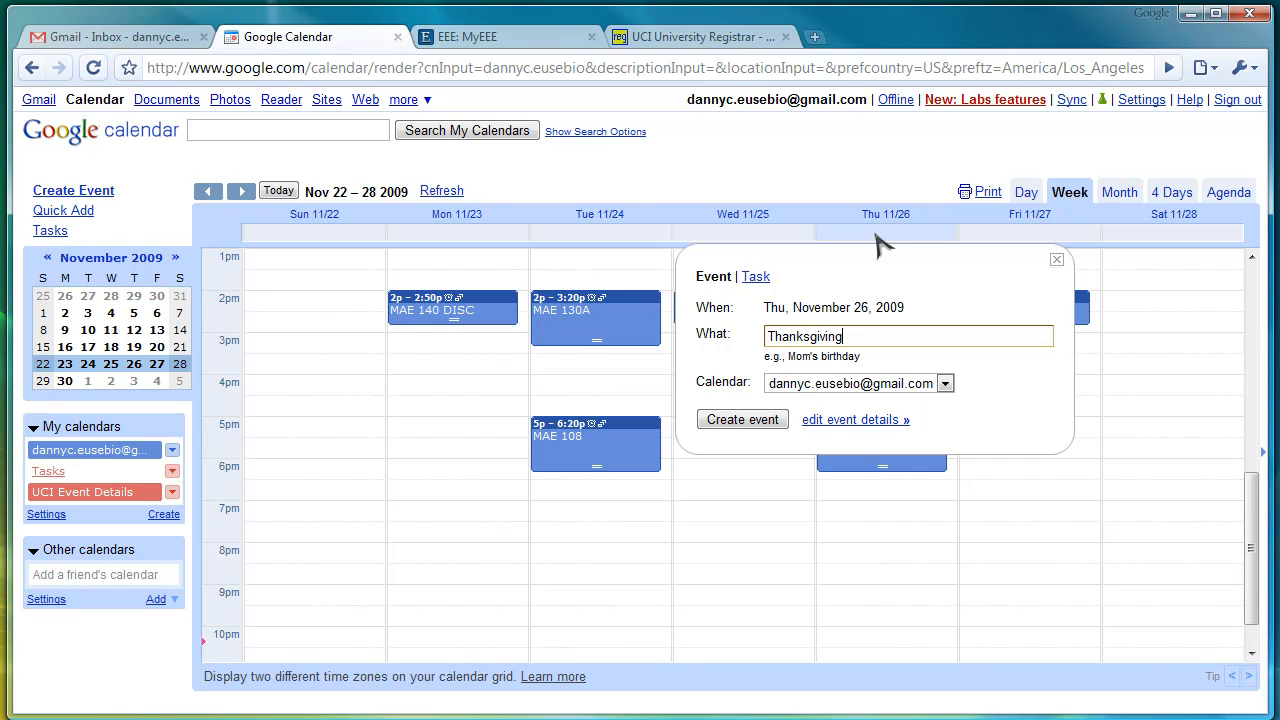
pyautogui.click(943, 383)
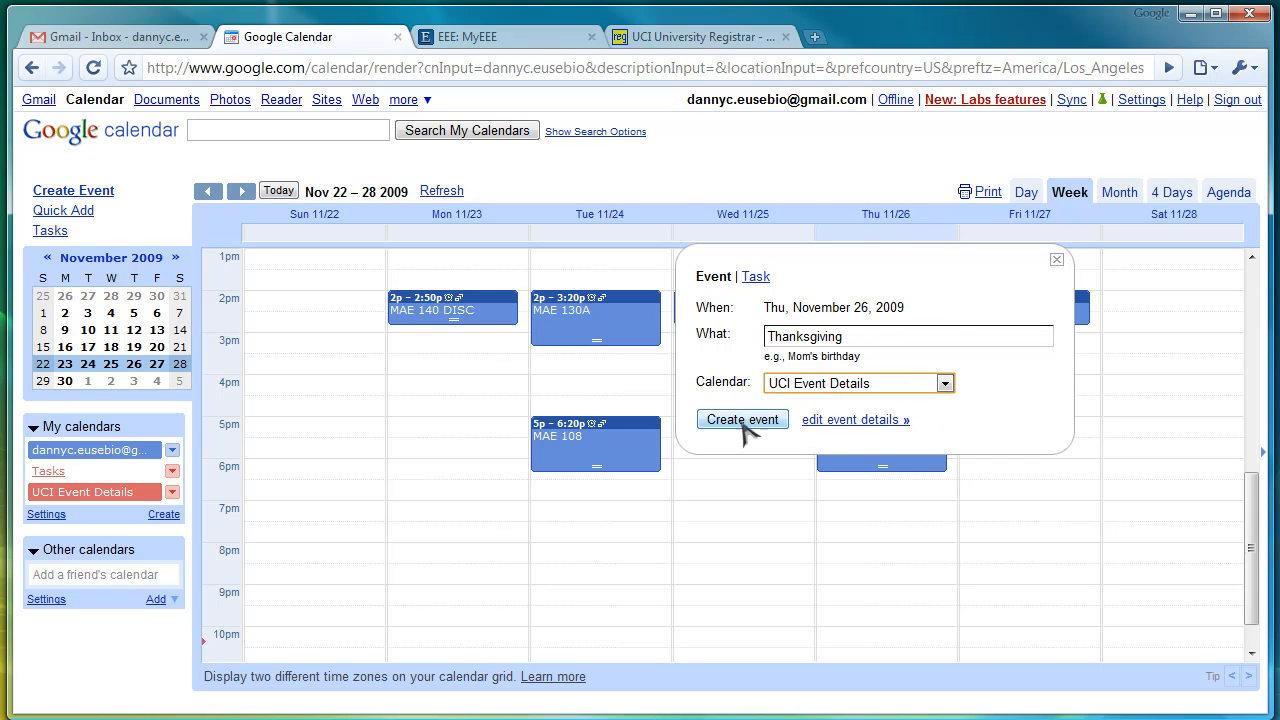
pyautogui.click(855, 419)
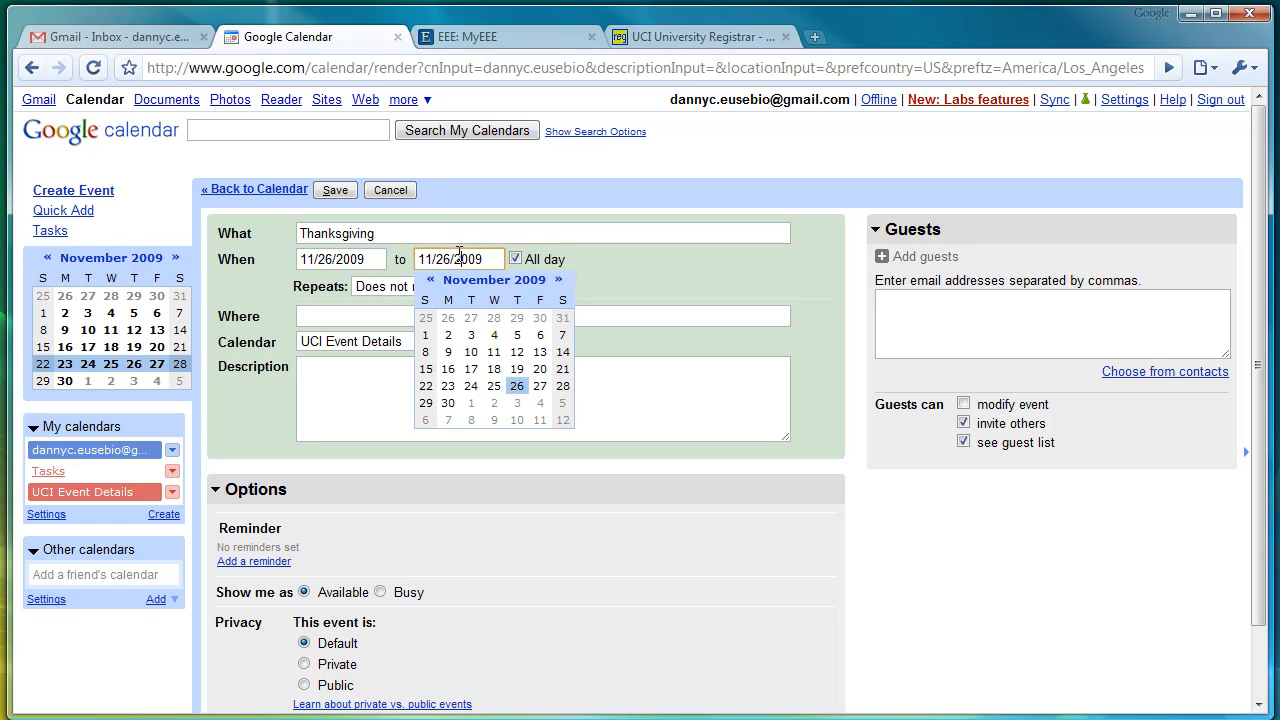
pyautogui.click(539, 386)
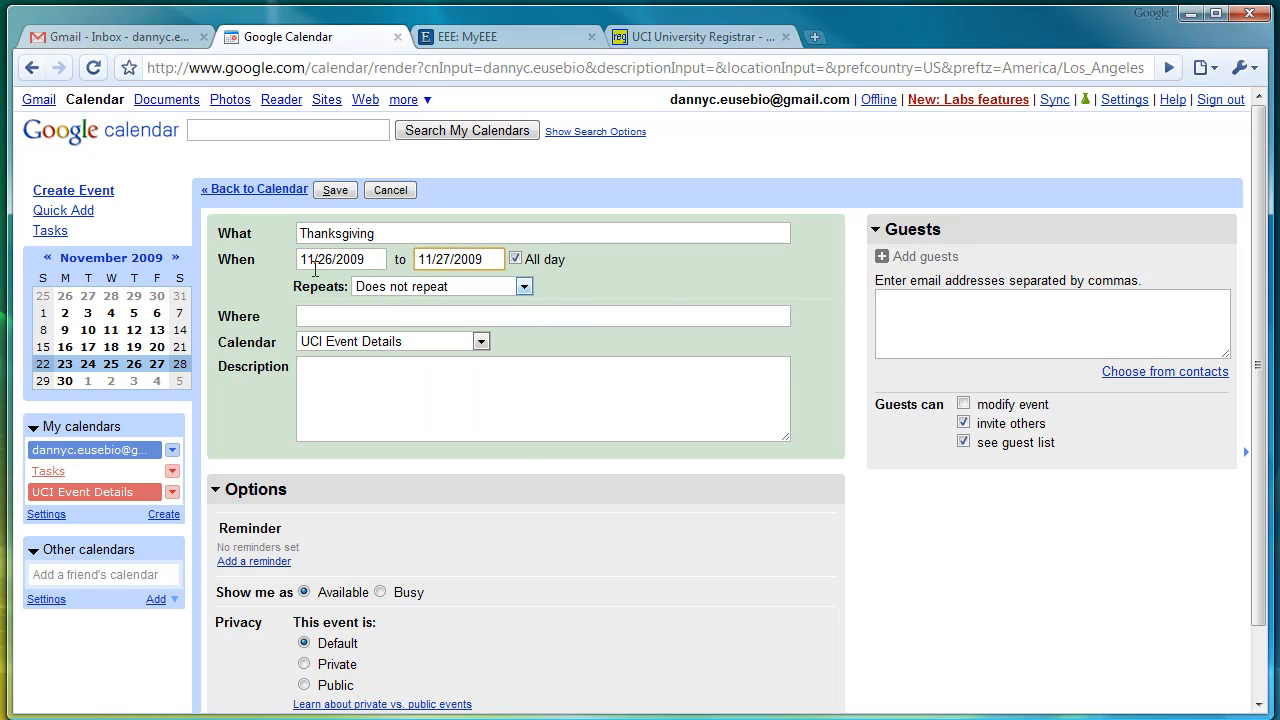
pyautogui.click(335, 190)
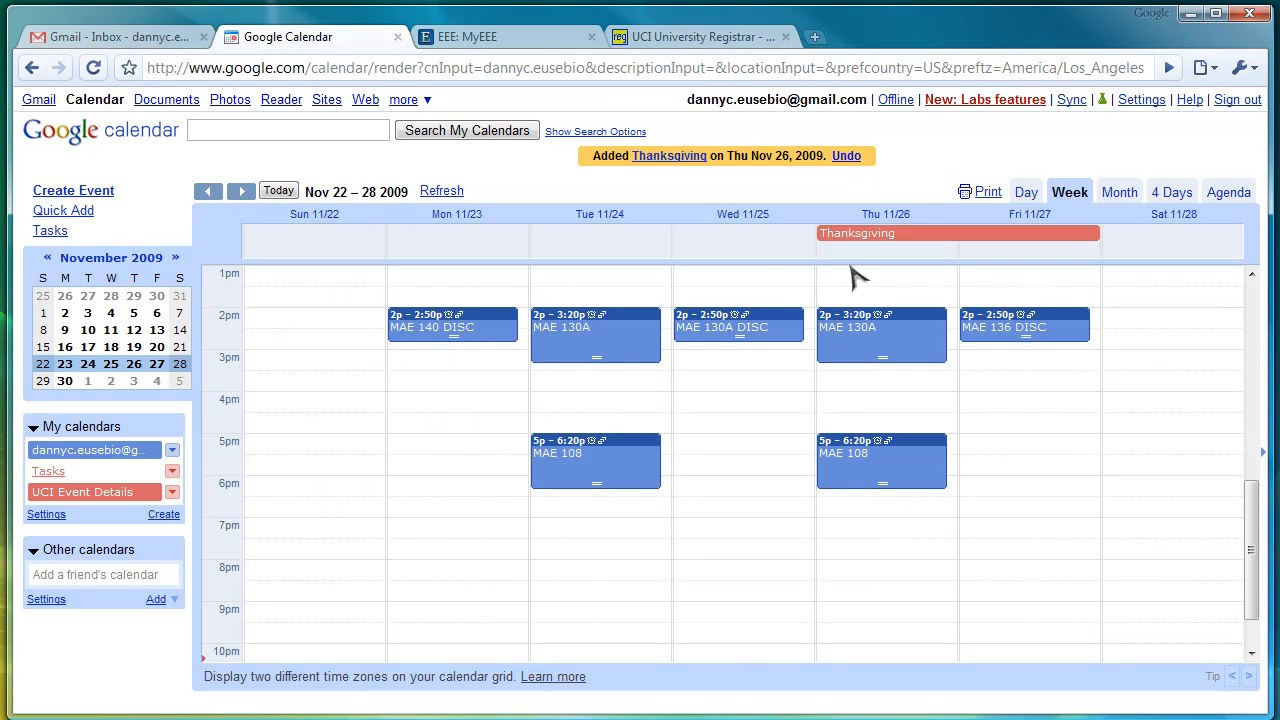
pyautogui.moveTo(905, 245)
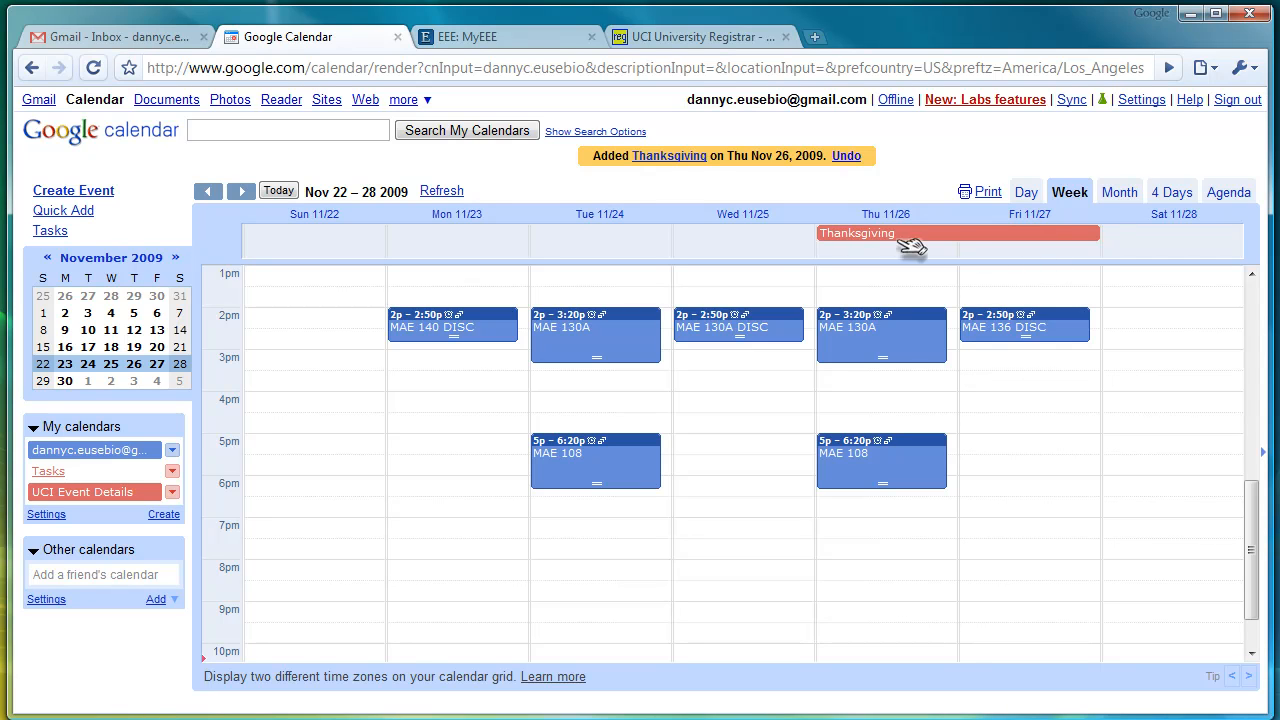
pyautogui.moveTo(207, 232)
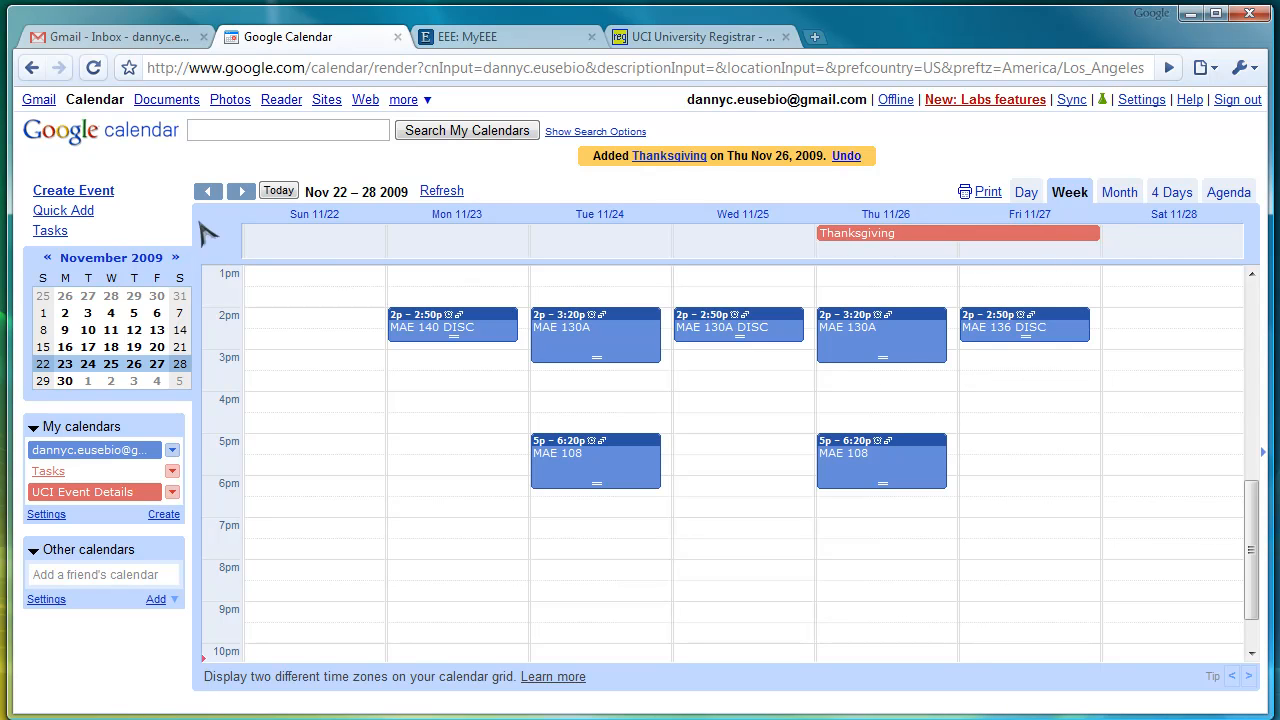
# Step the mini calendar back to September 2009 and open the week of Sep 27.
pyautogui.click(46, 257)
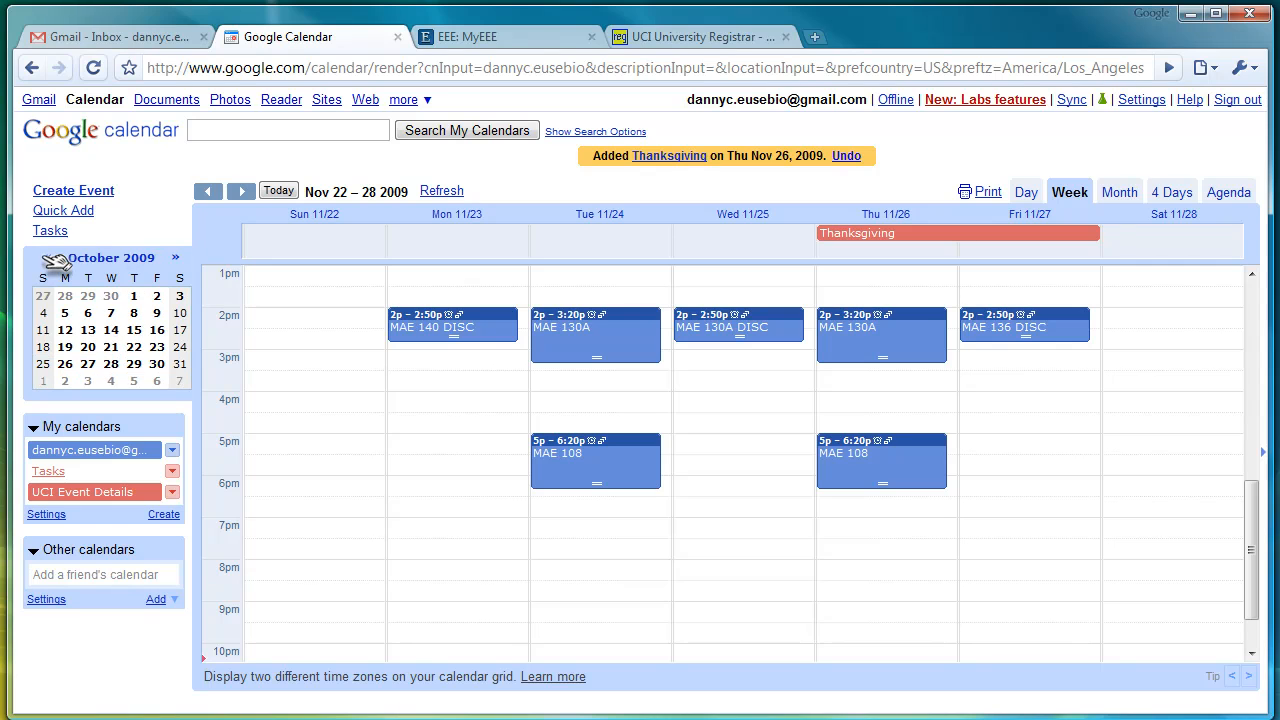
pyautogui.click(42, 257)
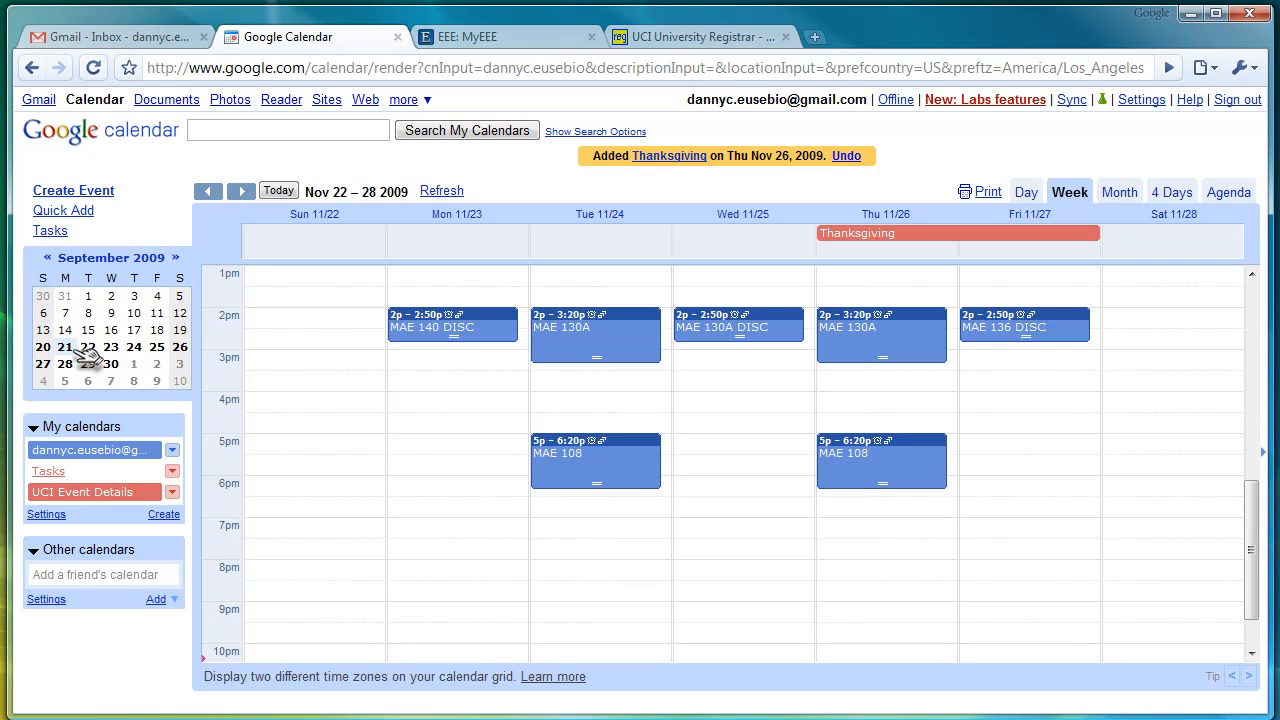
pyautogui.click(208, 191)
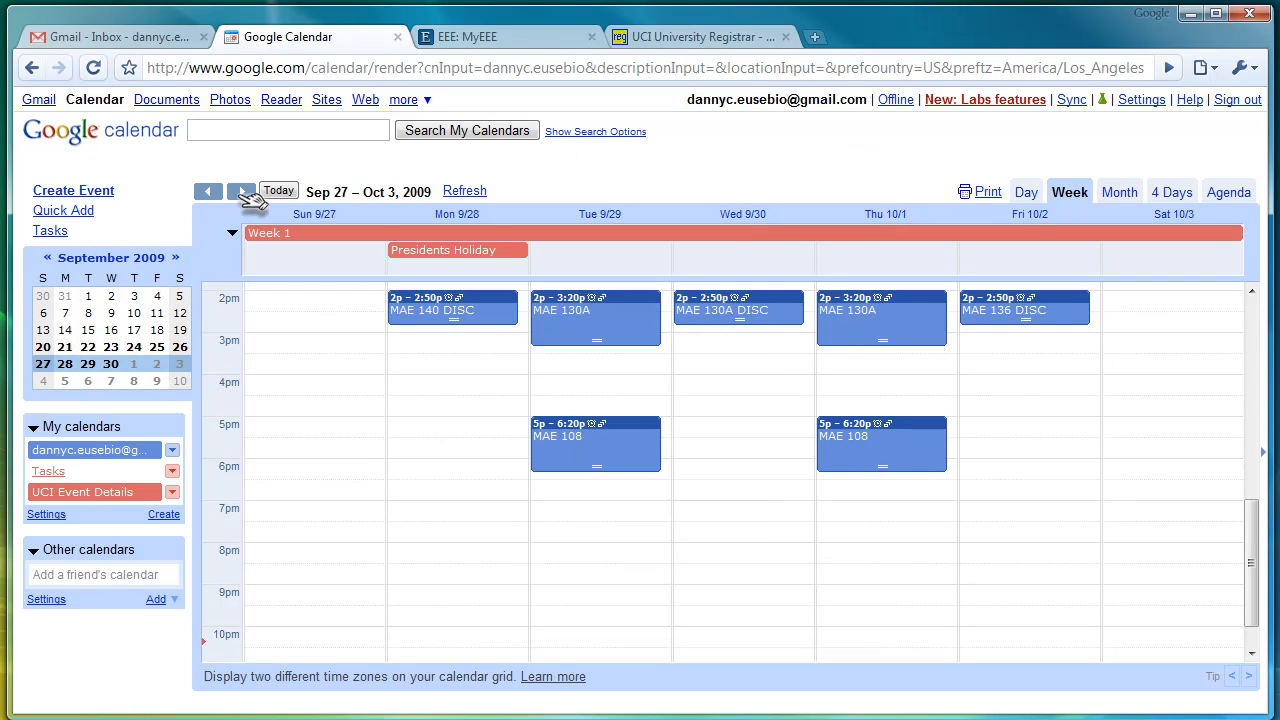
pyautogui.scroll(3)
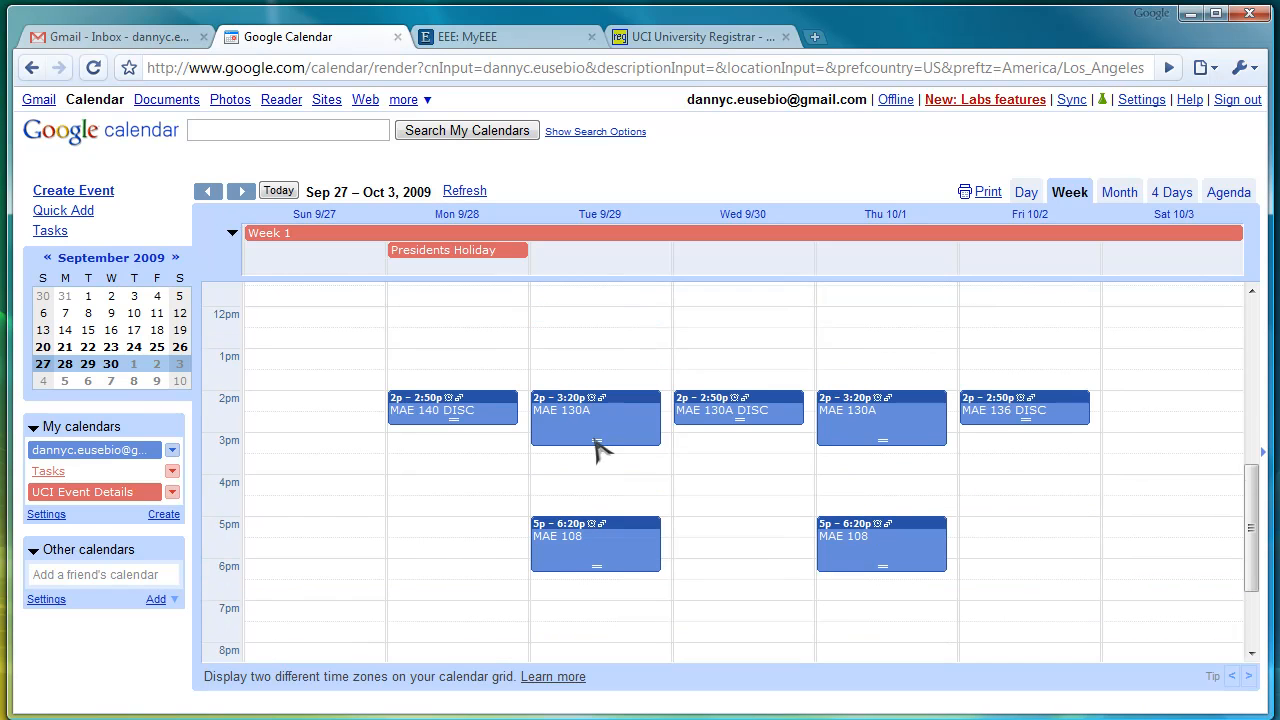
pyautogui.moveTo(90, 432)
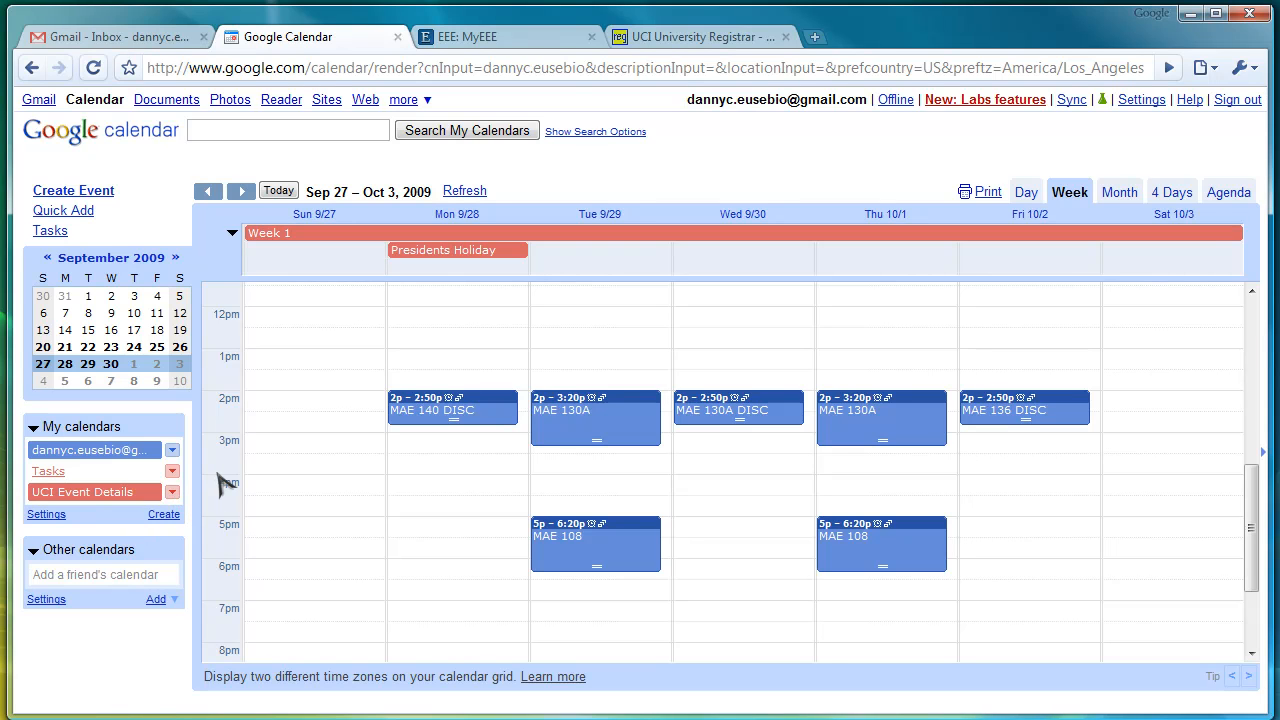
pyautogui.moveTo(100, 512)
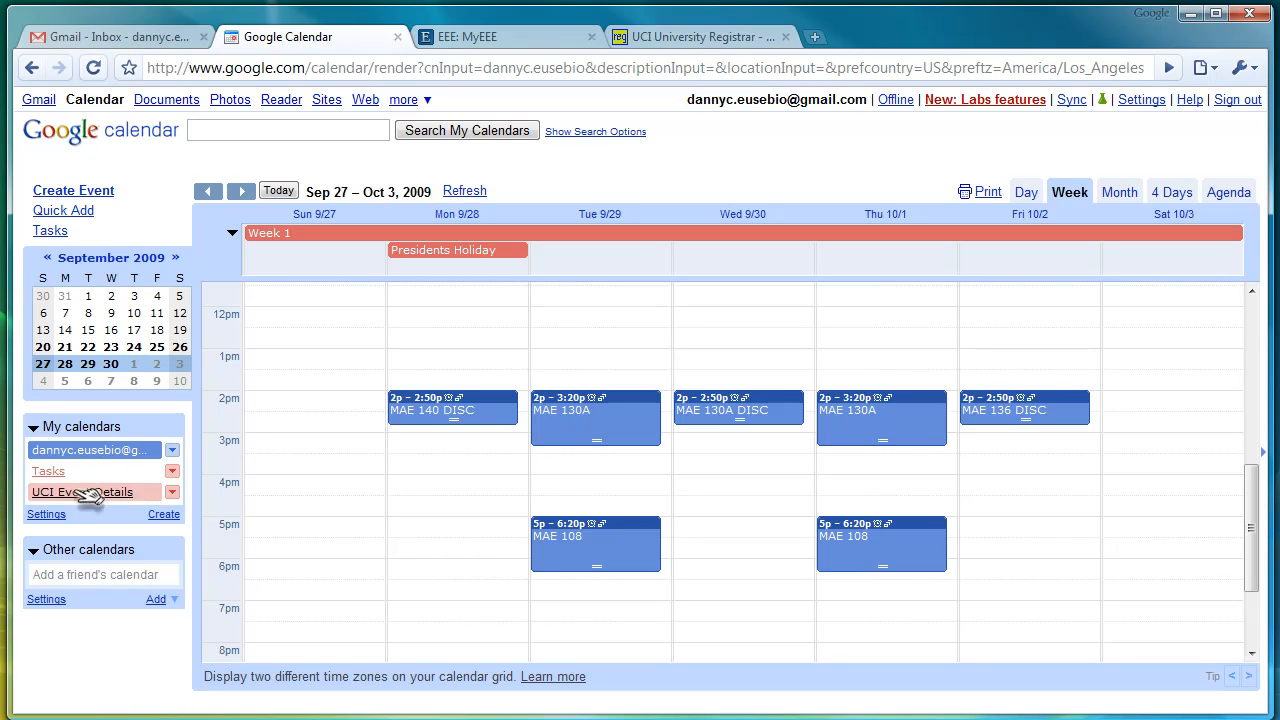
# Change the main calendar's name to 'Class Schedule' in calendar settings and save.
pyautogui.click(46, 514)
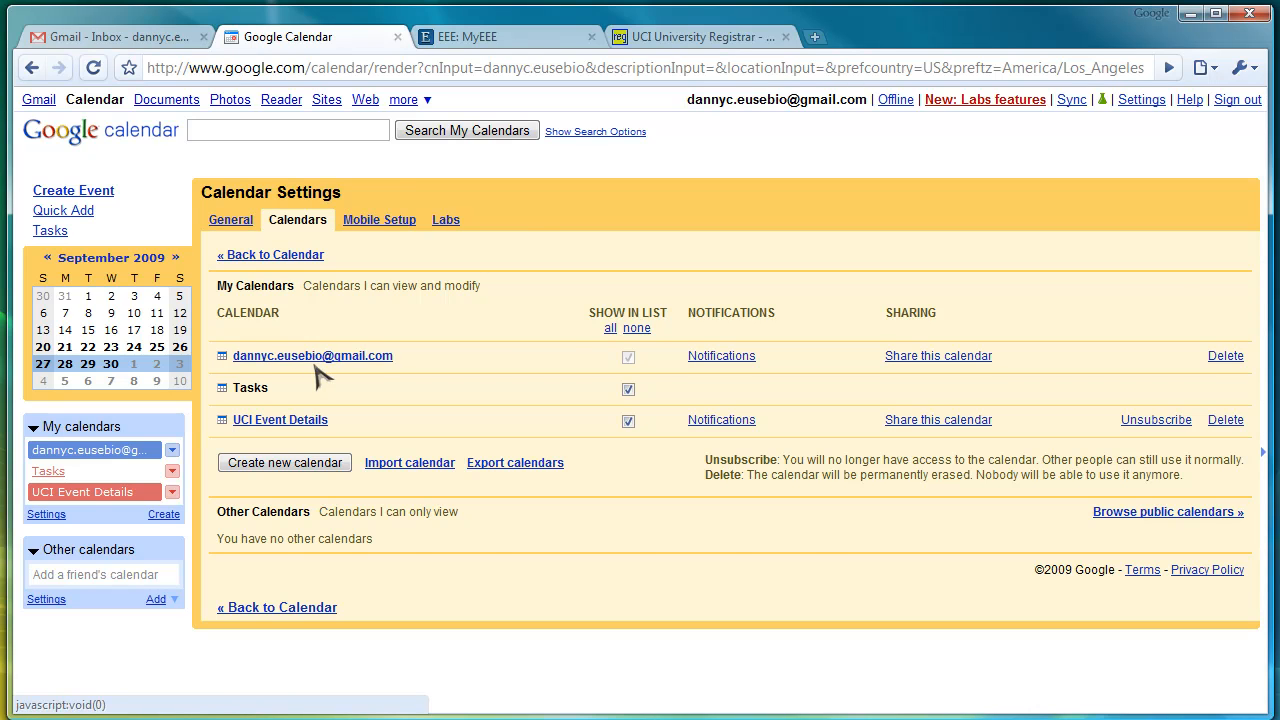
pyautogui.click(312, 355)
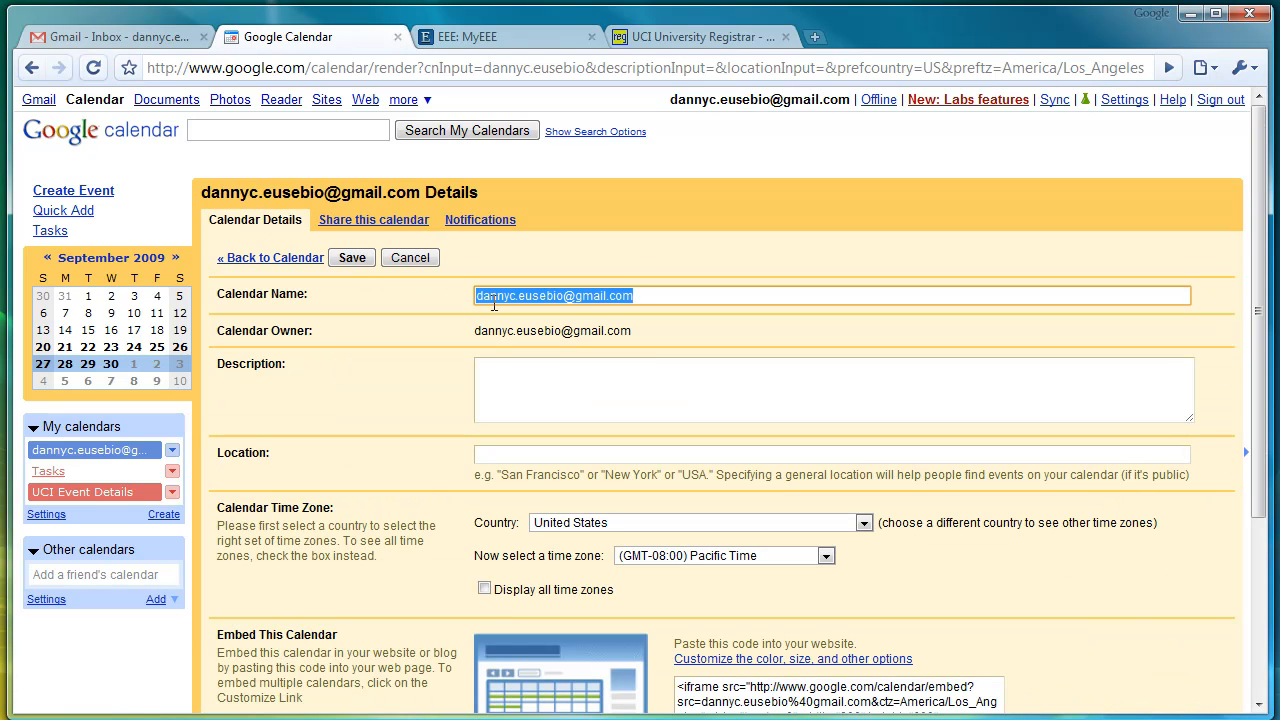
pyautogui.write('Class S')
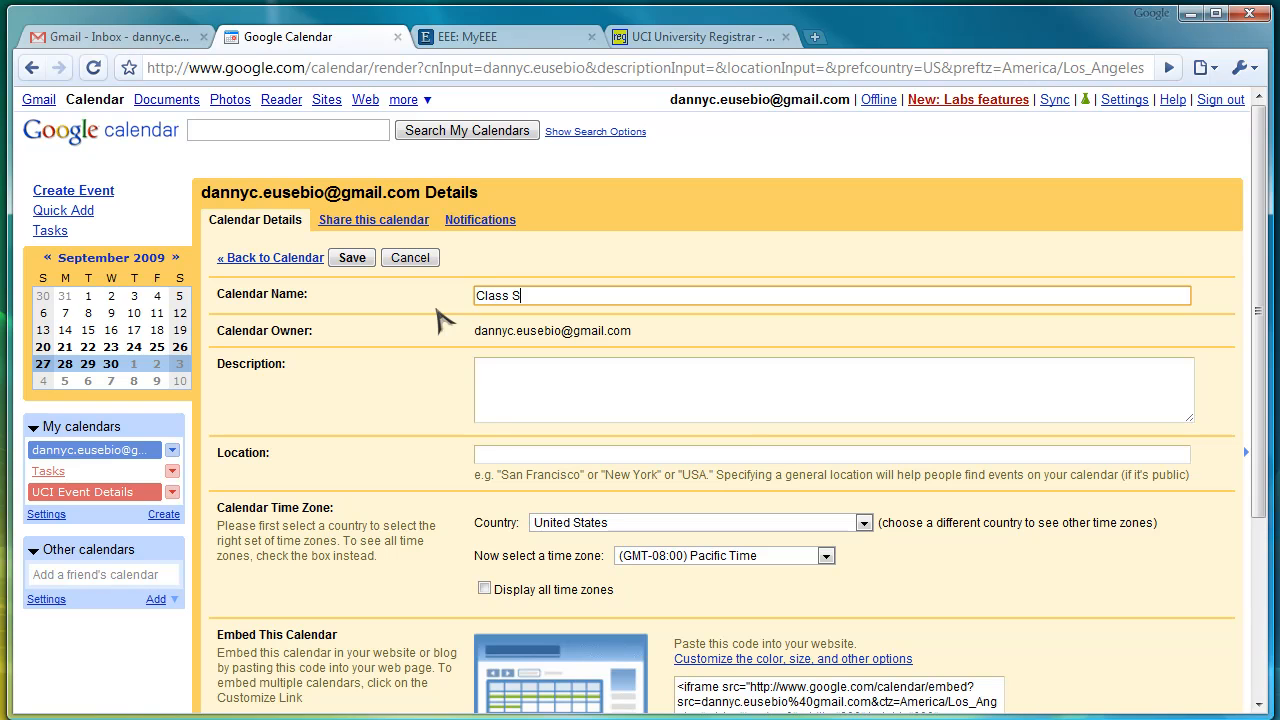
pyautogui.write('chedule')
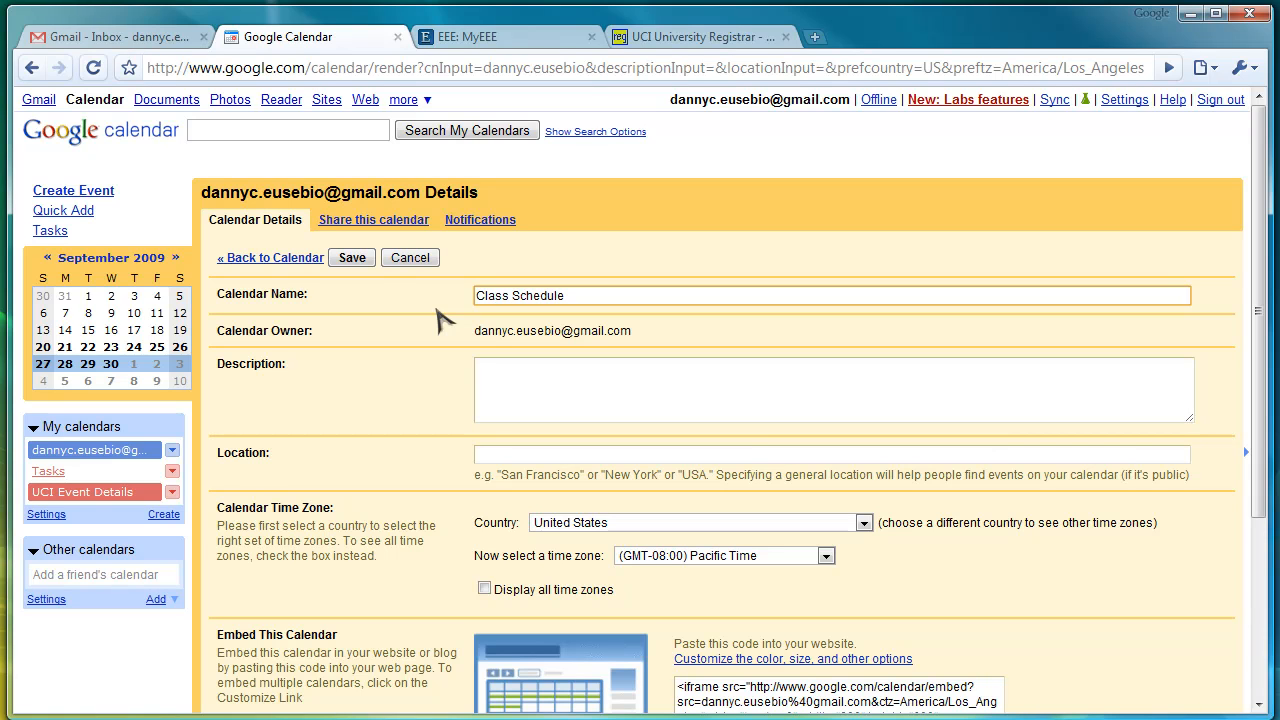
pyautogui.click(351, 257)
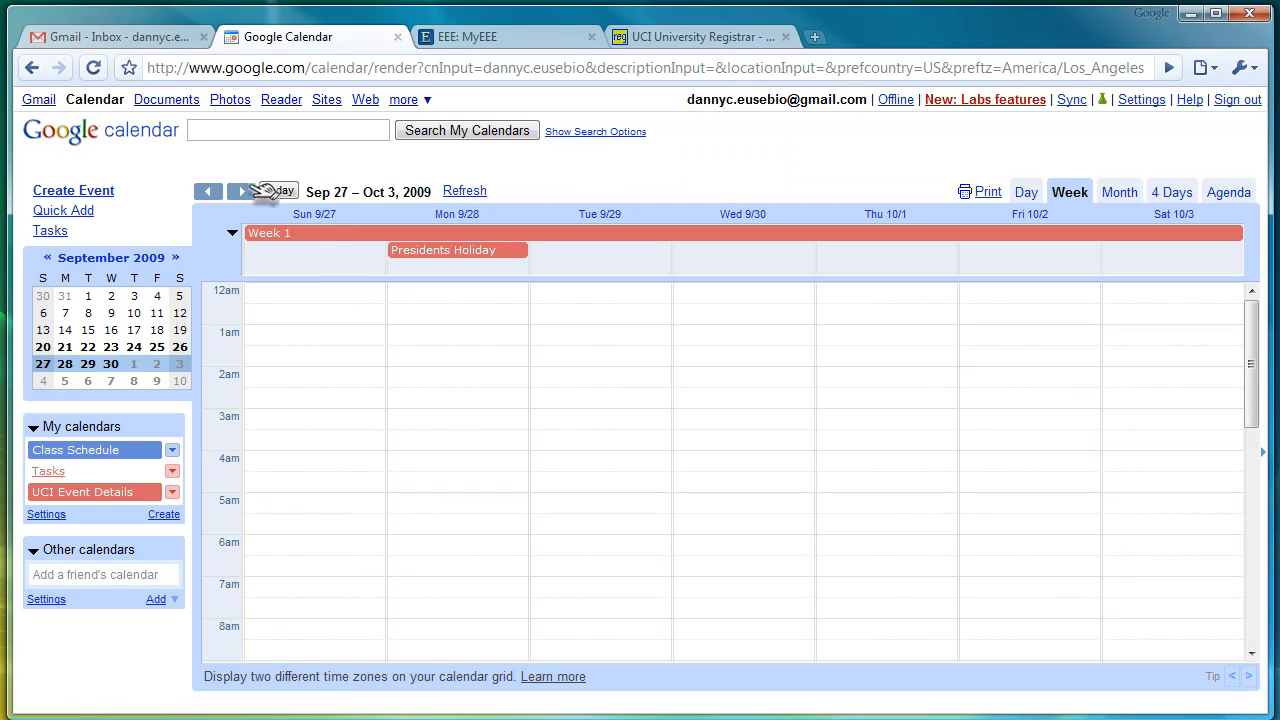
pyautogui.scroll(-3)
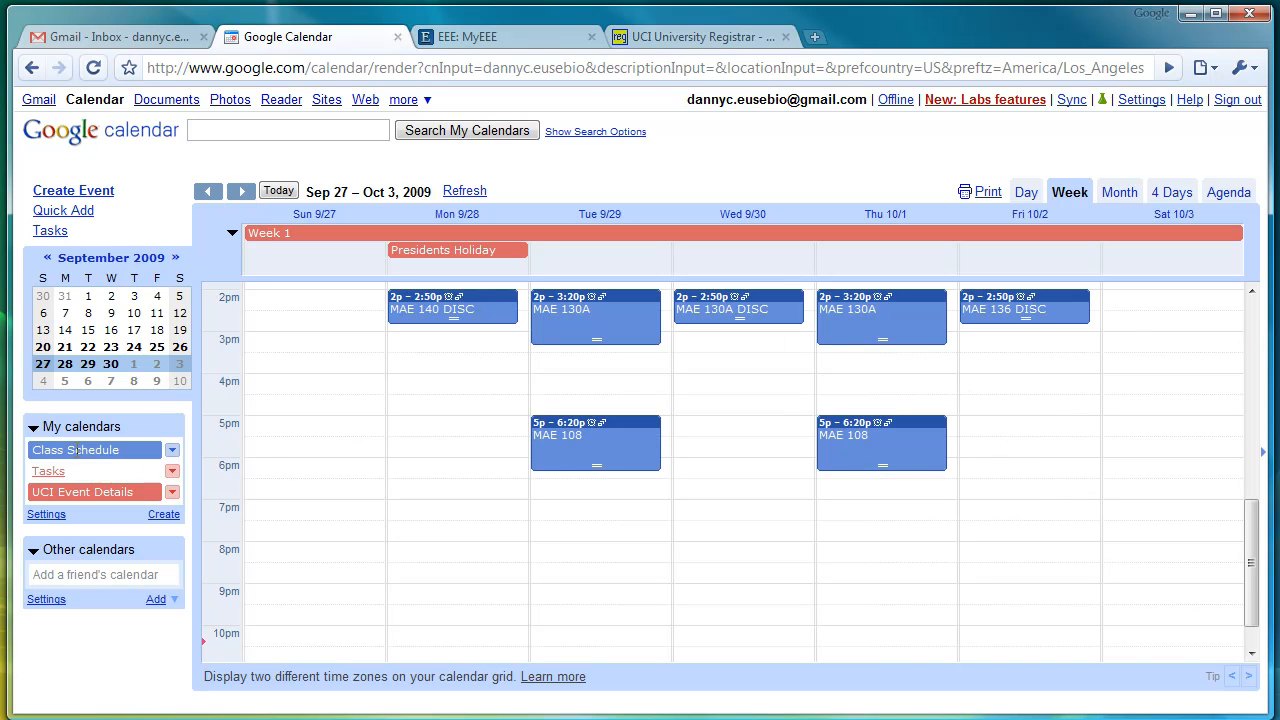
pyautogui.scroll(3)
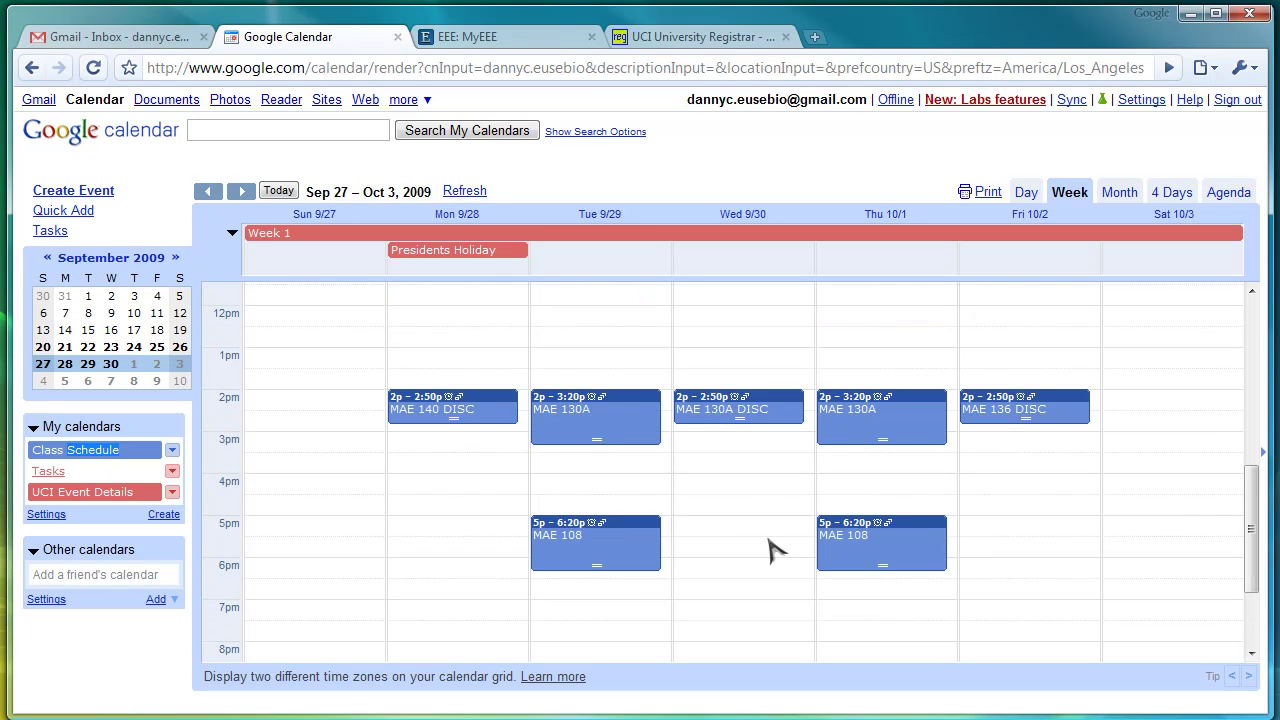
pyautogui.scroll(-3)
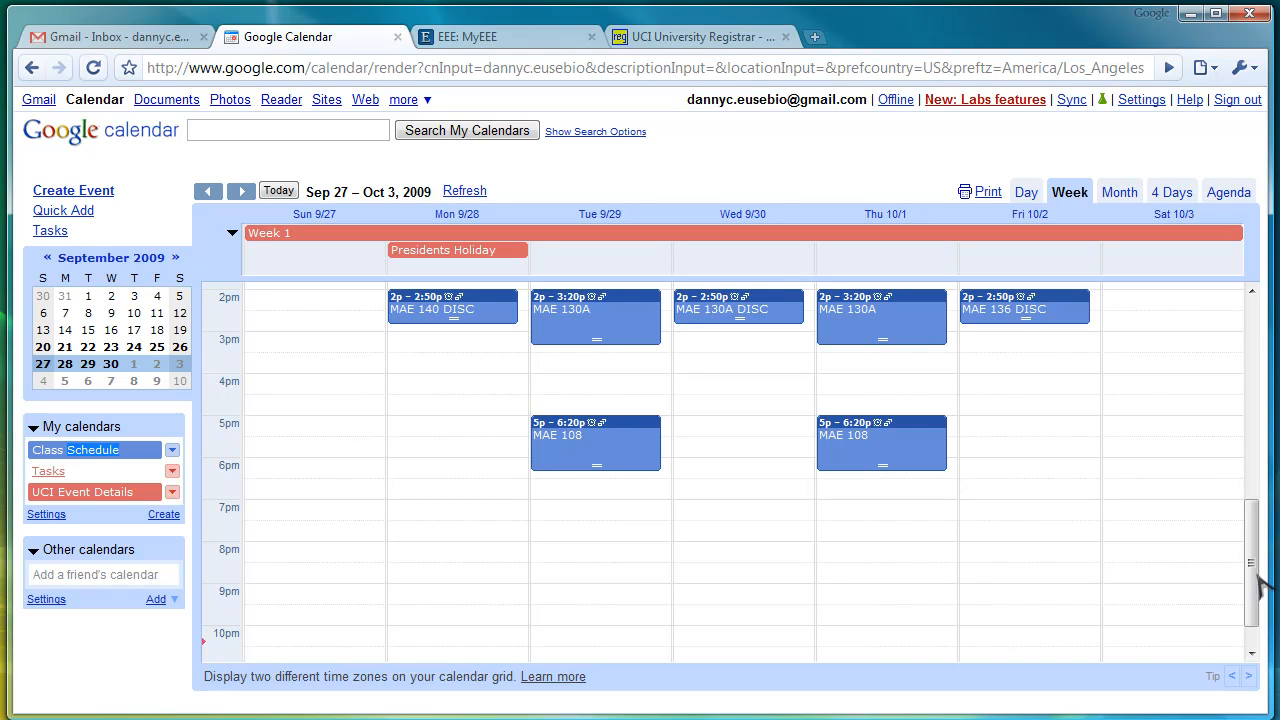
# Add a new calendar named 'Meetings' under My calendars.
pyautogui.click(163, 514)
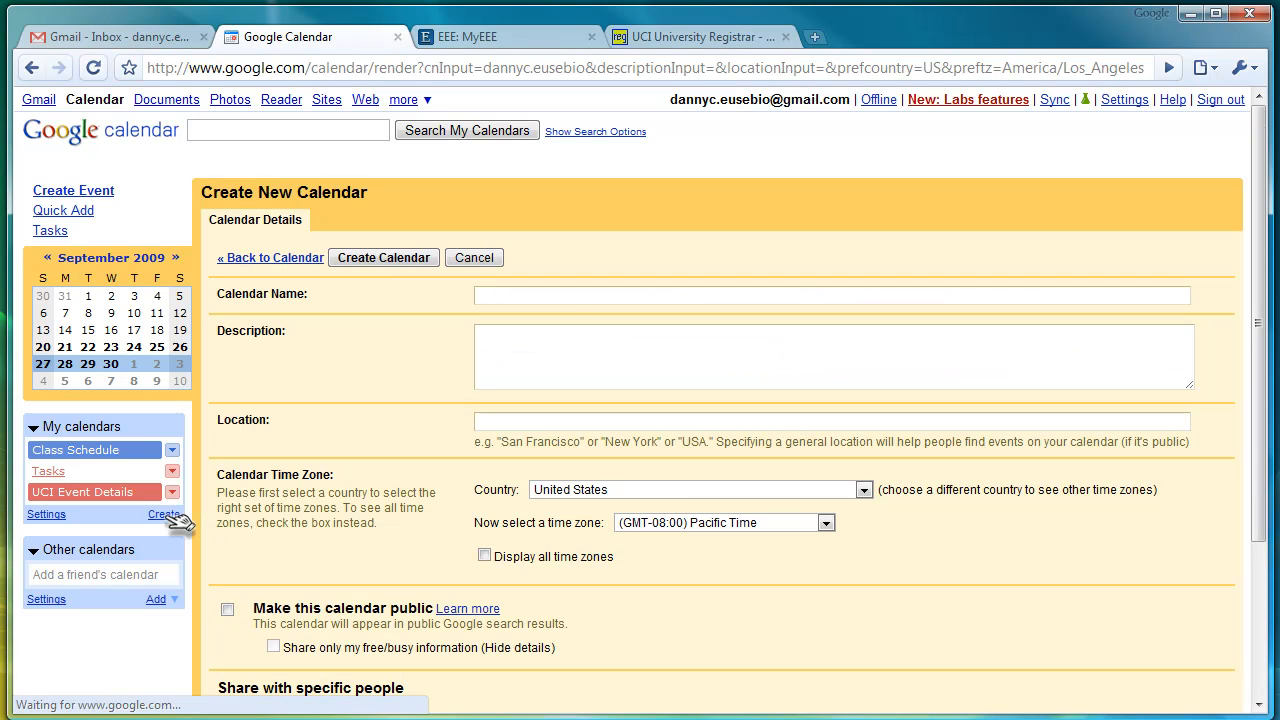
pyautogui.write('Mee')
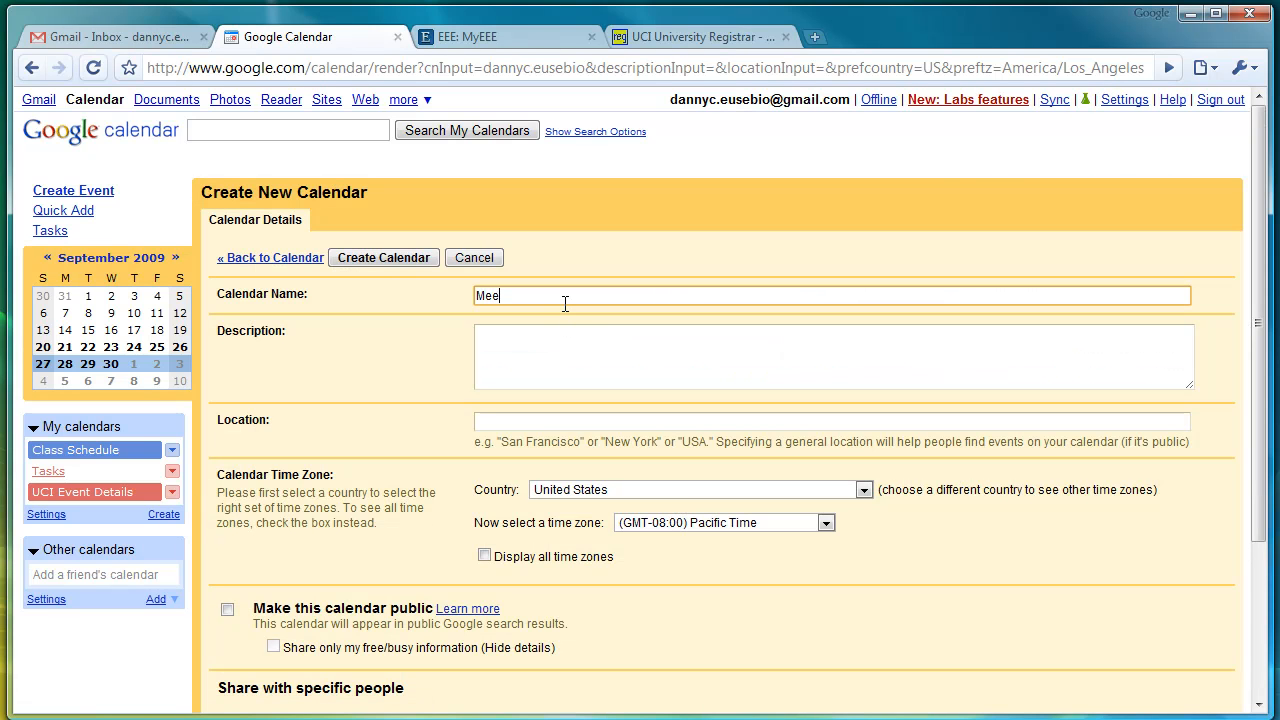
pyautogui.write('tings')
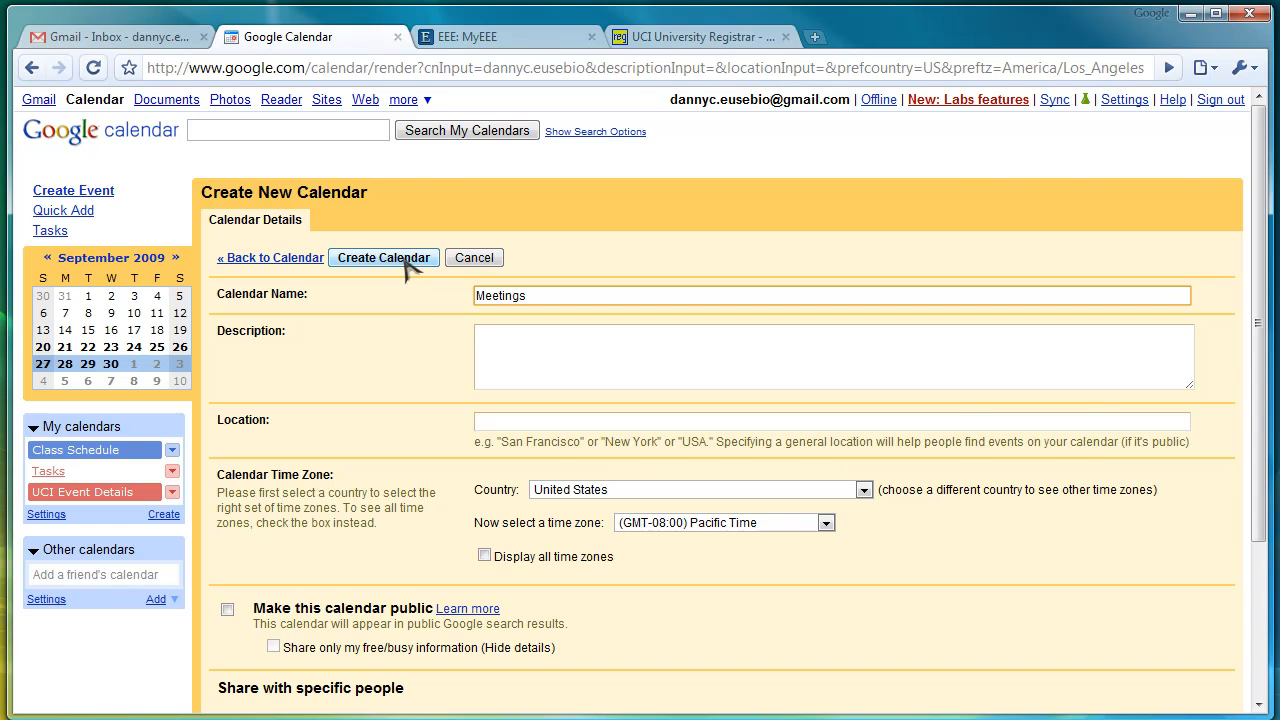
pyautogui.click(384, 257)
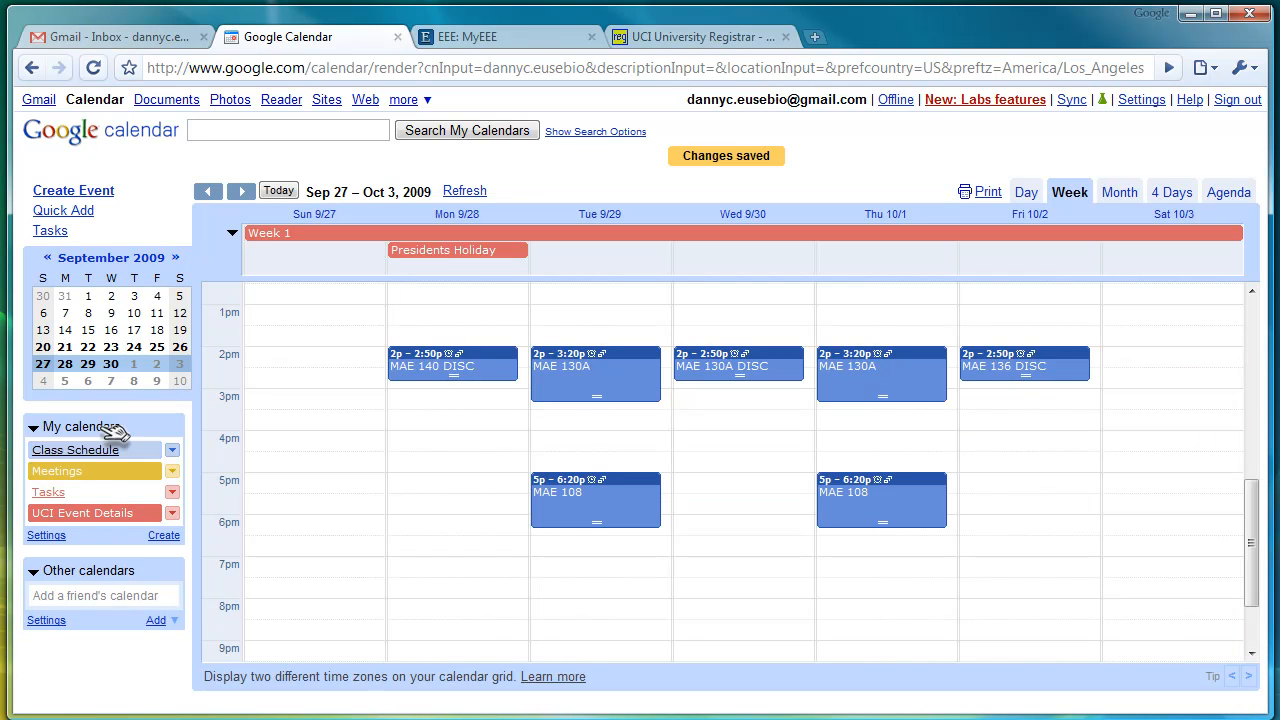
pyautogui.click(172, 471)
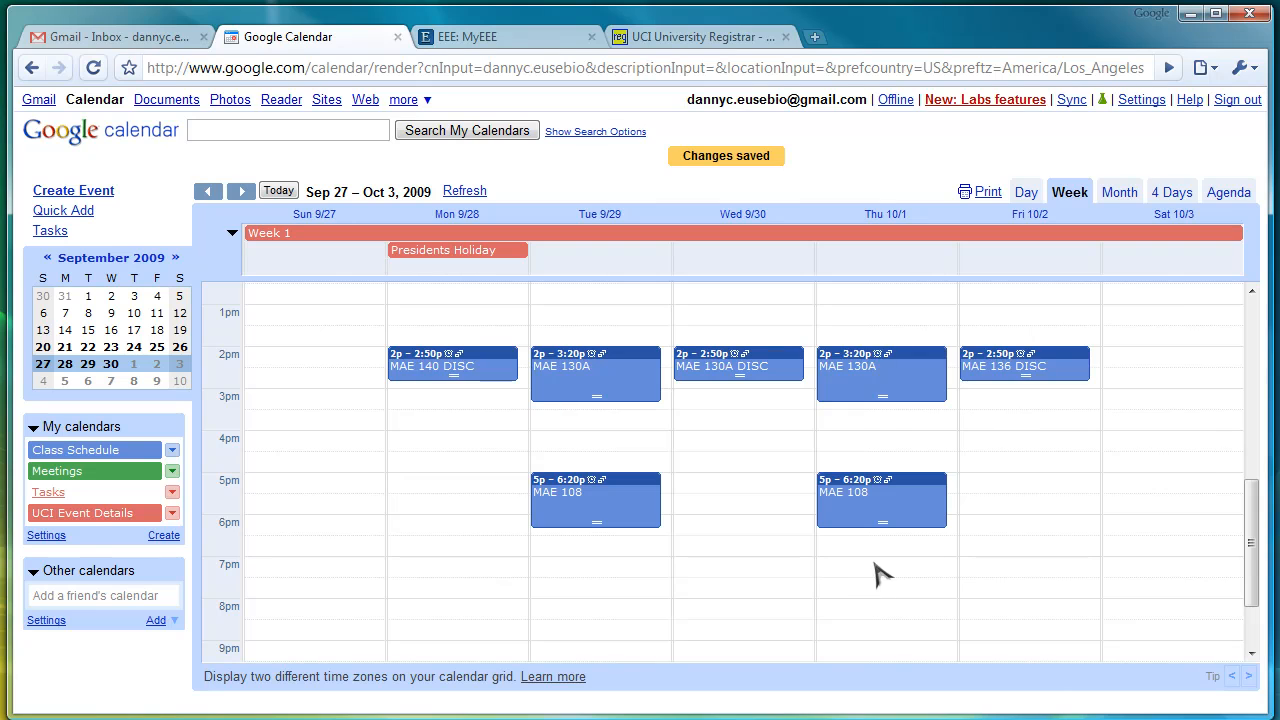
# Create 'SS4S Meeting' on Thursday Oct 1, 2009, 7–8 pm, and reopen it.
pyautogui.click(884, 575)
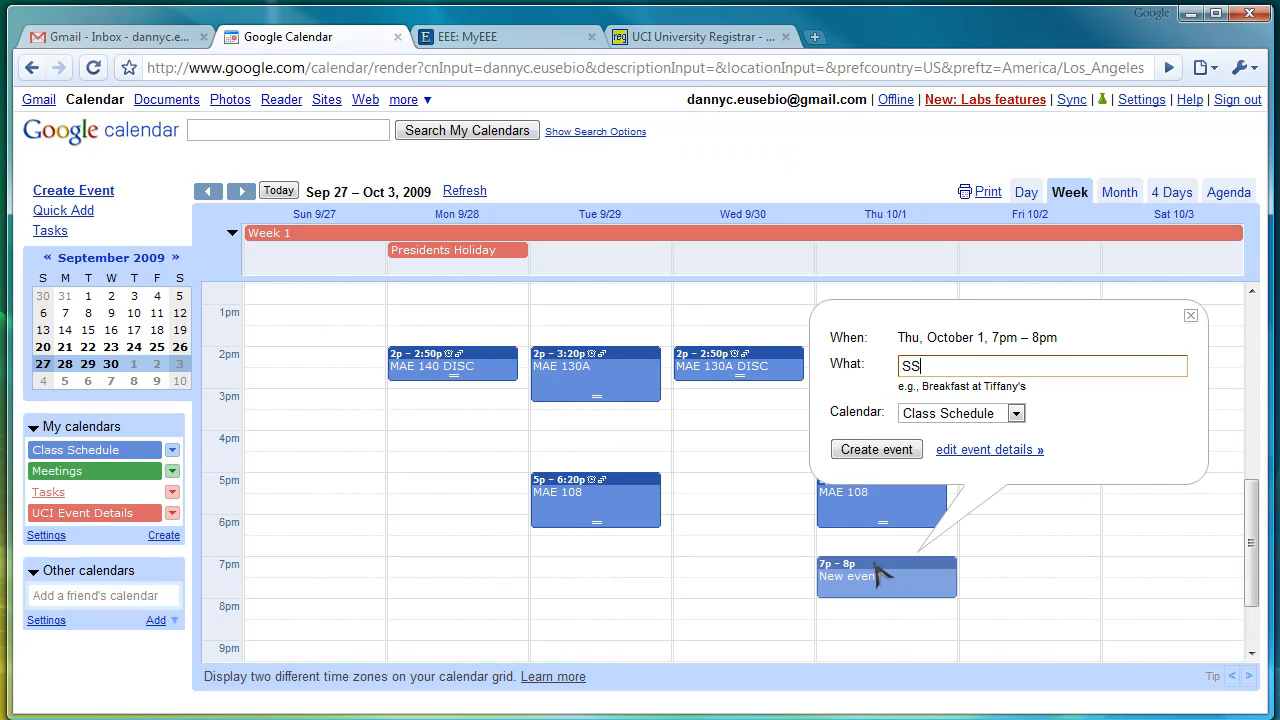
pyautogui.write('4S Meeting')
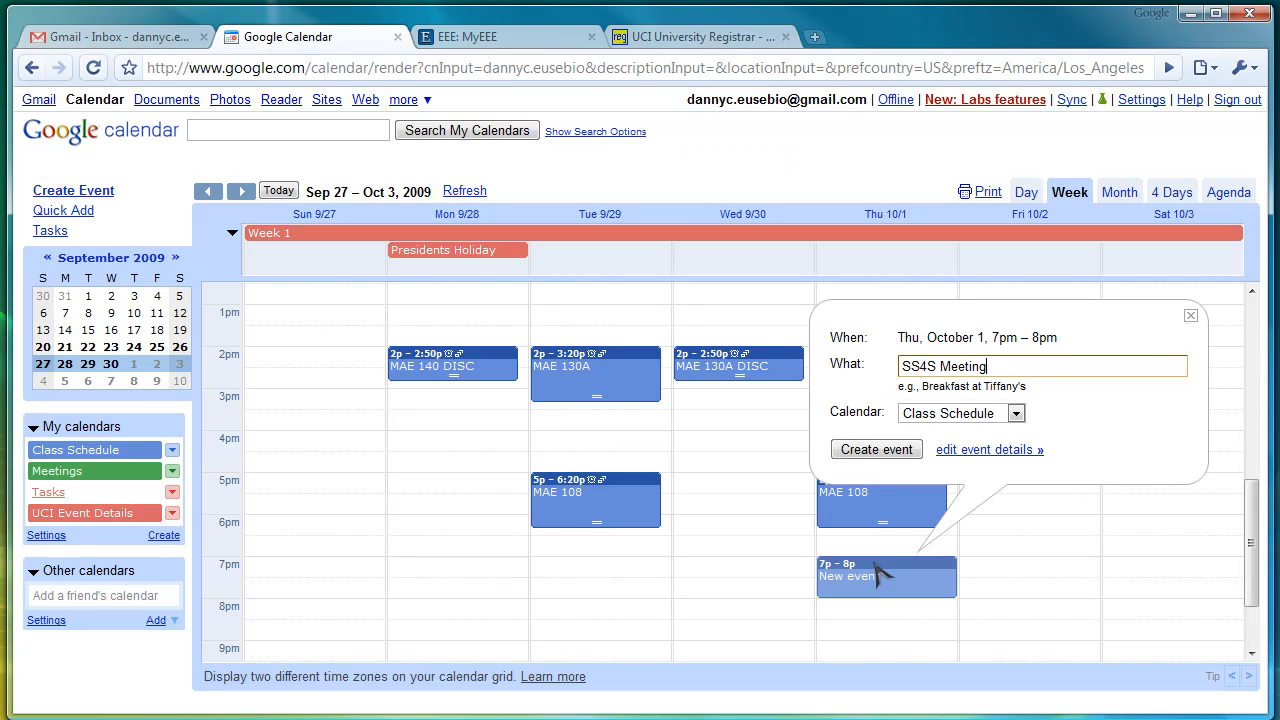
pyautogui.click(989, 449)
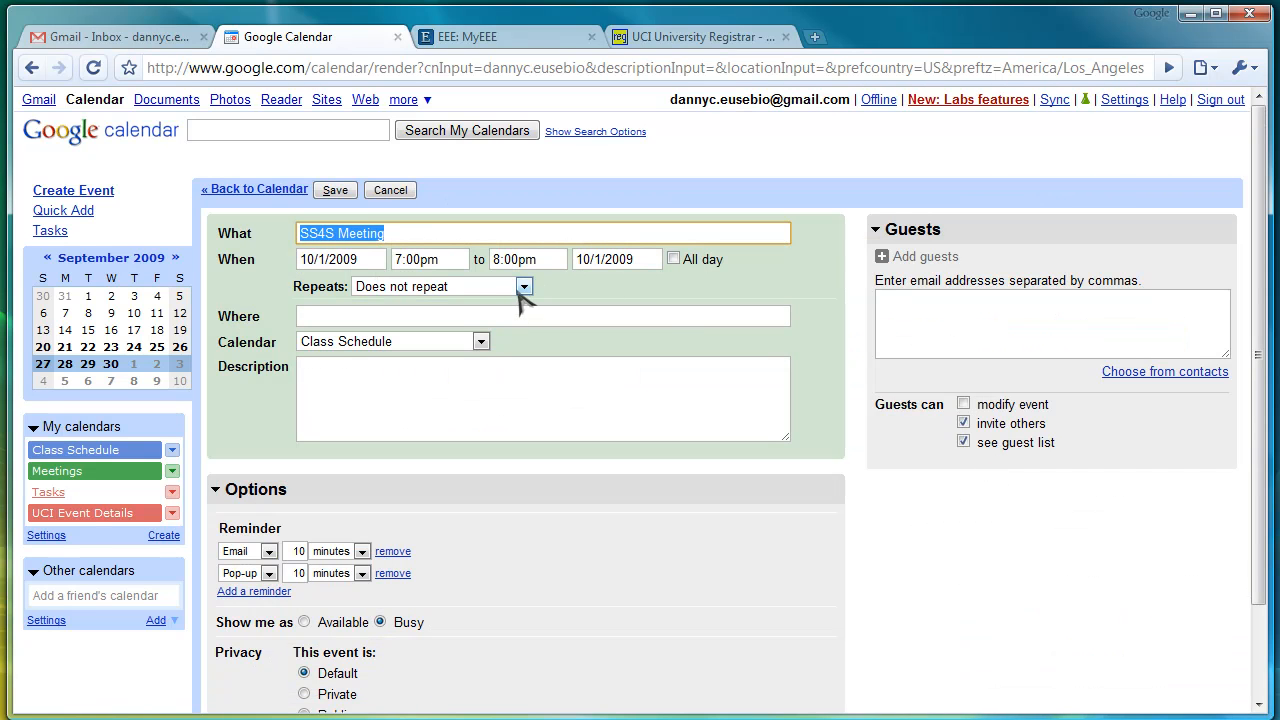
pyautogui.click(335, 190)
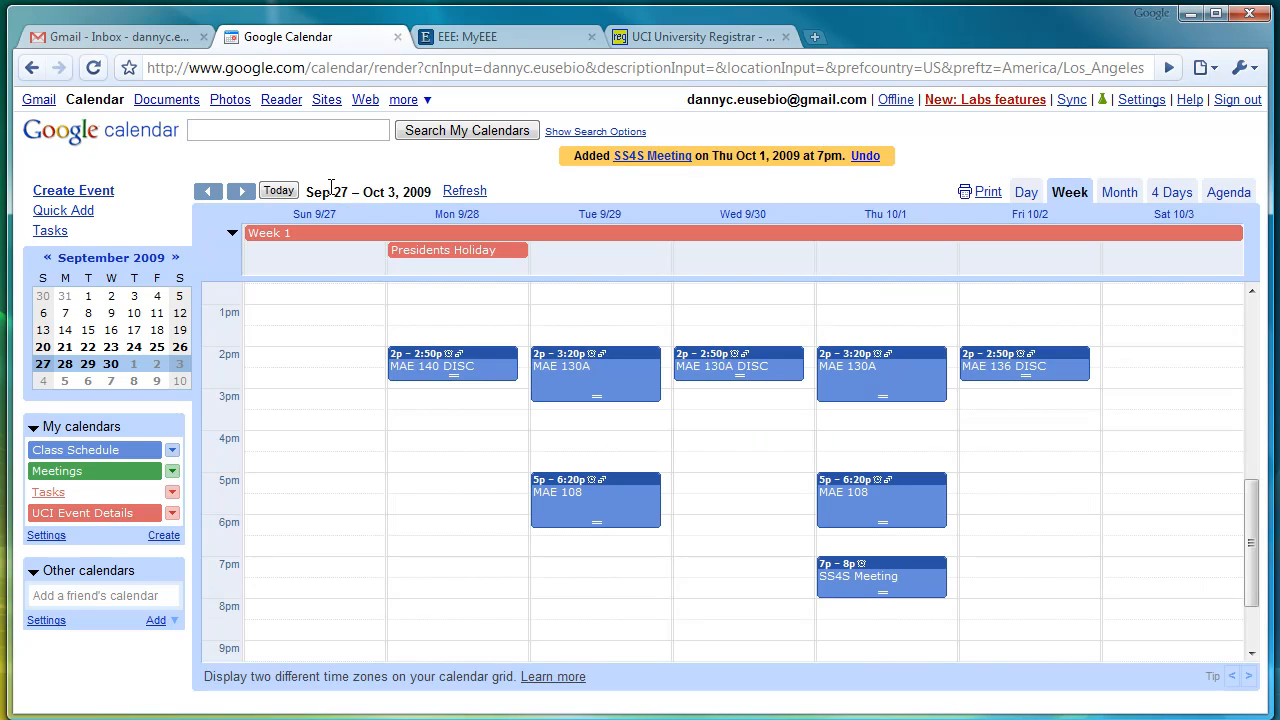
pyautogui.moveTo(418, 665)
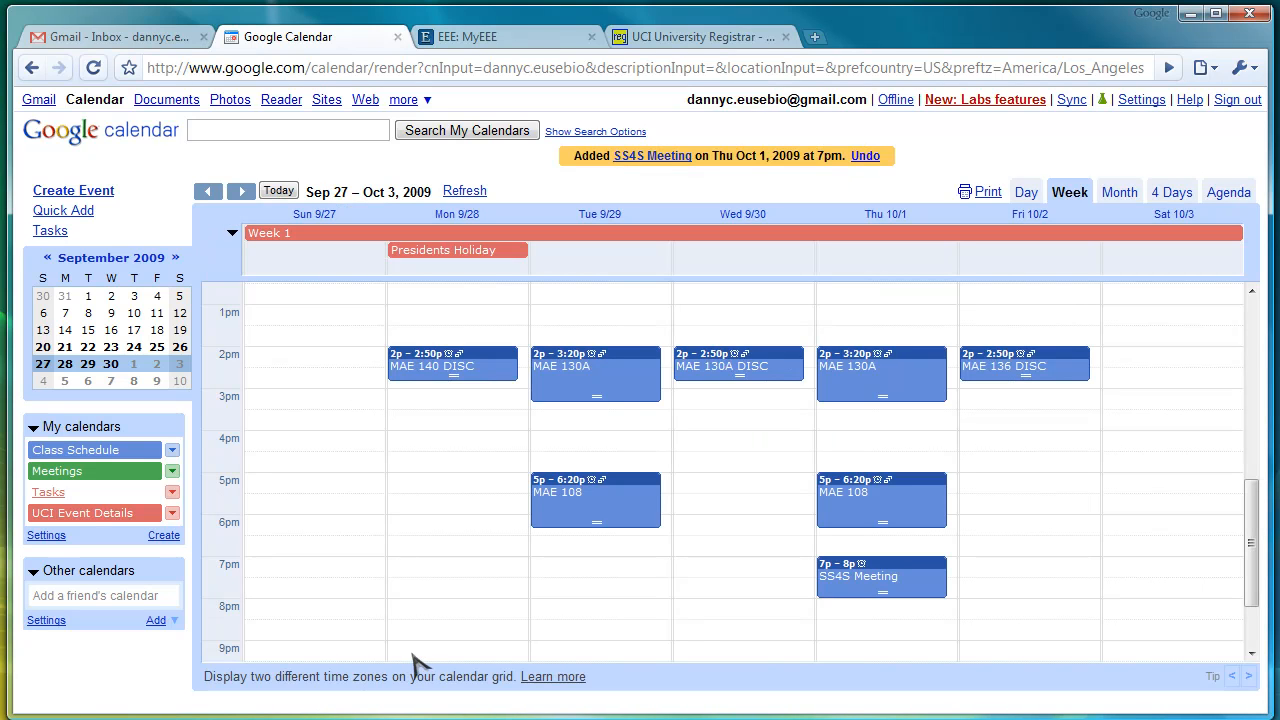
pyautogui.moveTo(960, 595)
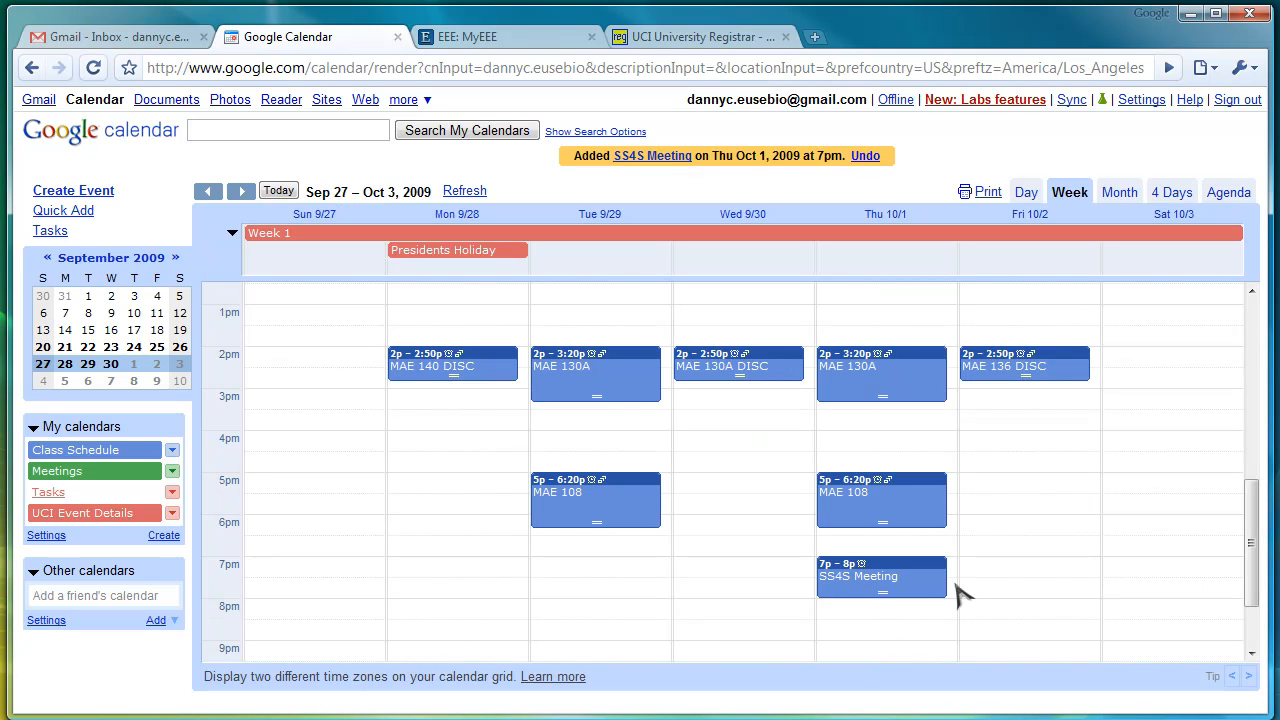
pyautogui.moveTo(905, 580)
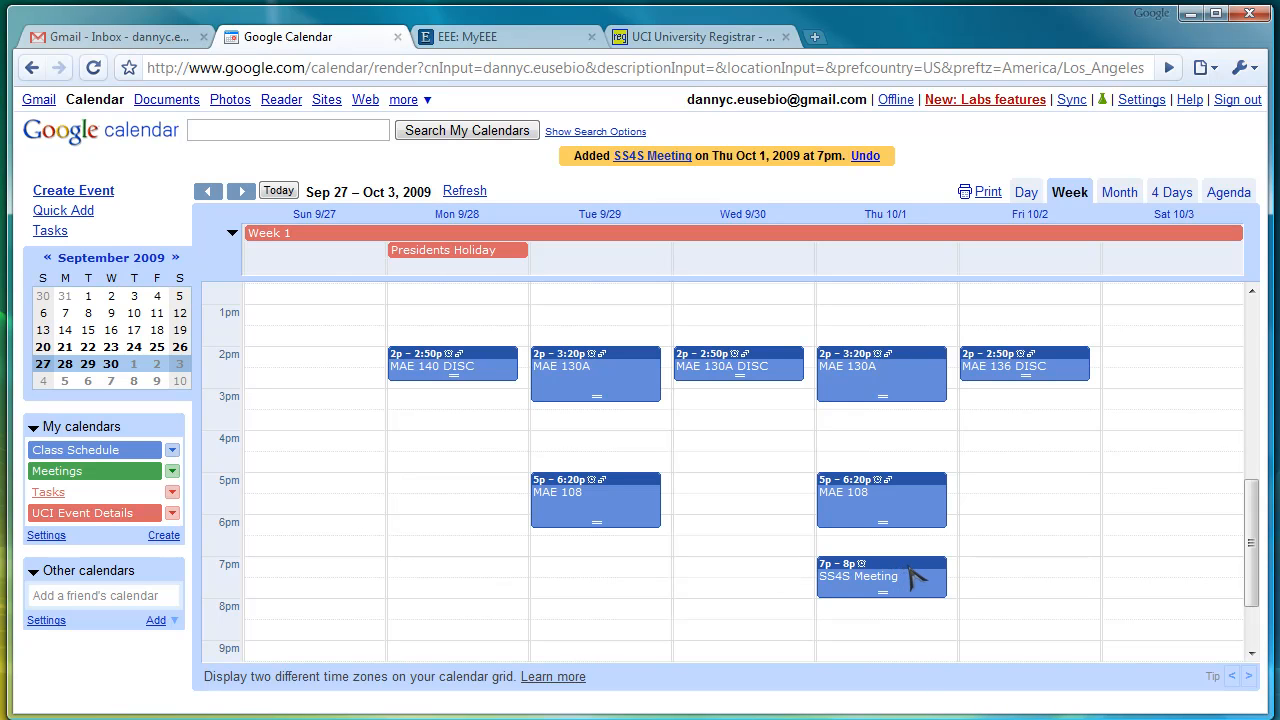
pyautogui.click(881, 576)
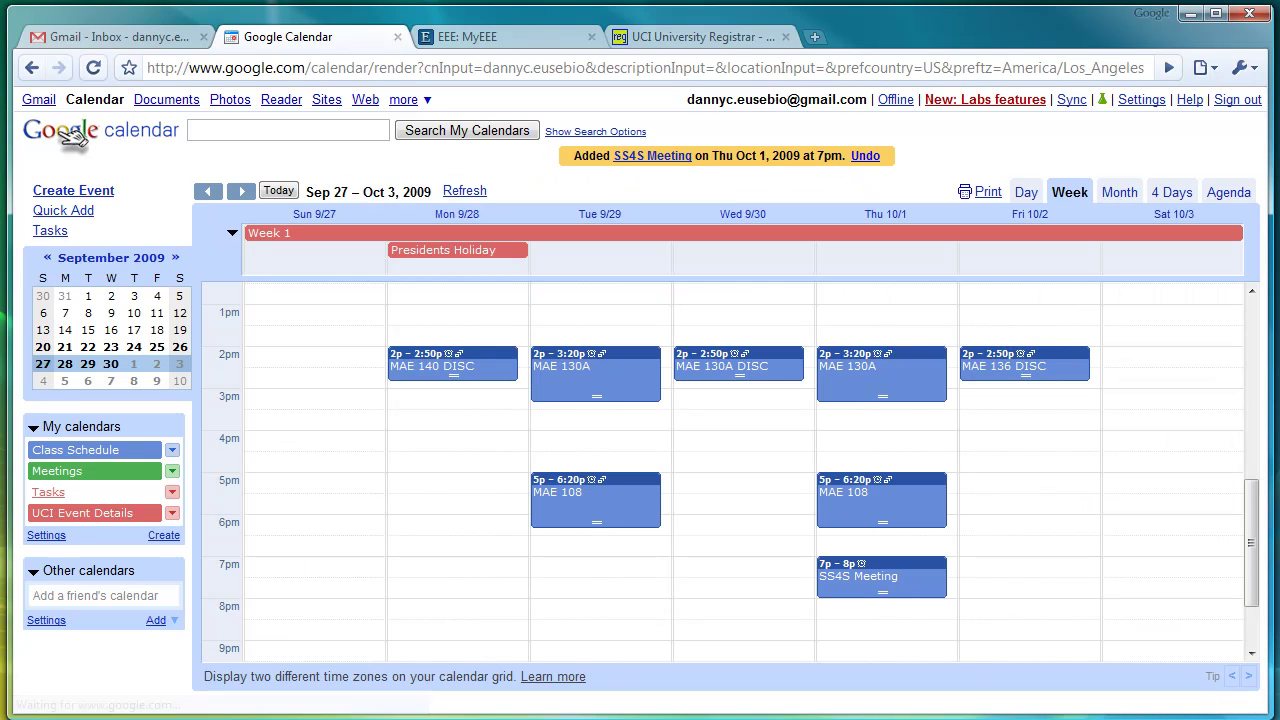
pyautogui.moveTo(925, 675)
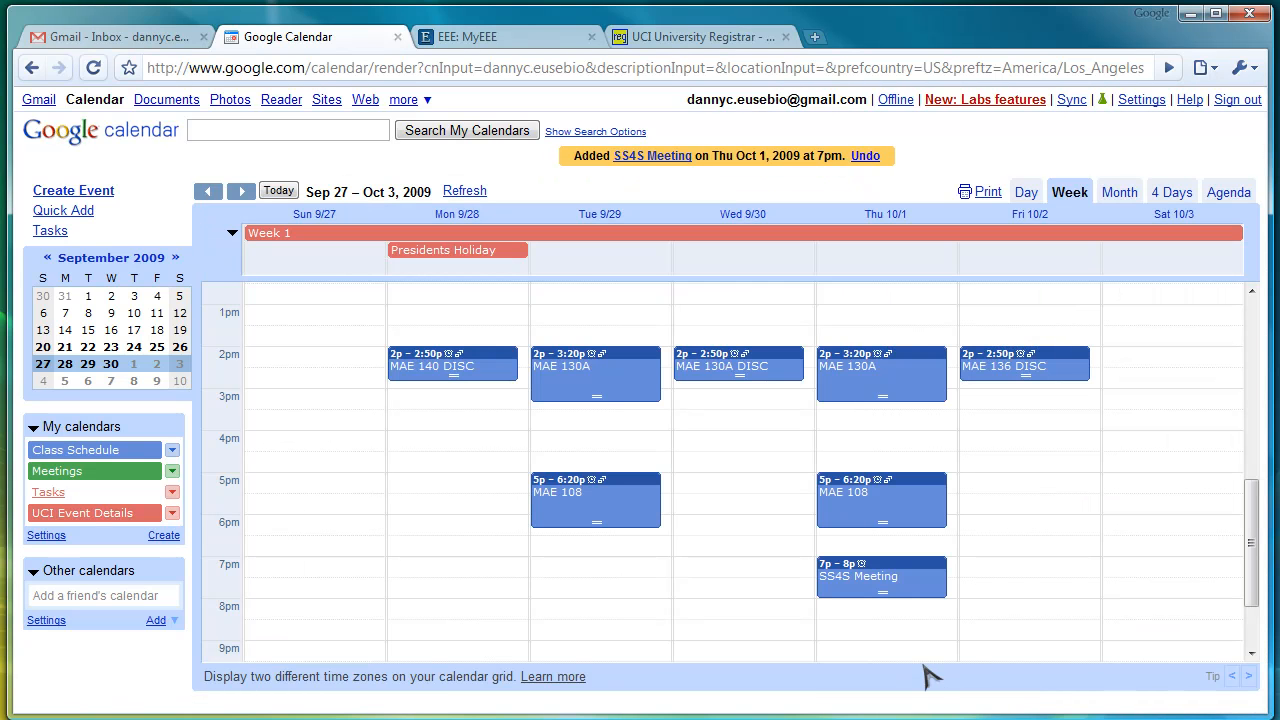
pyautogui.moveTo(890, 578)
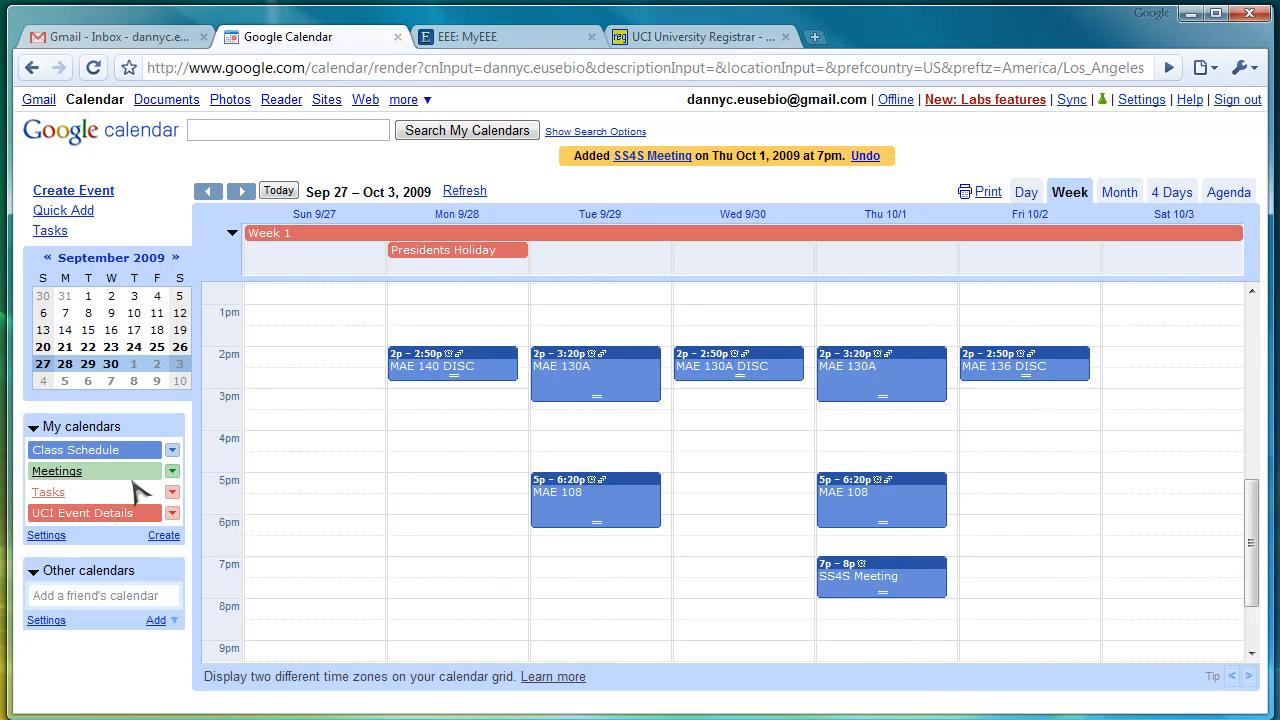
pyautogui.moveTo(95, 480)
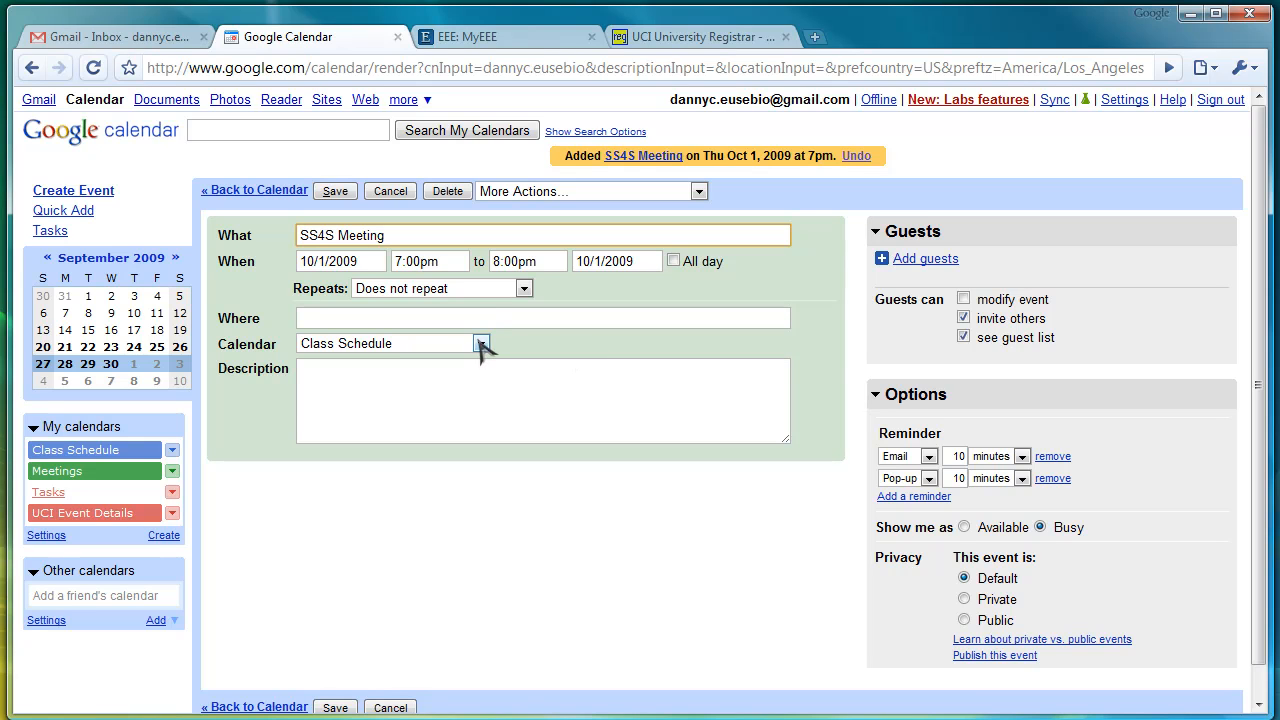
pyautogui.click(481, 343)
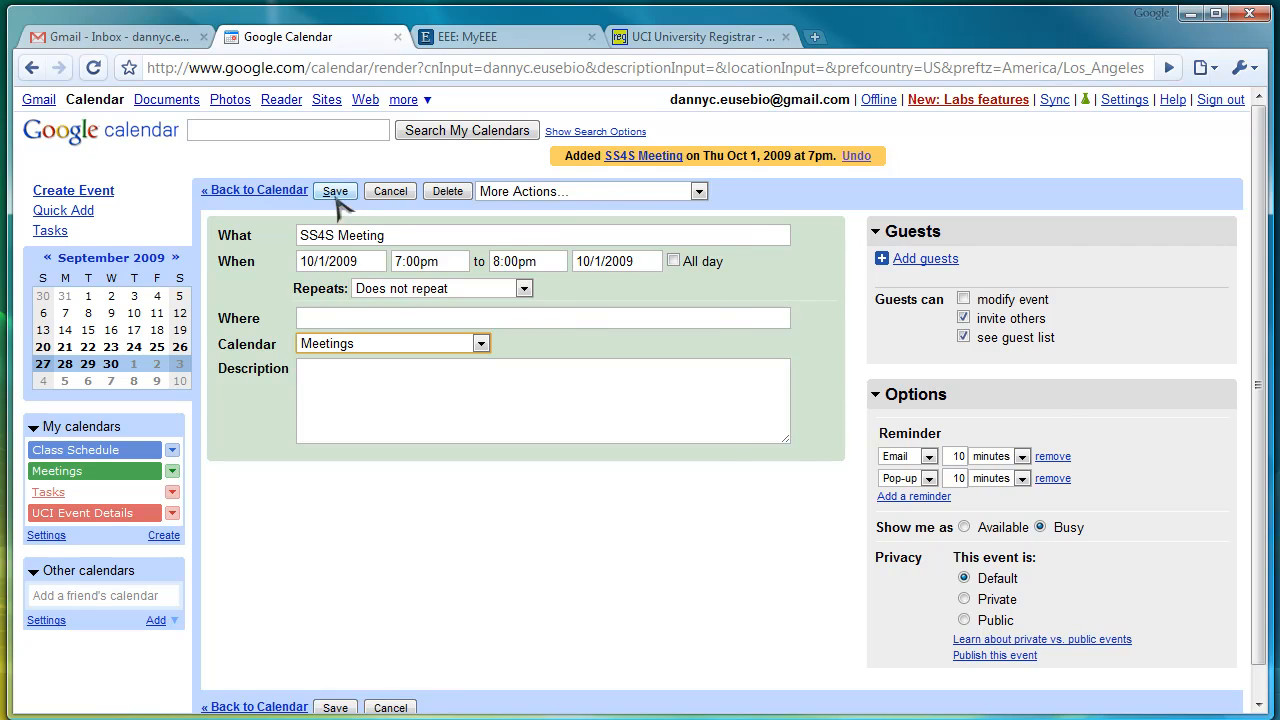
pyautogui.click(334, 191)
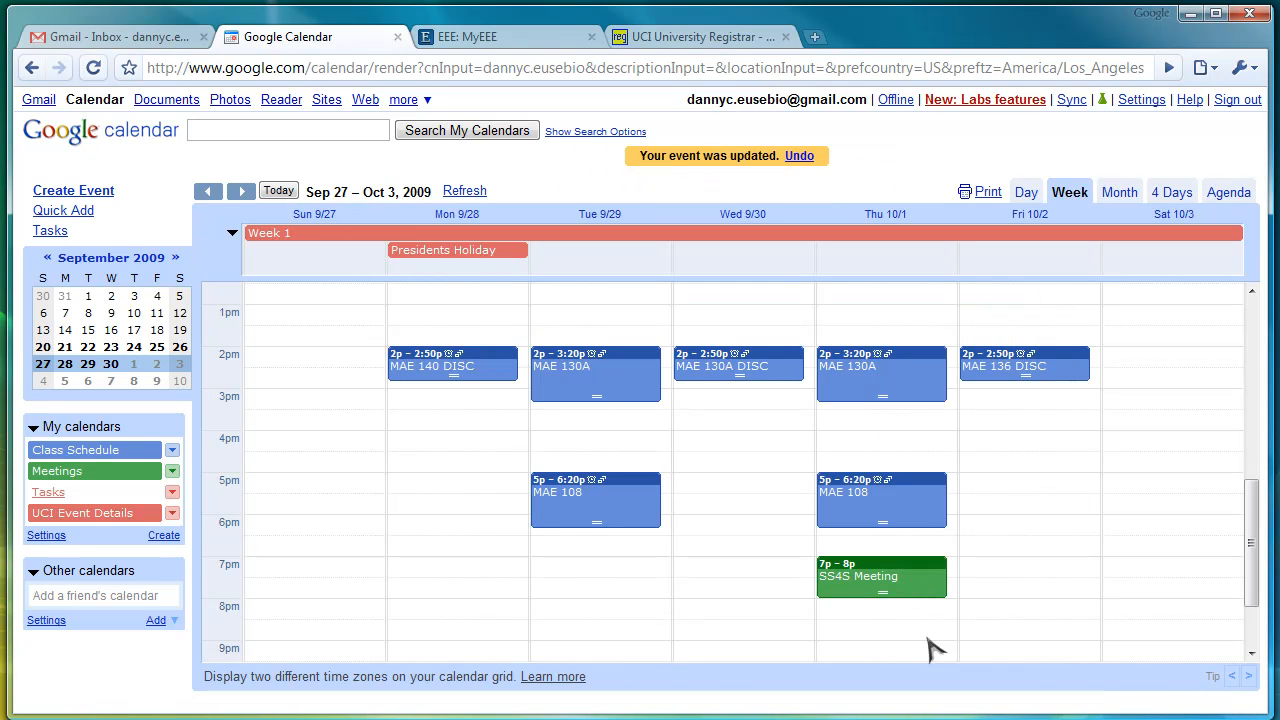
pyautogui.moveTo(900, 612)
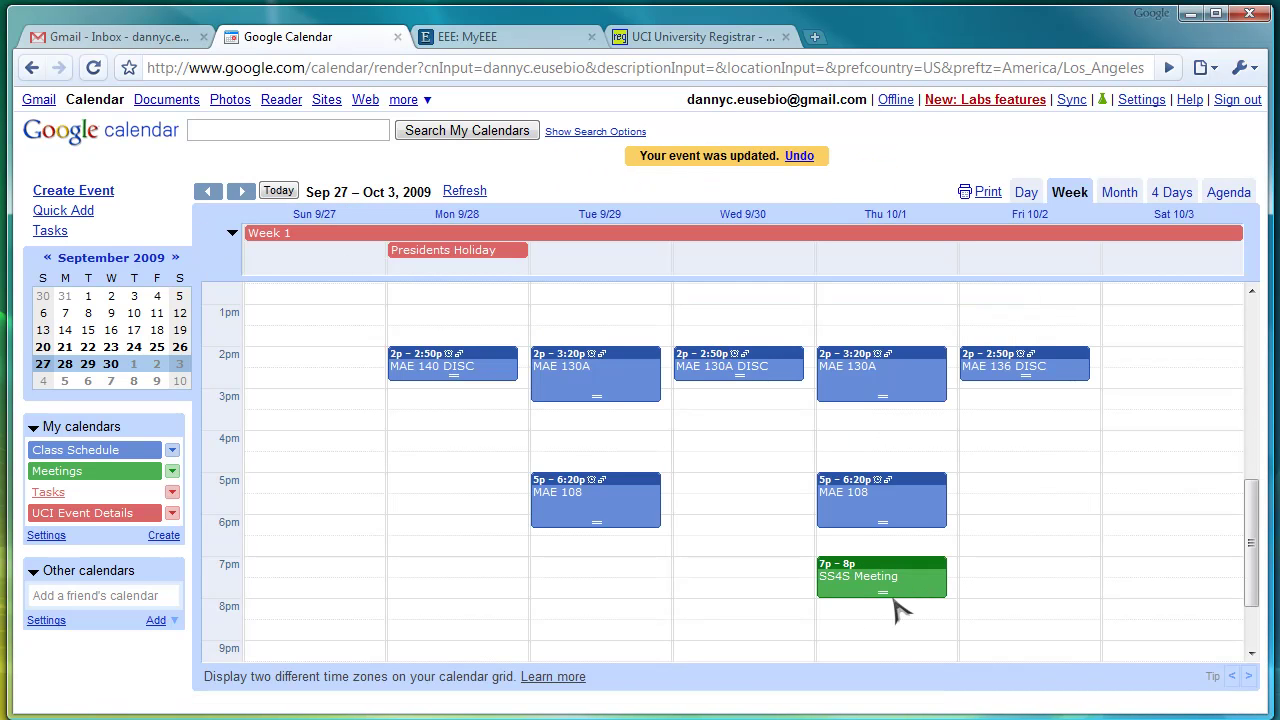
pyautogui.moveTo(665, 620)
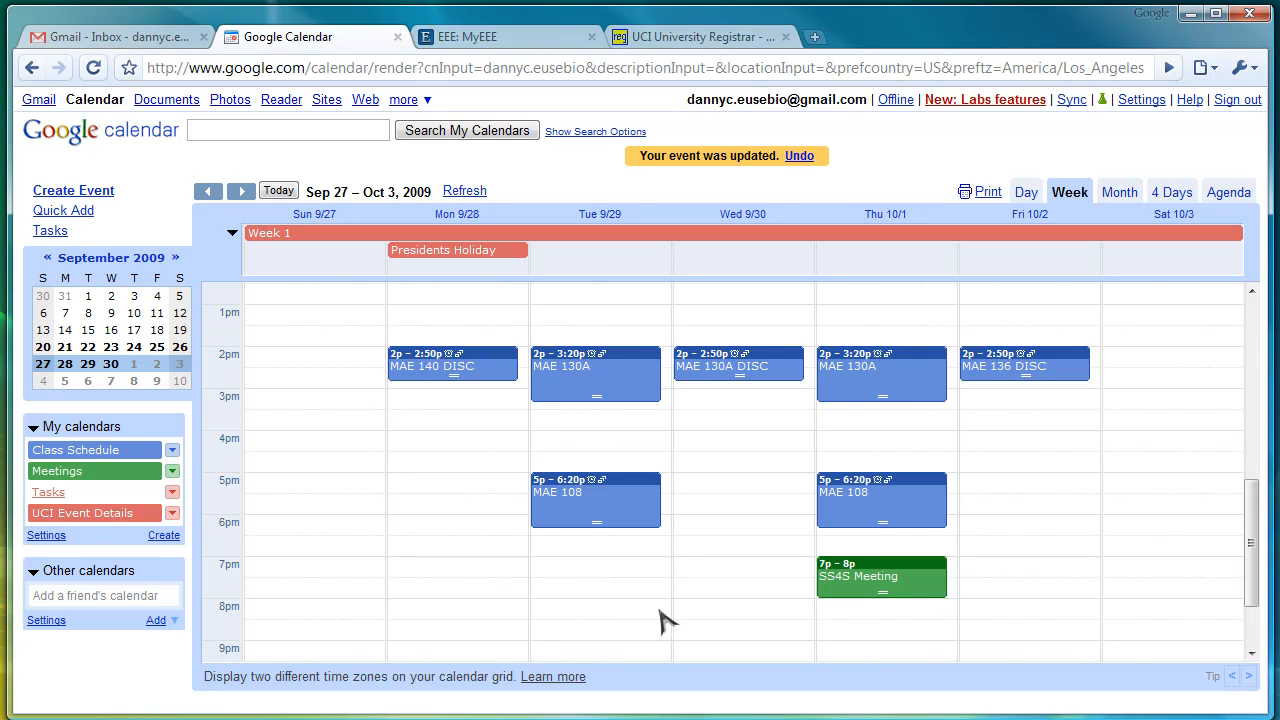
pyautogui.moveTo(164, 535)
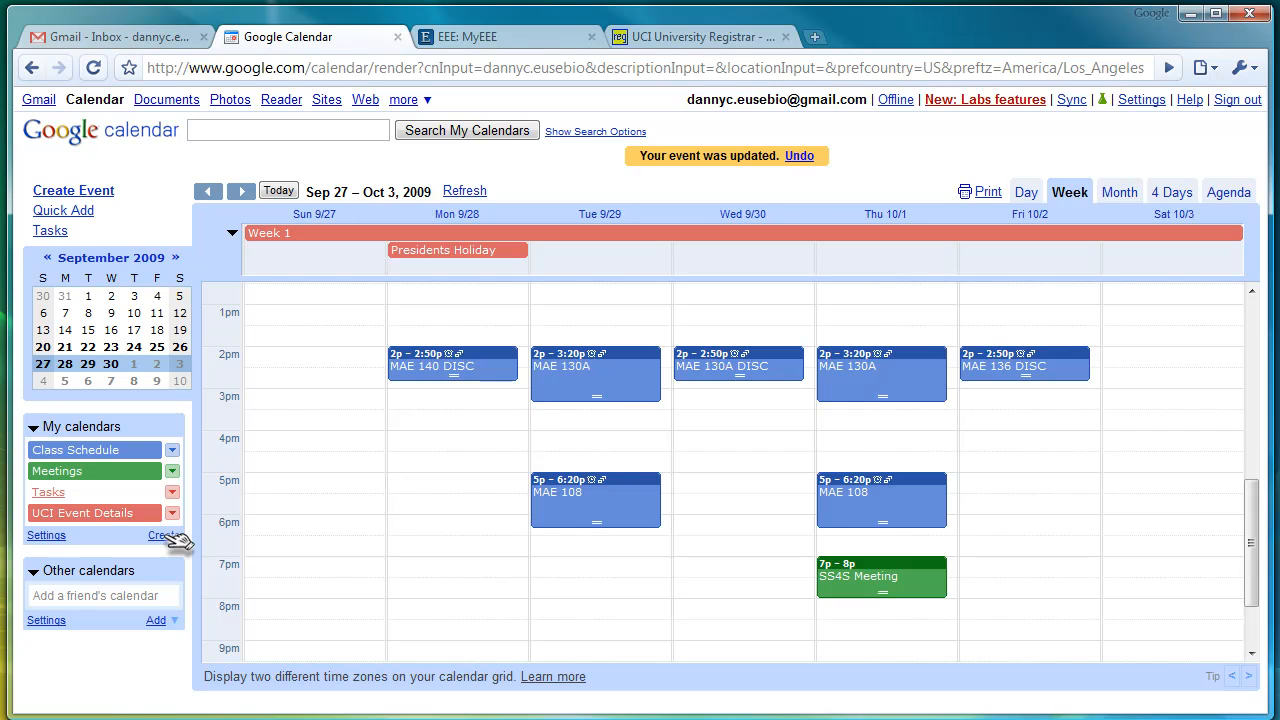
# Create a new calendar and save it under the name 'Personal'.
pyautogui.click(163, 535)
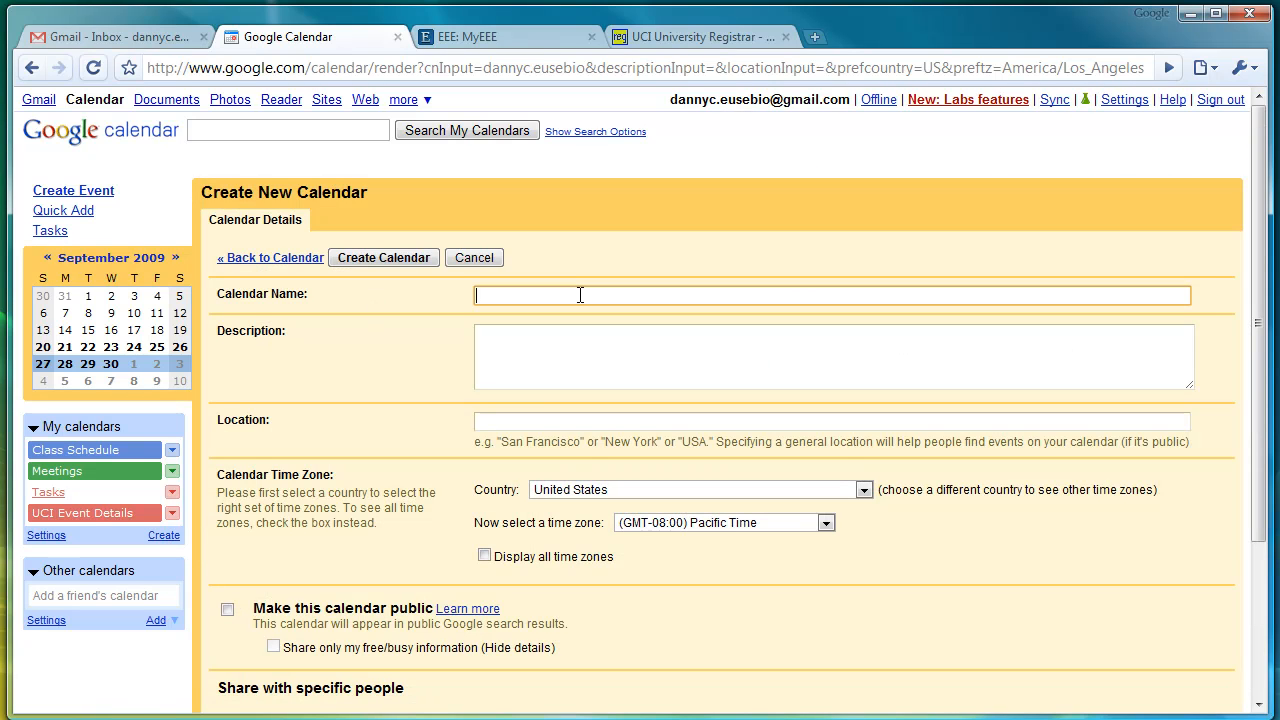
pyautogui.write('Personal')
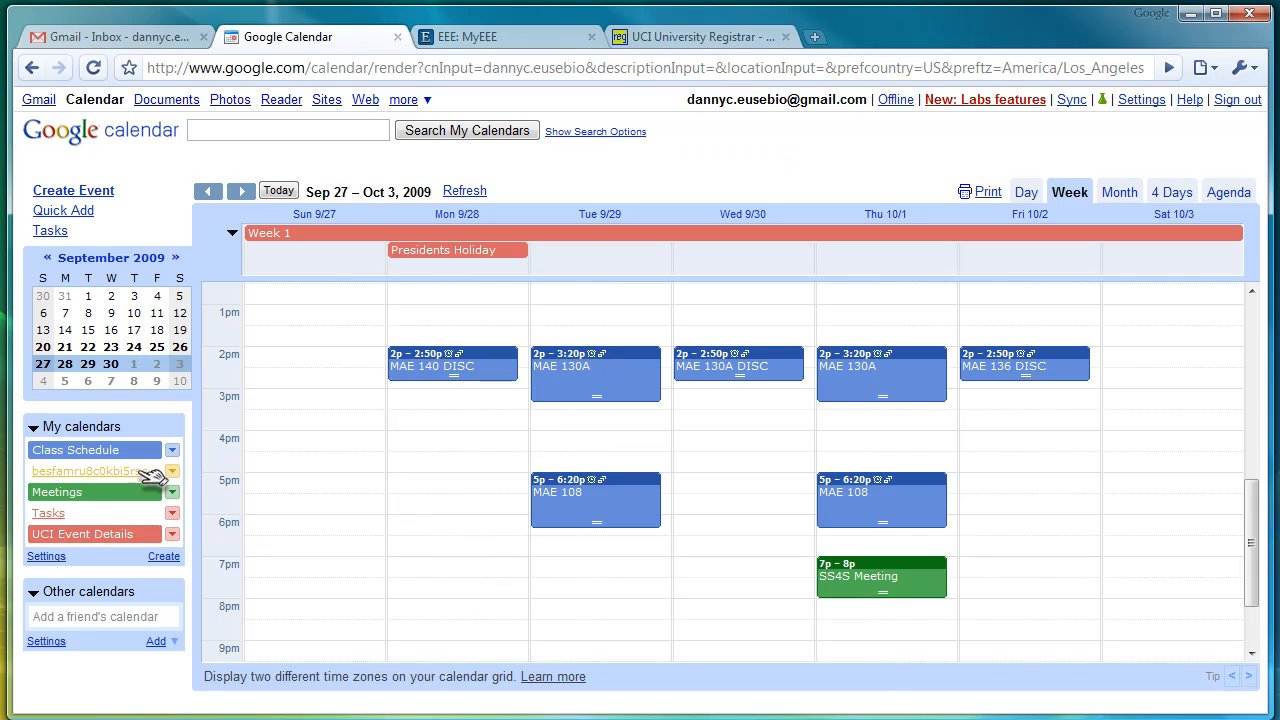
pyautogui.click(46, 556)
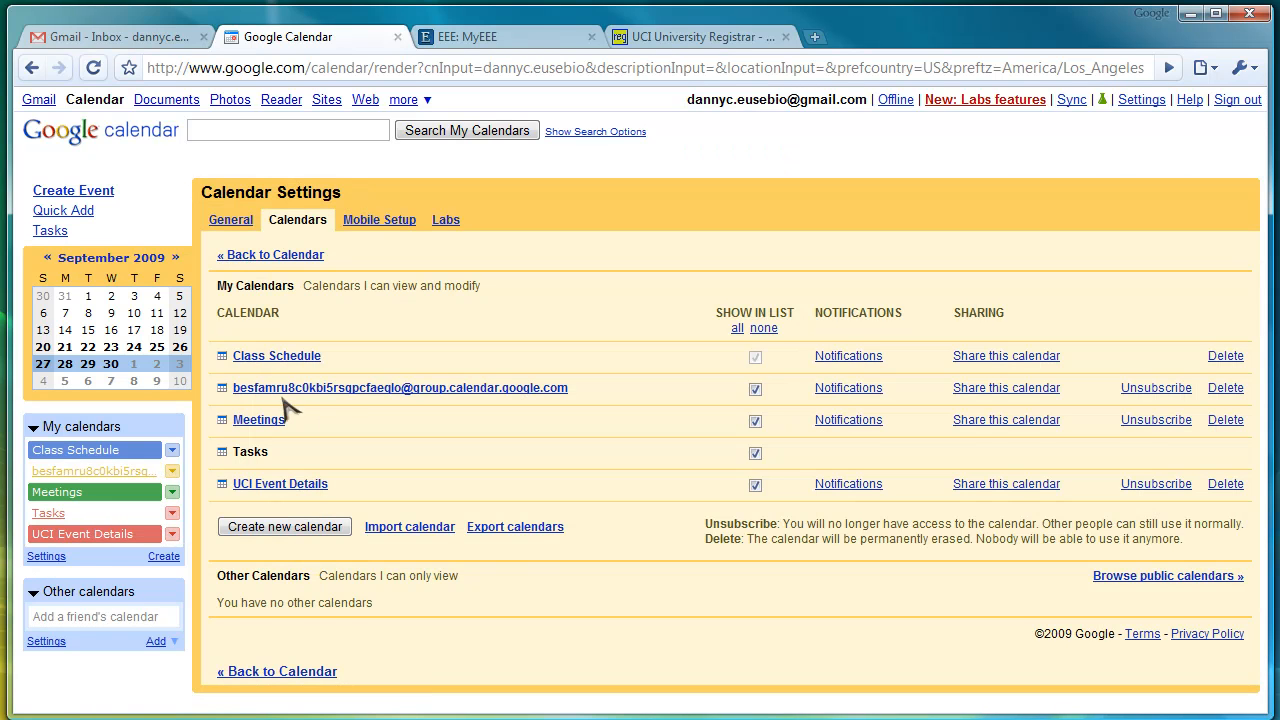
pyautogui.click(400, 388)
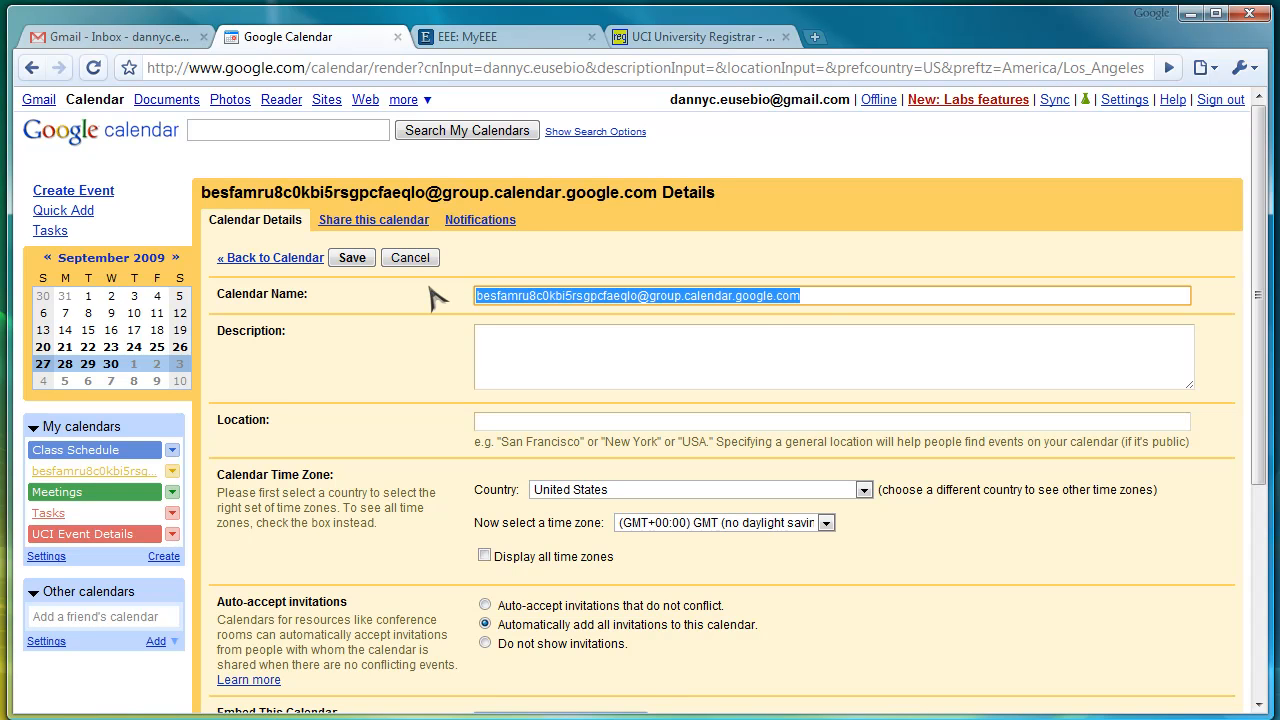
pyautogui.write('Per')
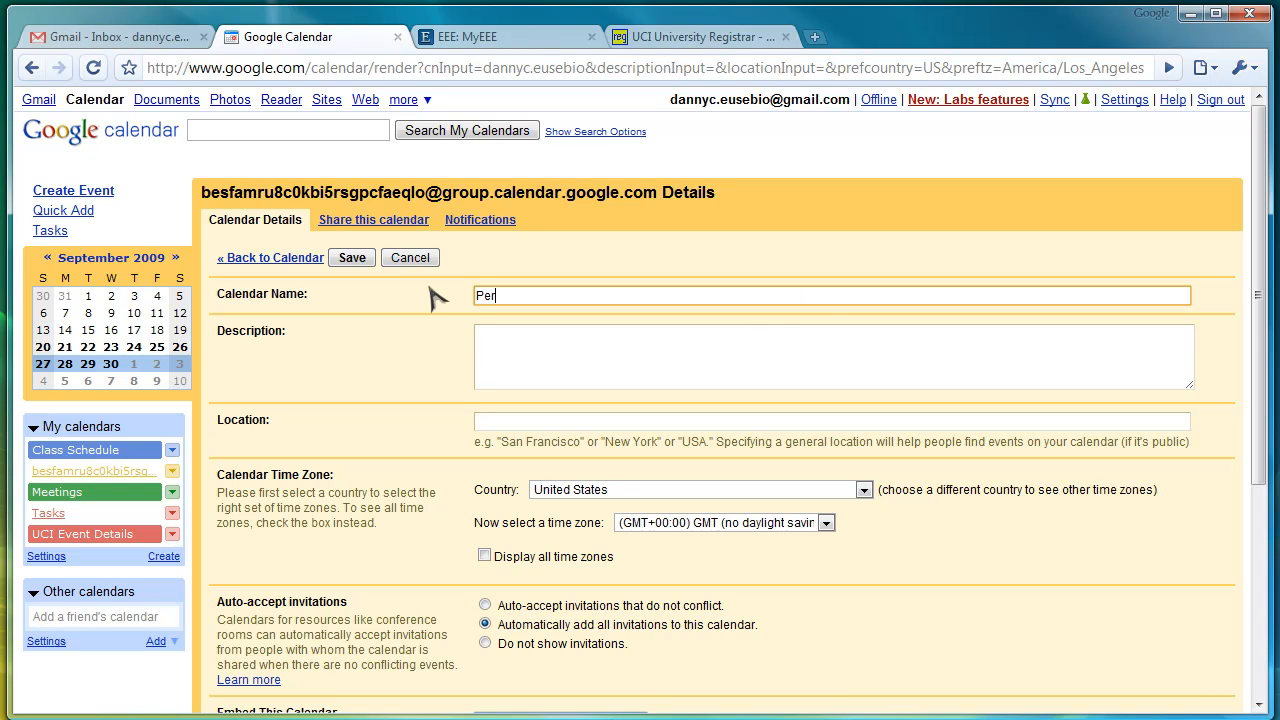
pyautogui.write('sonal')
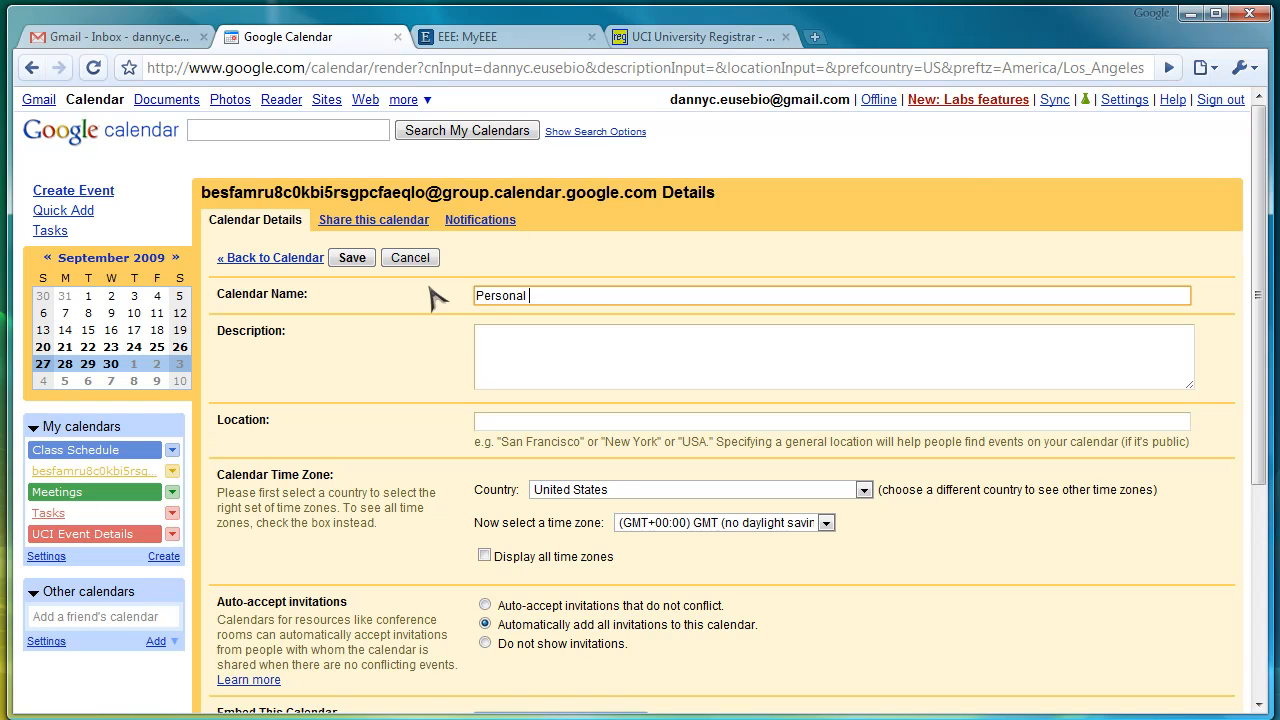
pyautogui.click(351, 257)
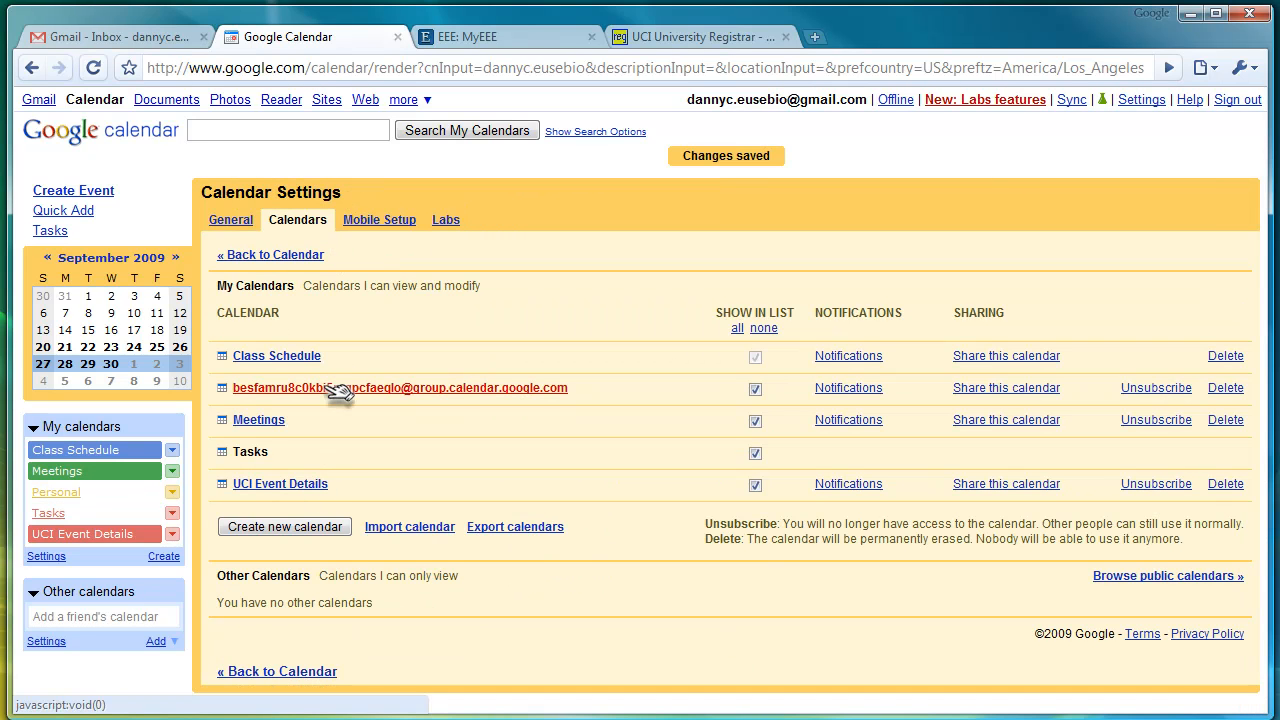
# Rename the calendar to 'Personal Cal', save, and return to the week view.
pyautogui.click(56, 491)
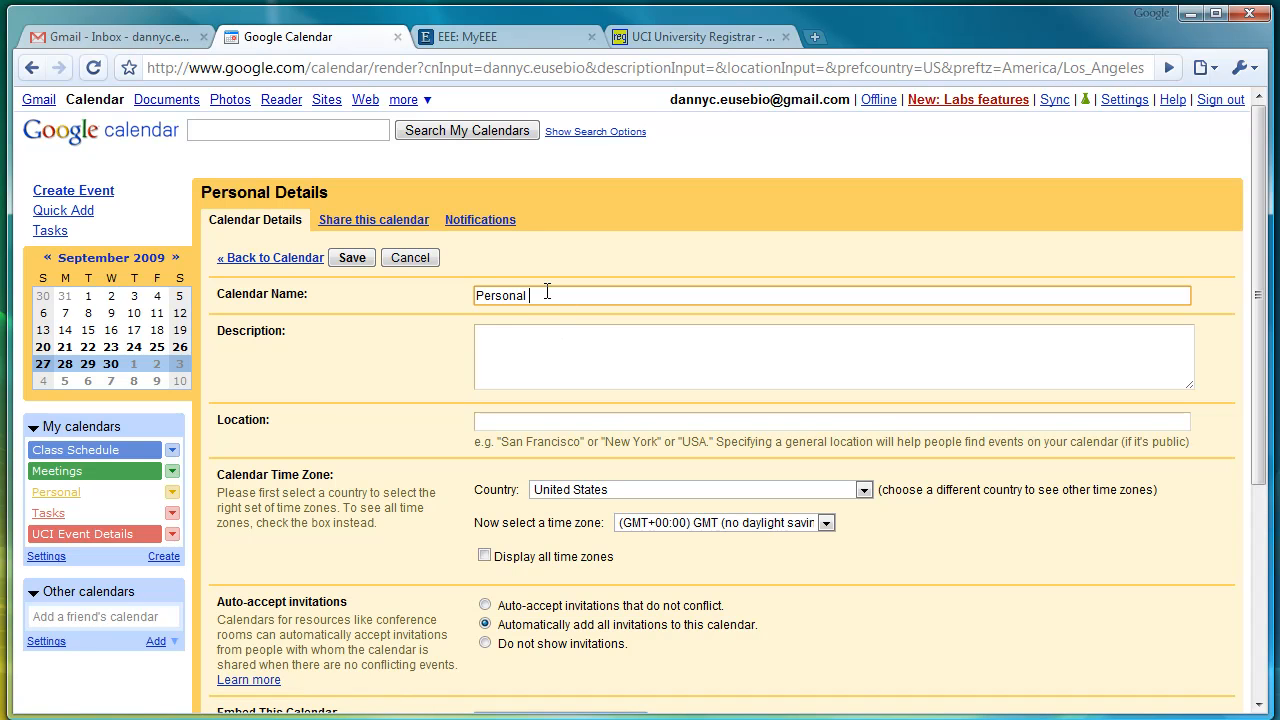
pyautogui.write('Cal')
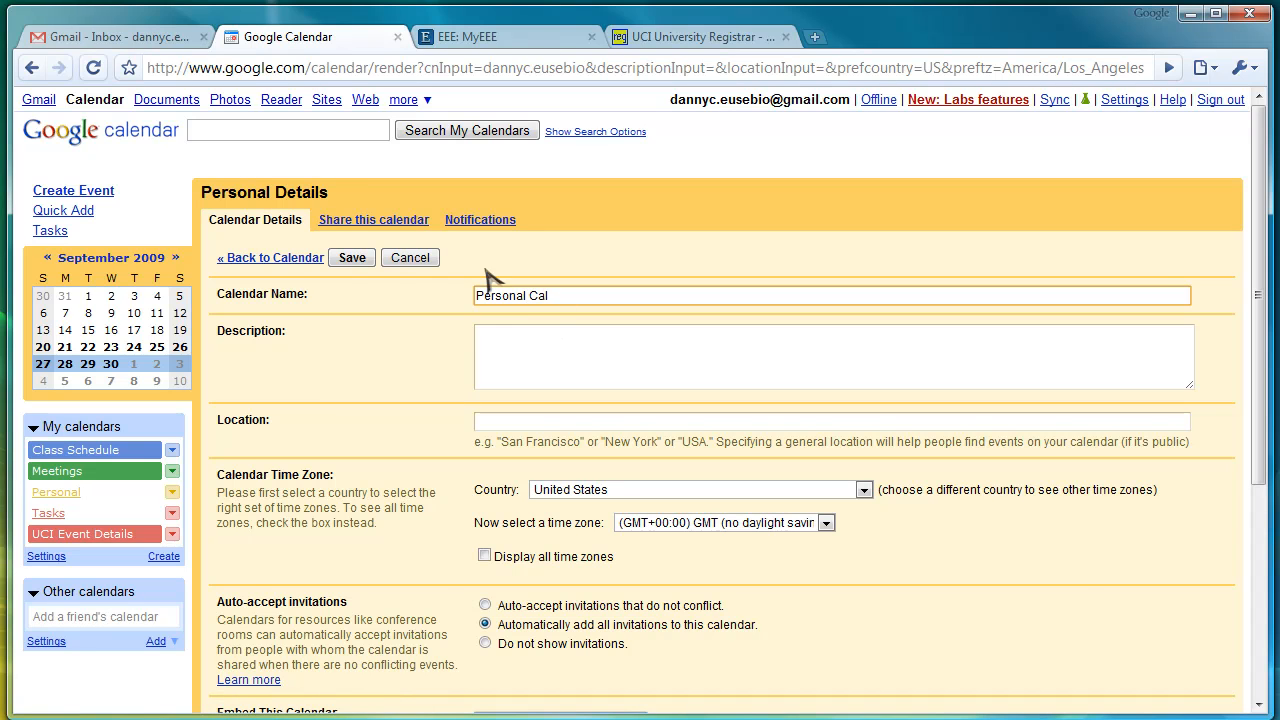
pyautogui.click(351, 257)
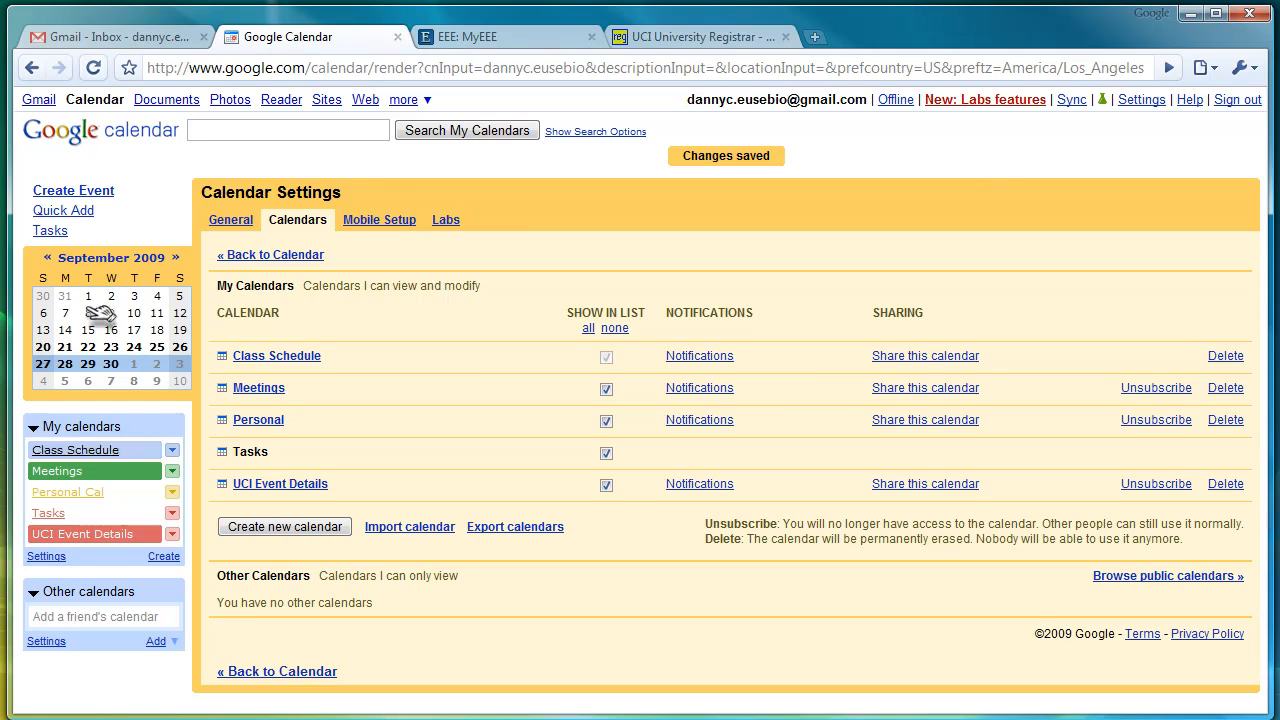
pyautogui.click(270, 254)
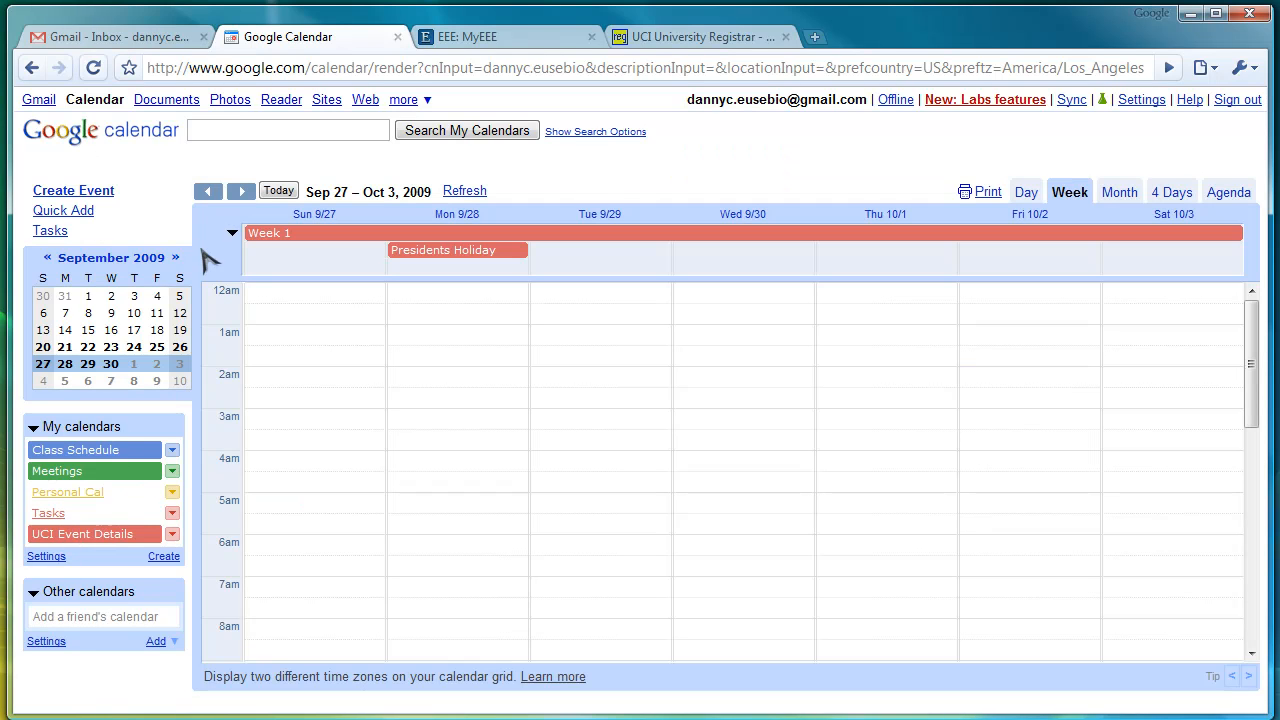
# Create a 'Party' event Friday Oct 2 at 9 pm in Personal Cal.
pyautogui.scroll(-3)
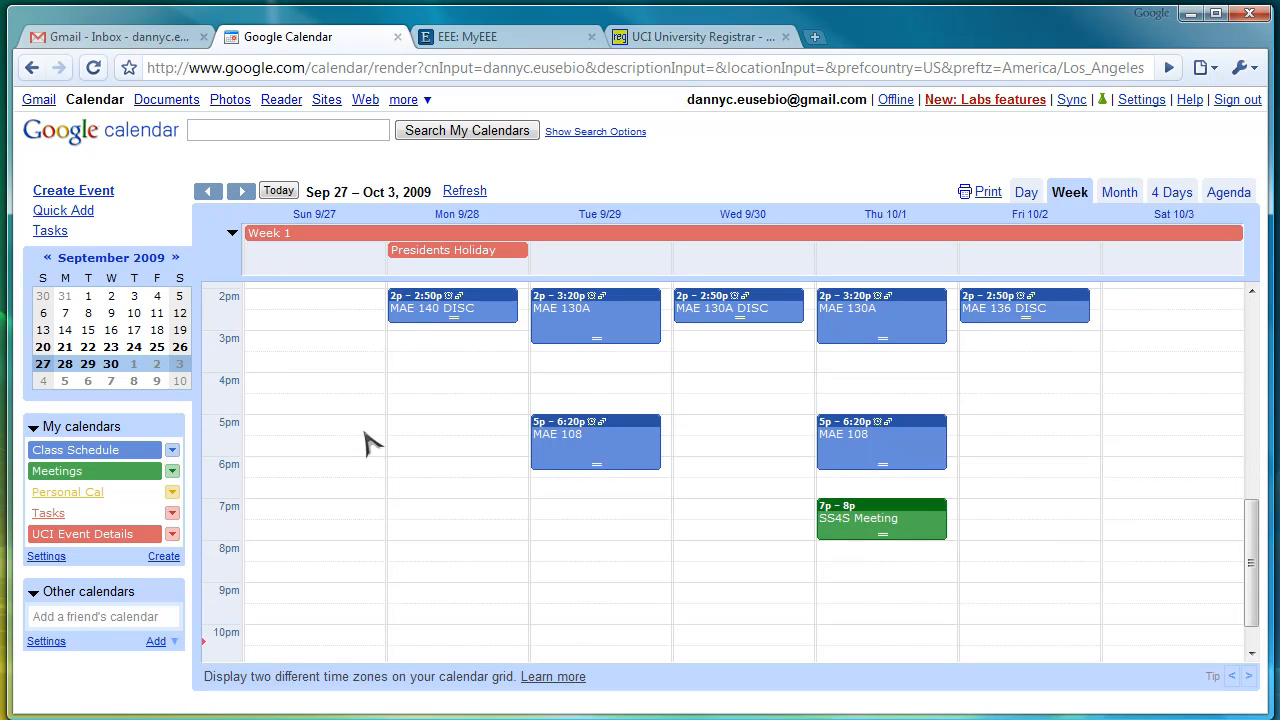
pyautogui.moveTo(412, 287)
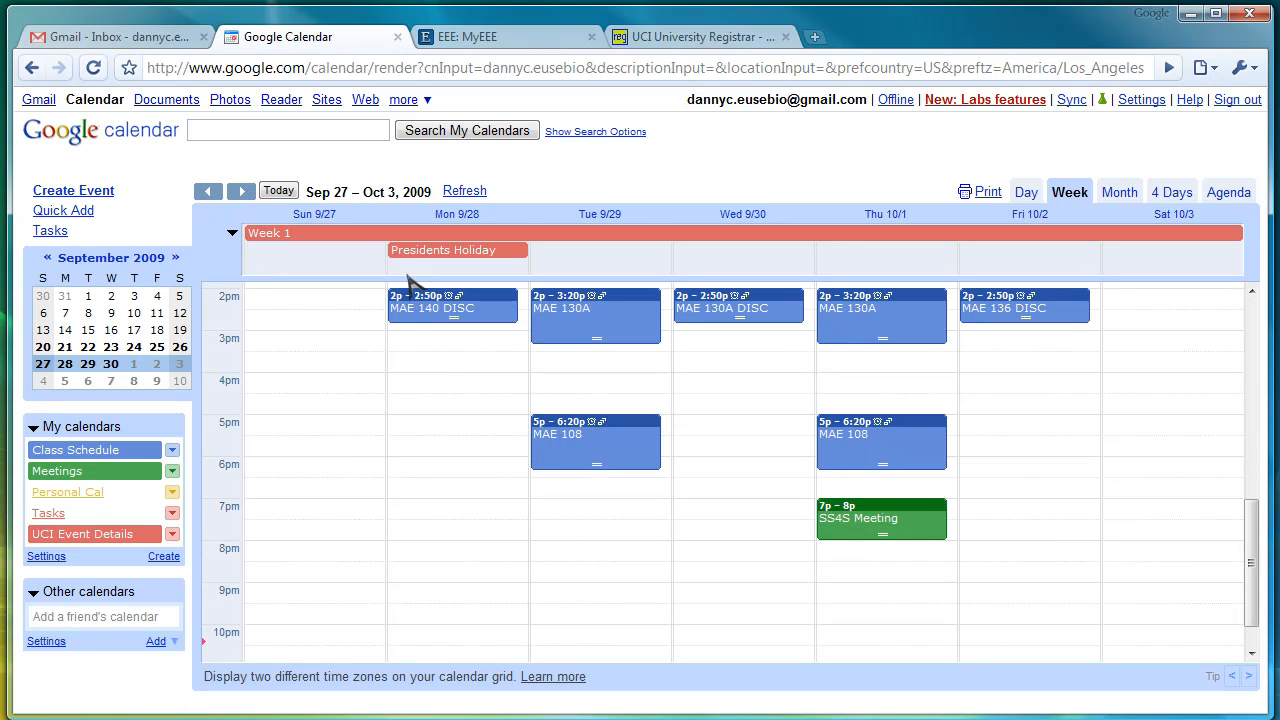
pyautogui.moveTo(1050, 600)
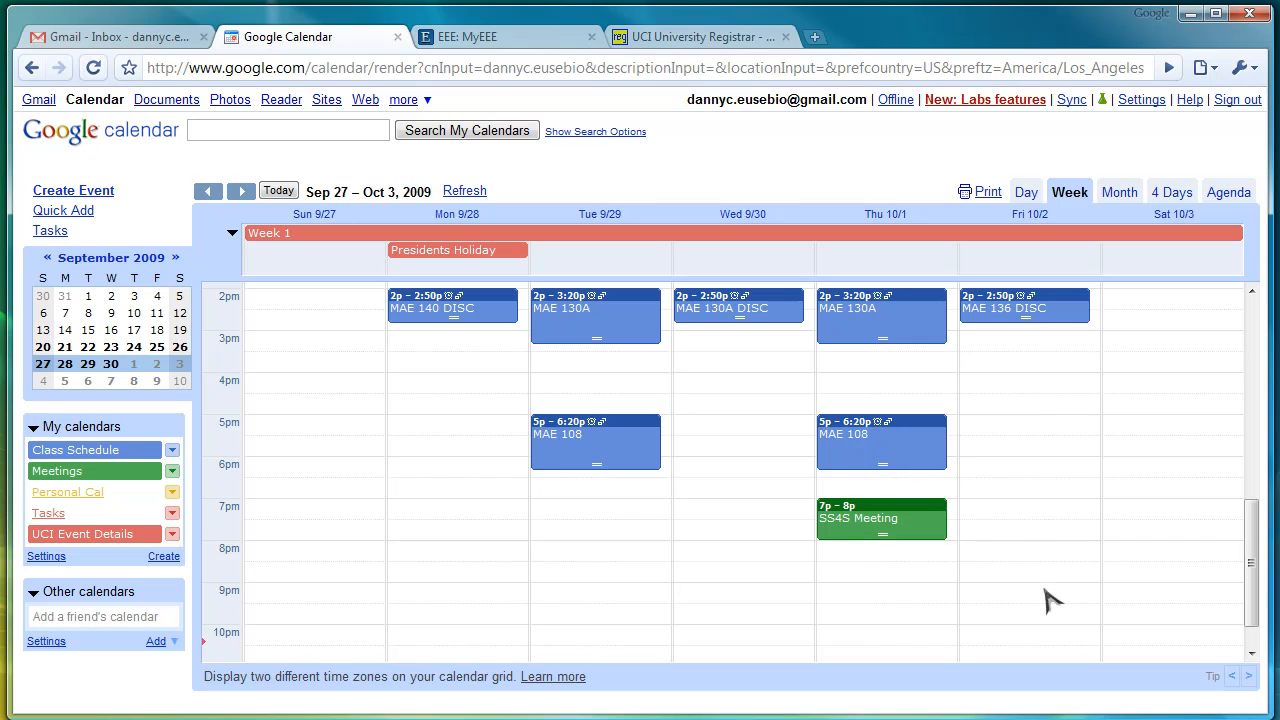
pyautogui.write('Part')
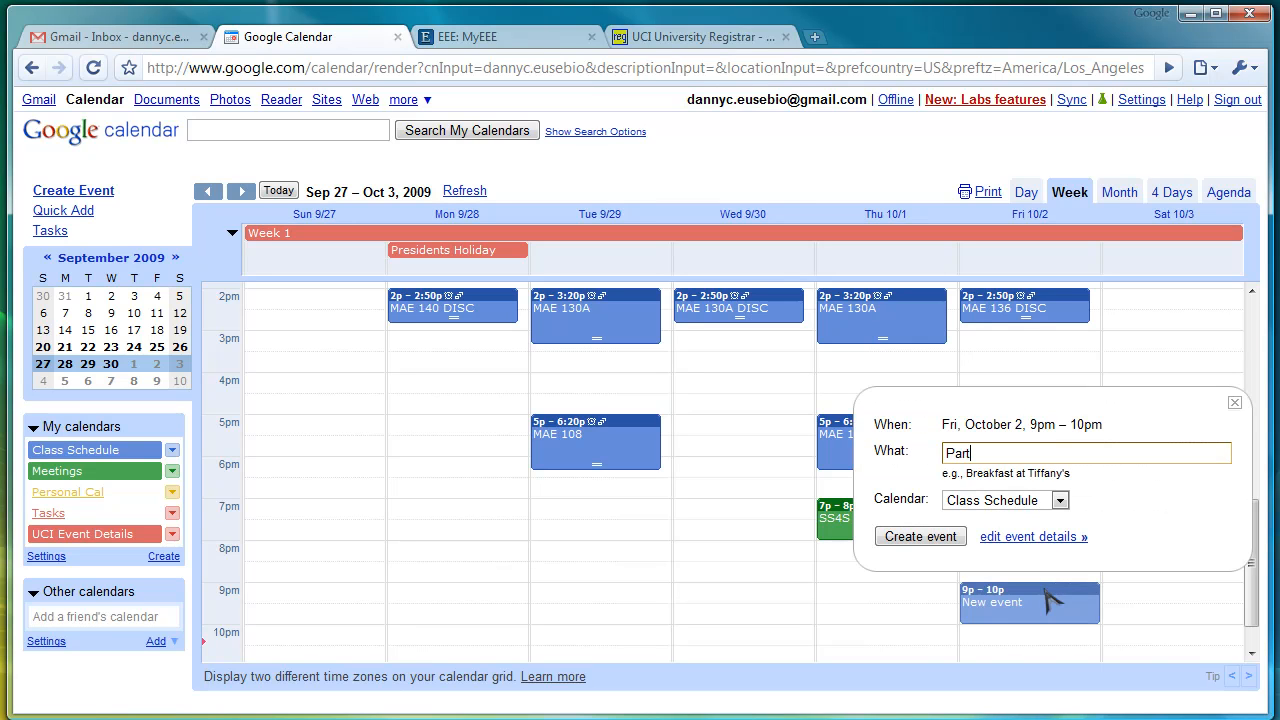
pyautogui.click(1060, 500)
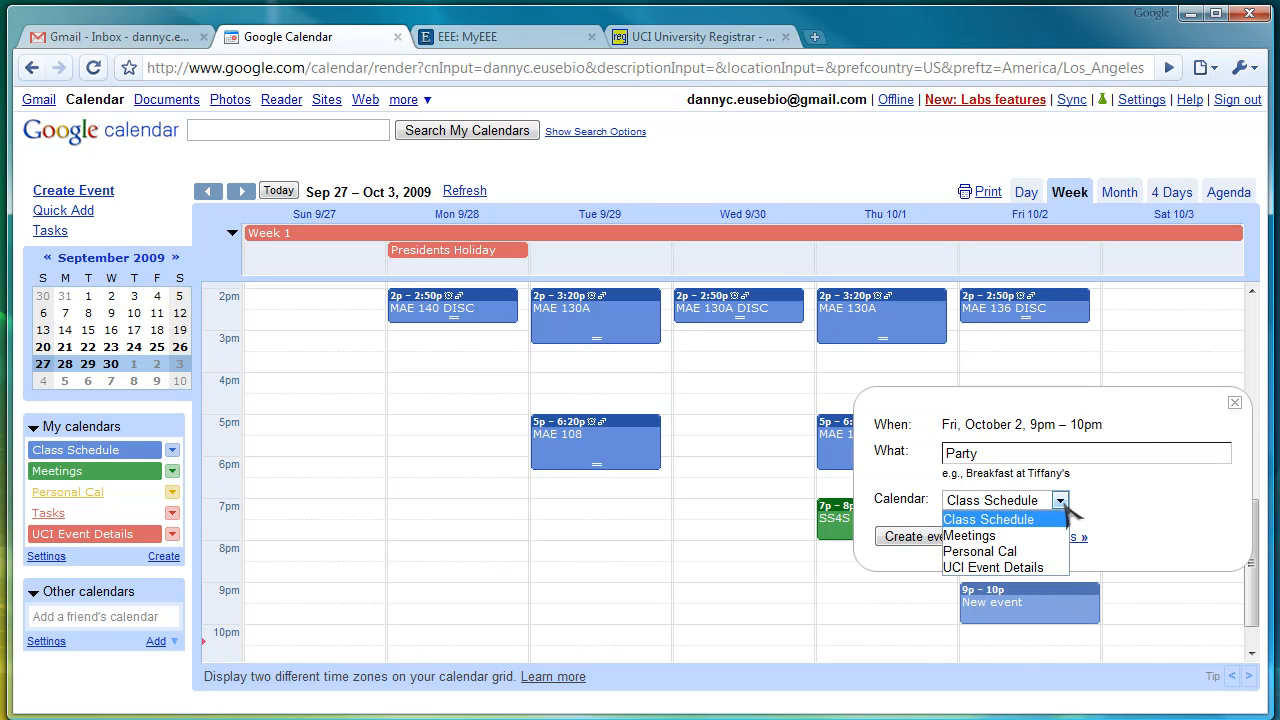
pyautogui.click(985, 551)
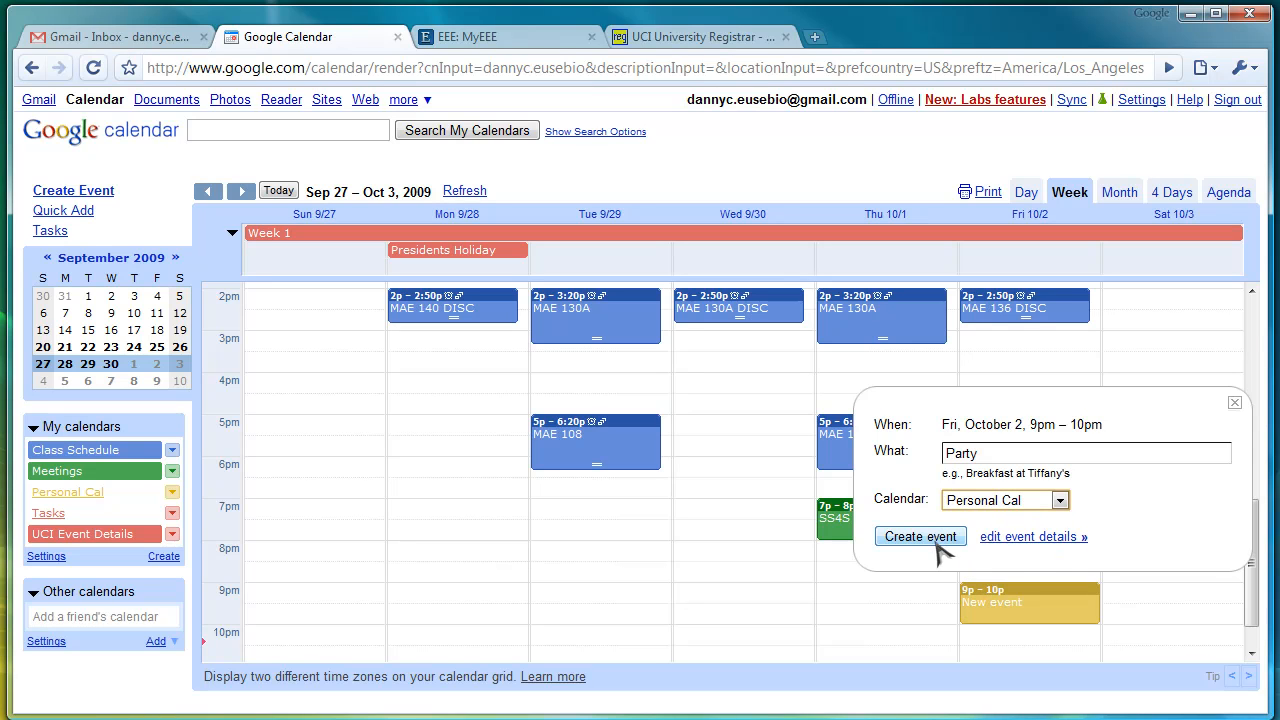
pyautogui.click(918, 536)
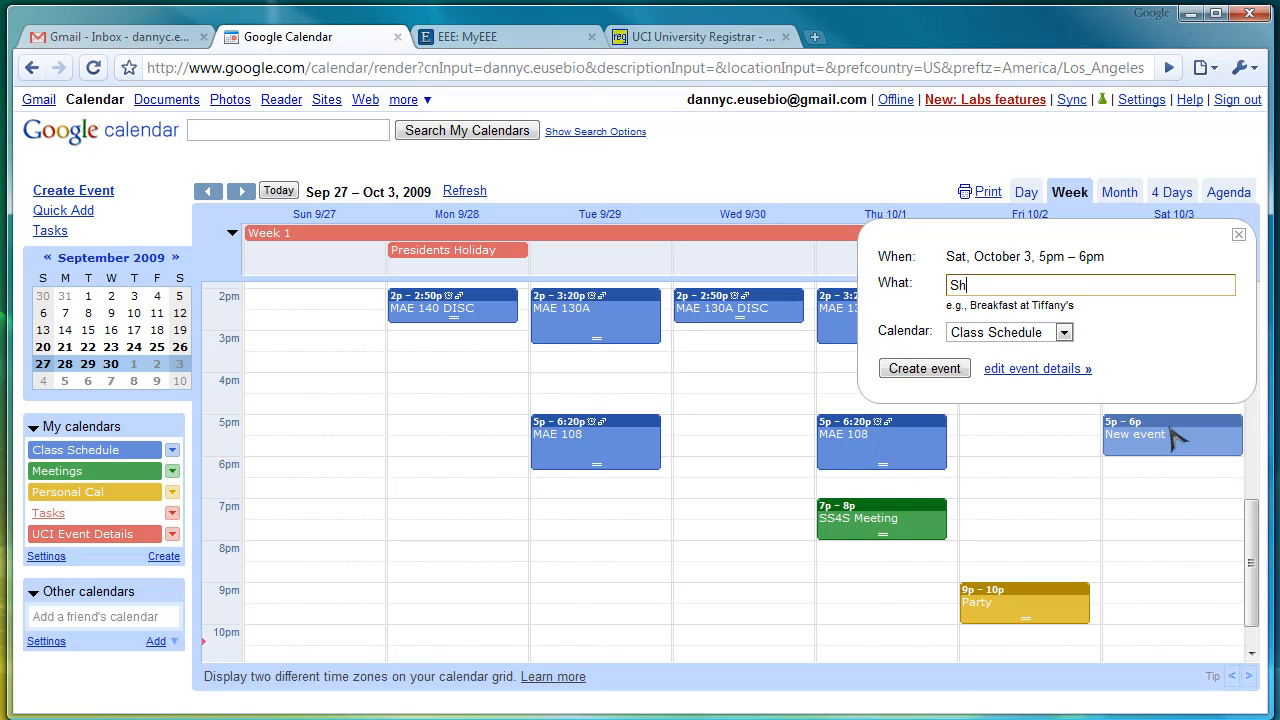
# Place the Saturday 5 pm 'Shopping' event in Personal Cal.
pyautogui.click(1063, 332)
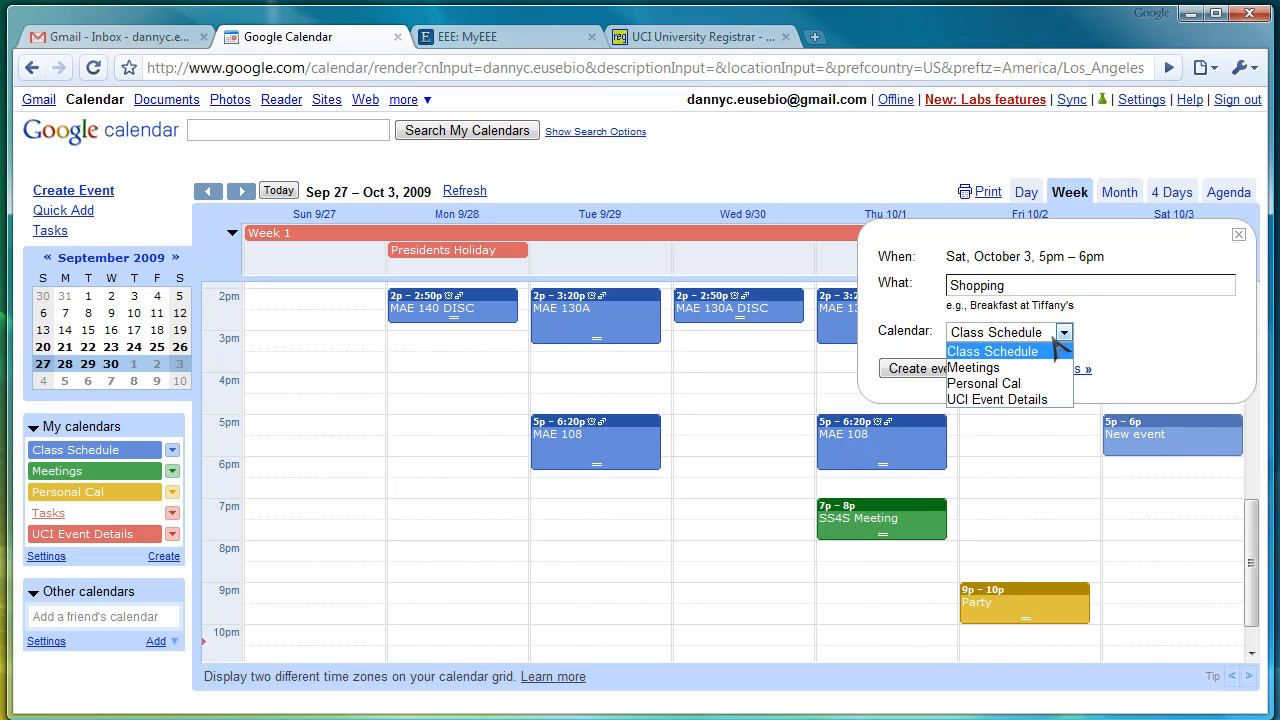
pyautogui.click(911, 368)
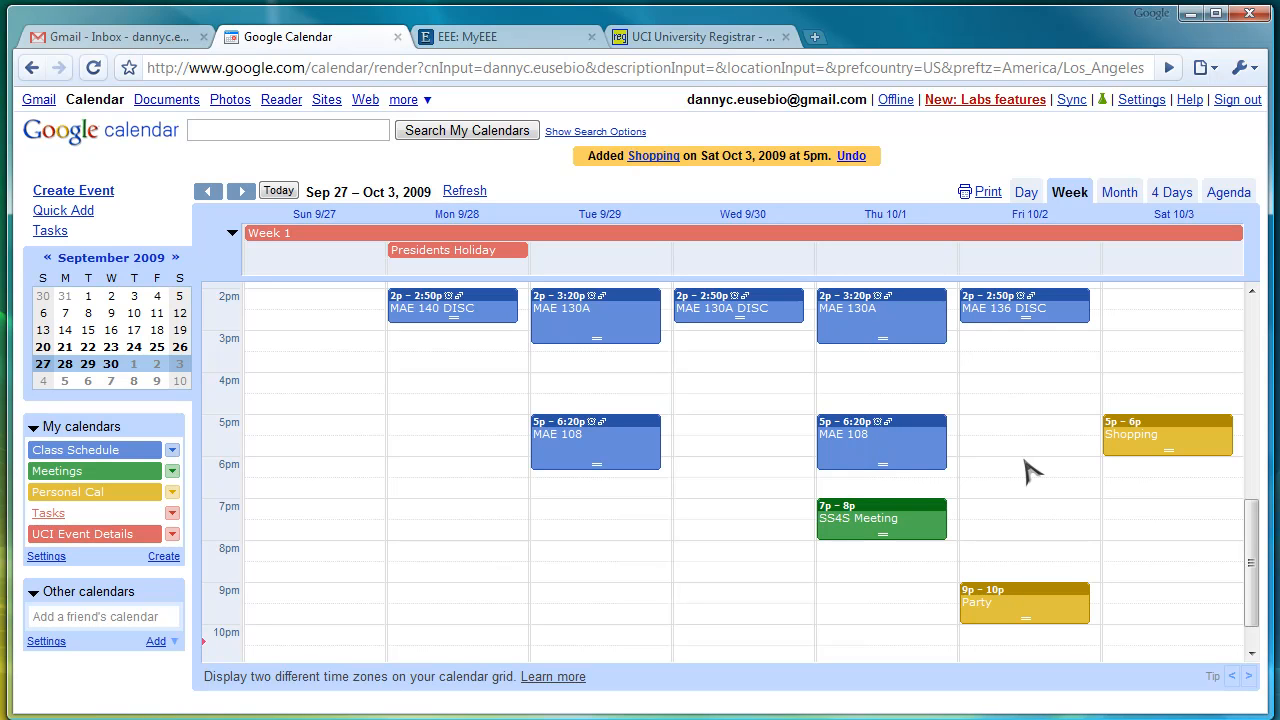
pyautogui.scroll(-3)
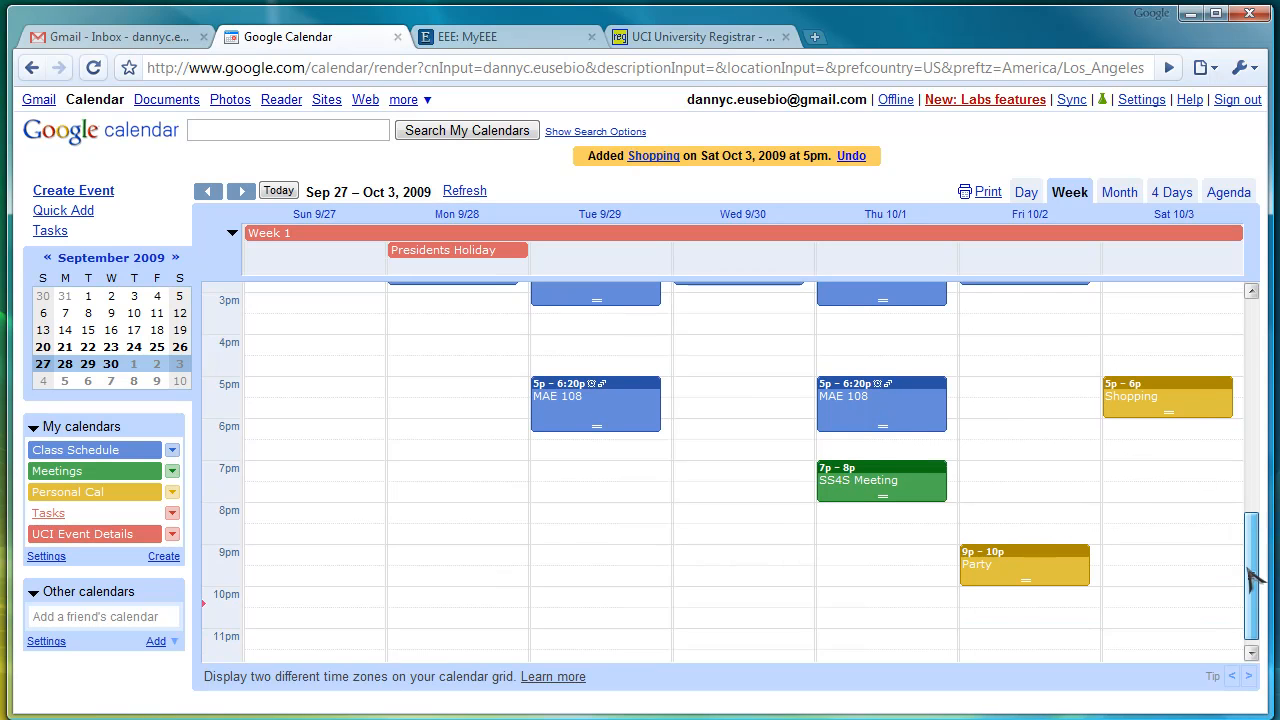
pyautogui.scroll(3)
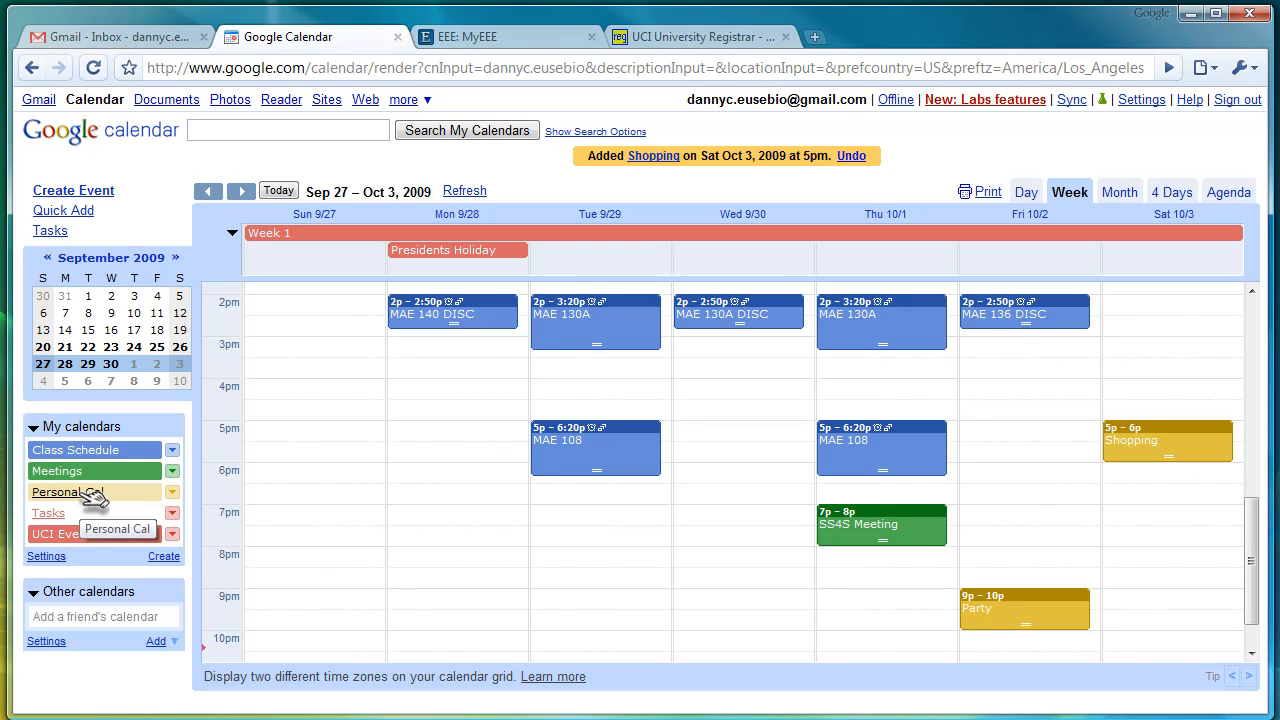
pyautogui.click(66, 491)
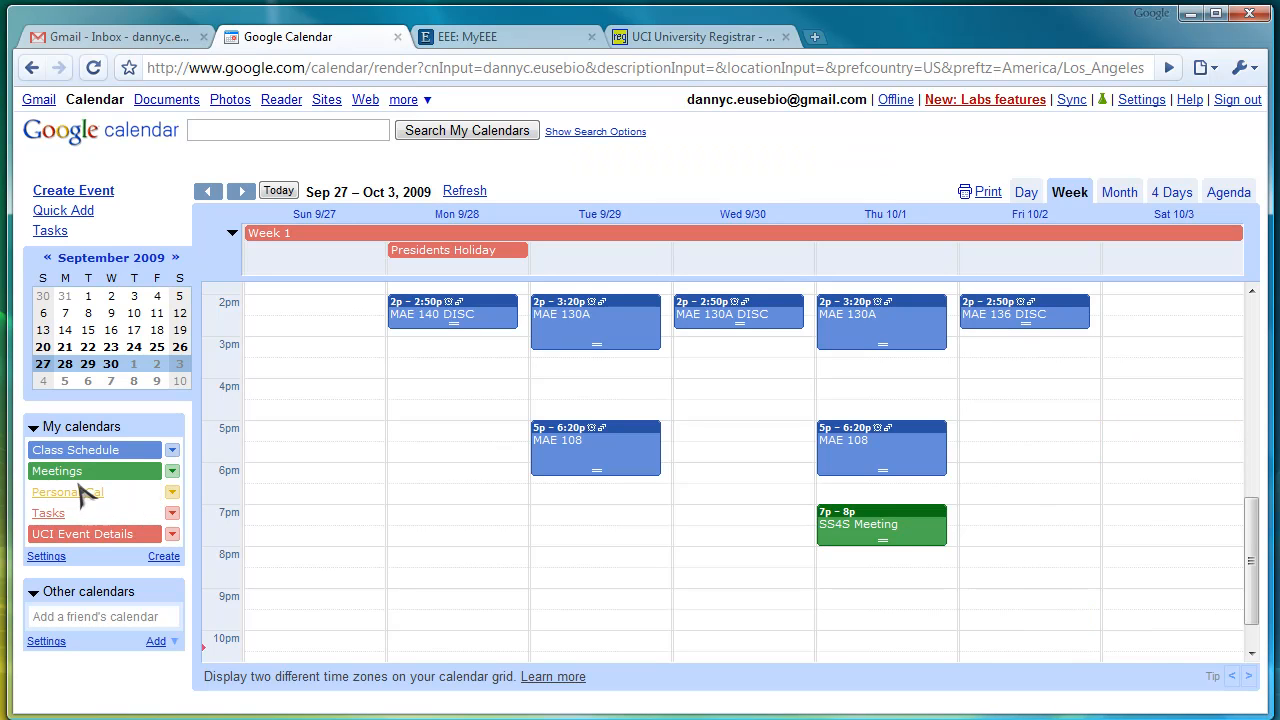
pyautogui.click(67, 491)
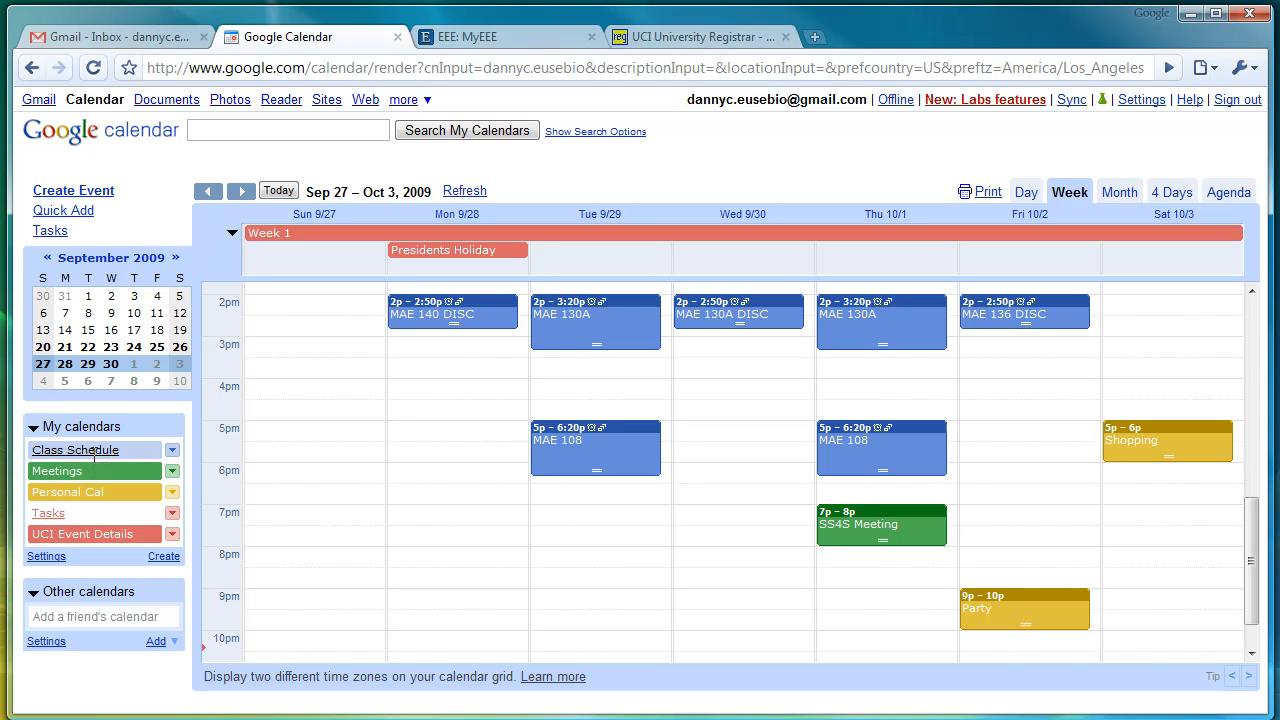
pyautogui.click(75, 449)
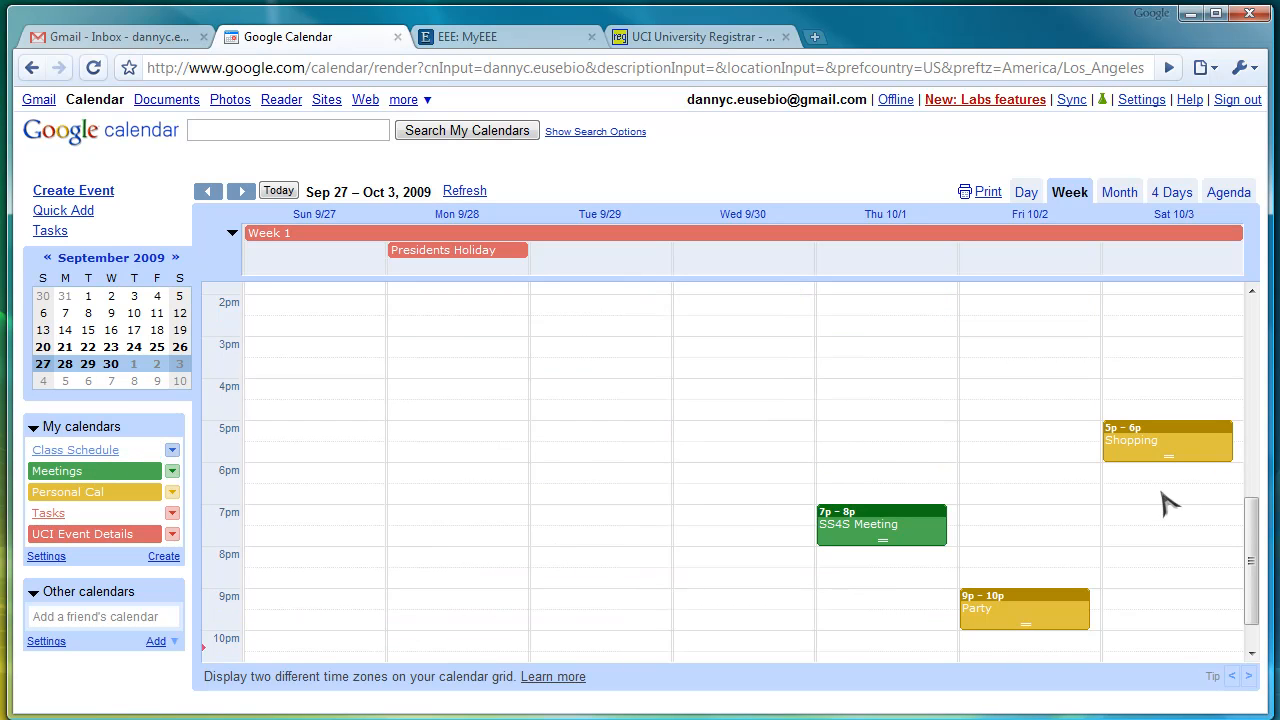
pyautogui.moveTo(1130, 500)
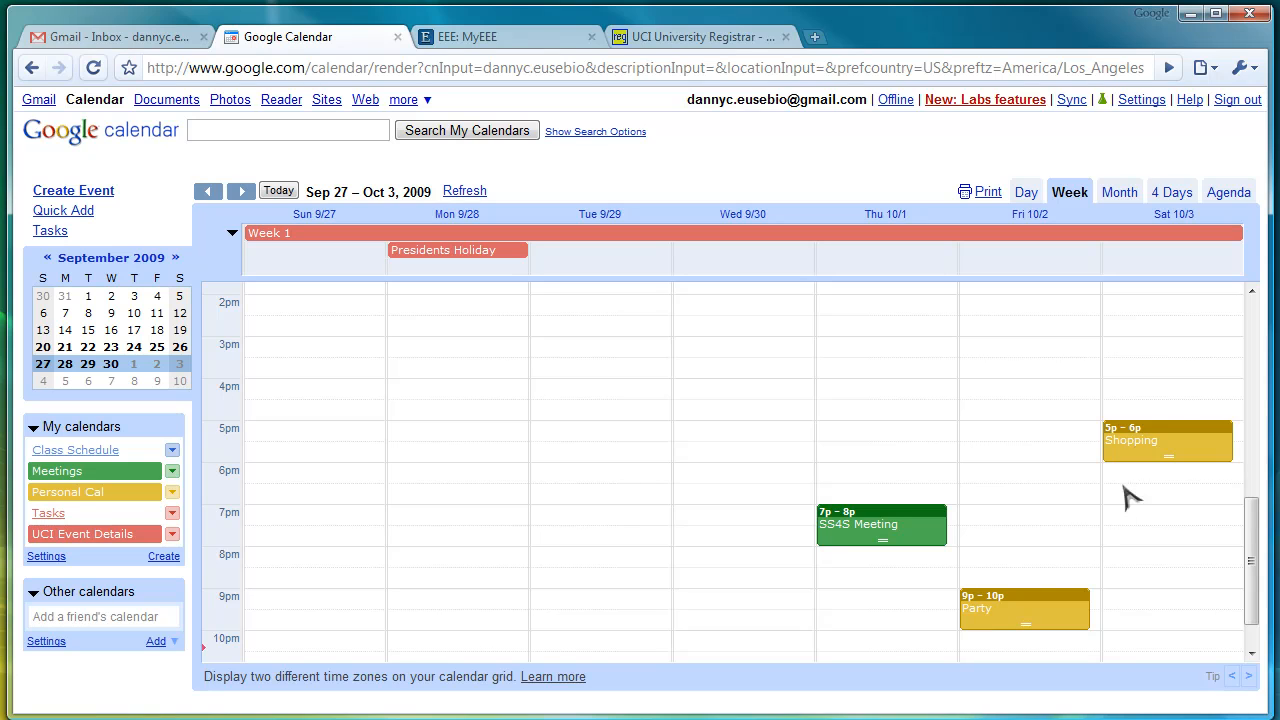
pyautogui.moveTo(400, 505)
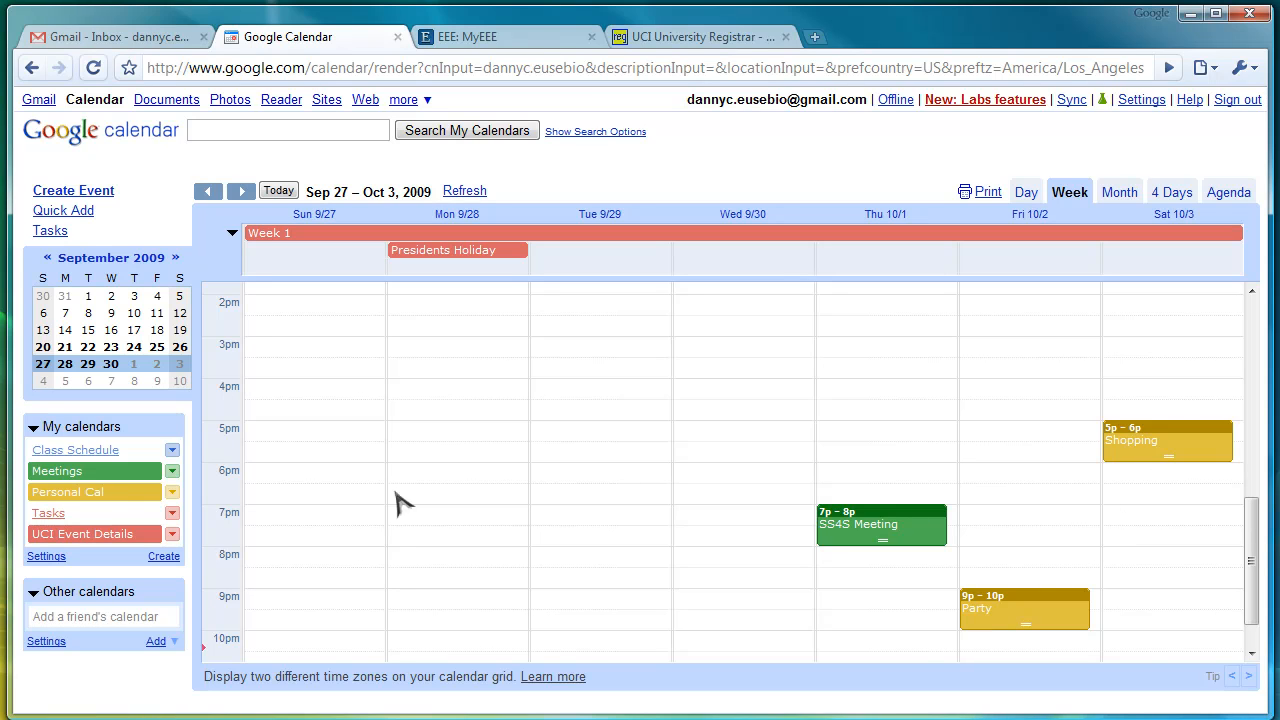
pyautogui.click(75, 449)
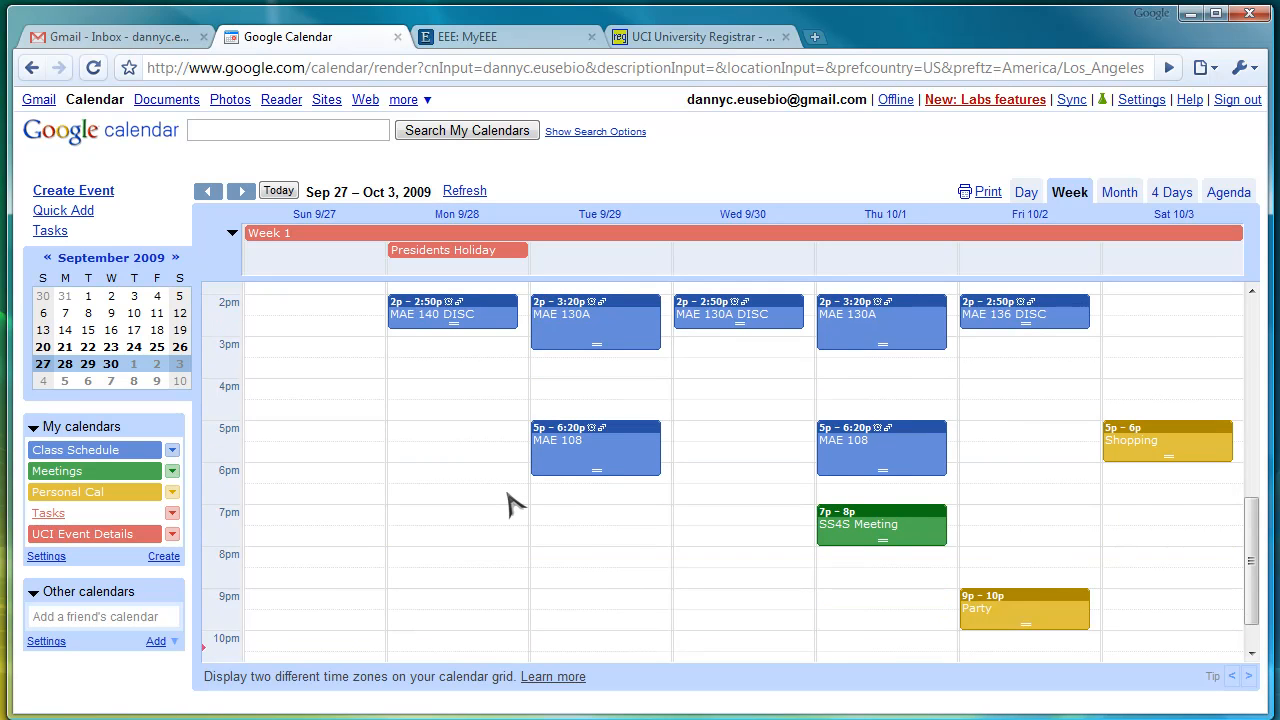
pyautogui.moveTo(503, 523)
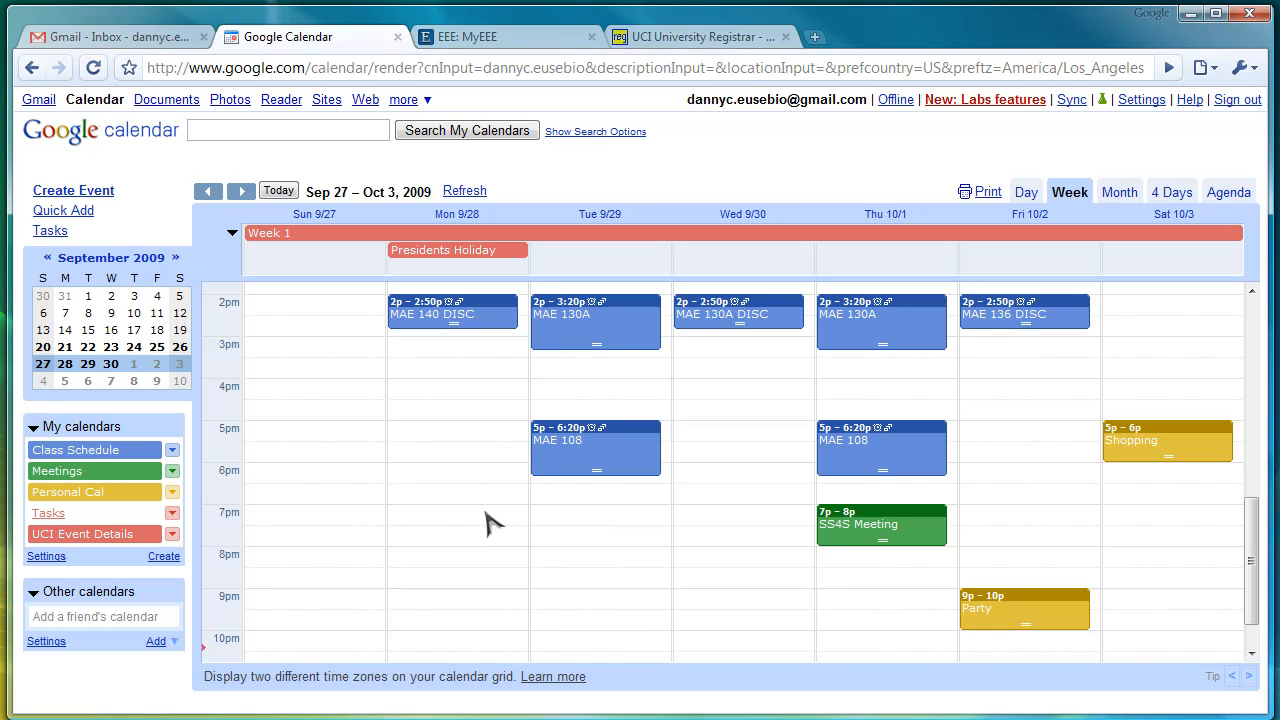
pyautogui.moveTo(480, 588)
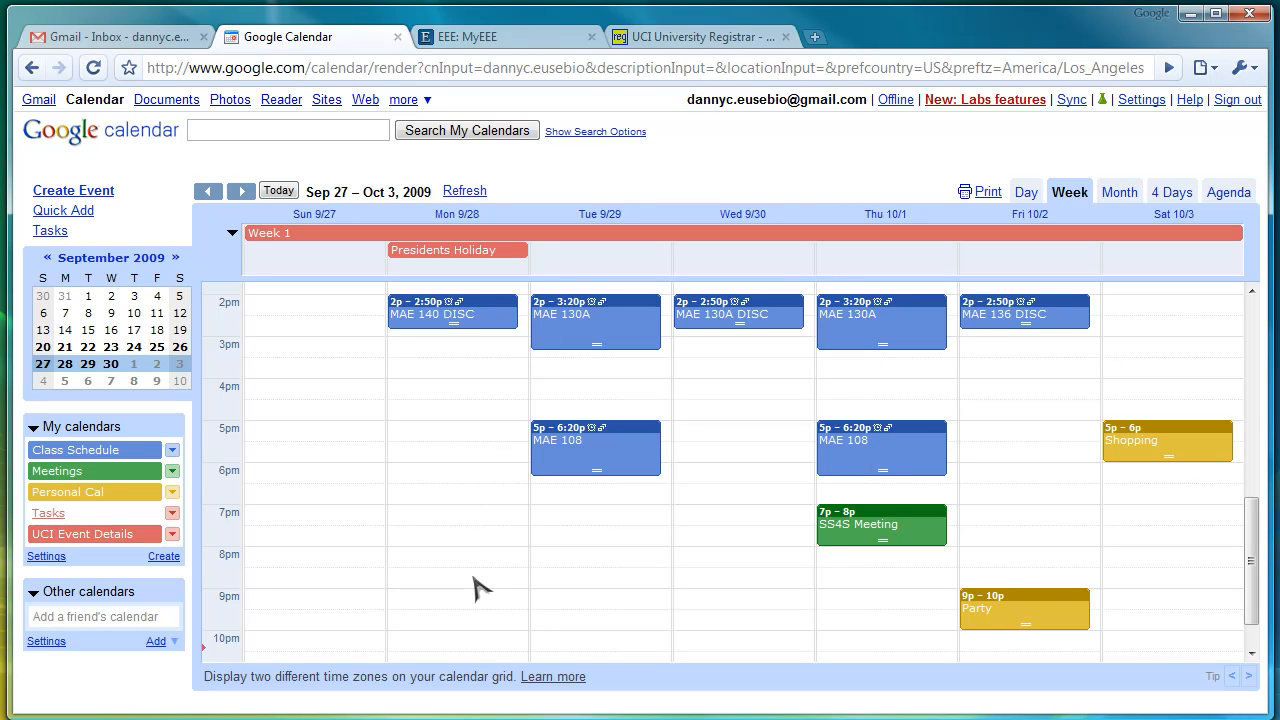
pyautogui.moveTo(465, 595)
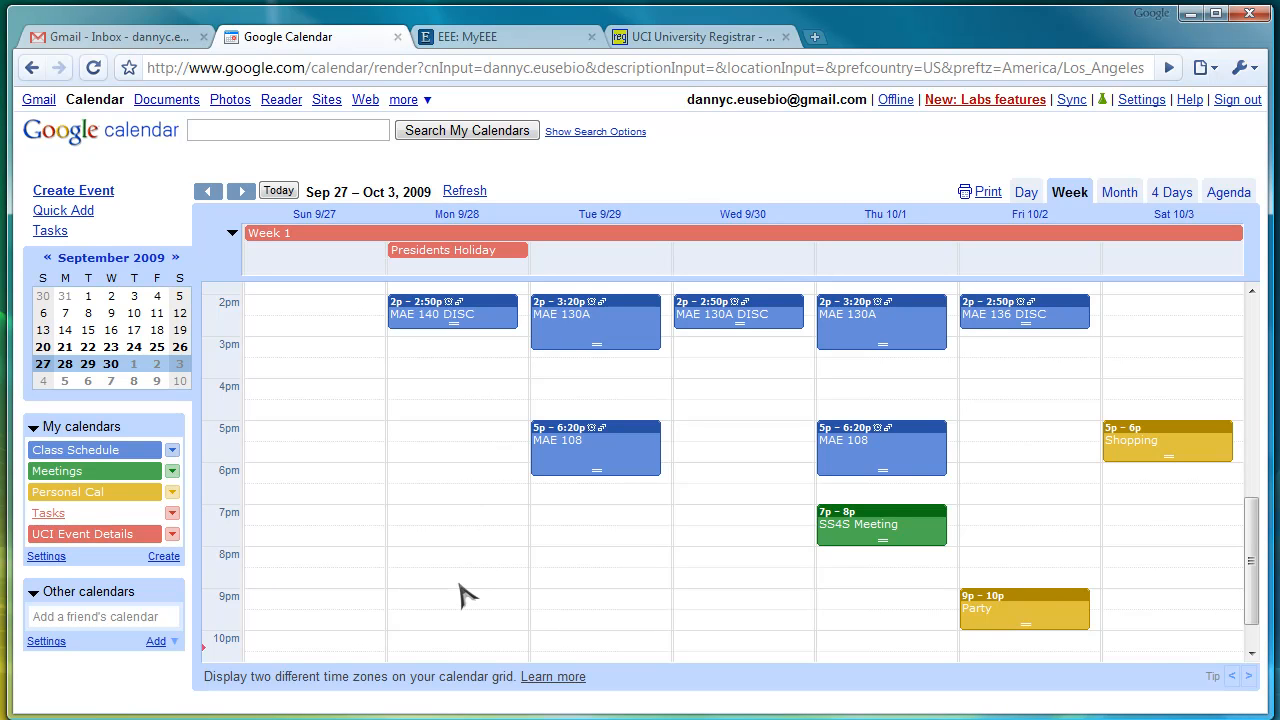
pyautogui.moveTo(100, 563)
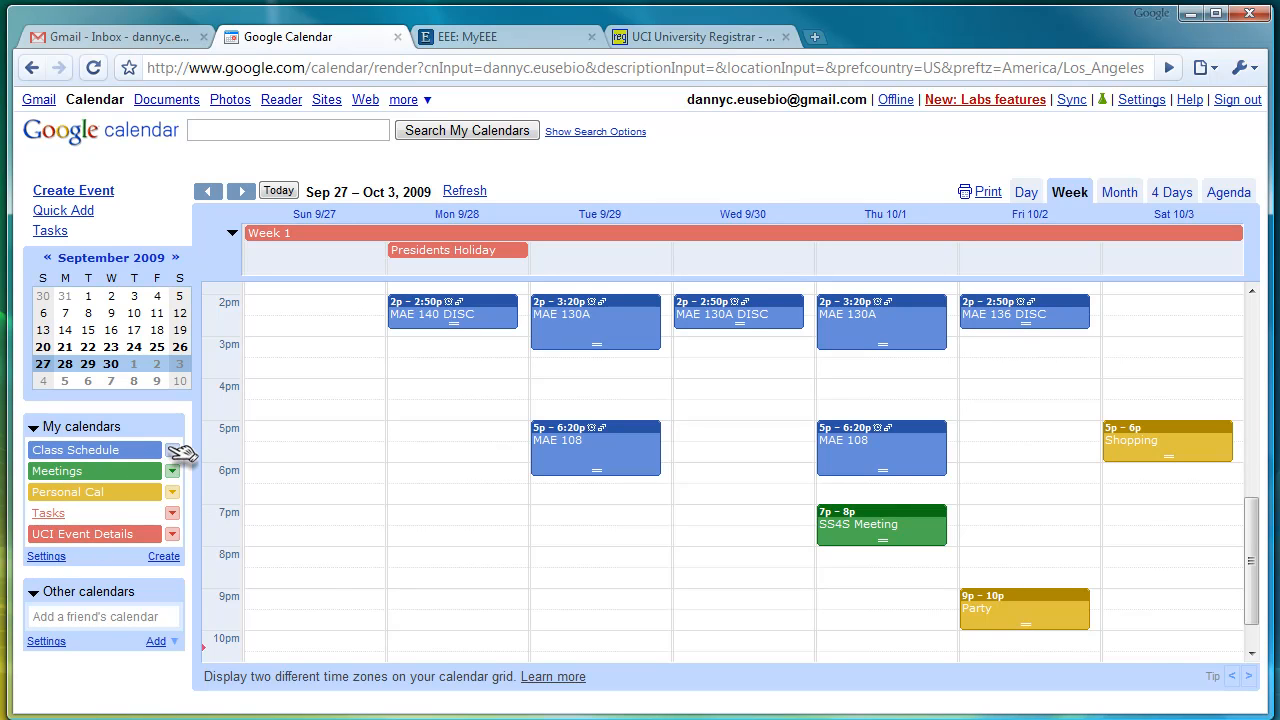
pyautogui.click(172, 449)
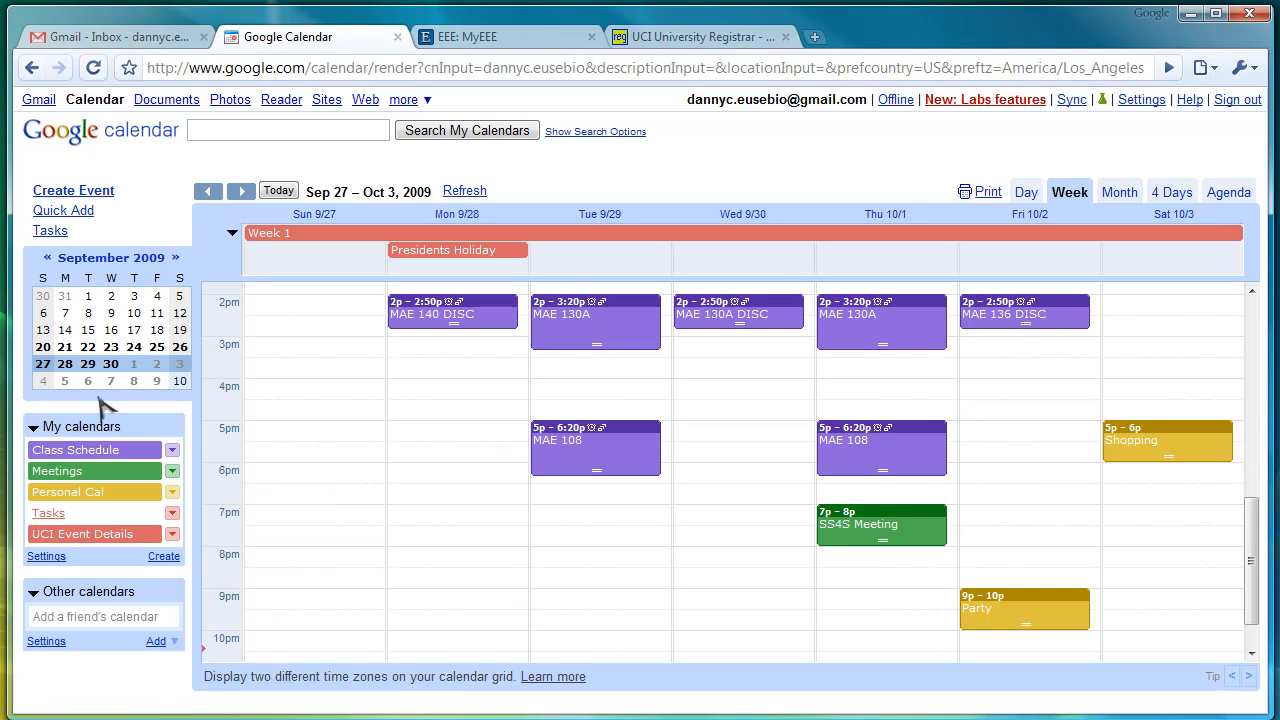
pyautogui.click(46, 556)
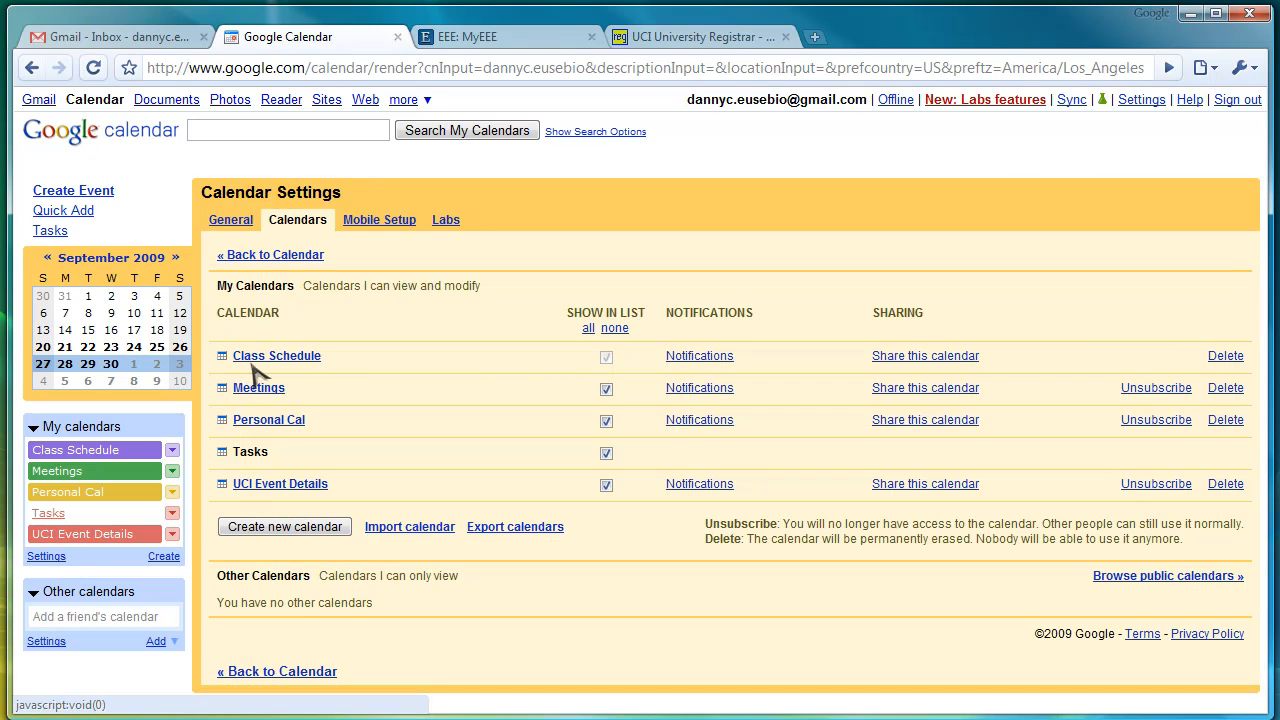
pyautogui.moveTo(910, 375)
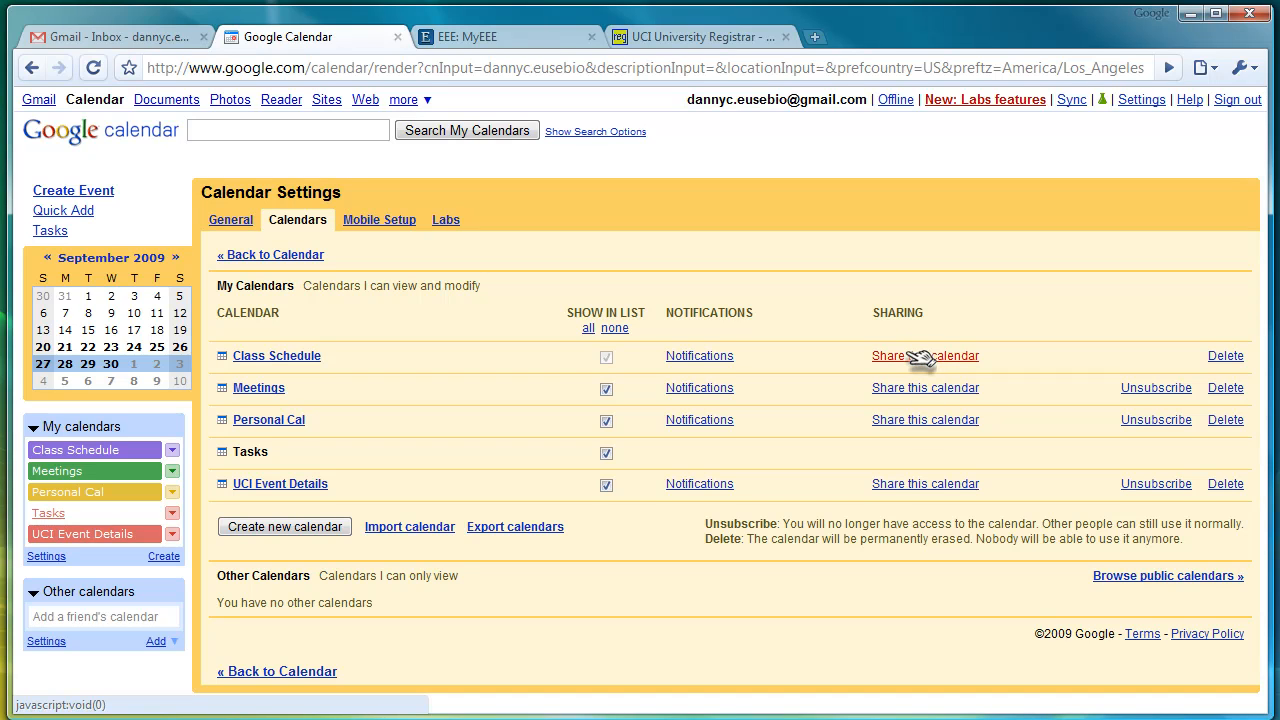
pyautogui.click(924, 355)
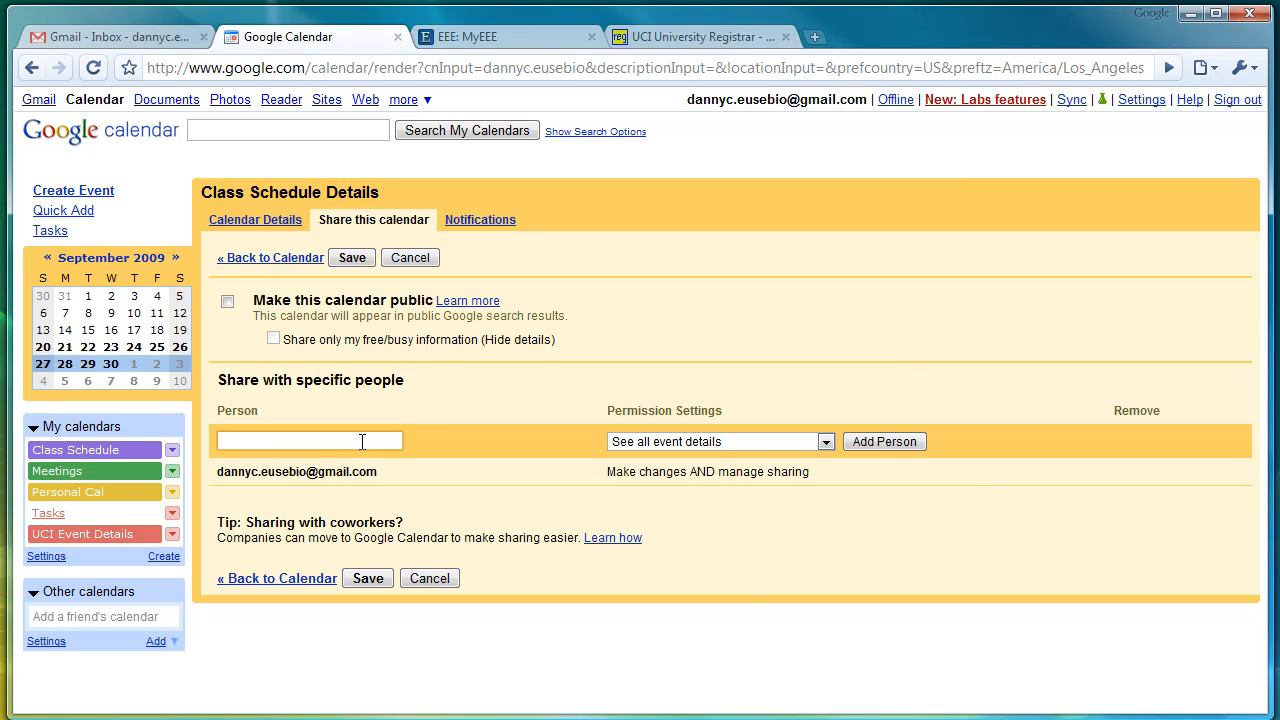
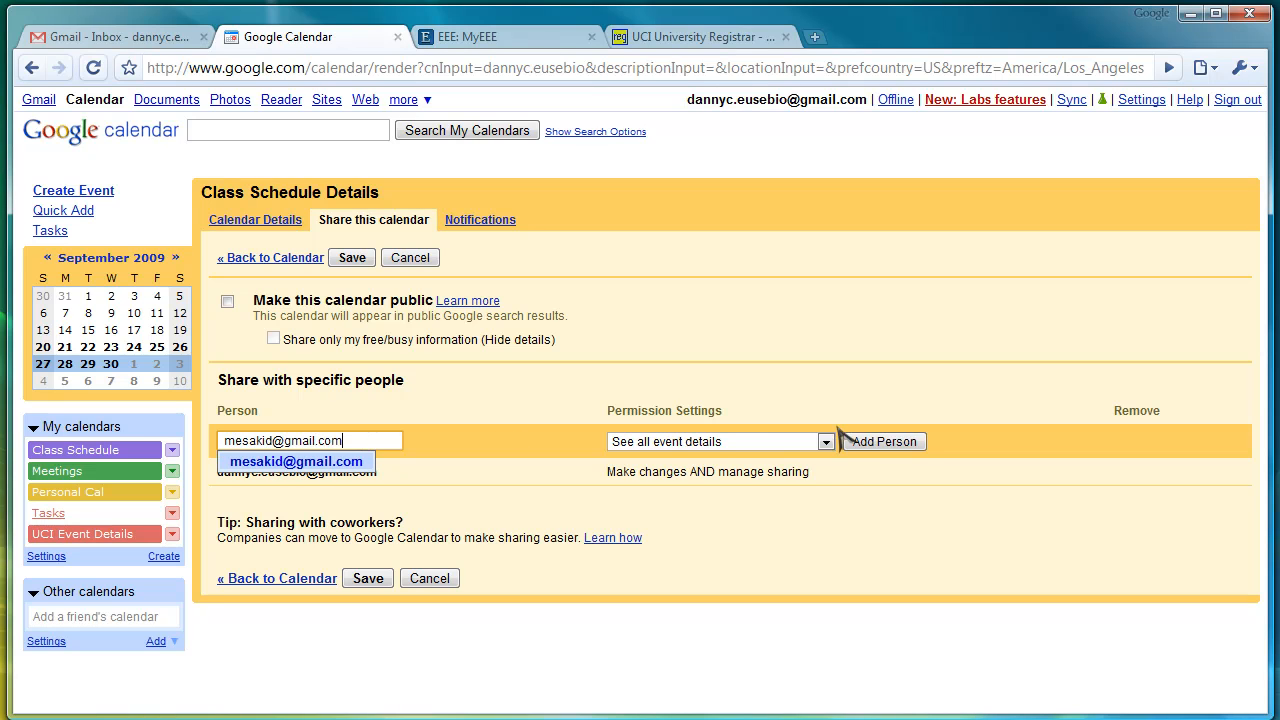
pyautogui.click(824, 441)
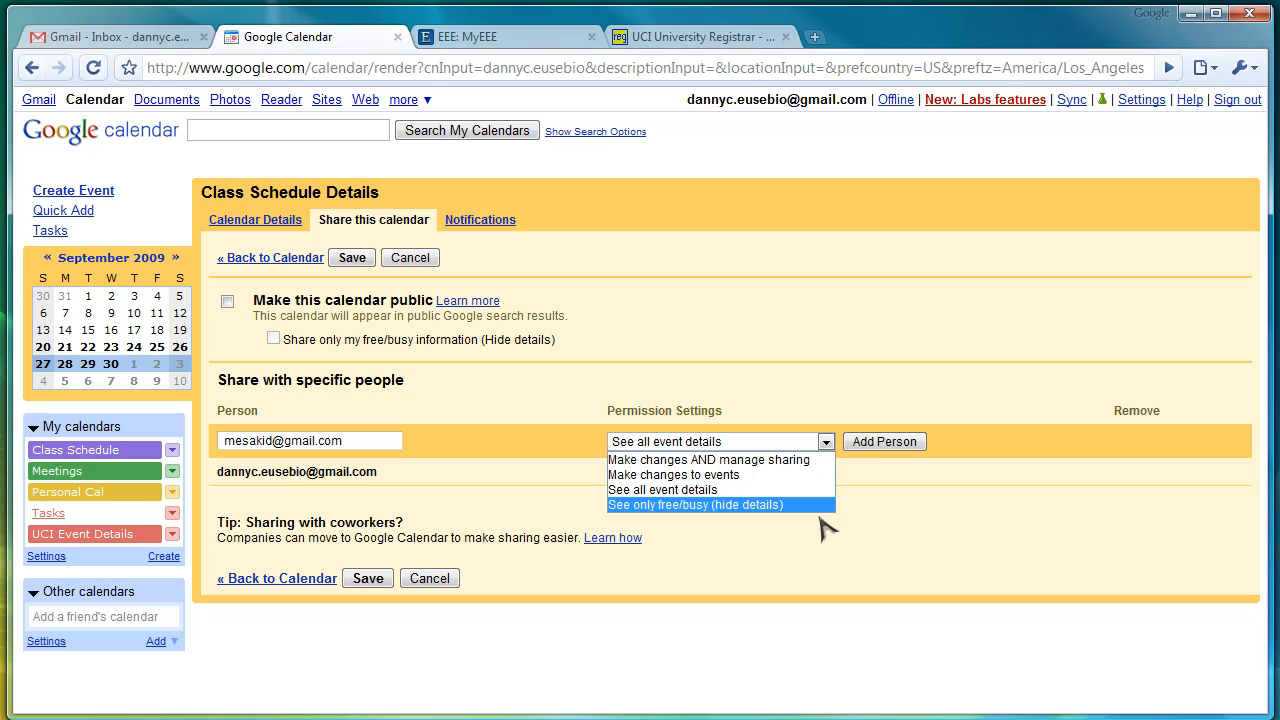
pyautogui.moveTo(806, 465)
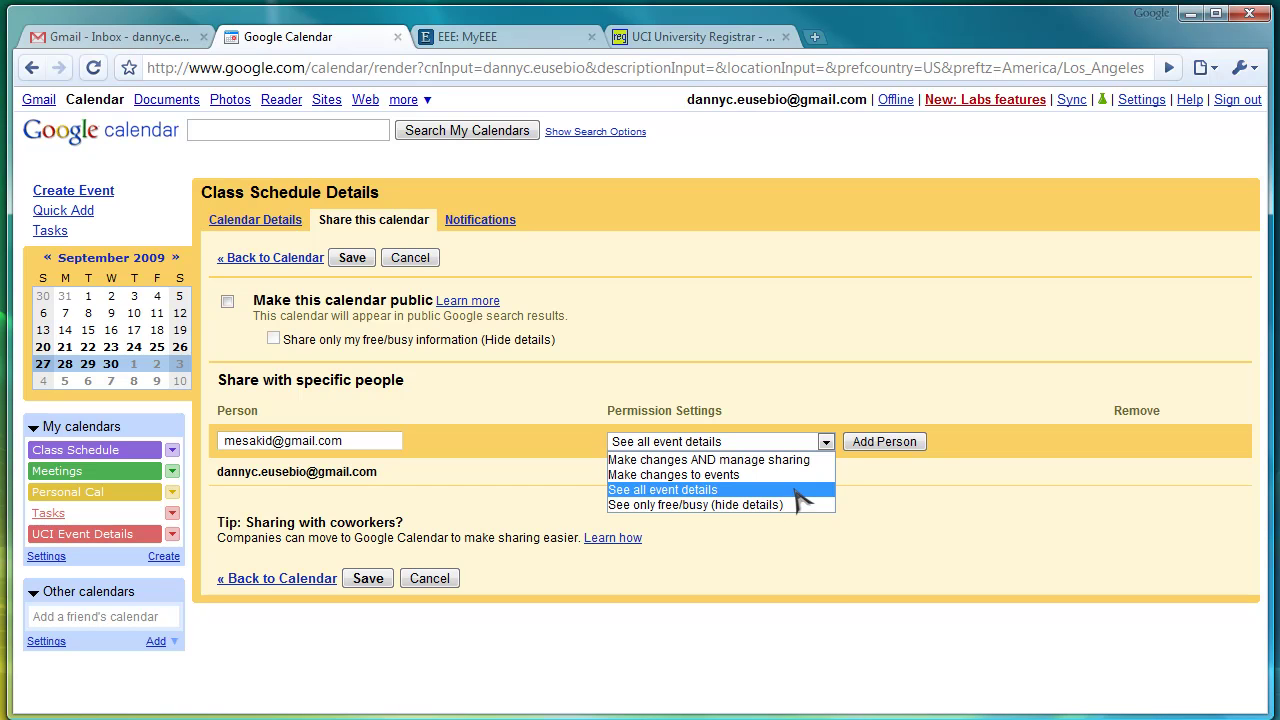
pyautogui.click(709, 459)
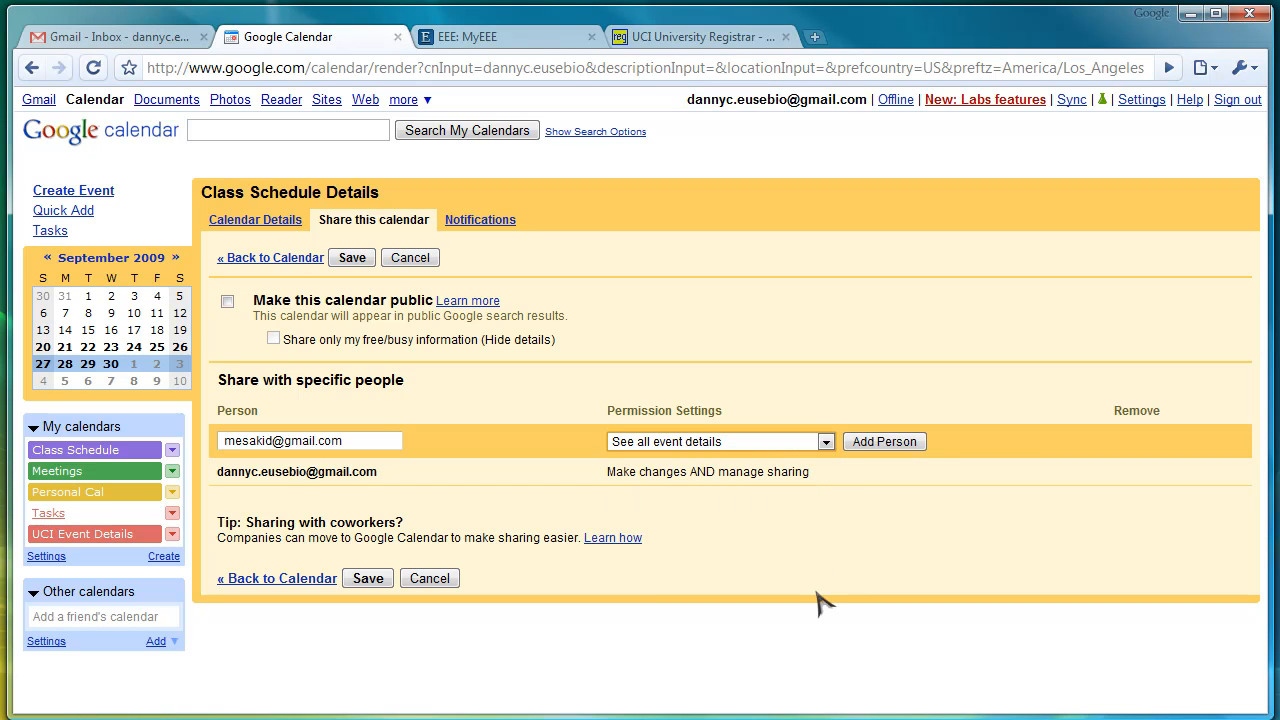
pyautogui.click(883, 441)
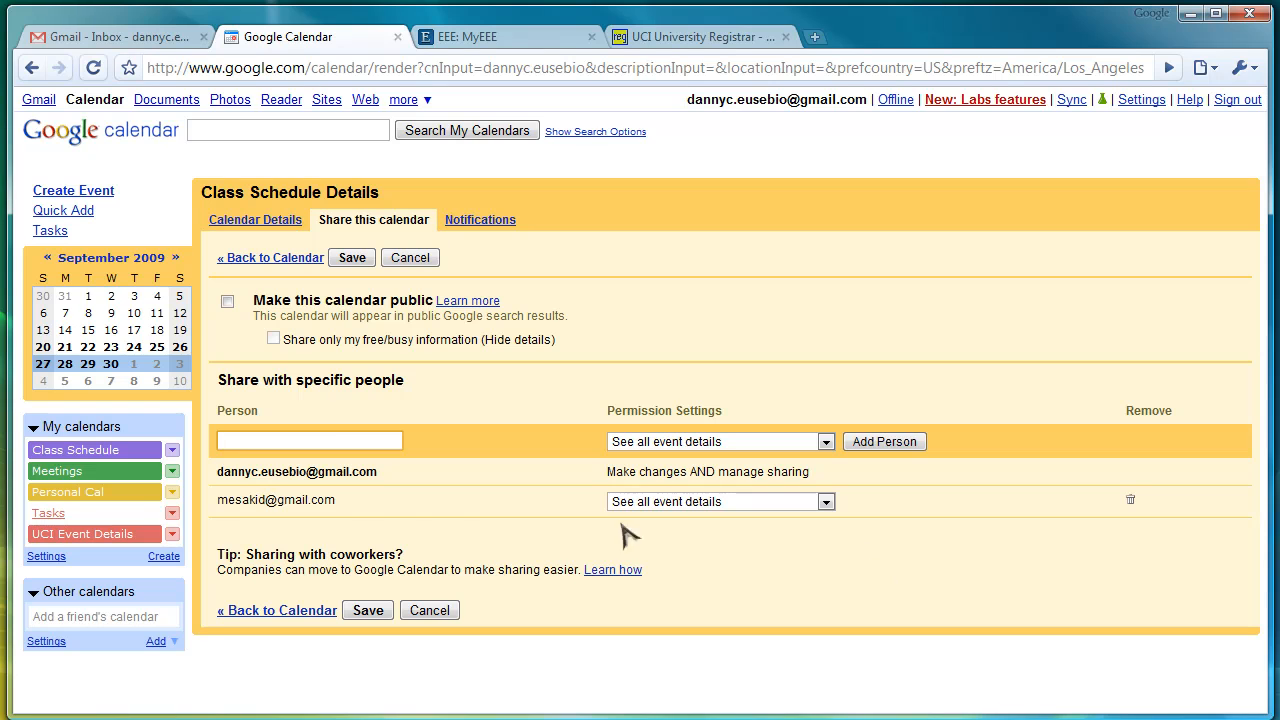
pyautogui.doubleClick(275, 499)
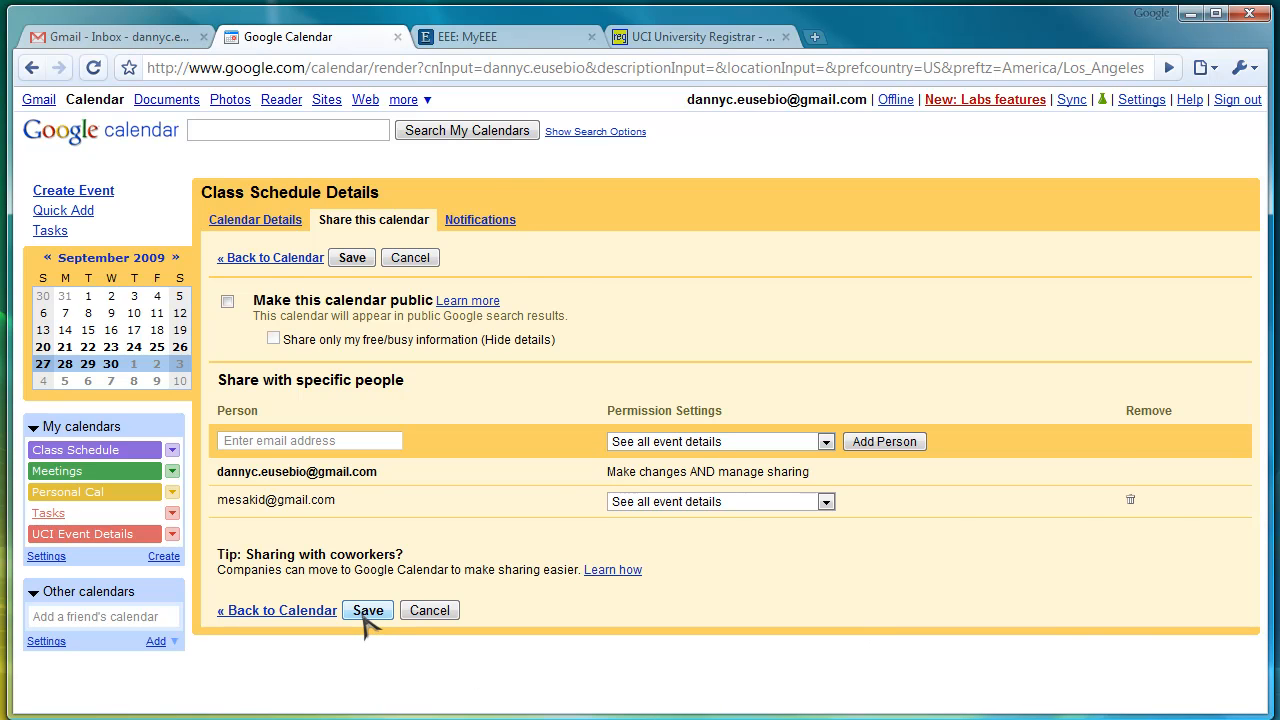
pyautogui.click(367, 610)
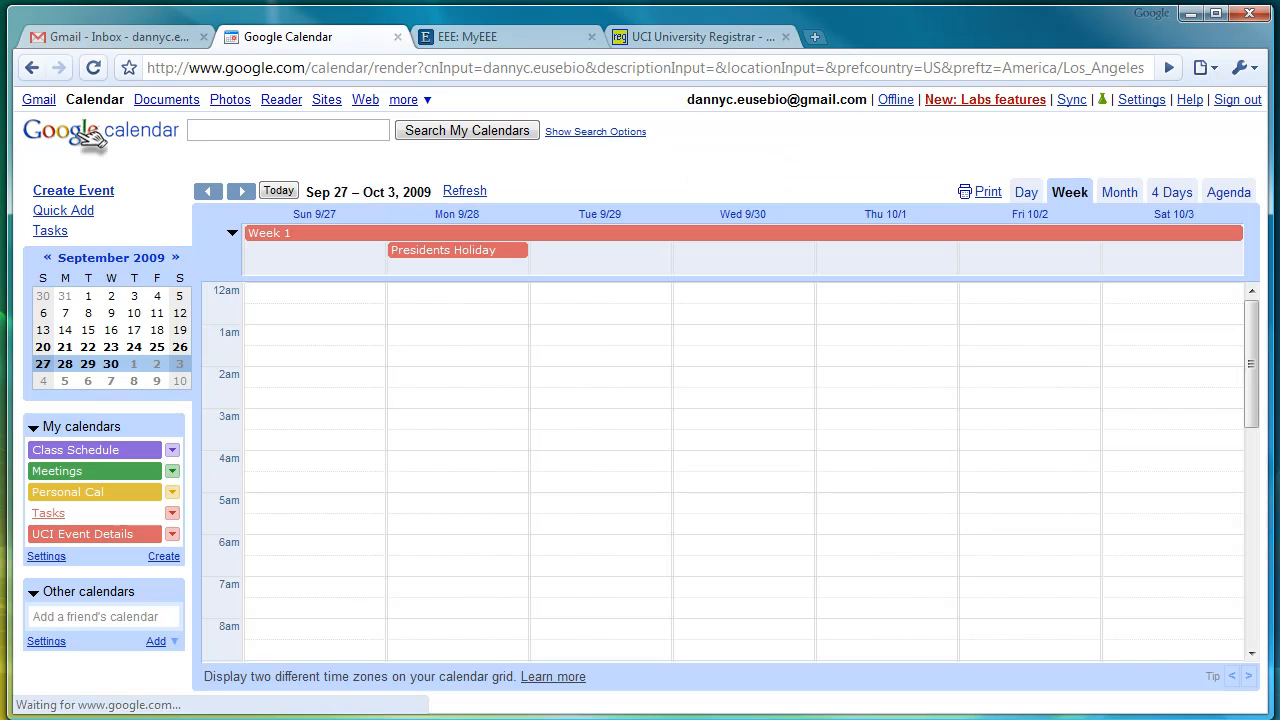
# Return to the Sep 27 week, sign out, and sign in as the second account.
pyautogui.click(241, 191)
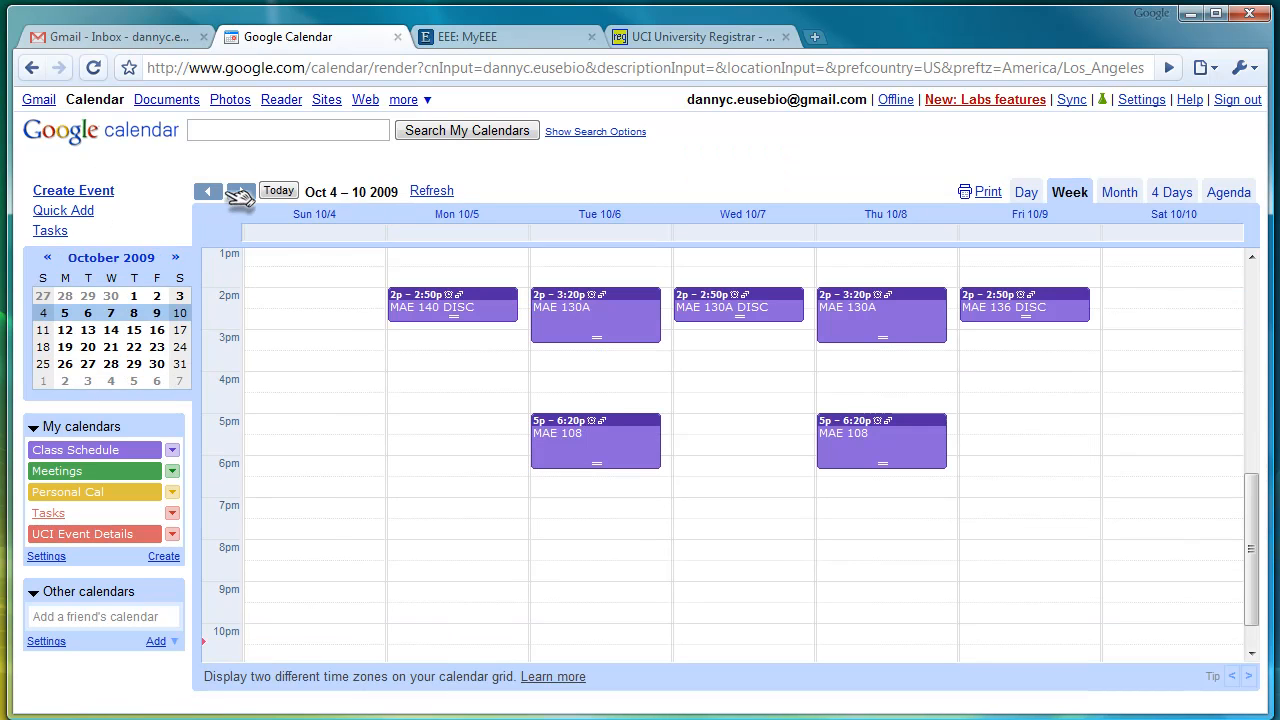
pyautogui.click(208, 191)
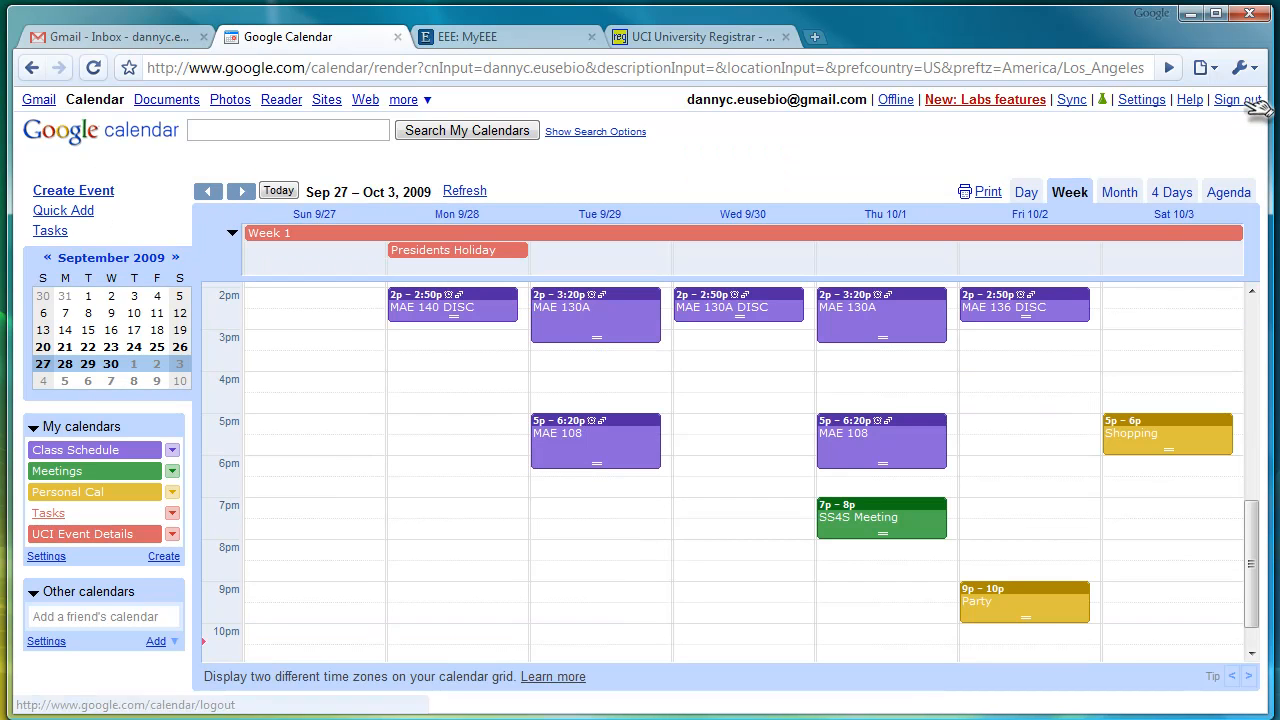
pyautogui.click(1238, 99)
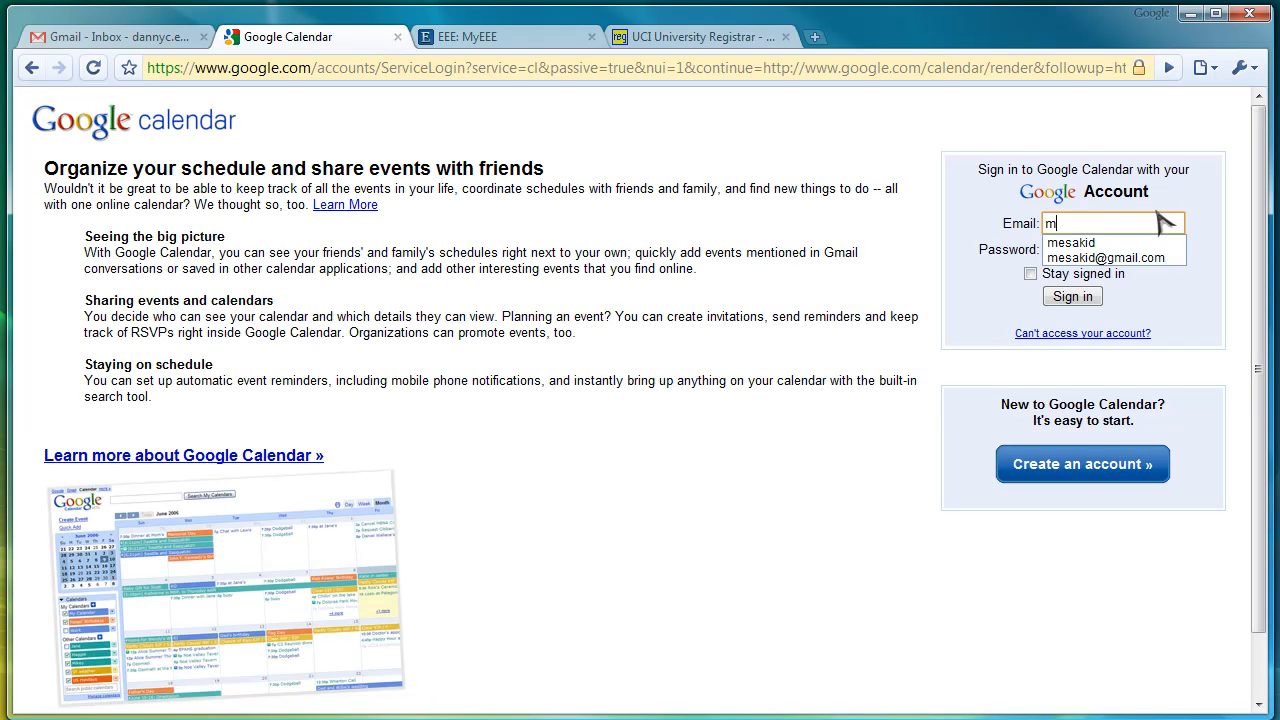
pyautogui.click(1078, 256)
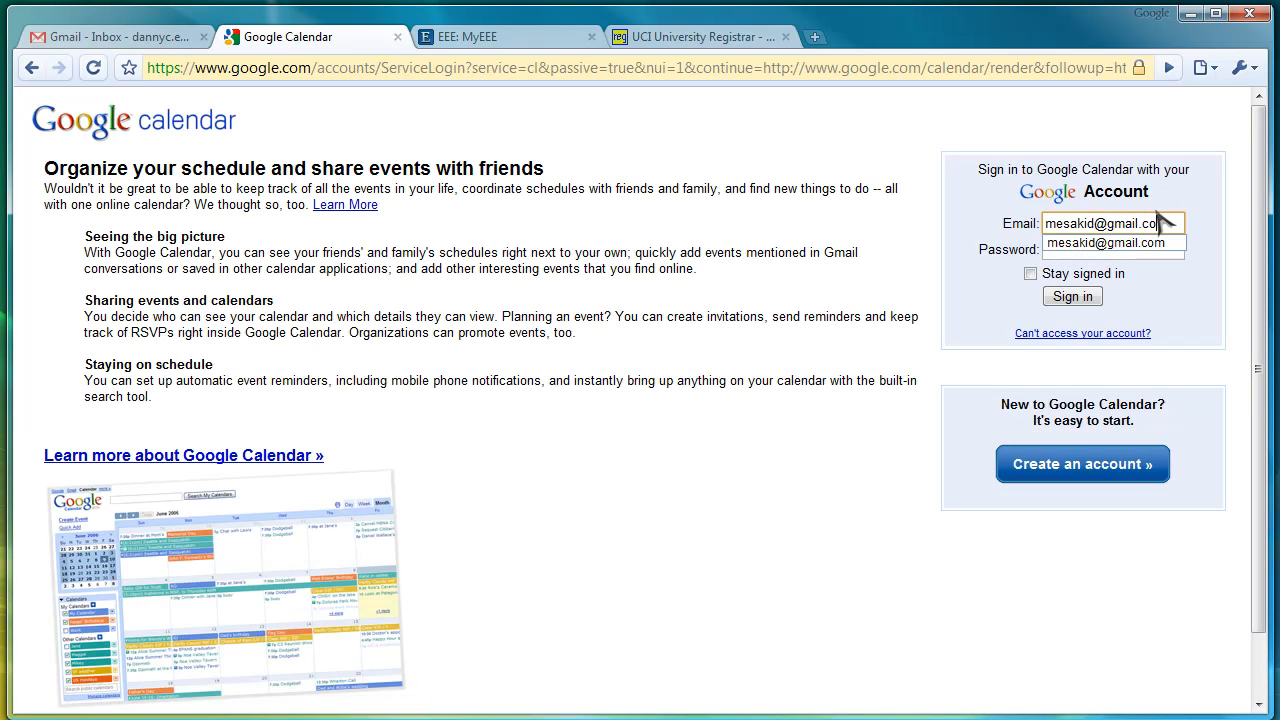
pyautogui.click(1072, 296)
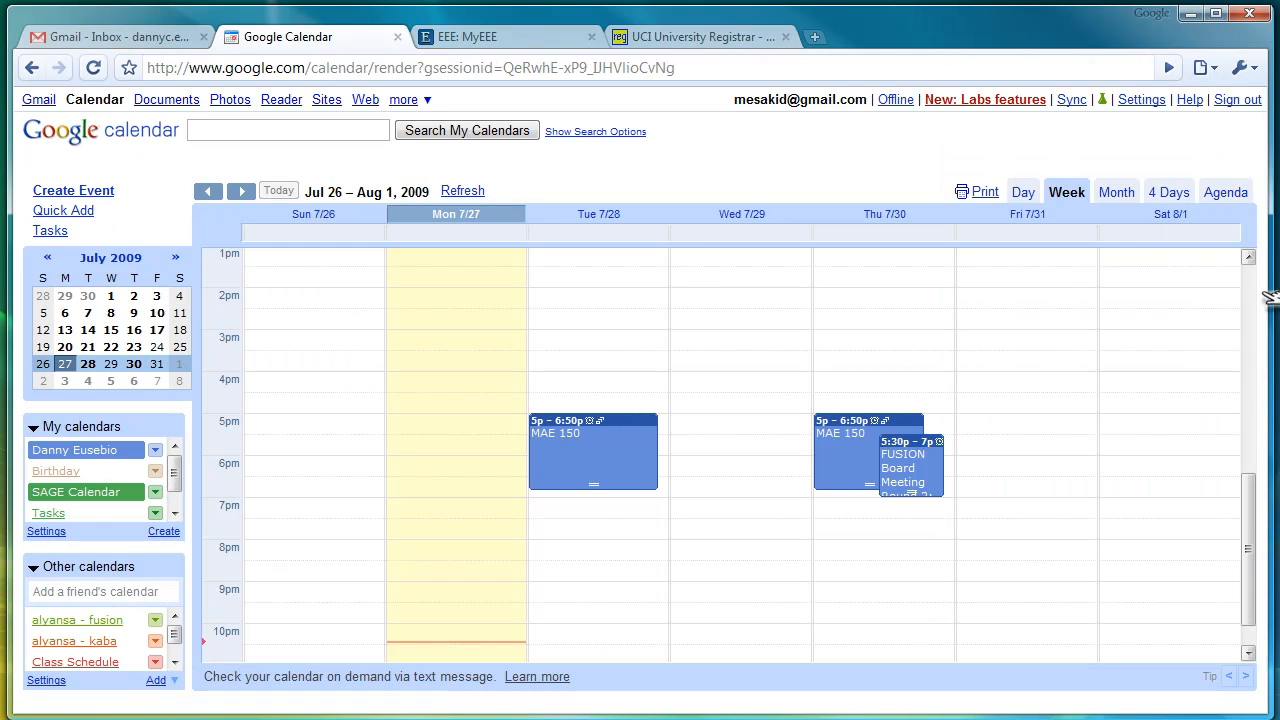
pyautogui.click(241, 191)
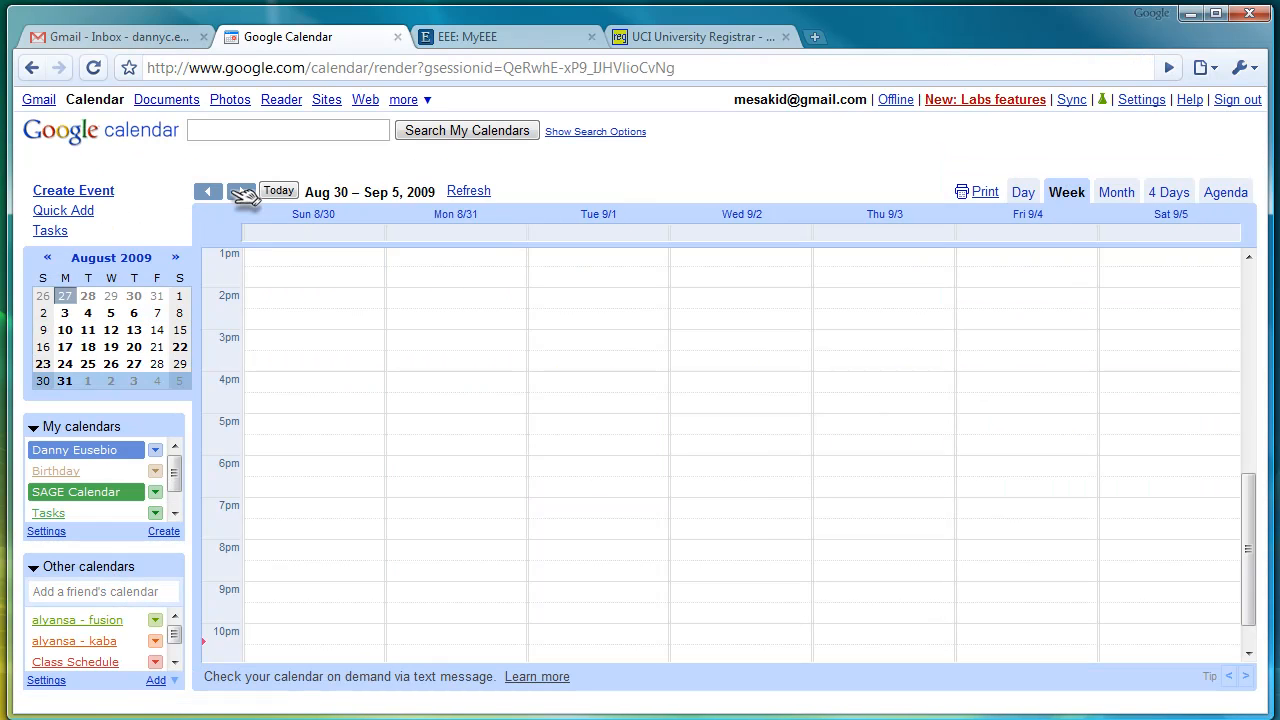
pyautogui.click(243, 191)
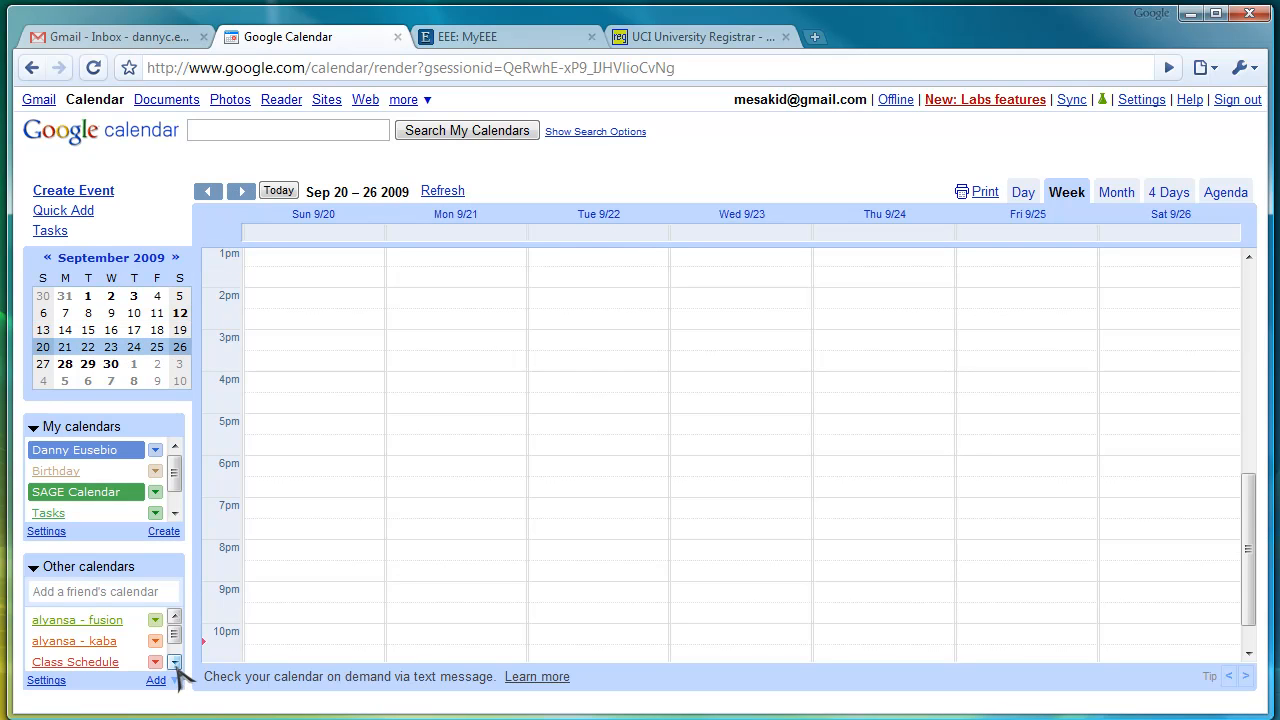
pyautogui.scroll(3)
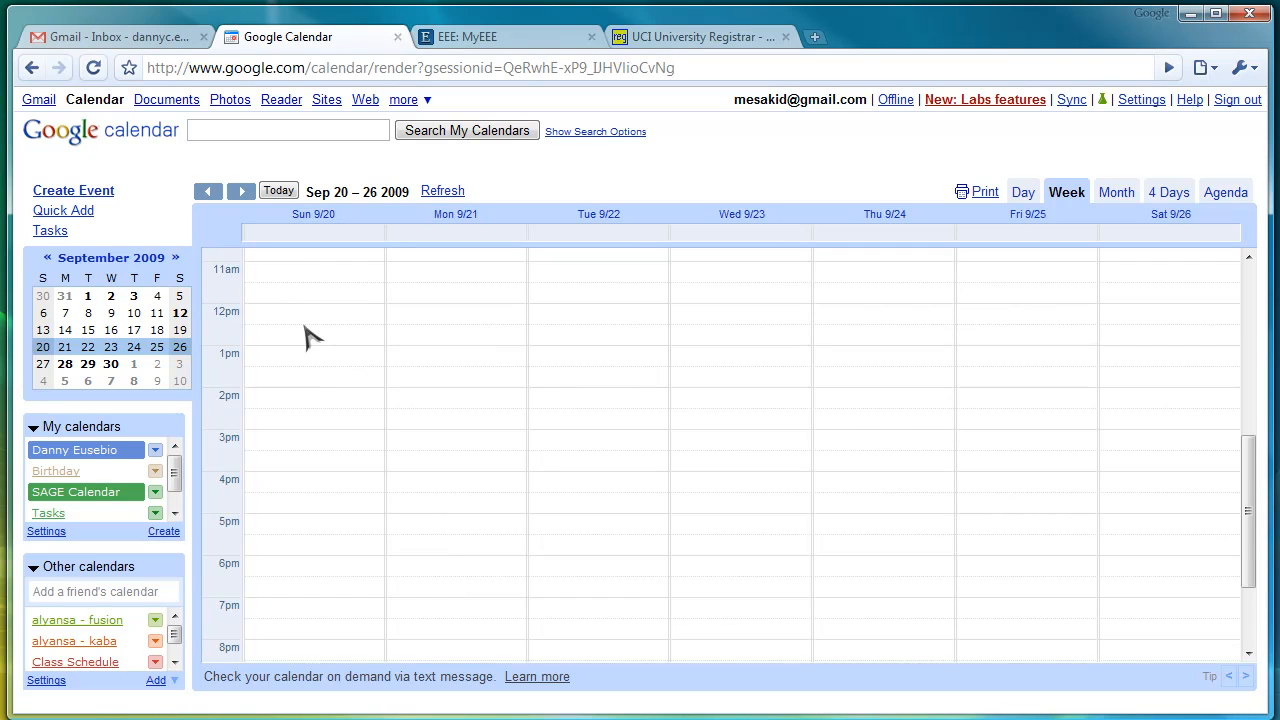
pyautogui.scroll(-3)
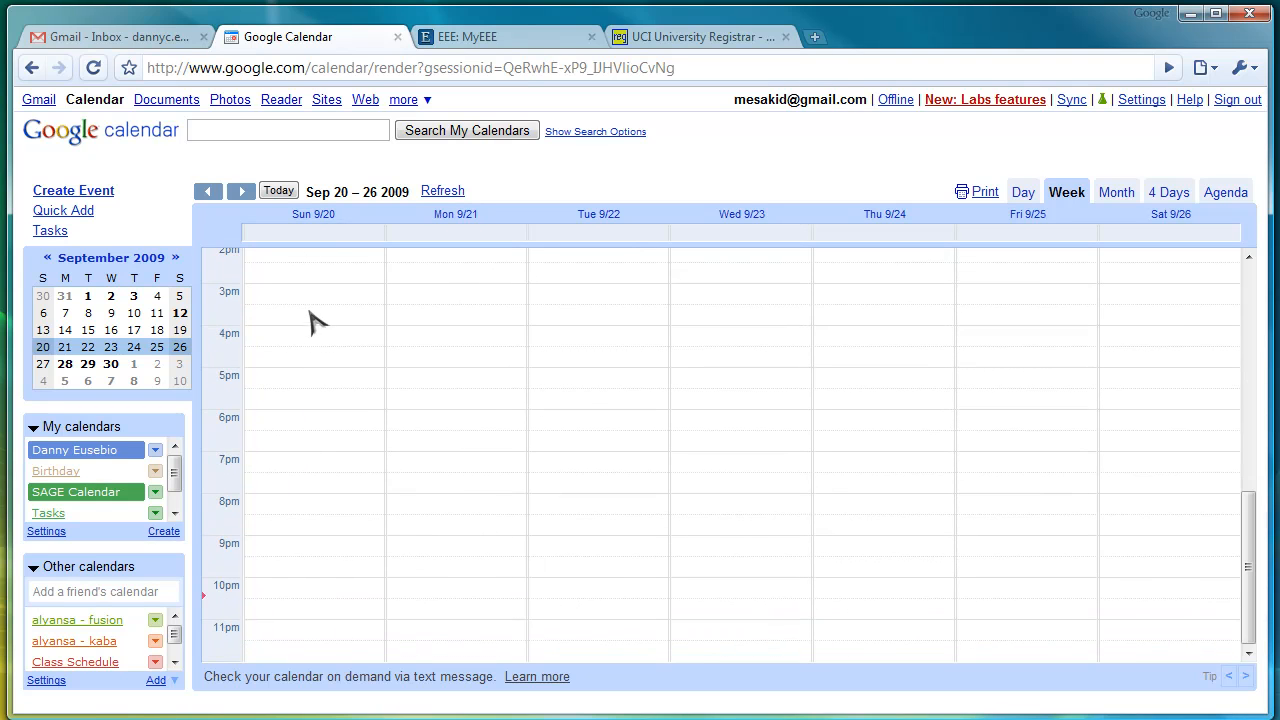
pyautogui.click(241, 191)
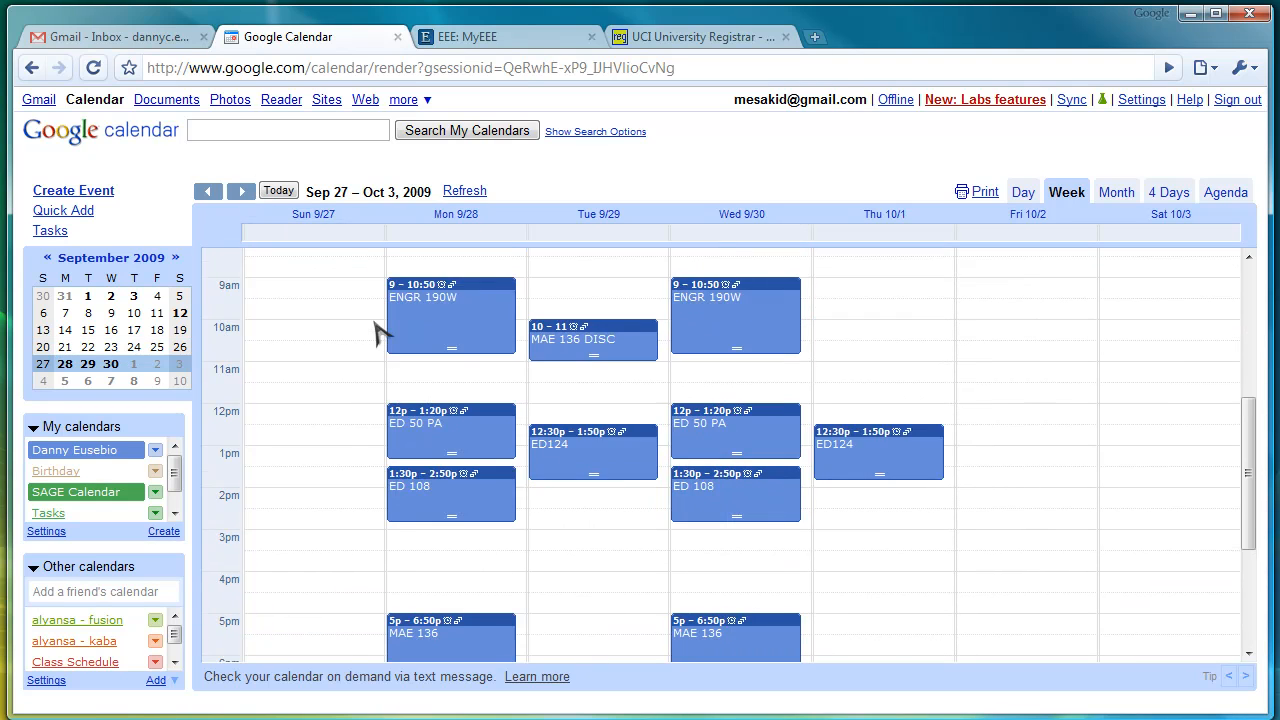
pyautogui.moveTo(667, 505)
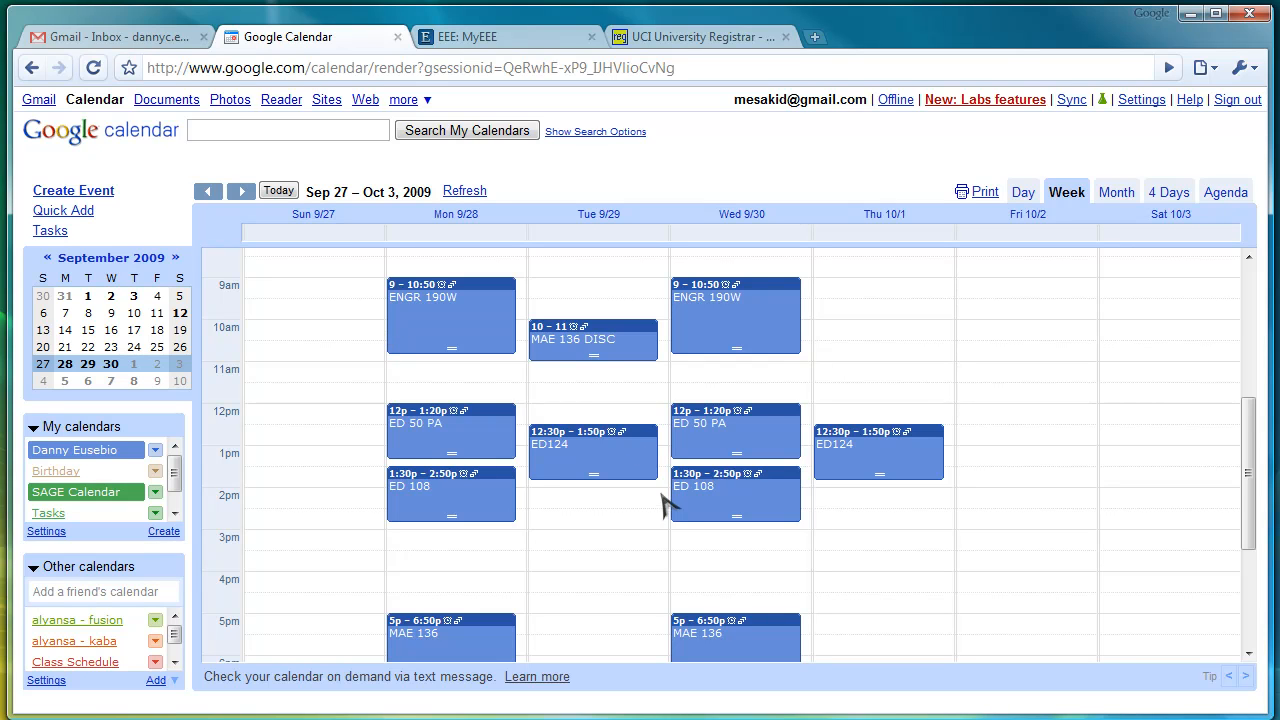
pyautogui.moveTo(730, 505)
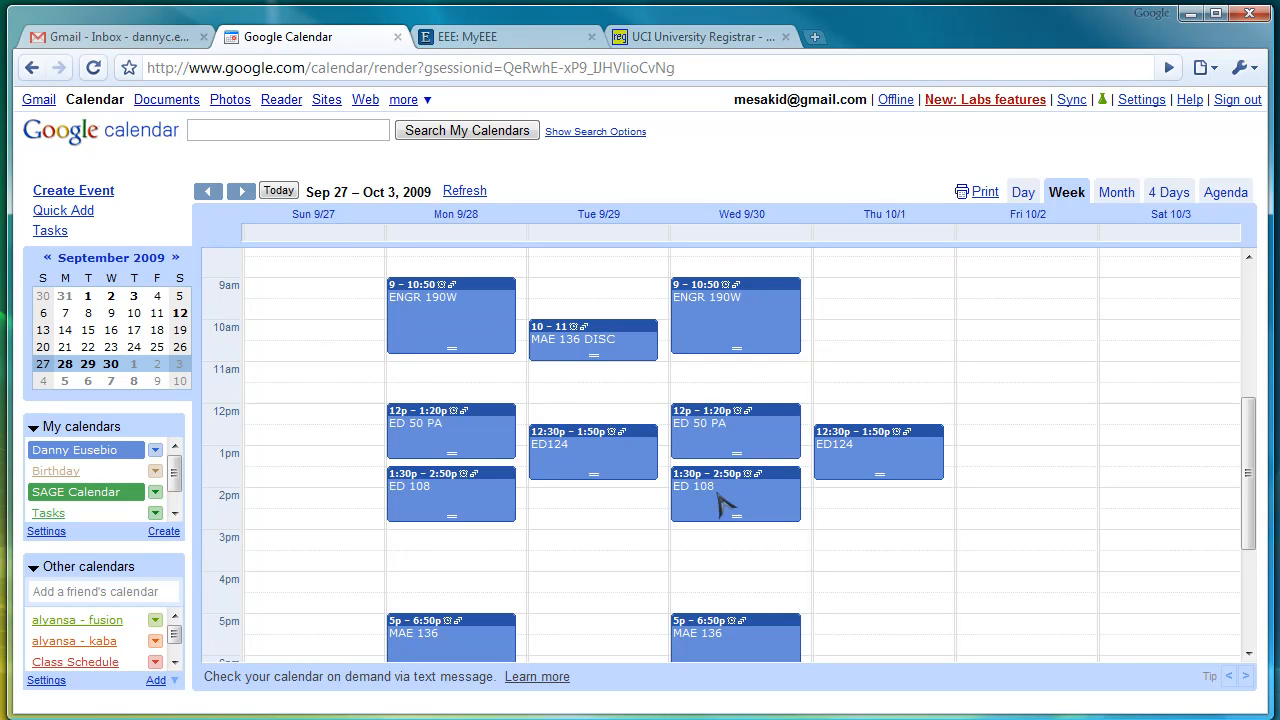
pyautogui.moveTo(735, 425)
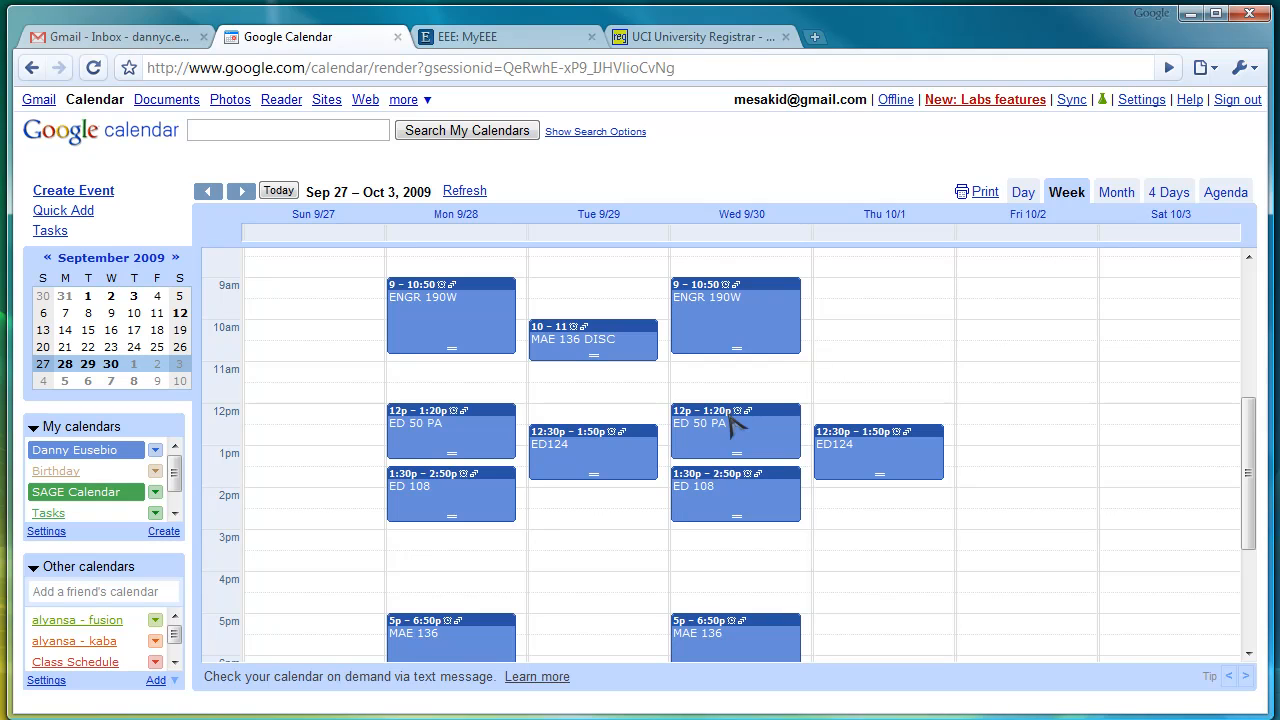
pyautogui.moveTo(748, 432)
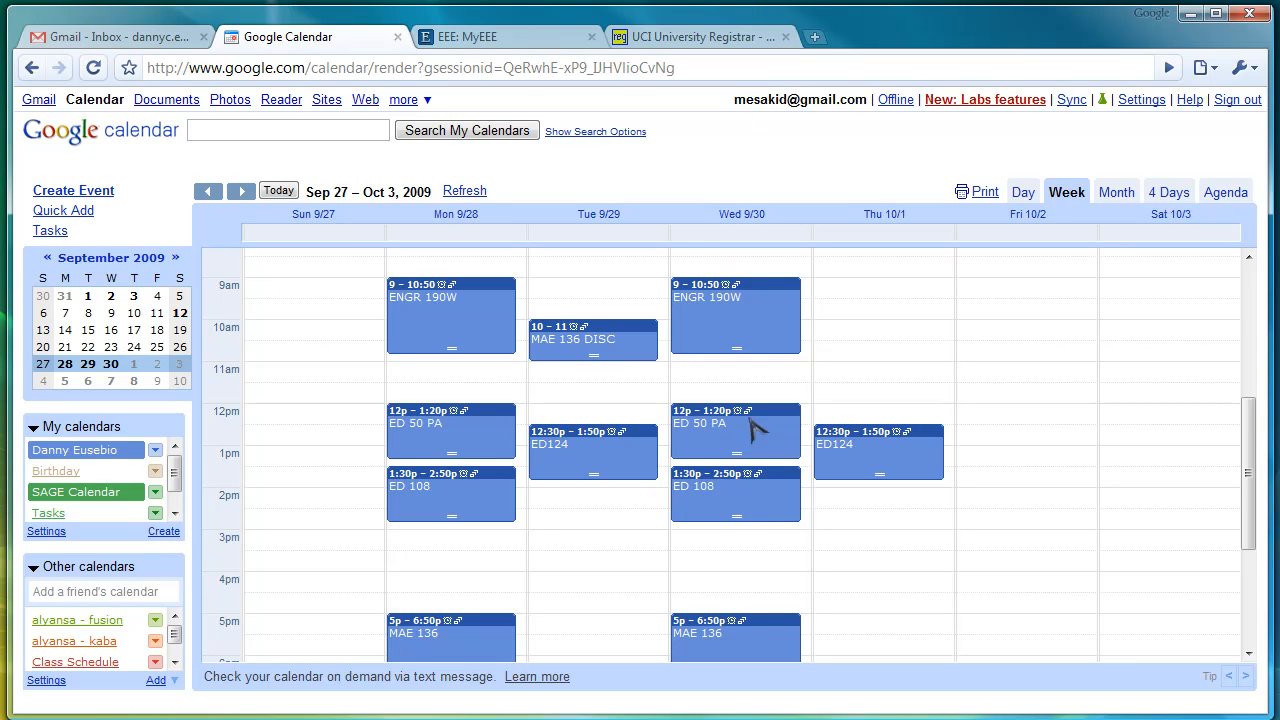
pyautogui.moveTo(520, 475)
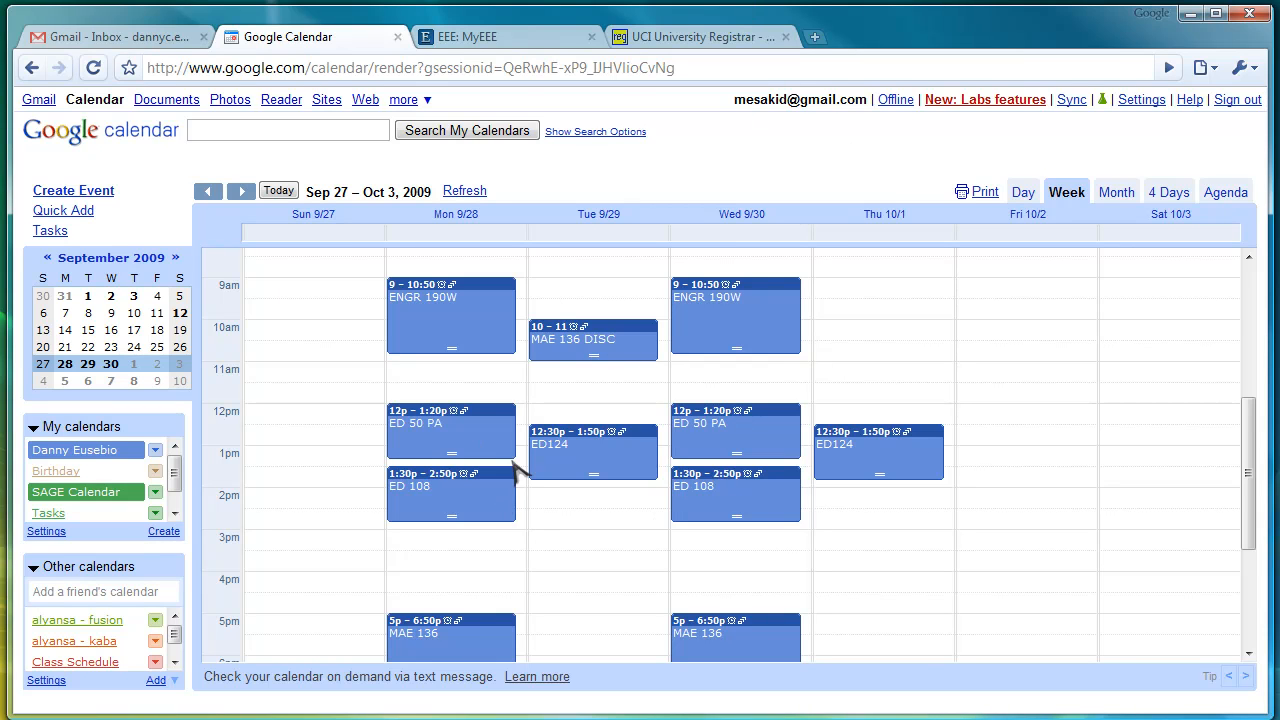
pyautogui.moveTo(460, 570)
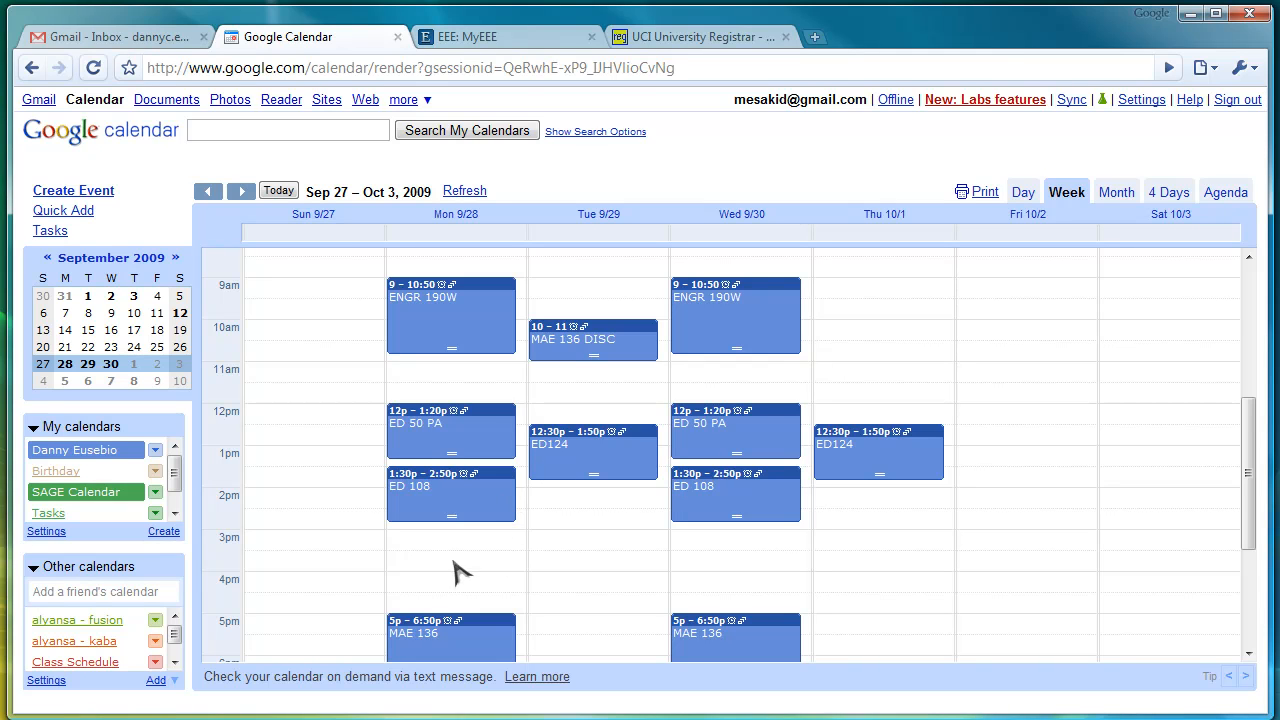
pyautogui.moveTo(72, 574)
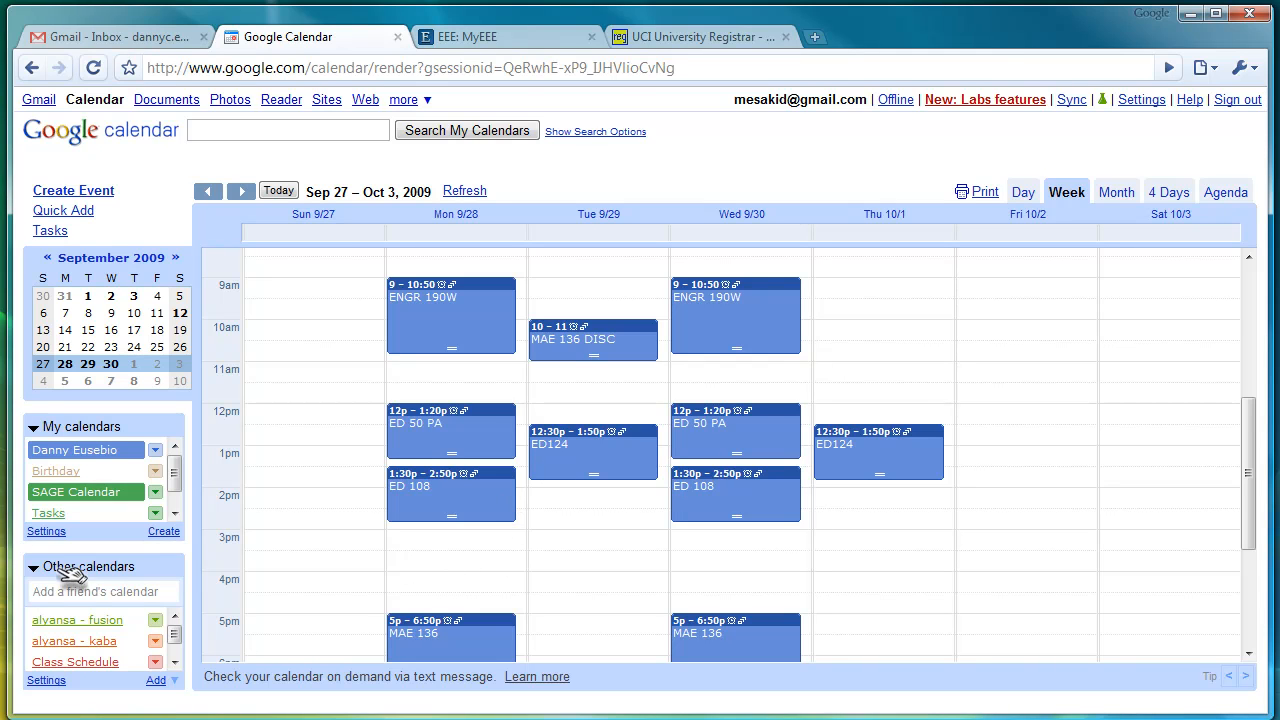
pyautogui.moveTo(90, 470)
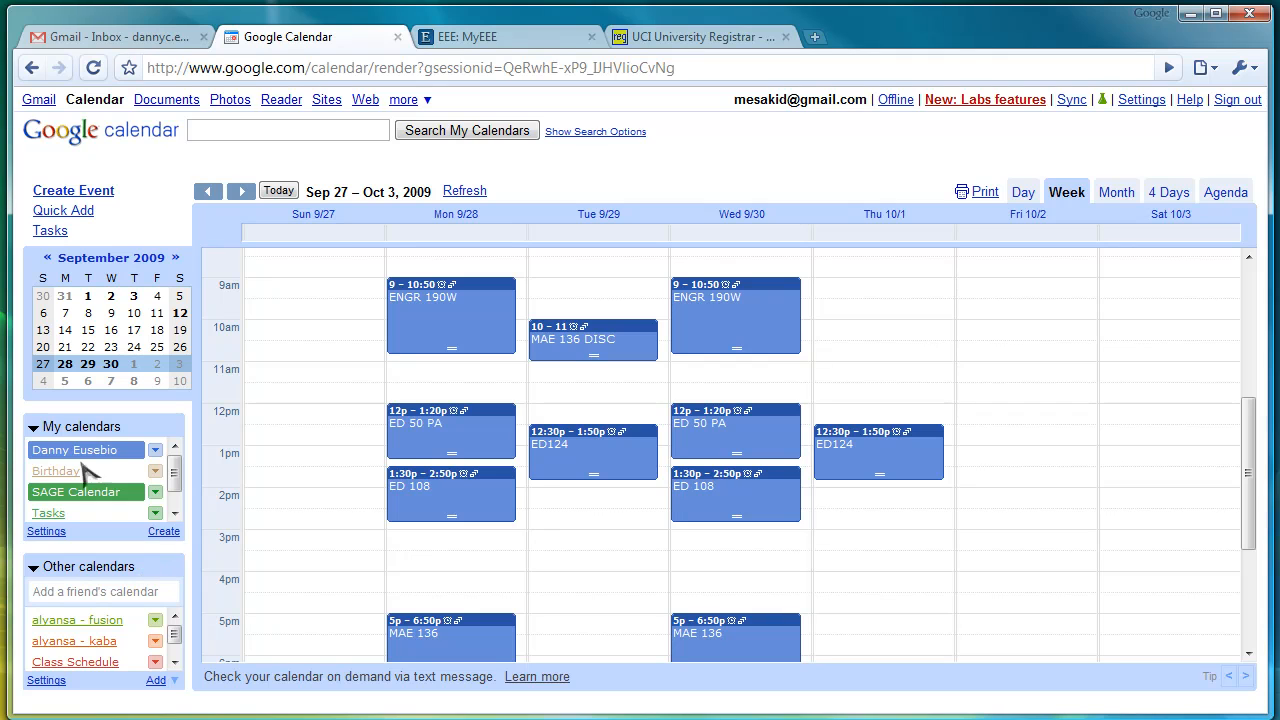
pyautogui.moveTo(75, 662)
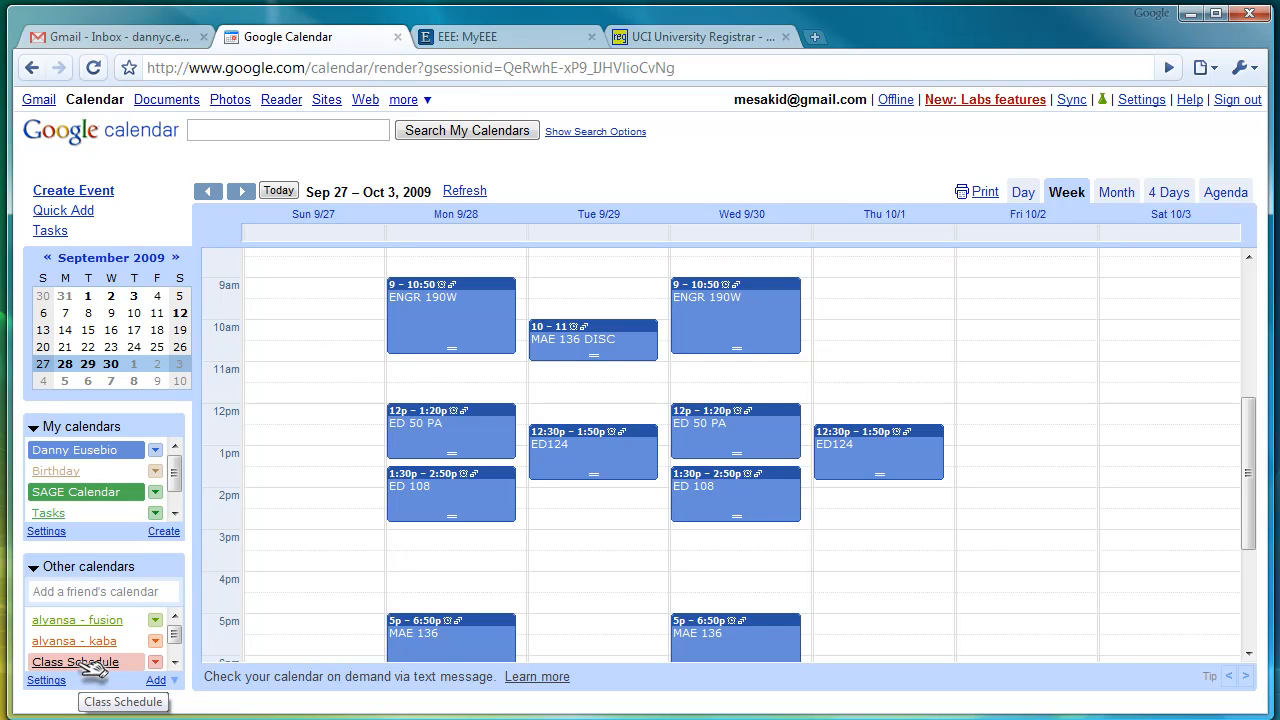
# Display the shared Class Schedule, review the week's overlap, and draft a Friday morning block.
pyautogui.click(85, 661)
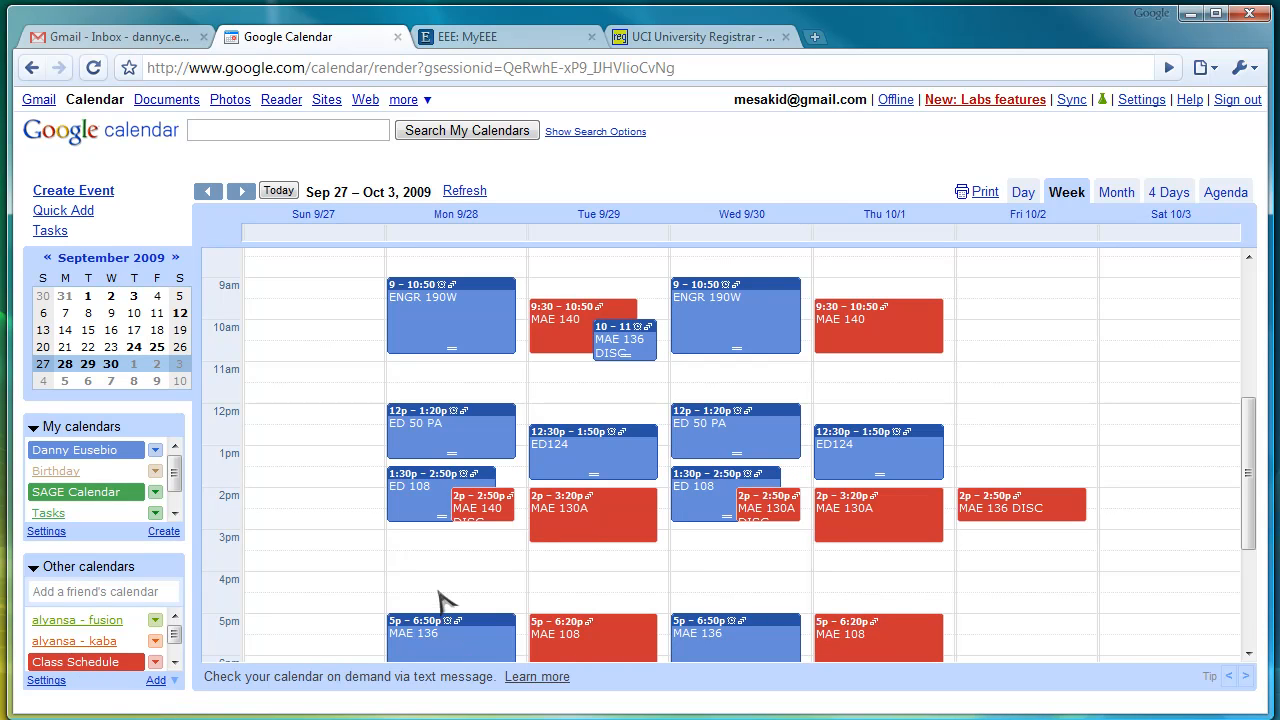
pyautogui.moveTo(710, 600)
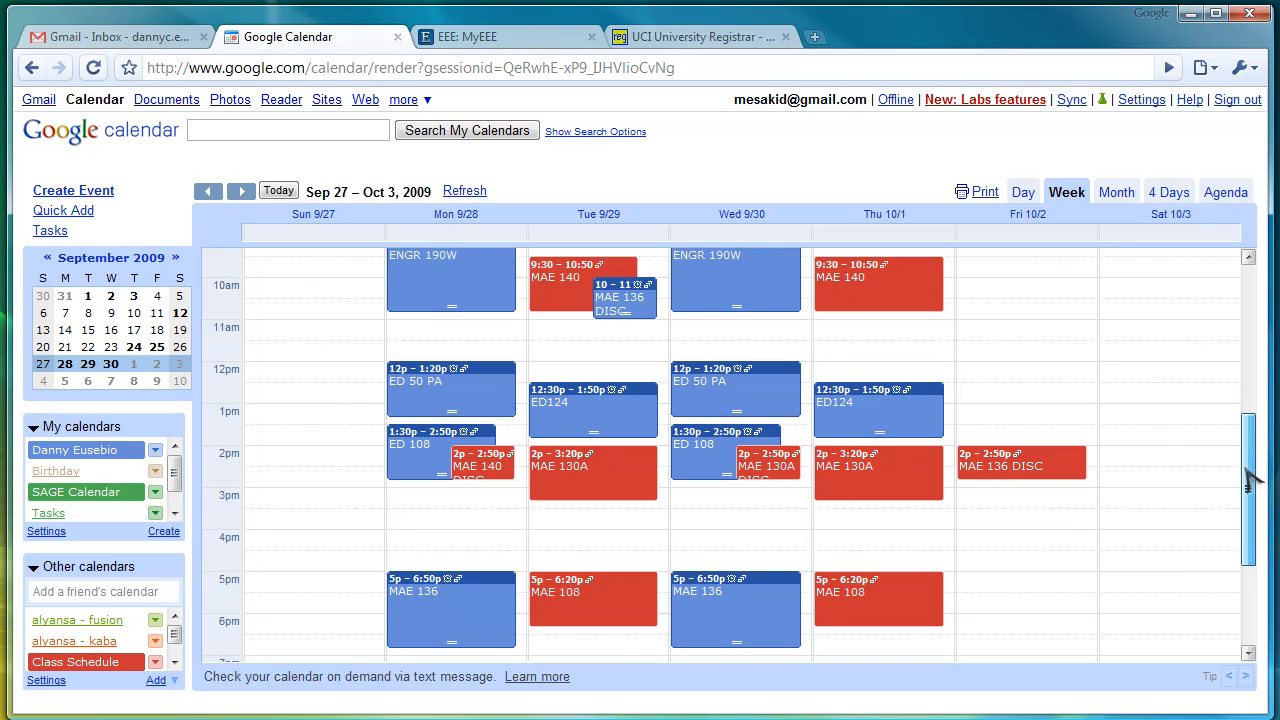
pyautogui.scroll(3)
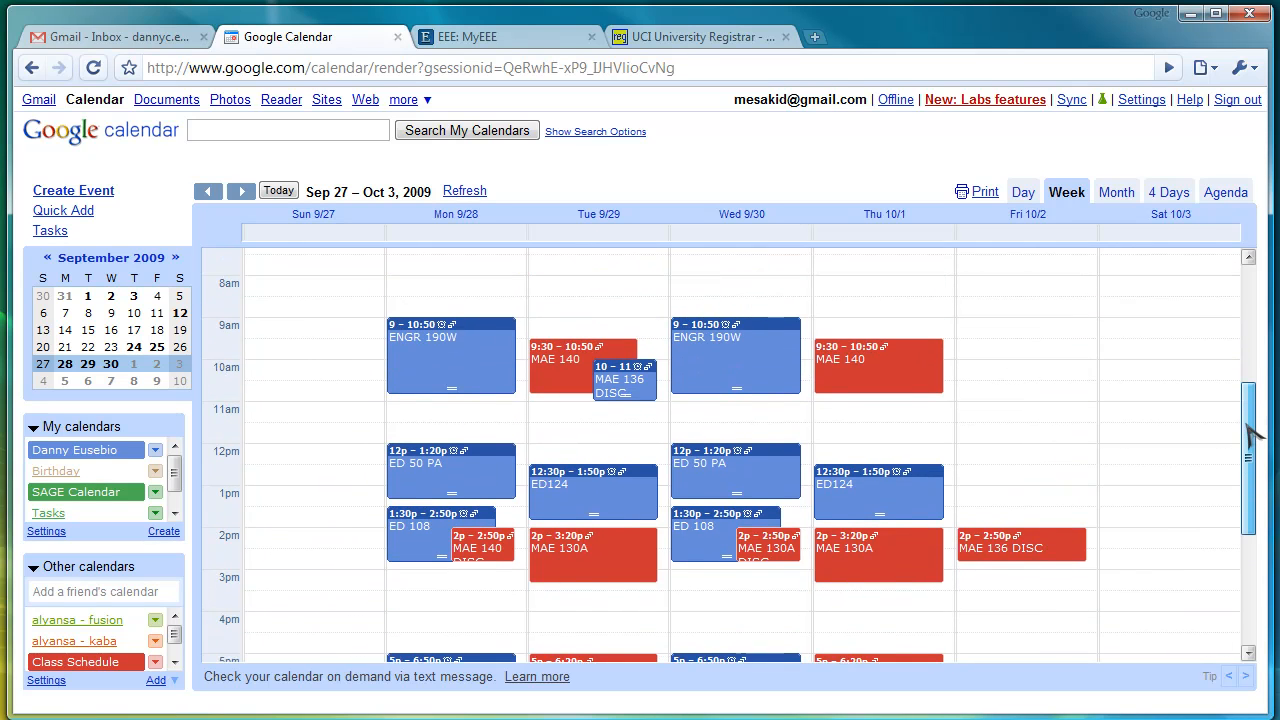
pyautogui.scroll(3)
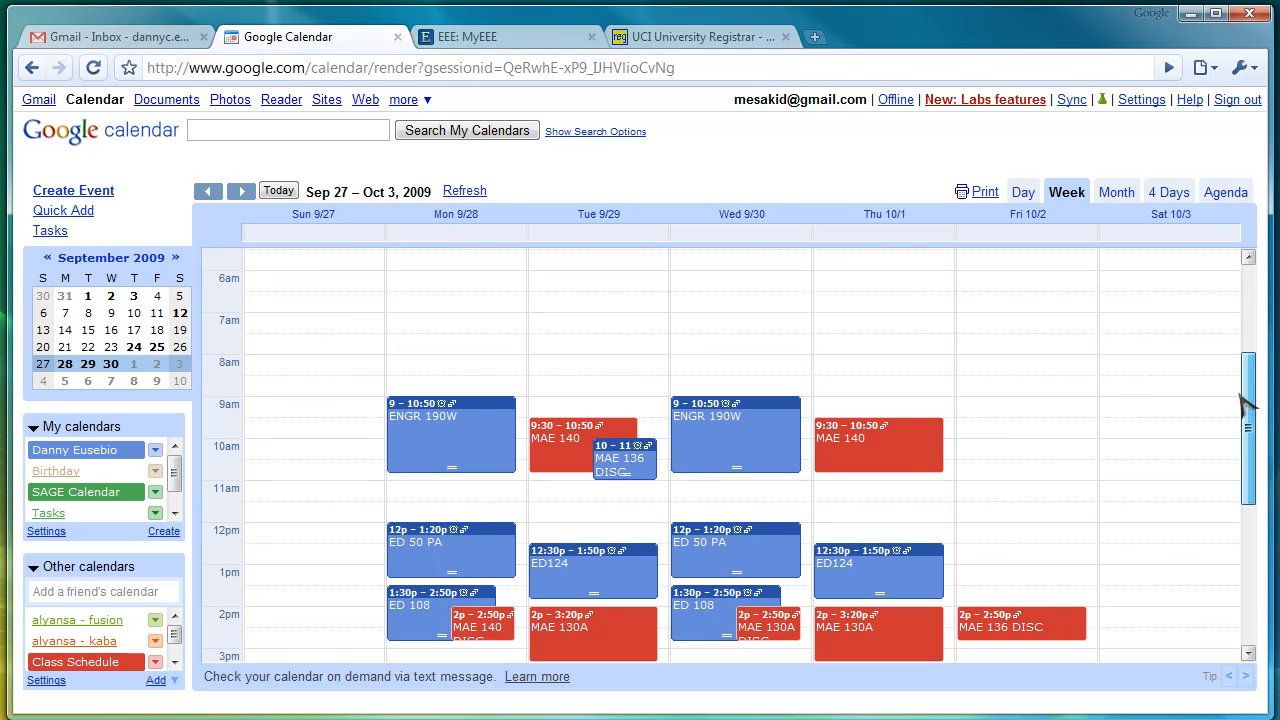
pyautogui.scroll(-3)
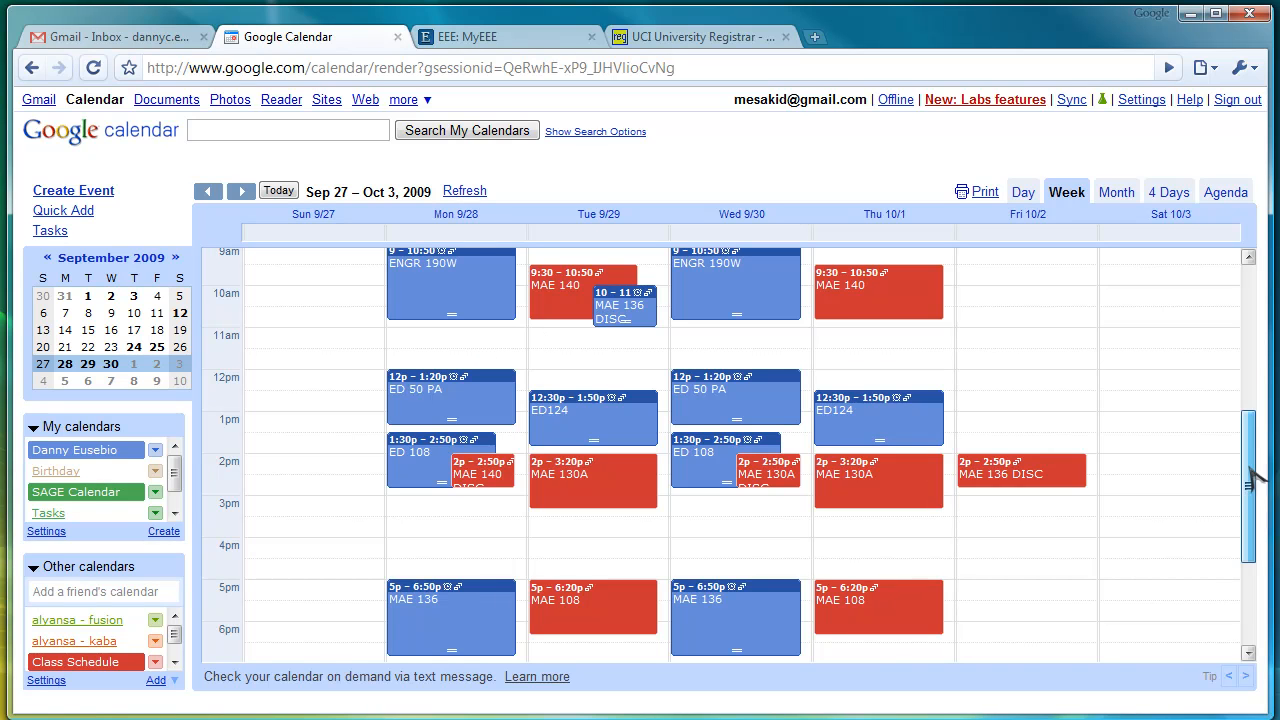
pyautogui.scroll(3)
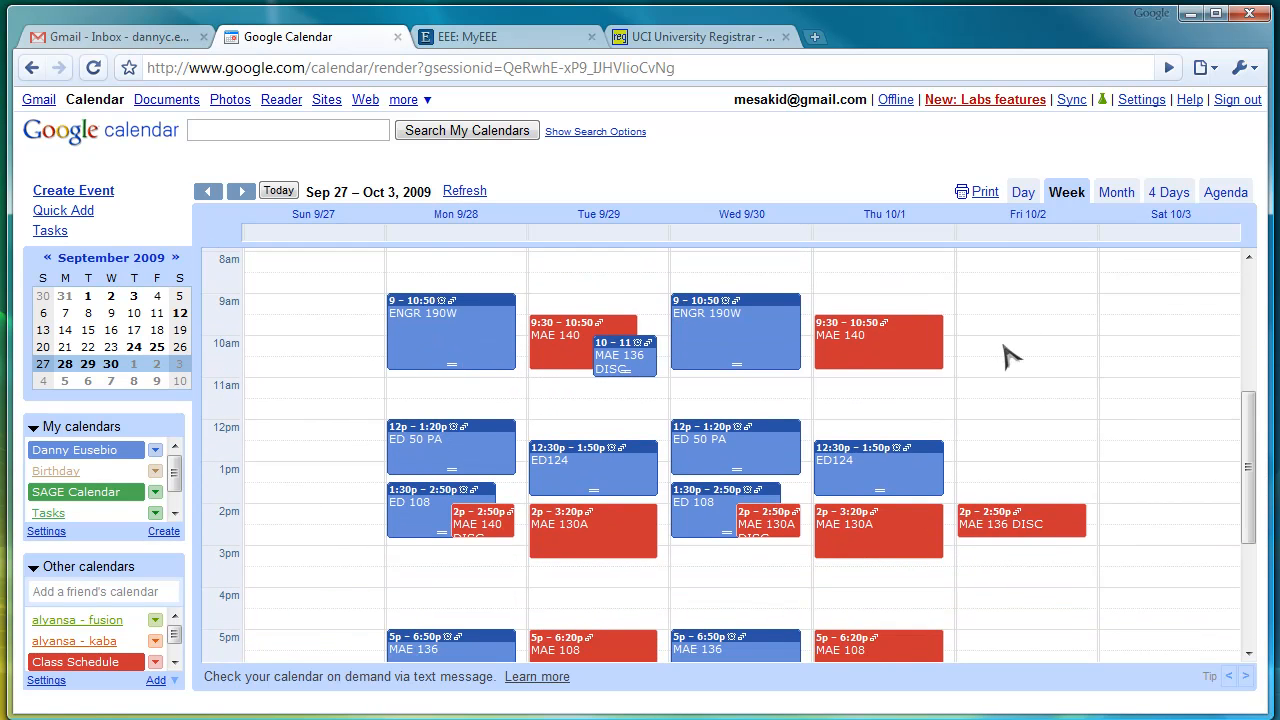
pyautogui.moveTo(1025, 301); pyautogui.dragTo(1025, 470)
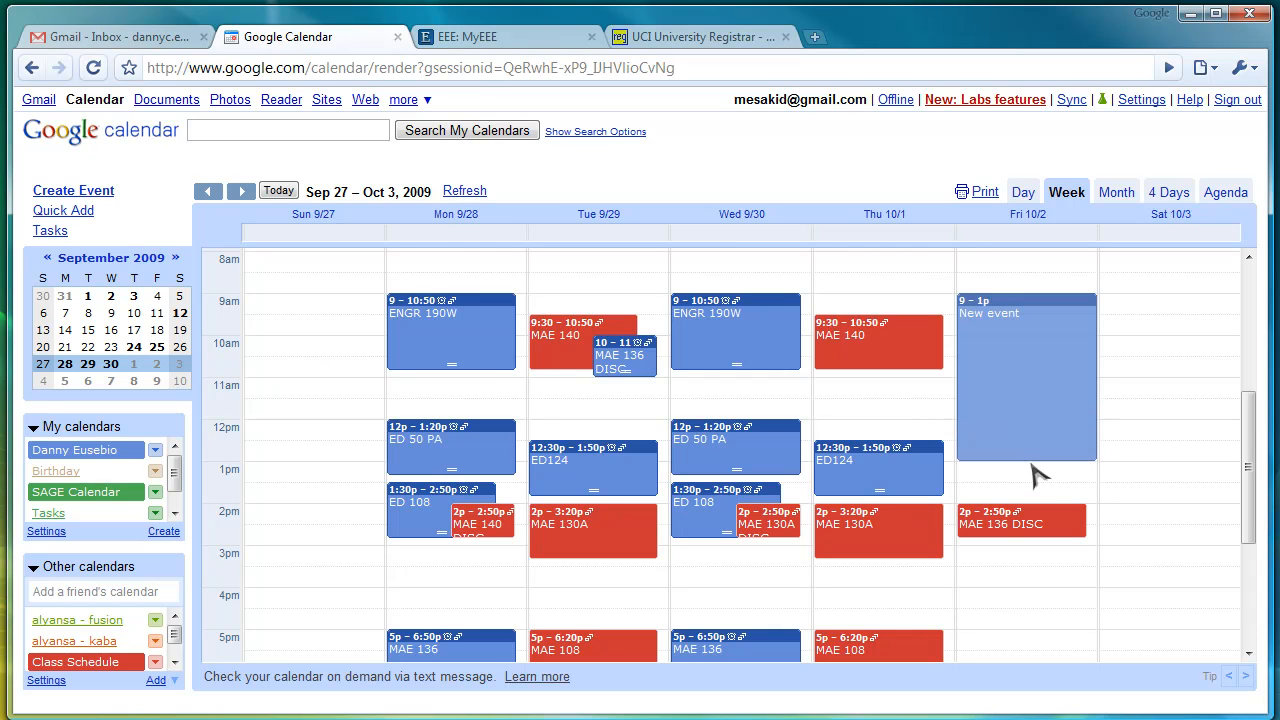
pyautogui.click(1026, 375)
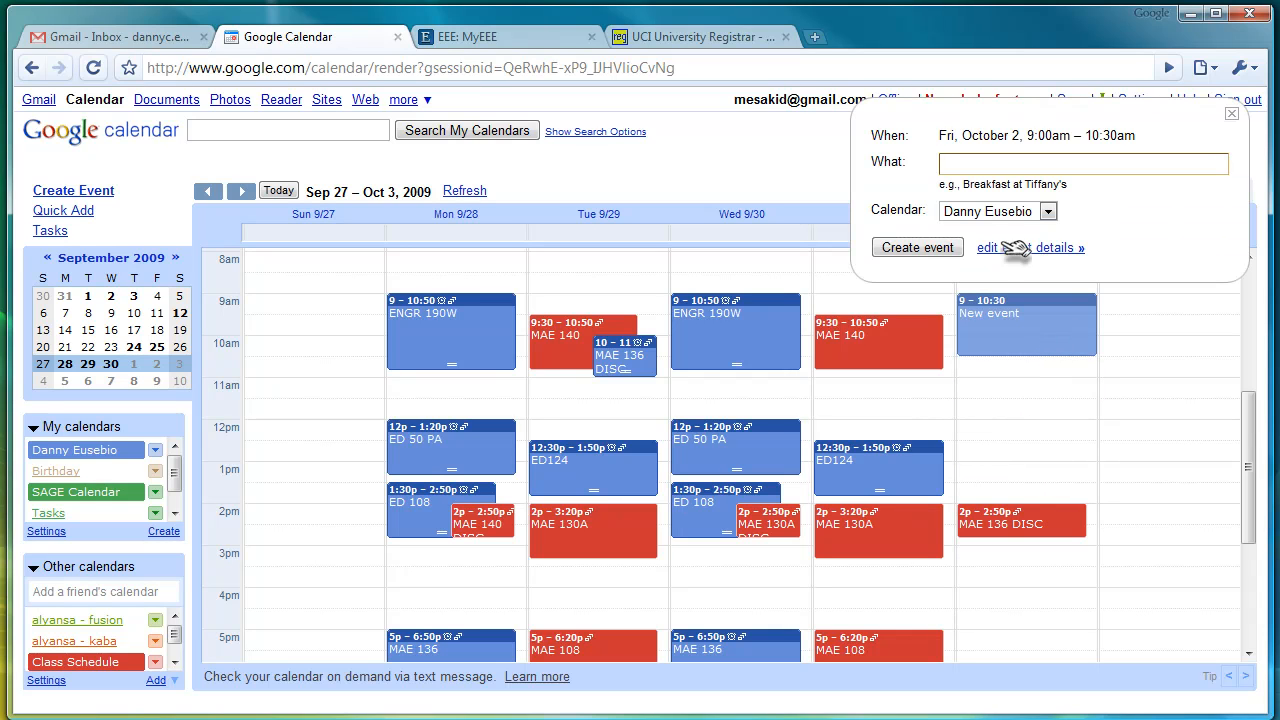
pyautogui.click(1231, 113)
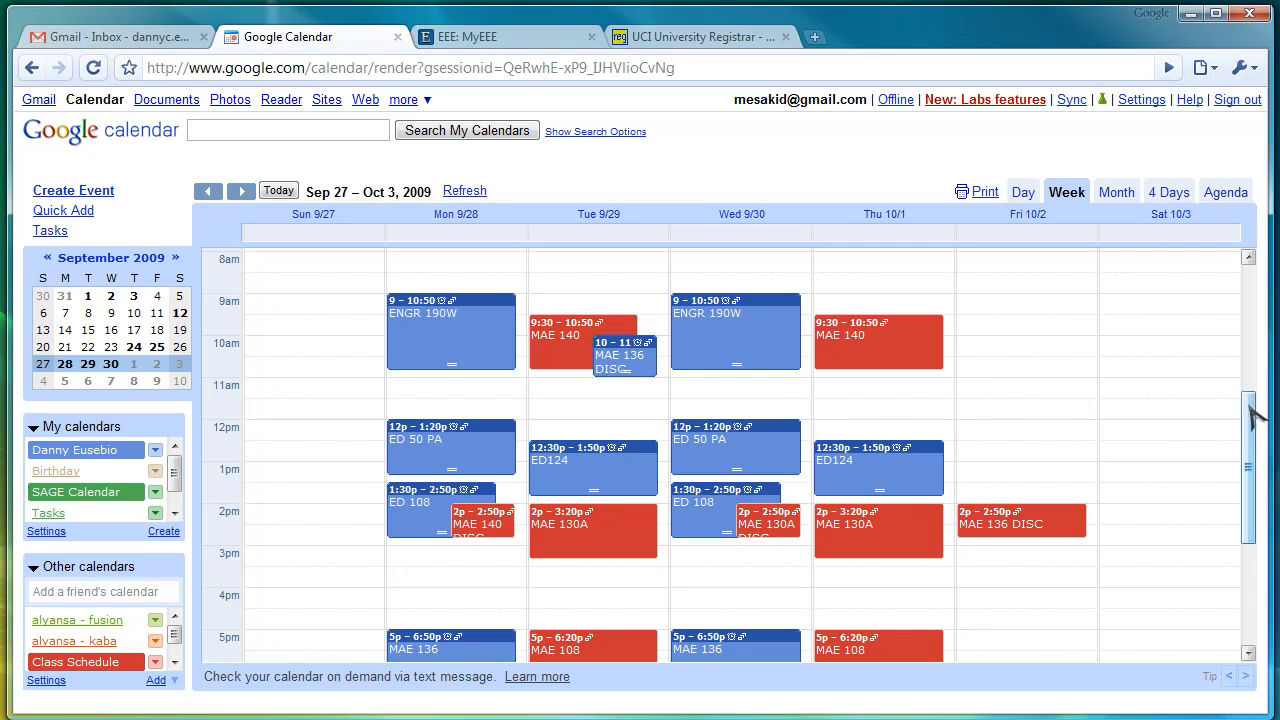
pyautogui.scroll(-3)
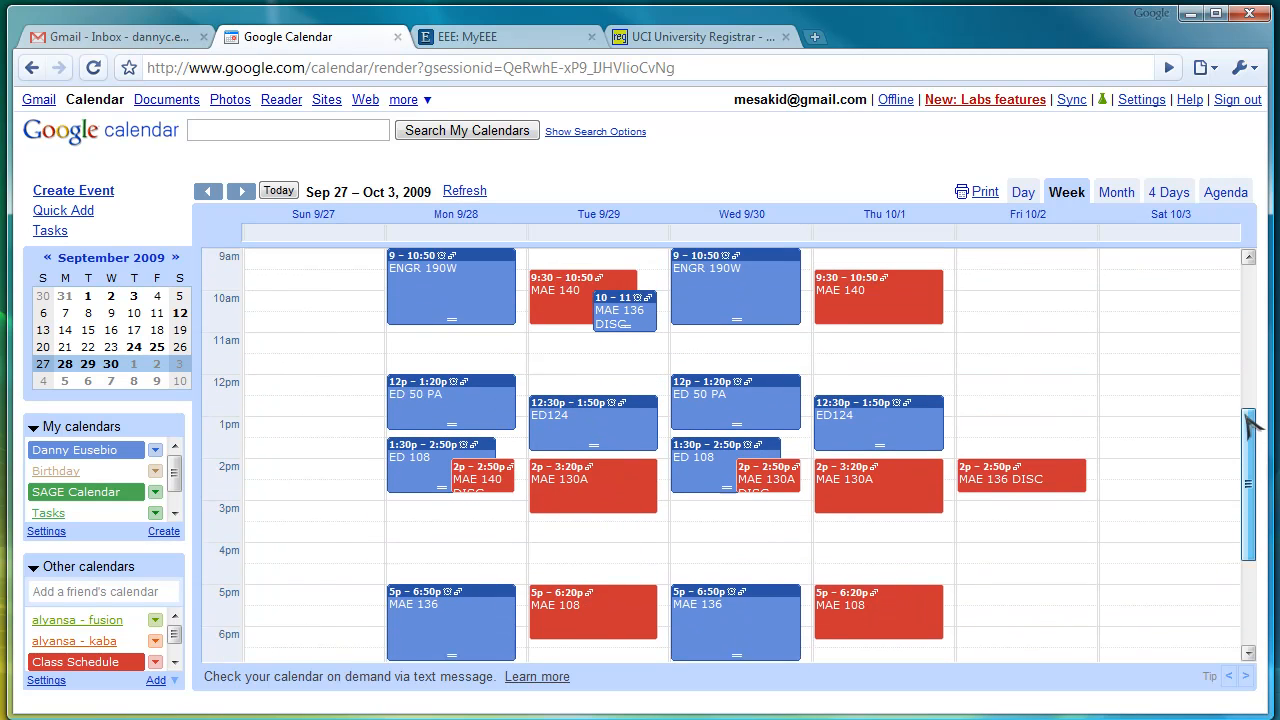
pyautogui.scroll(3)
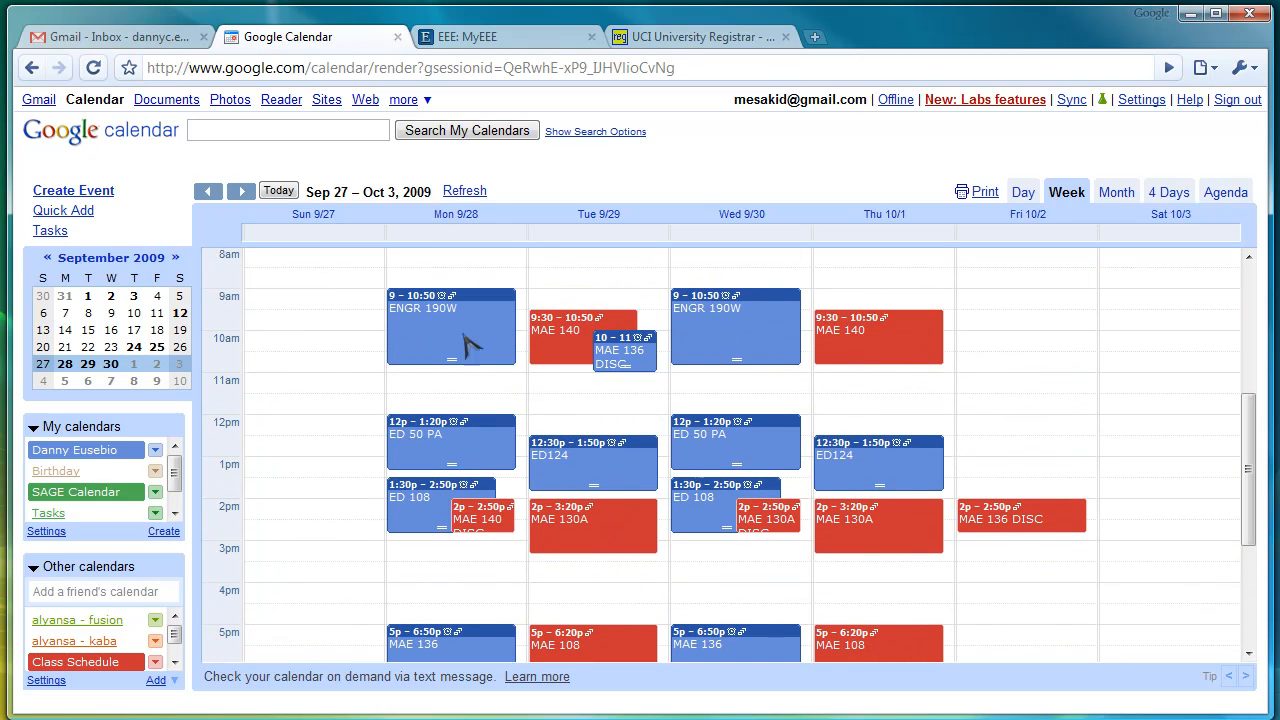
pyautogui.moveTo(615, 505)
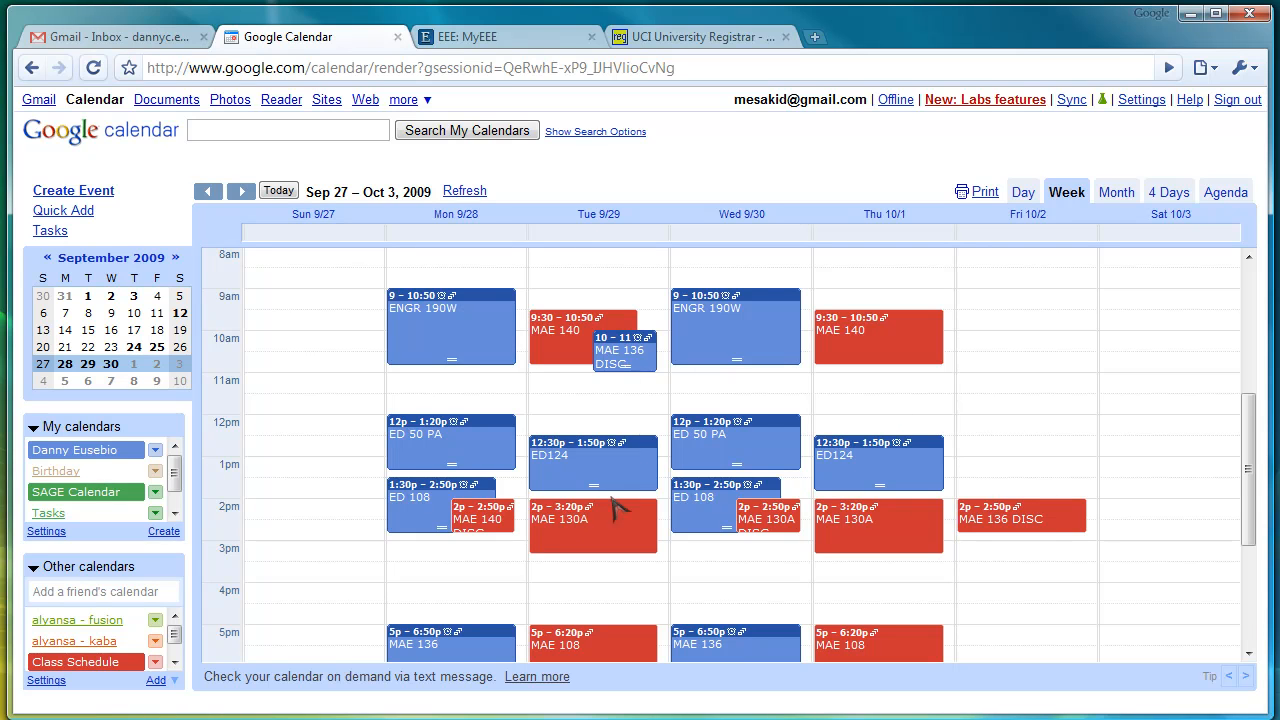
pyautogui.scroll(-3)
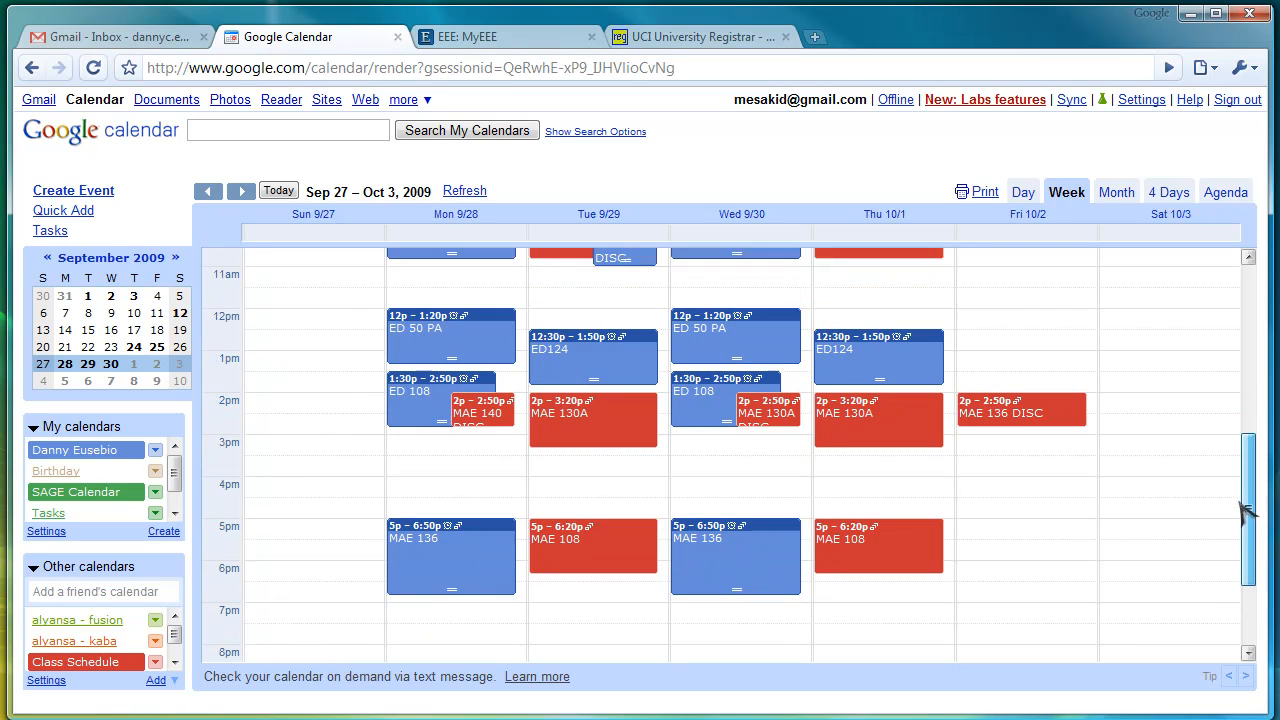
pyautogui.scroll(-3)
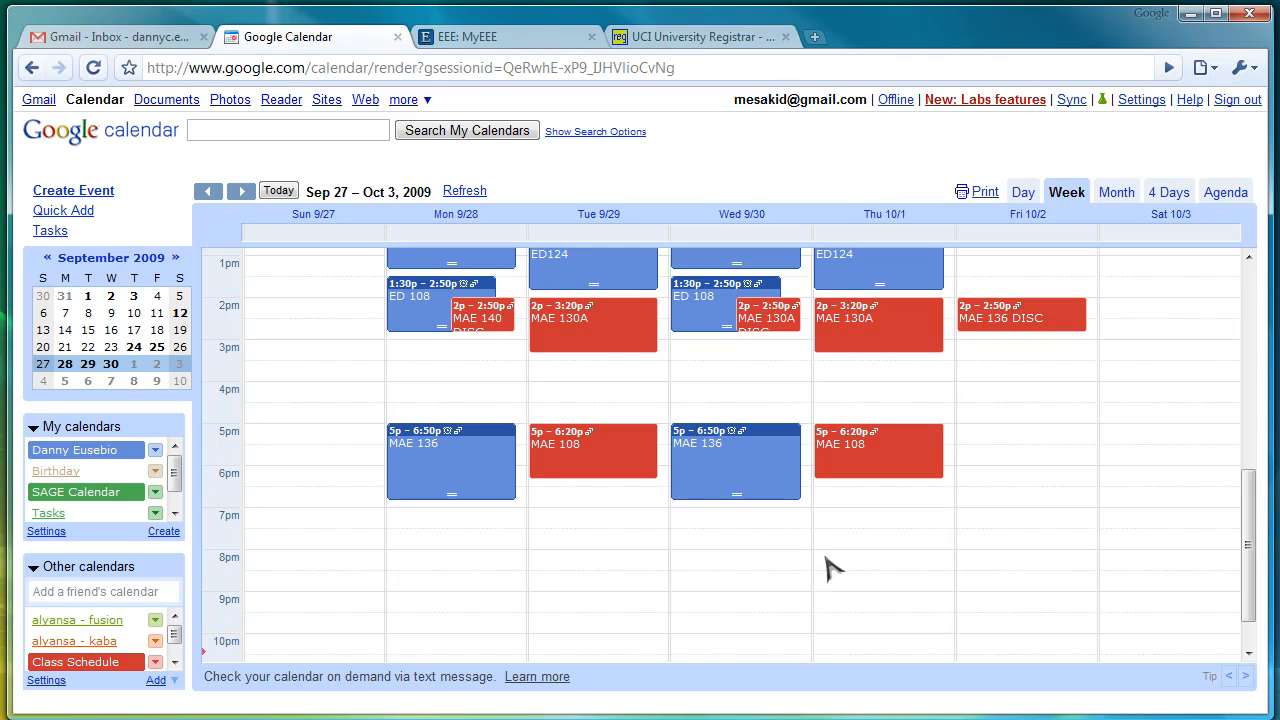
pyautogui.moveTo(695, 560)
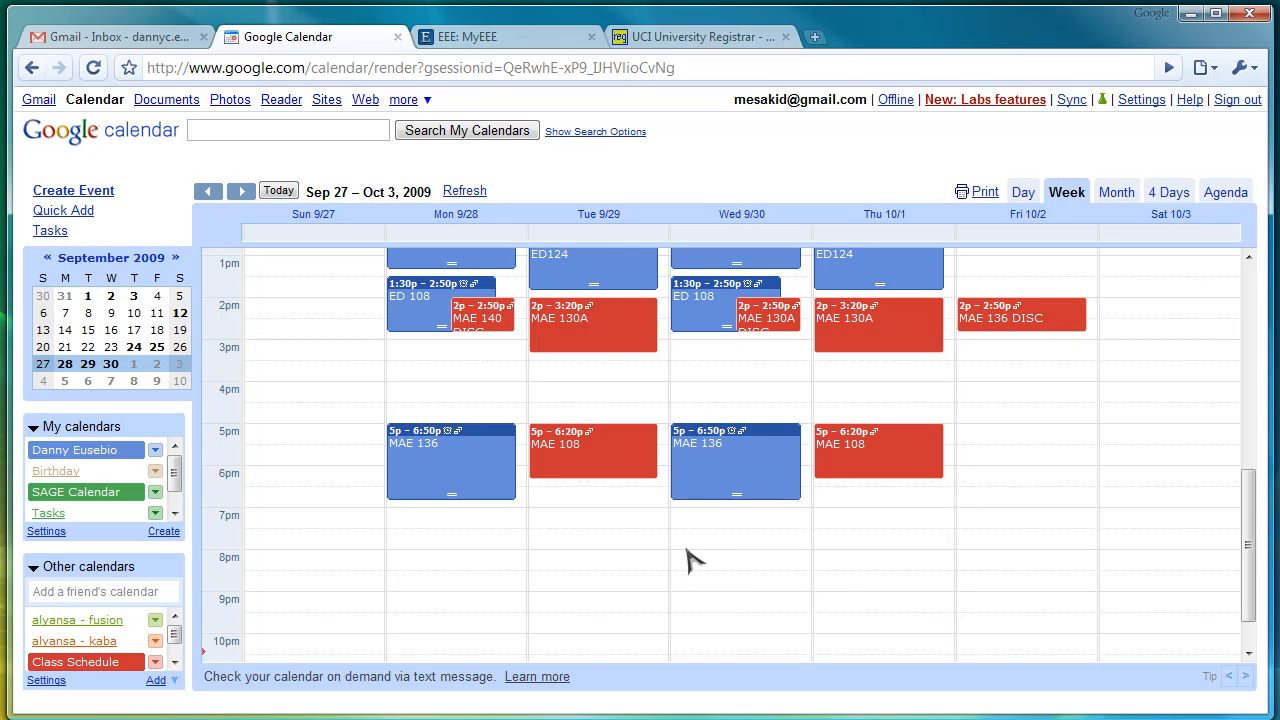
pyautogui.scroll(3)
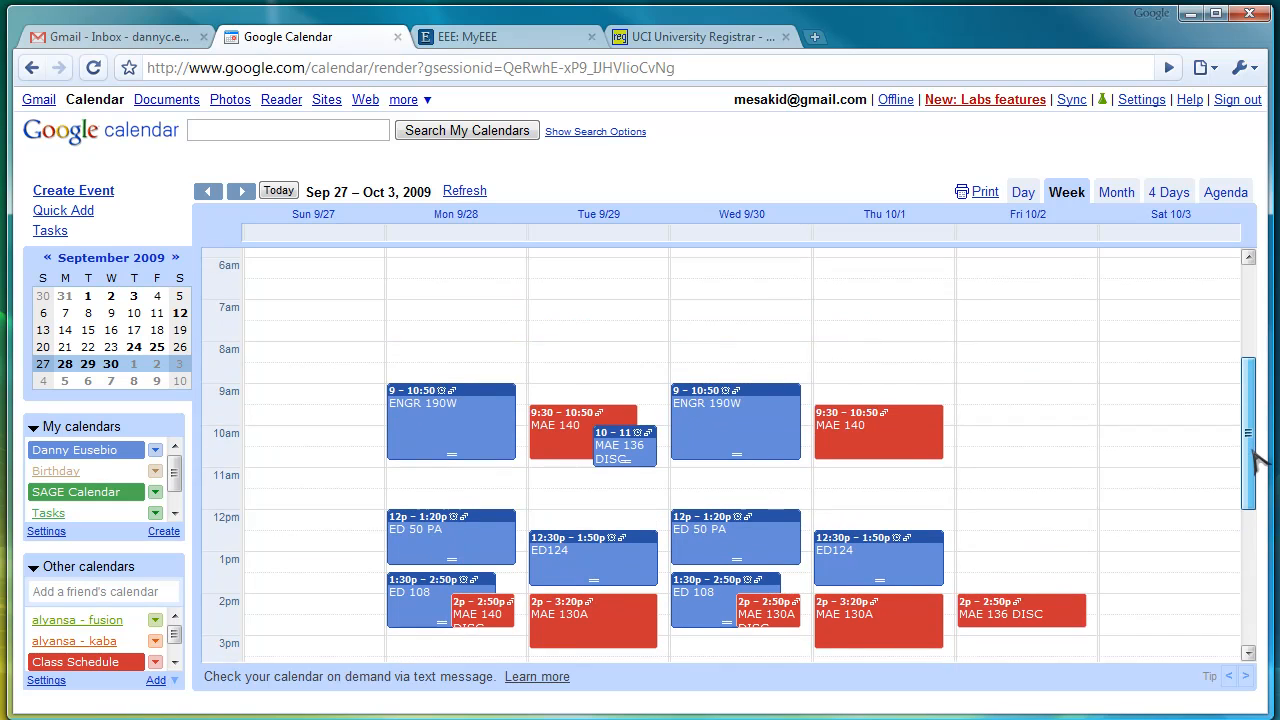
pyautogui.scroll(-3)
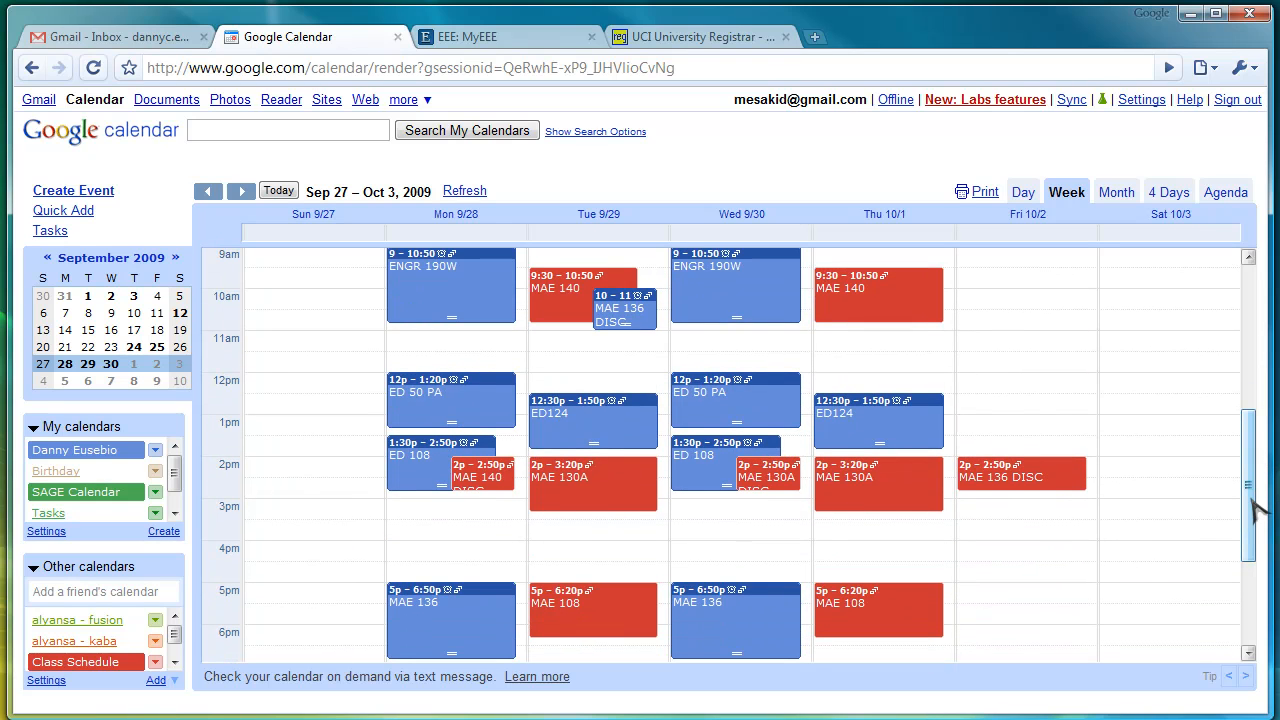